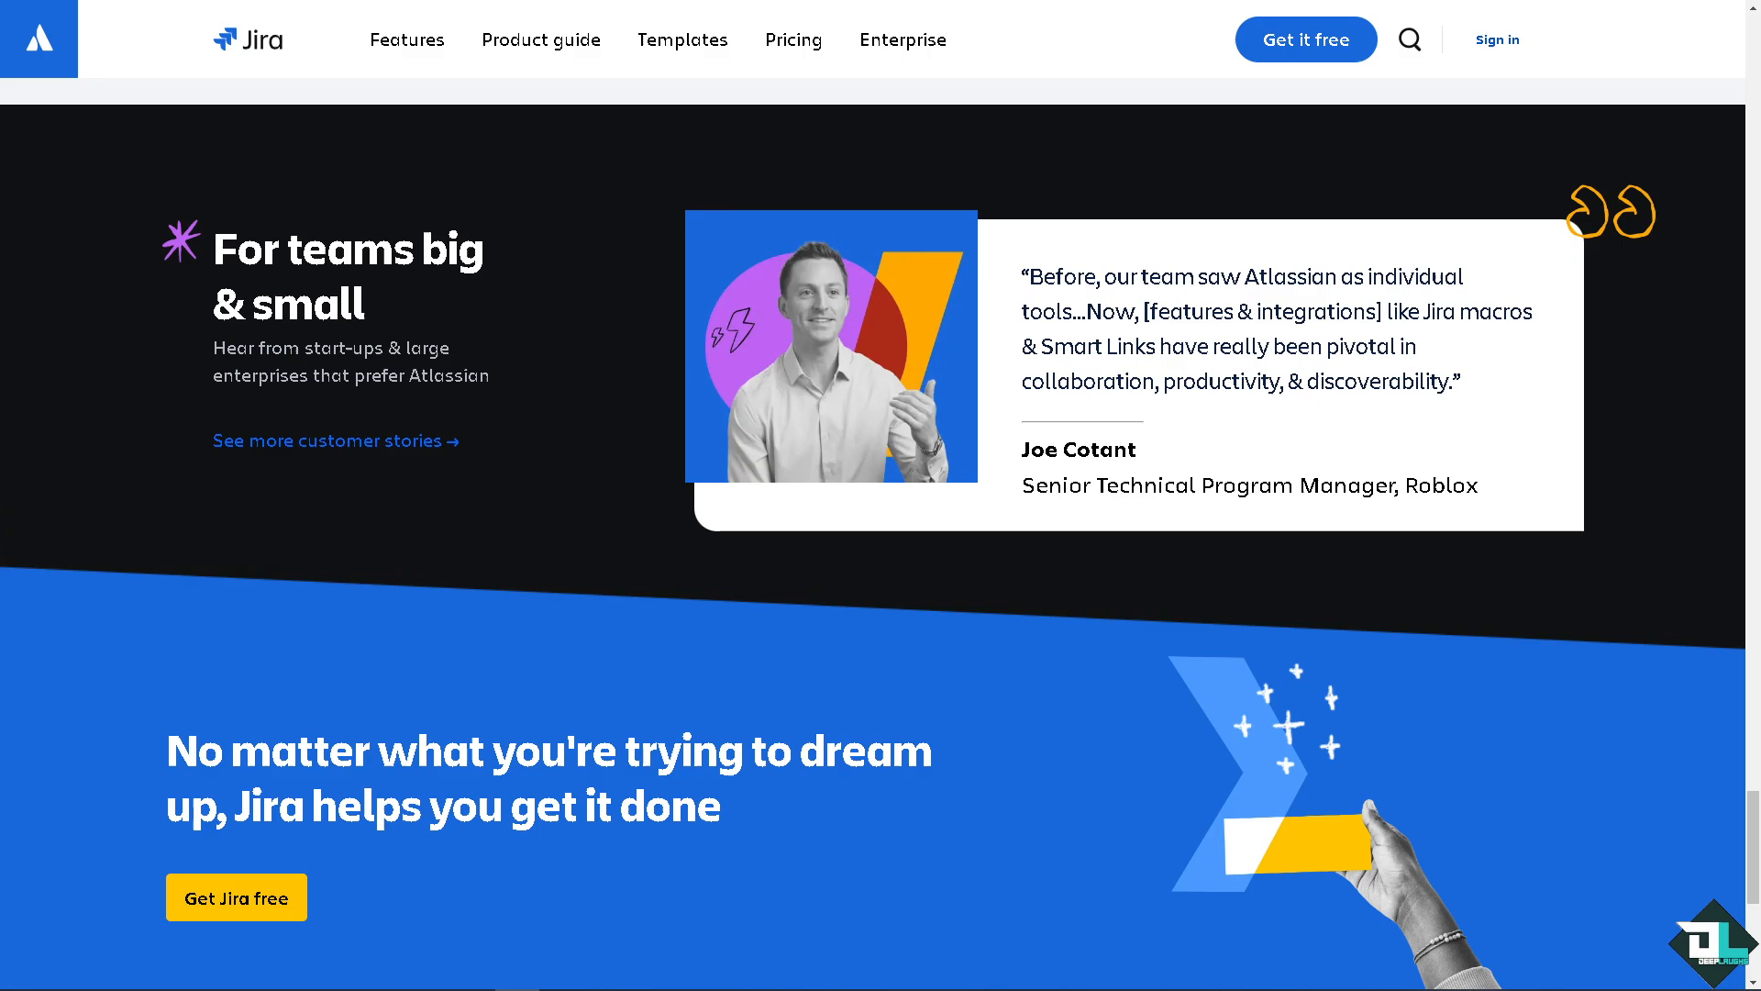
- Begin signing up for a free Jira trial from the landing page
{"action": "scroll", "scroll_direction": "up", "scroll_amount": 3}
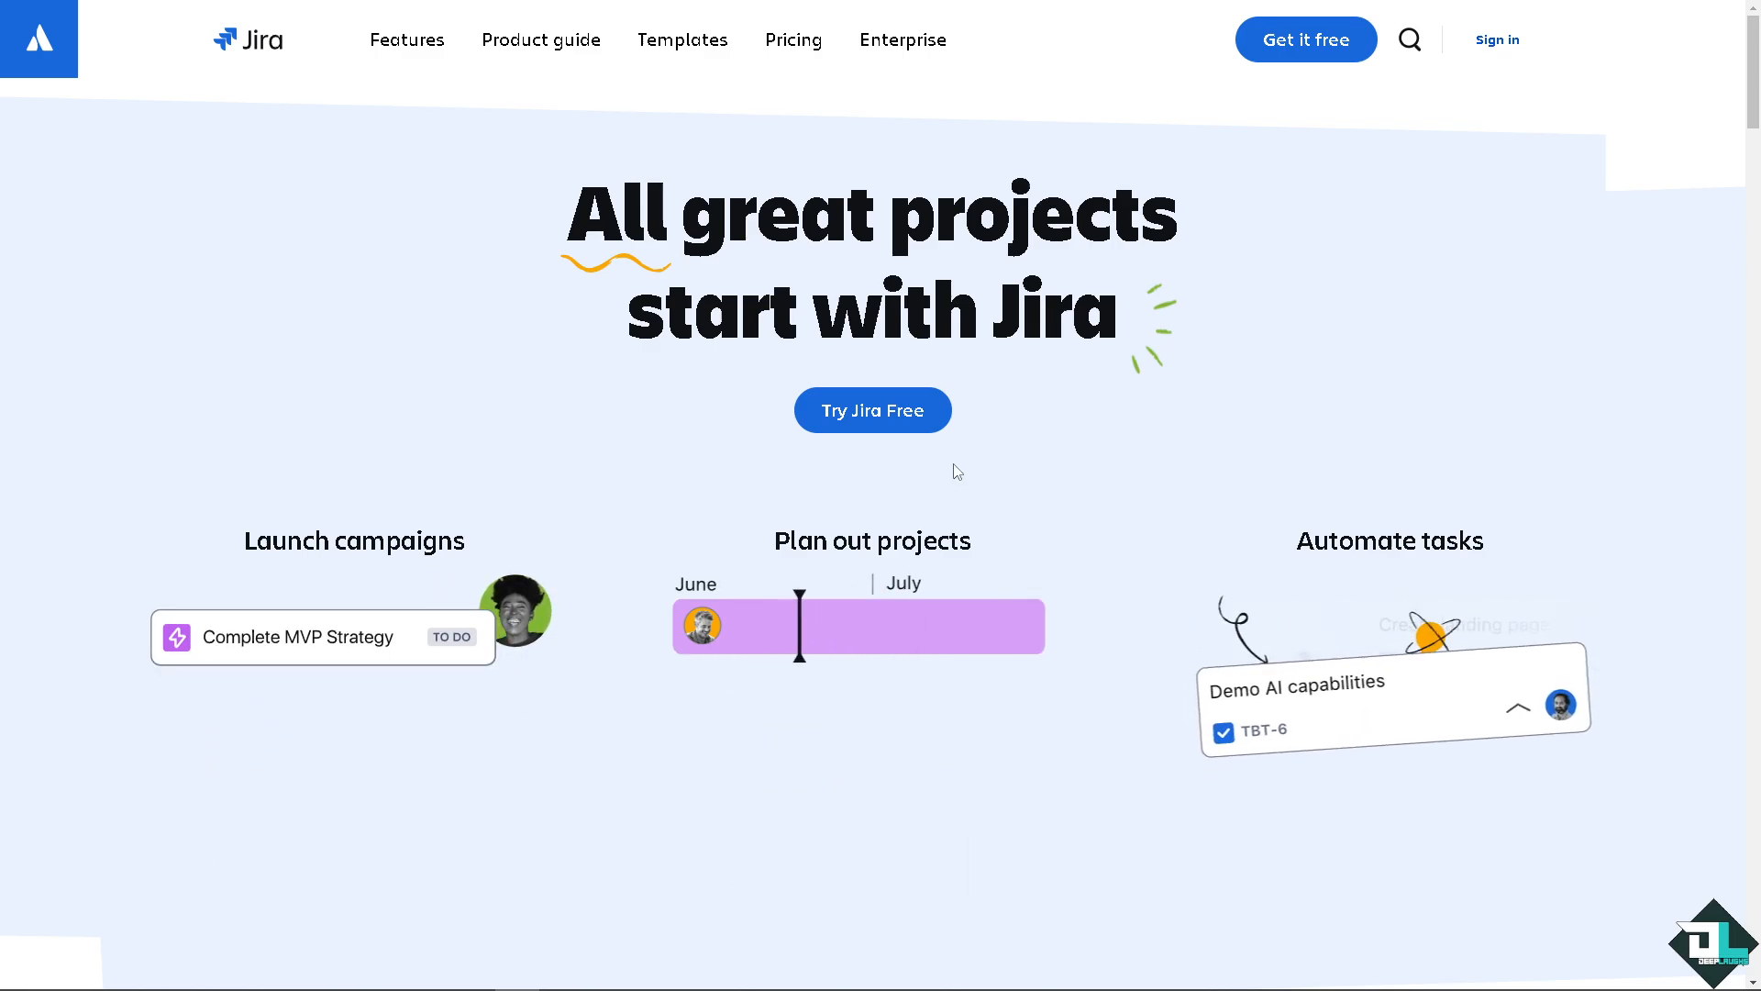
{"action": "left_click", "coordinate": [872, 410]}
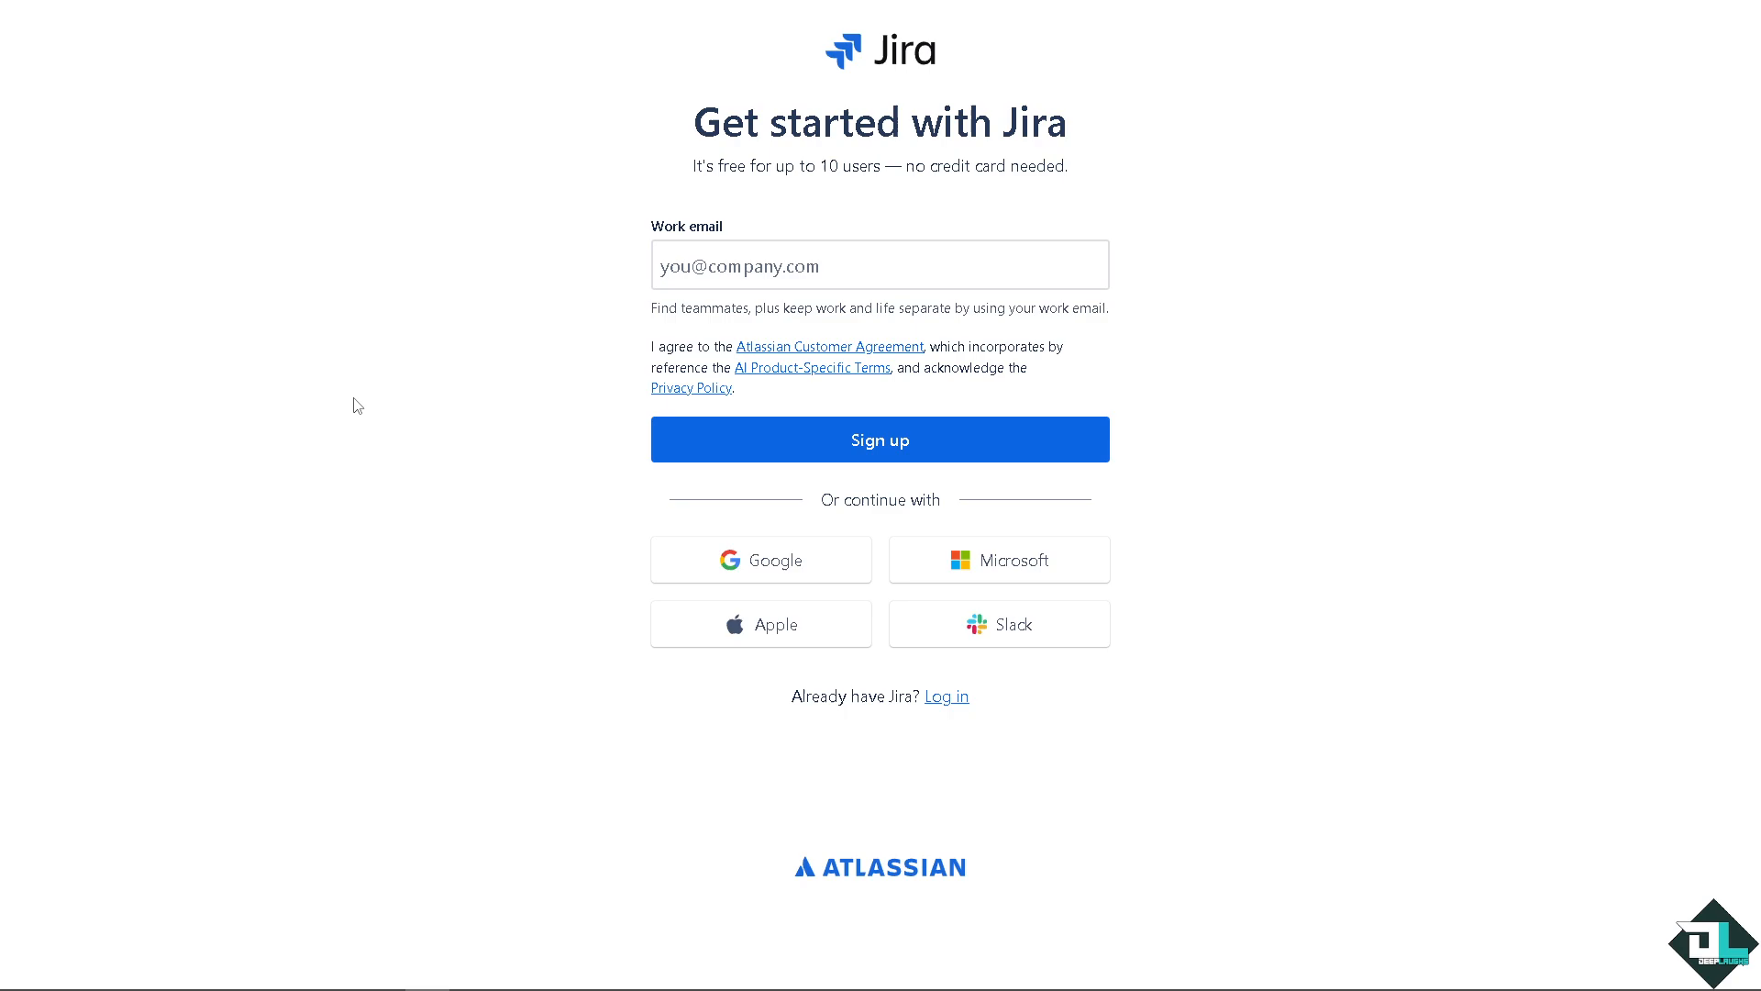
{"action": "mouse_move", "coordinate": [312, 429]}
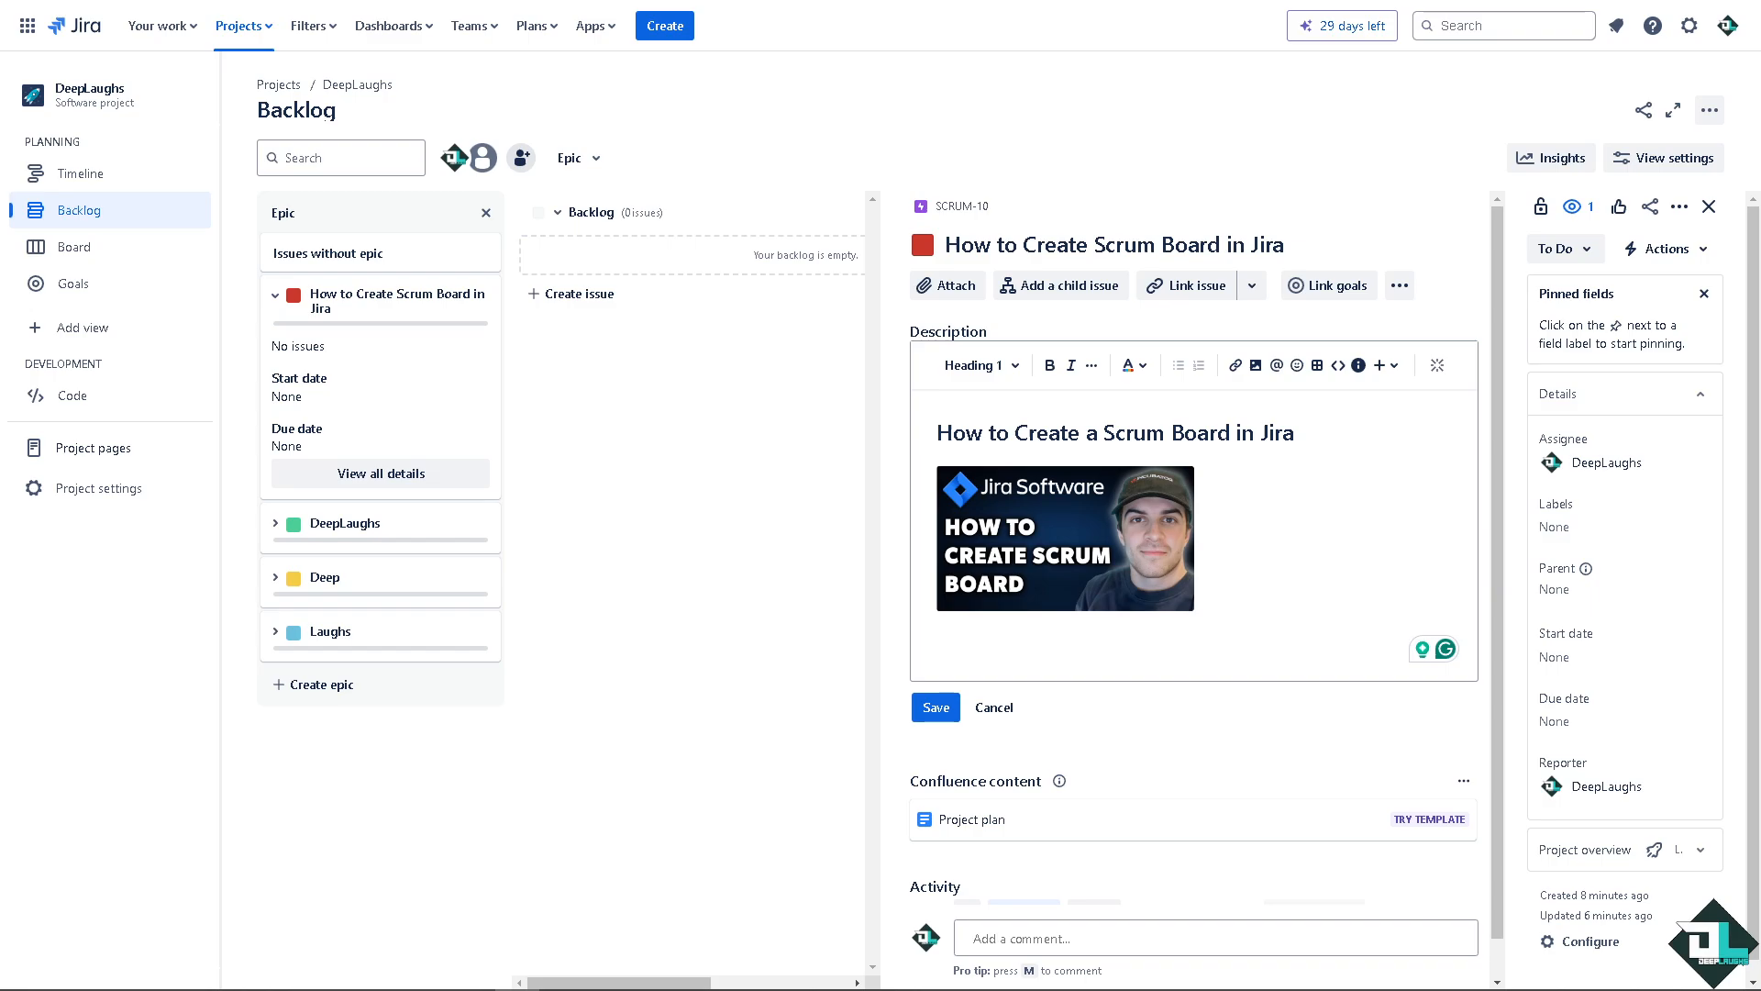
{"action": "mouse_move", "coordinate": [820, 446]}
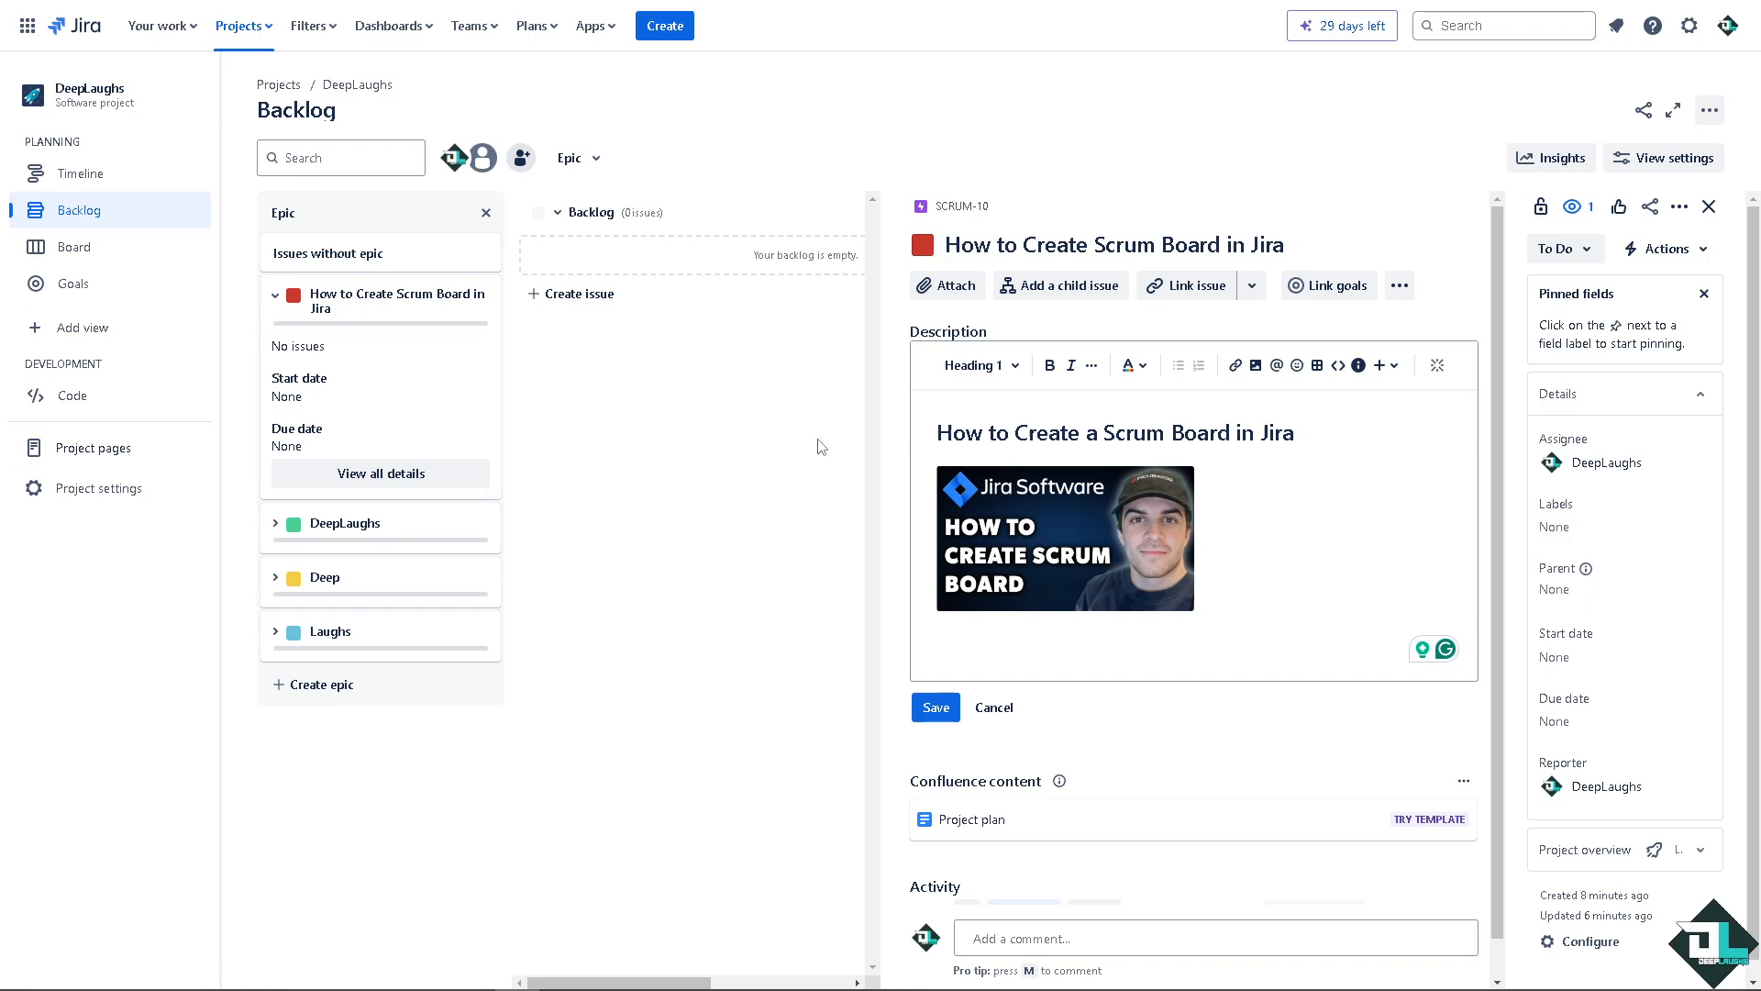
{"action": "mouse_move", "coordinate": [754, 450]}
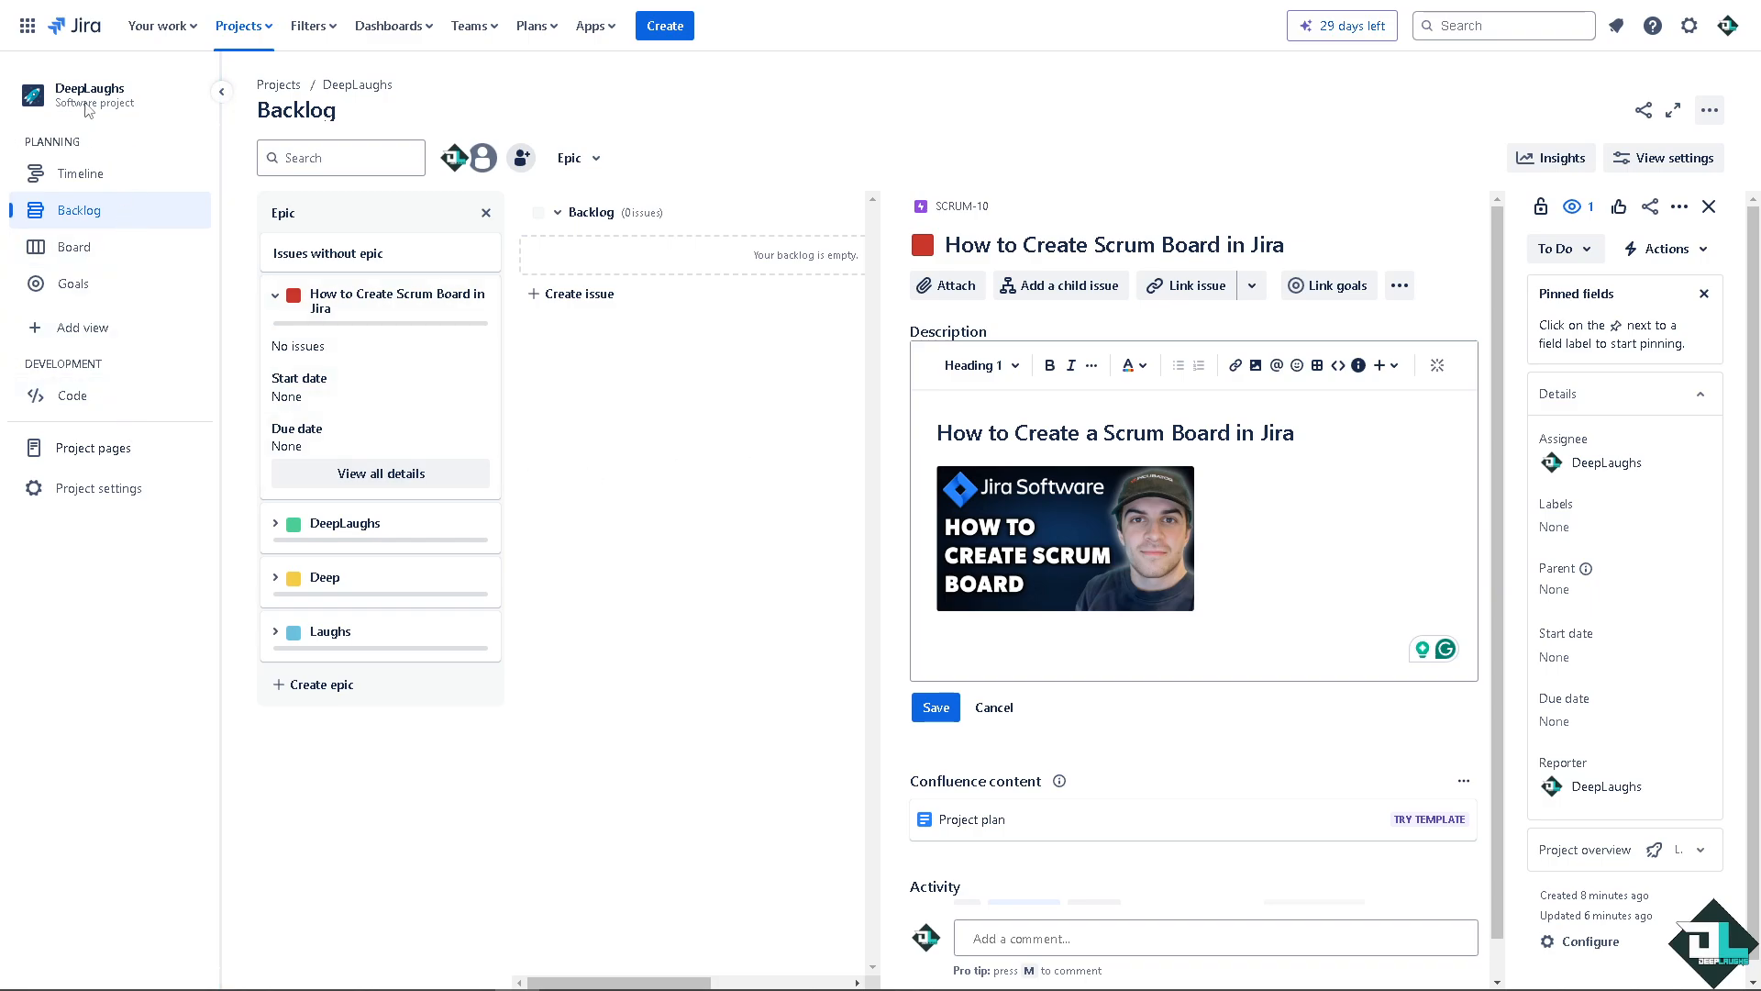
{"action": "mouse_move", "coordinate": [80, 173]}
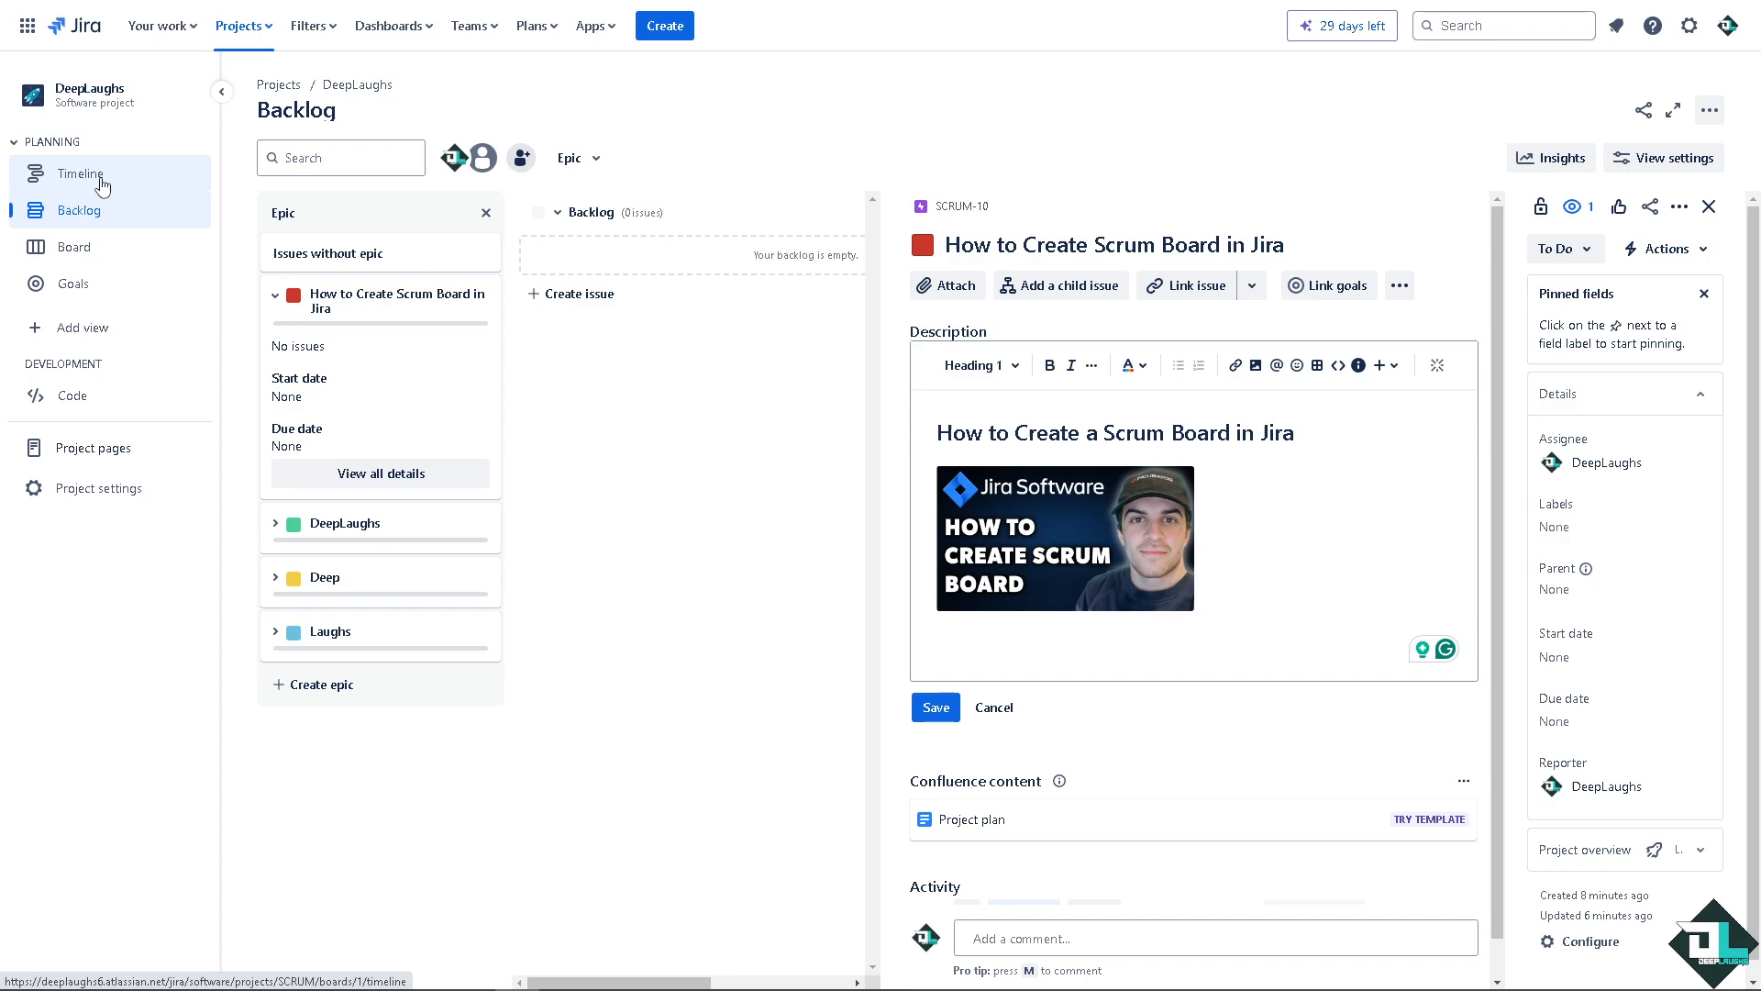
{"action": "mouse_move", "coordinate": [103, 183]}
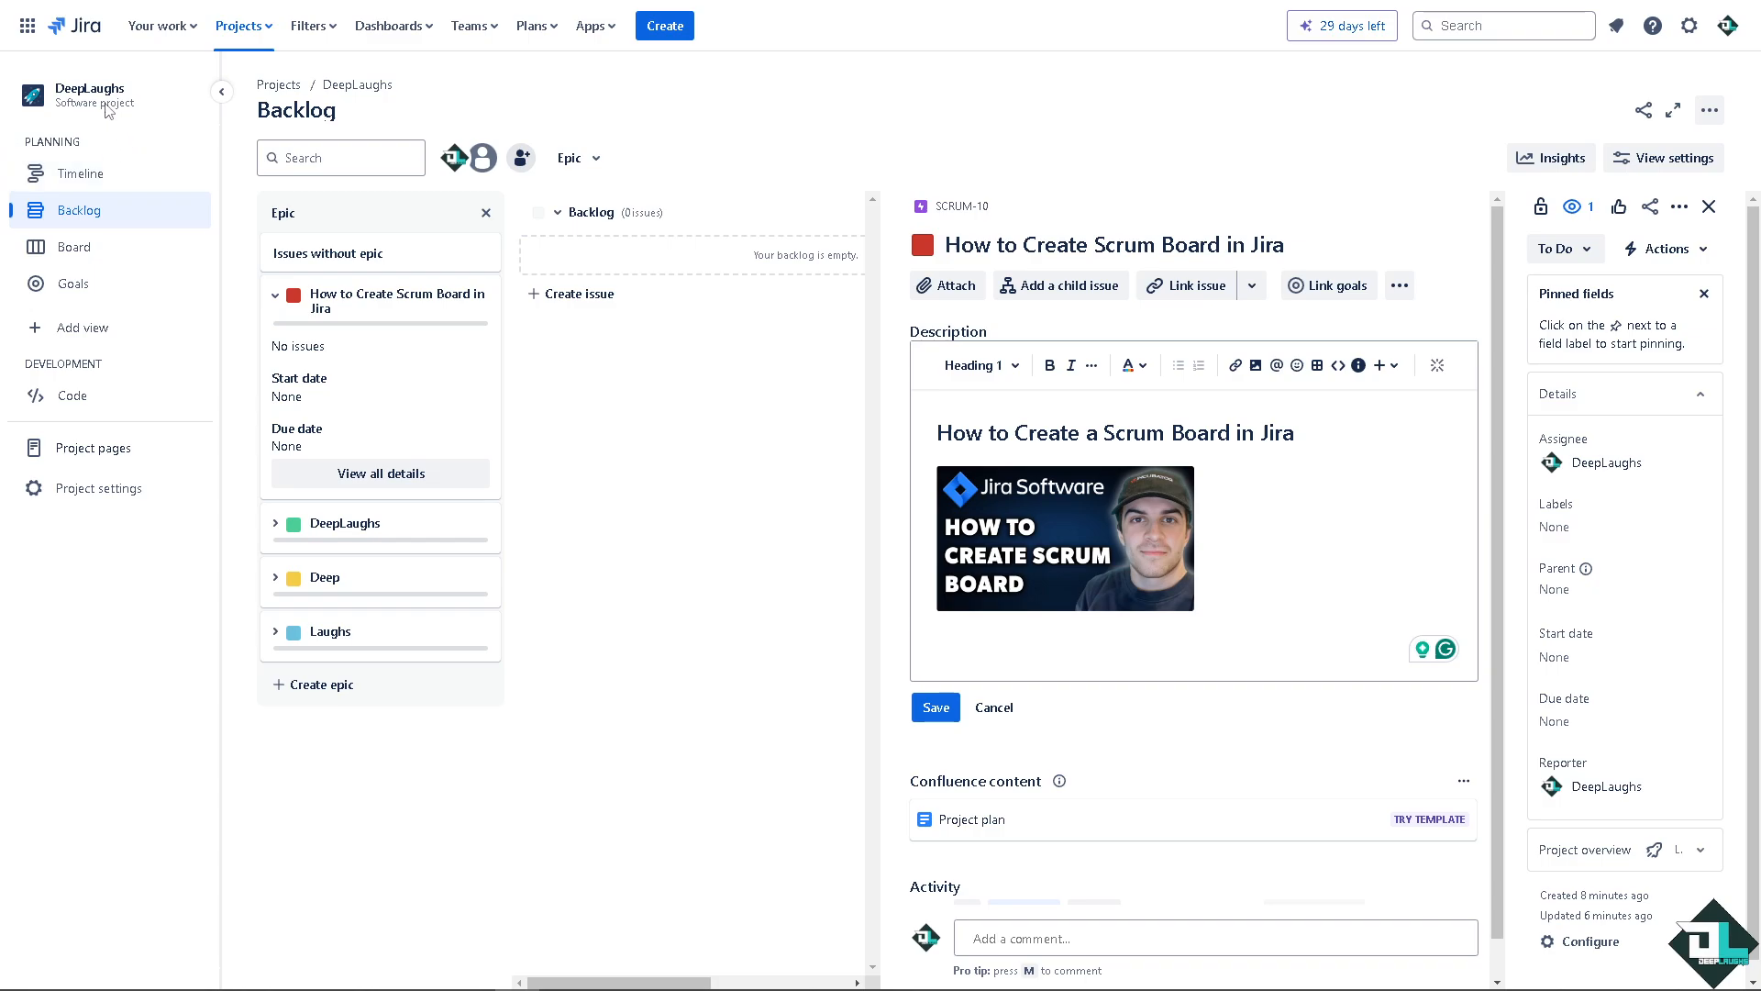
{"action": "mouse_move", "coordinate": [115, 115]}
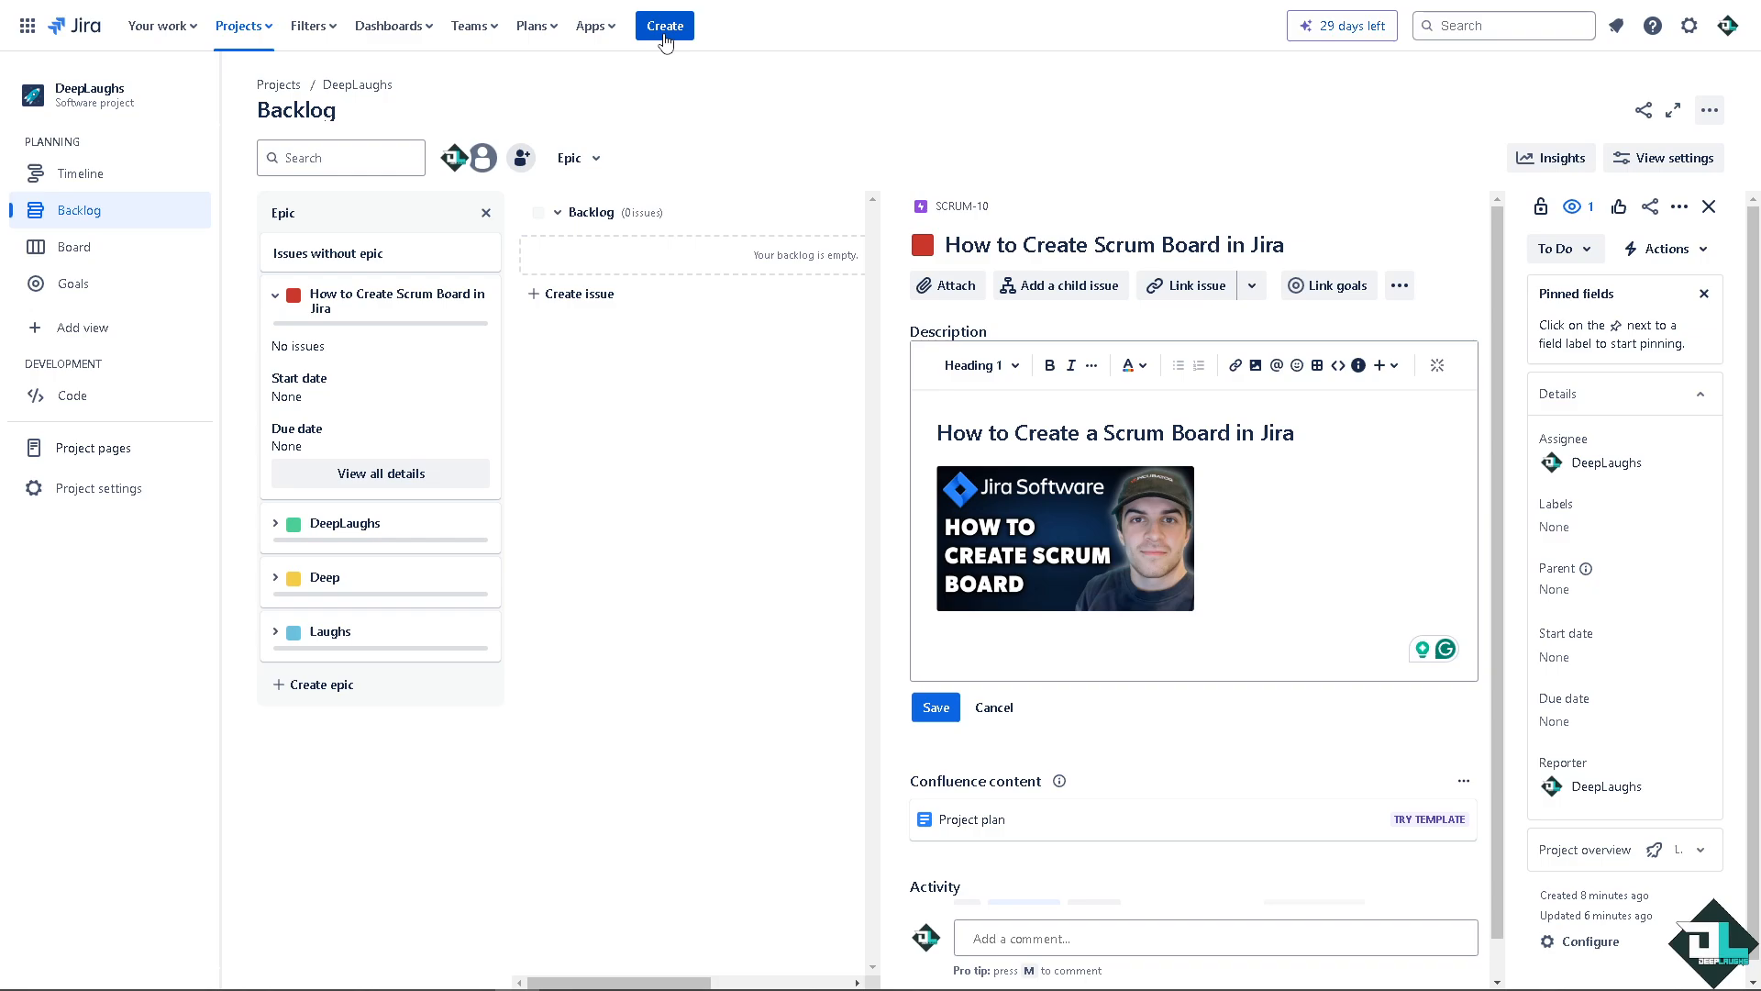
{"action": "left_click", "coordinate": [664, 25]}
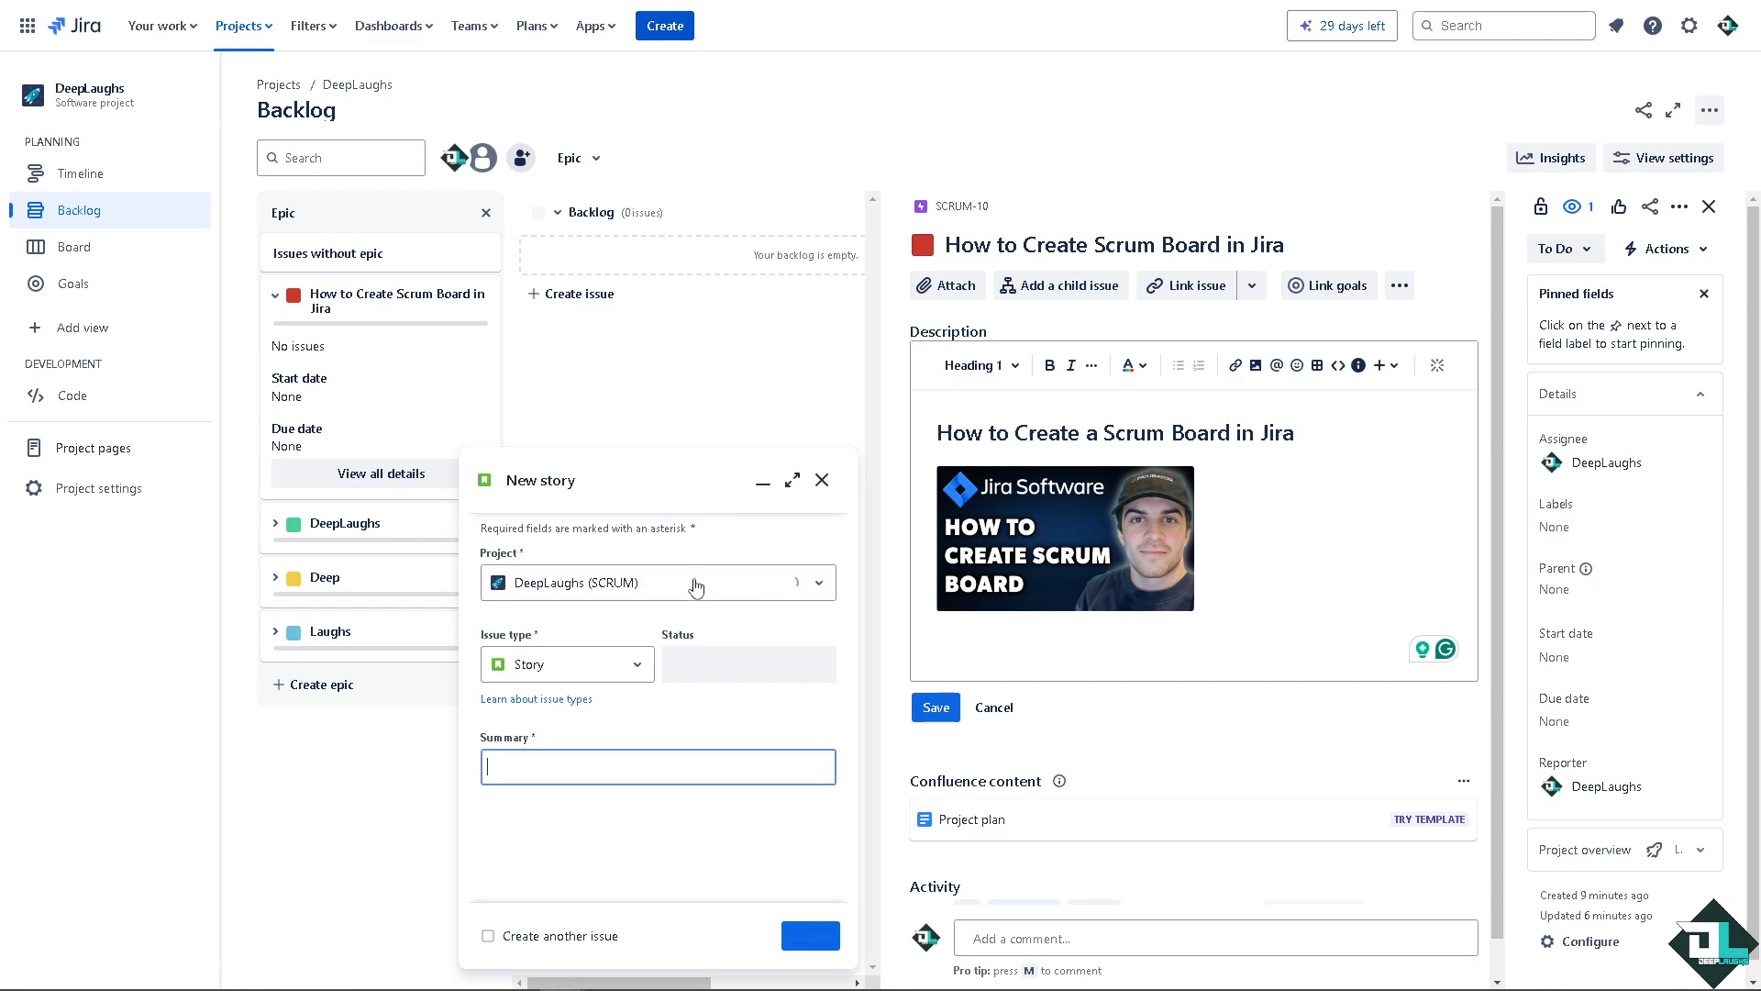
{"action": "left_click", "coordinate": [651, 581]}
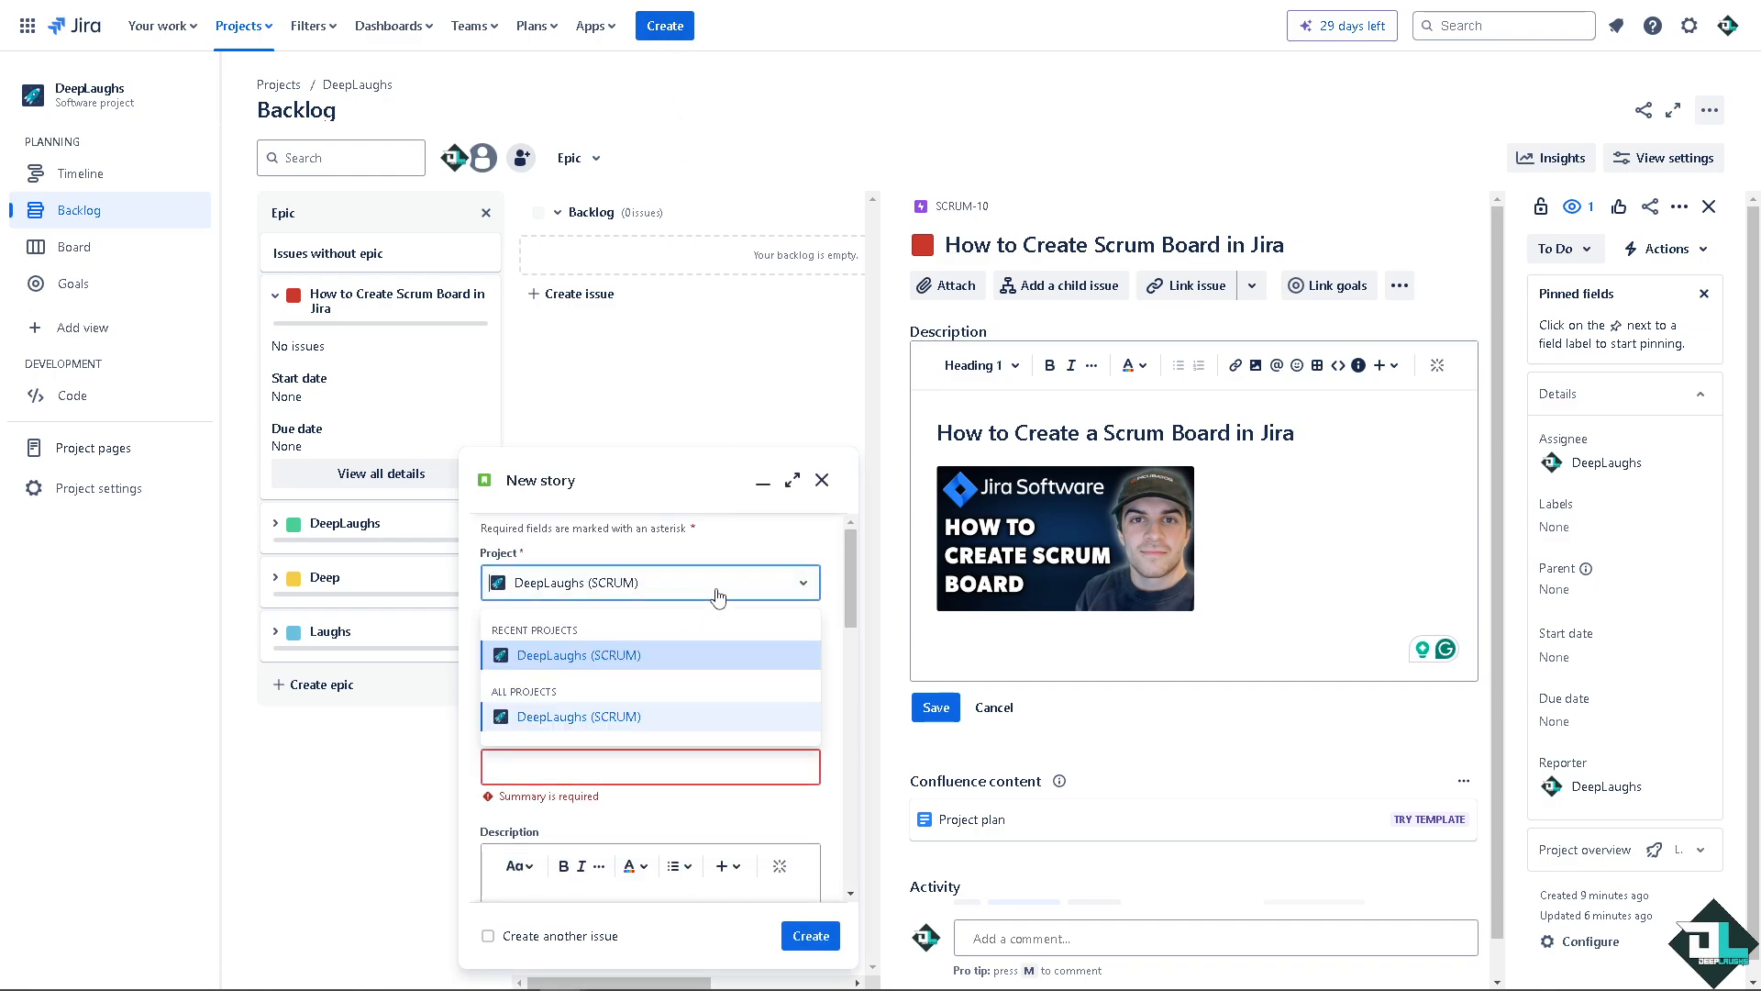
{"action": "left_click", "coordinate": [649, 581]}
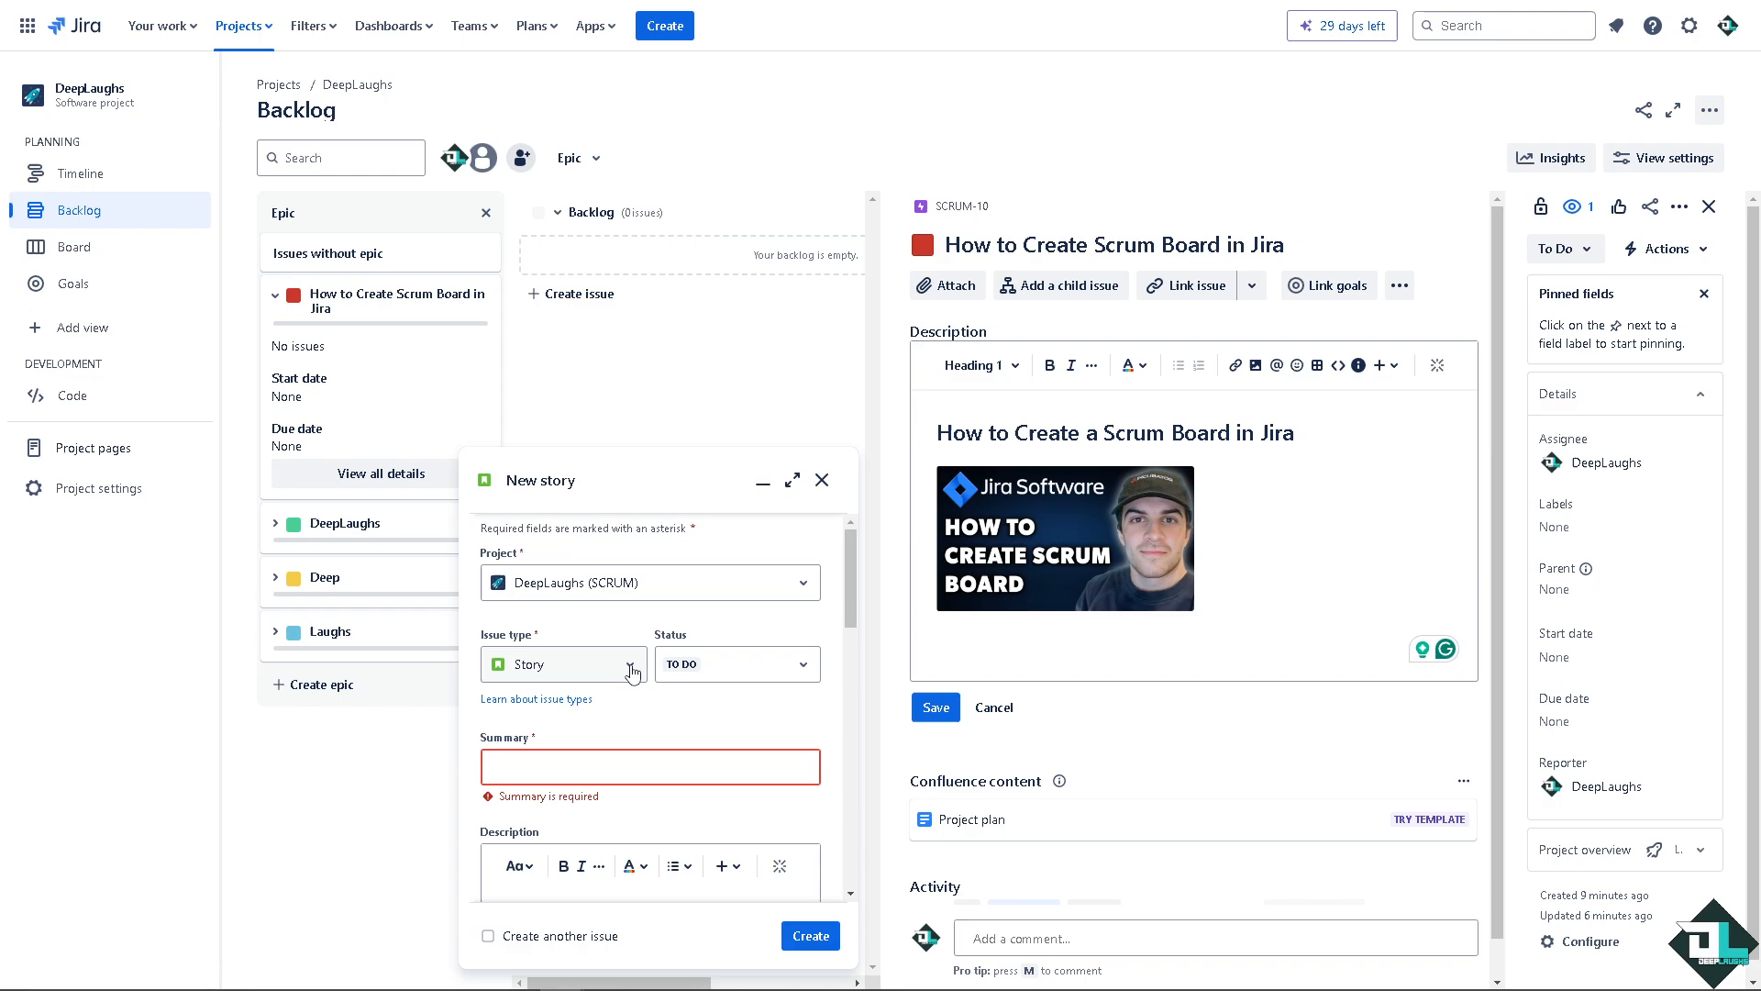
{"action": "scroll", "scroll_direction": "down", "scroll_amount": 3}
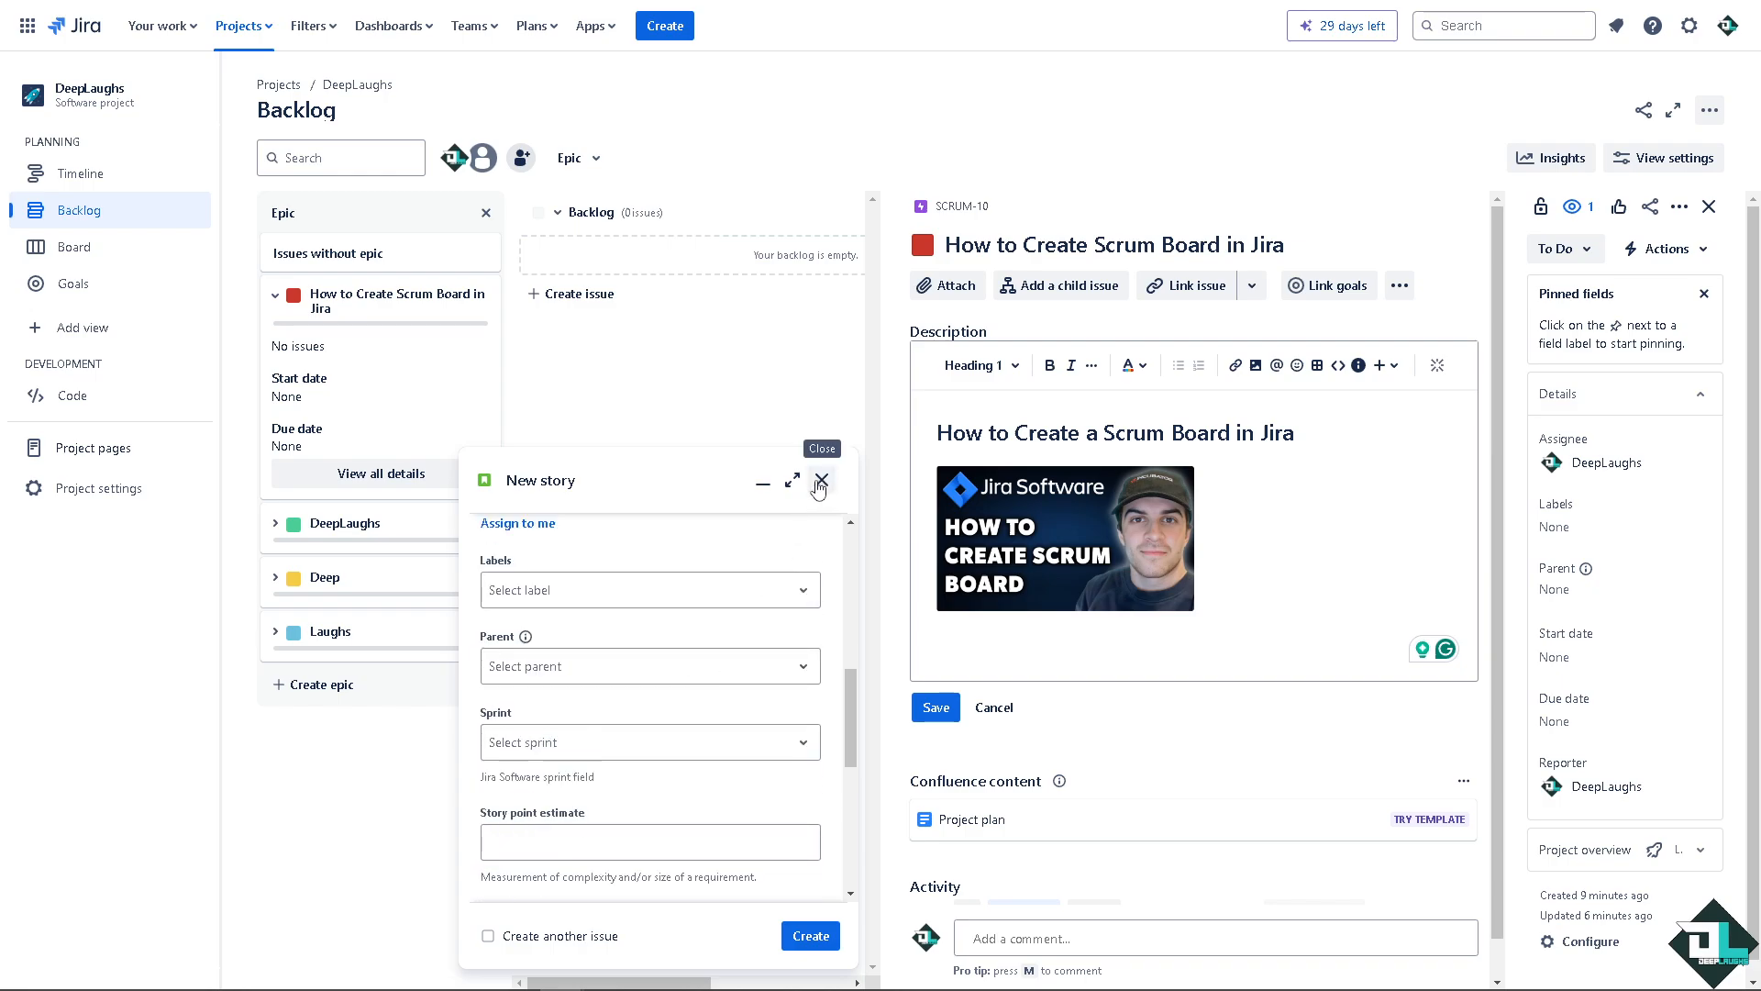
{"action": "left_click", "coordinate": [820, 480]}
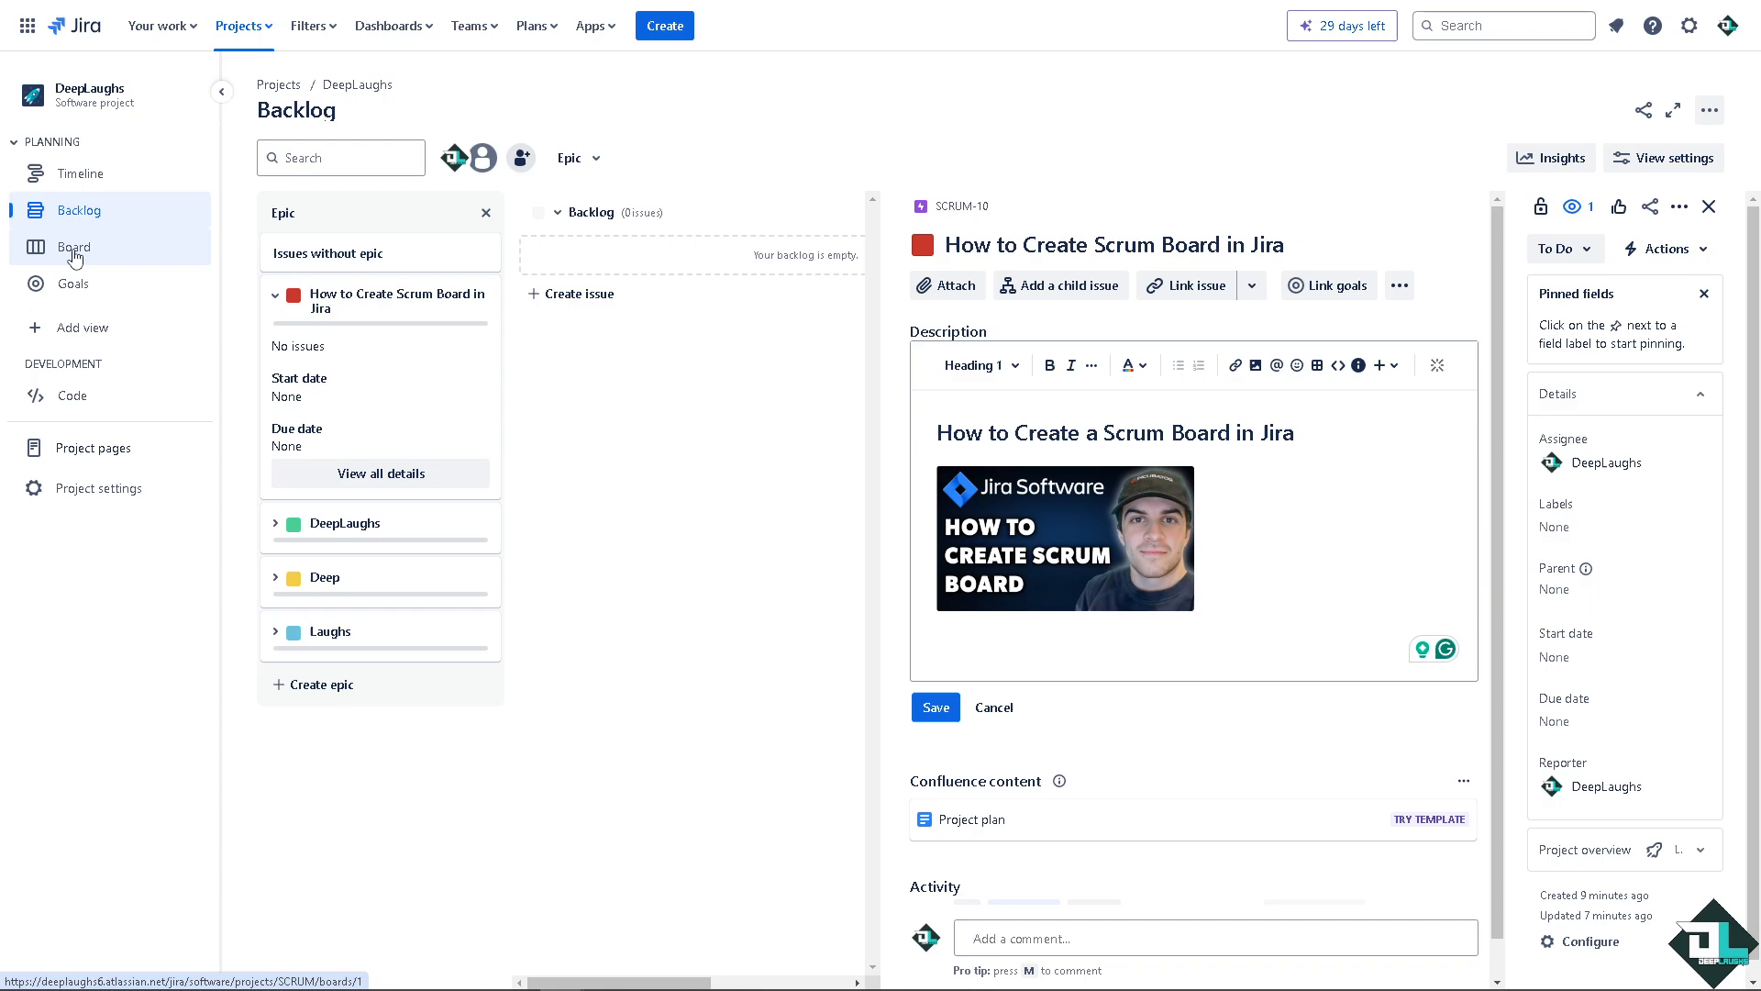
- Show the DeepLaughs SCRUM board with its To Do and Closed columns
{"action": "left_click", "coordinate": [73, 246]}
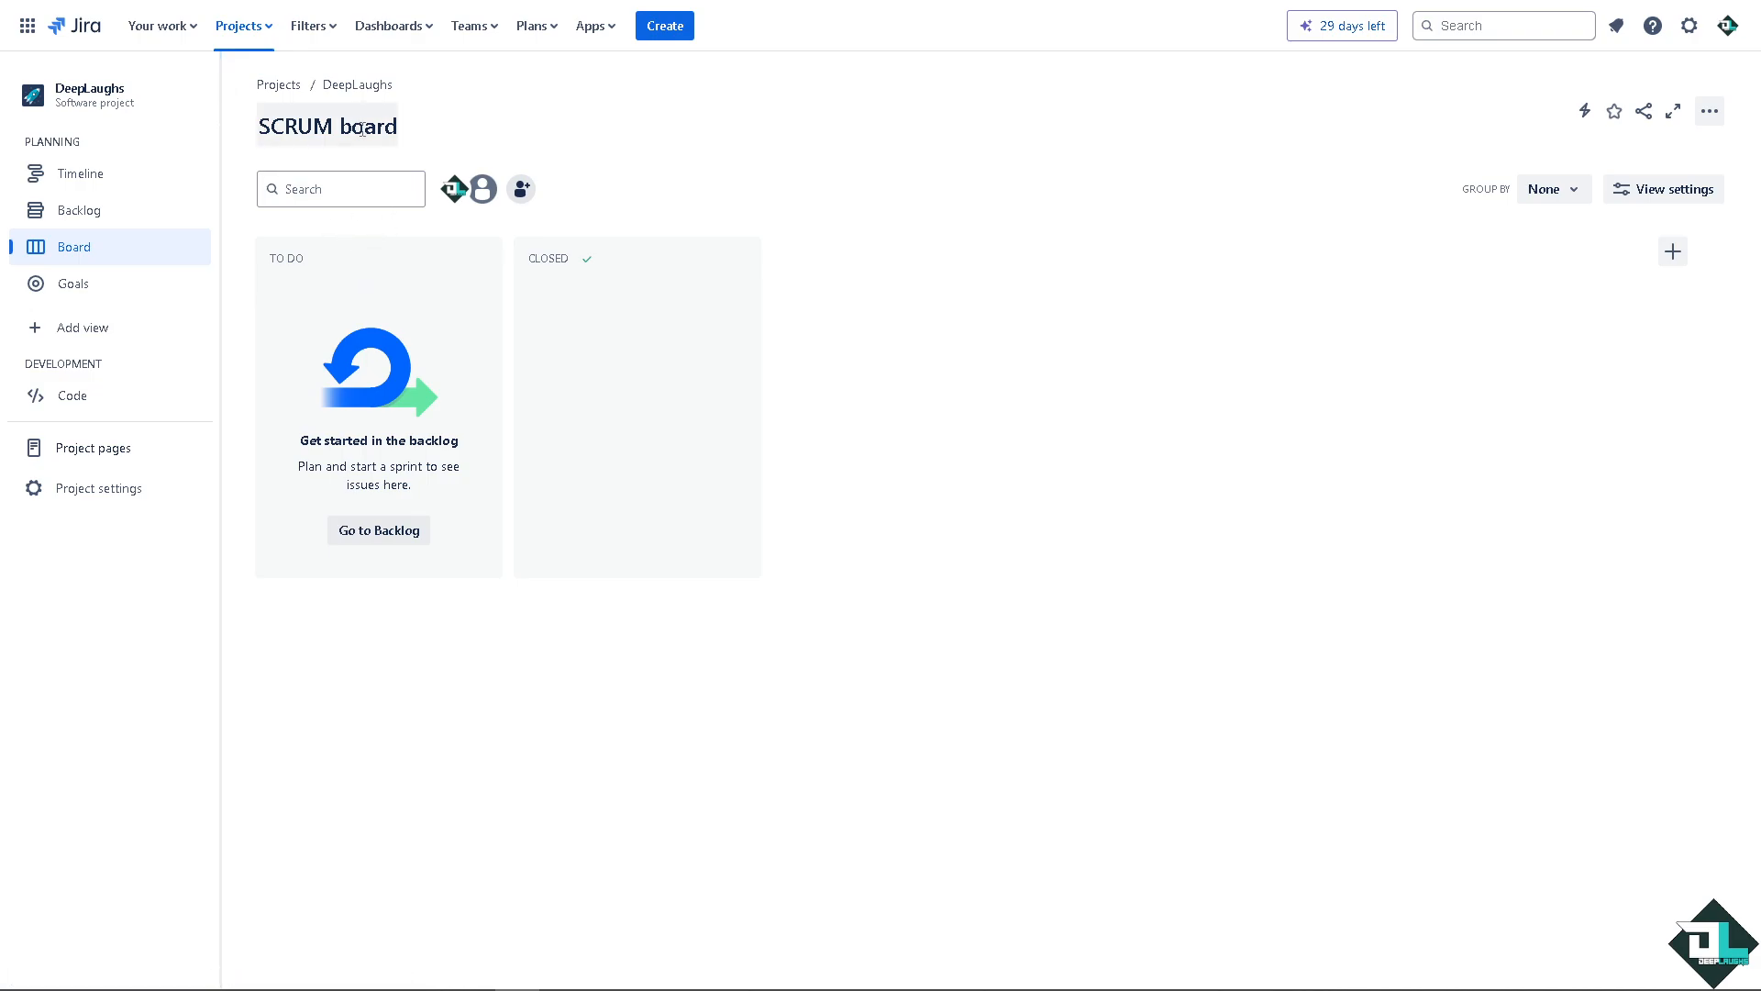
{"action": "mouse_move", "coordinate": [830, 201]}
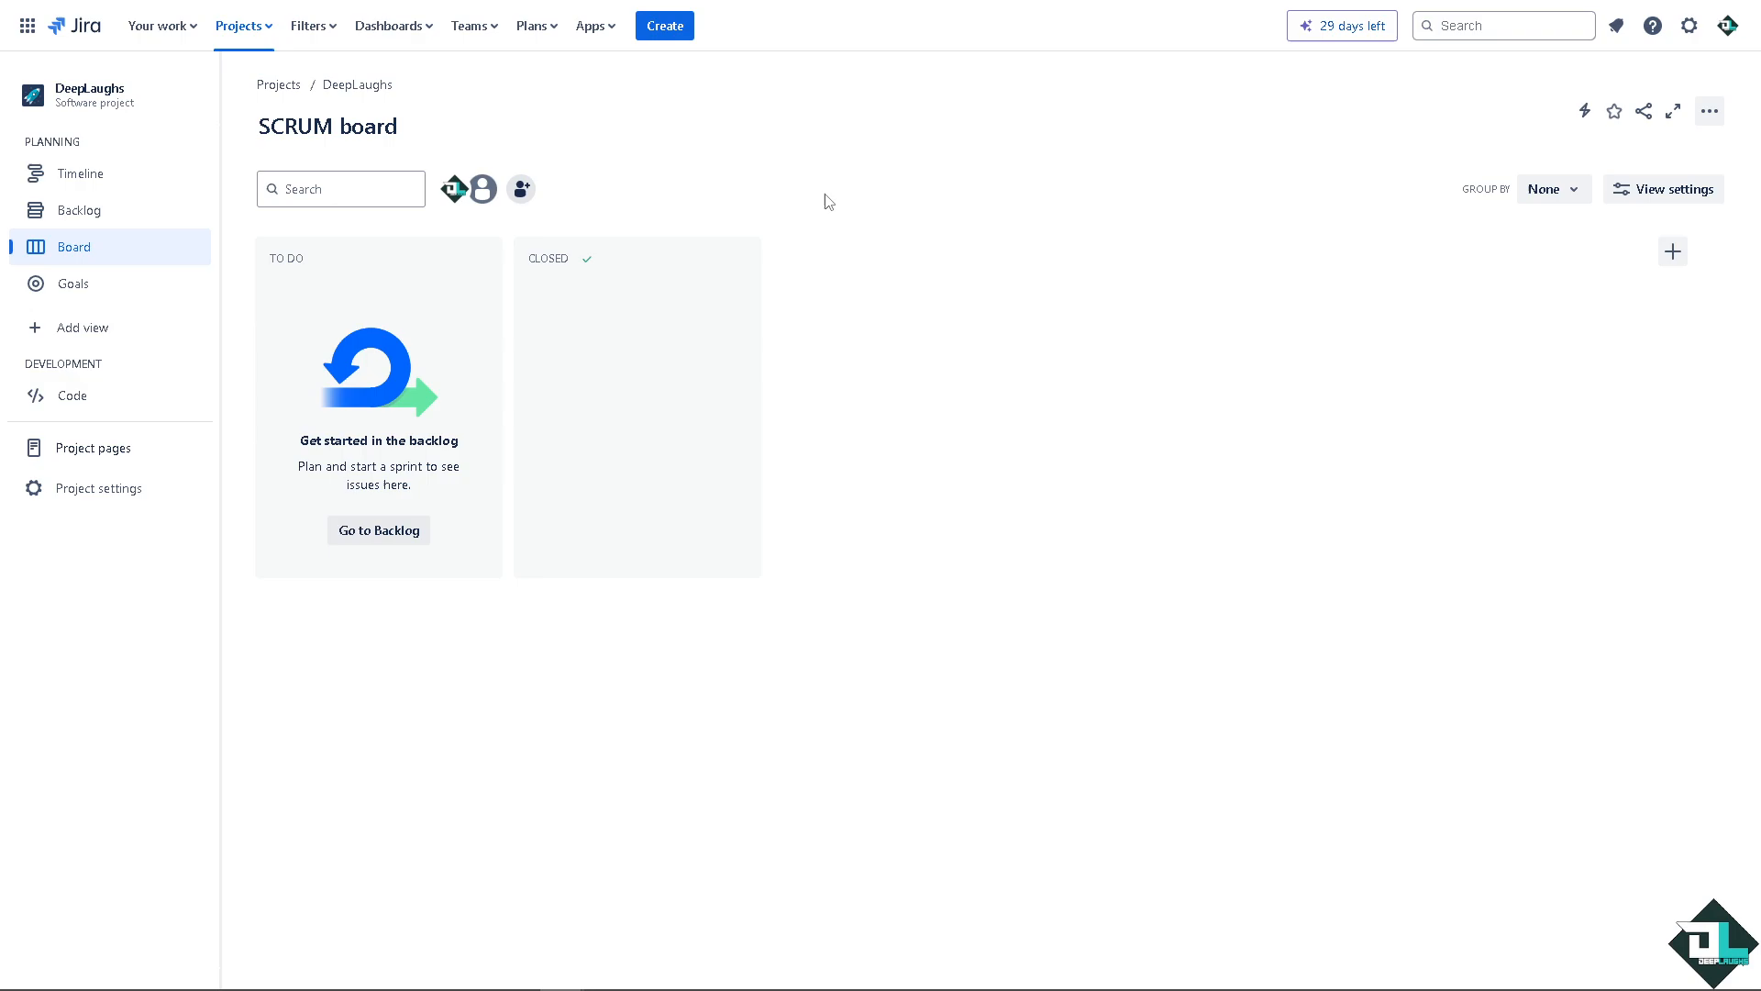
{"action": "mouse_move", "coordinate": [482, 187]}
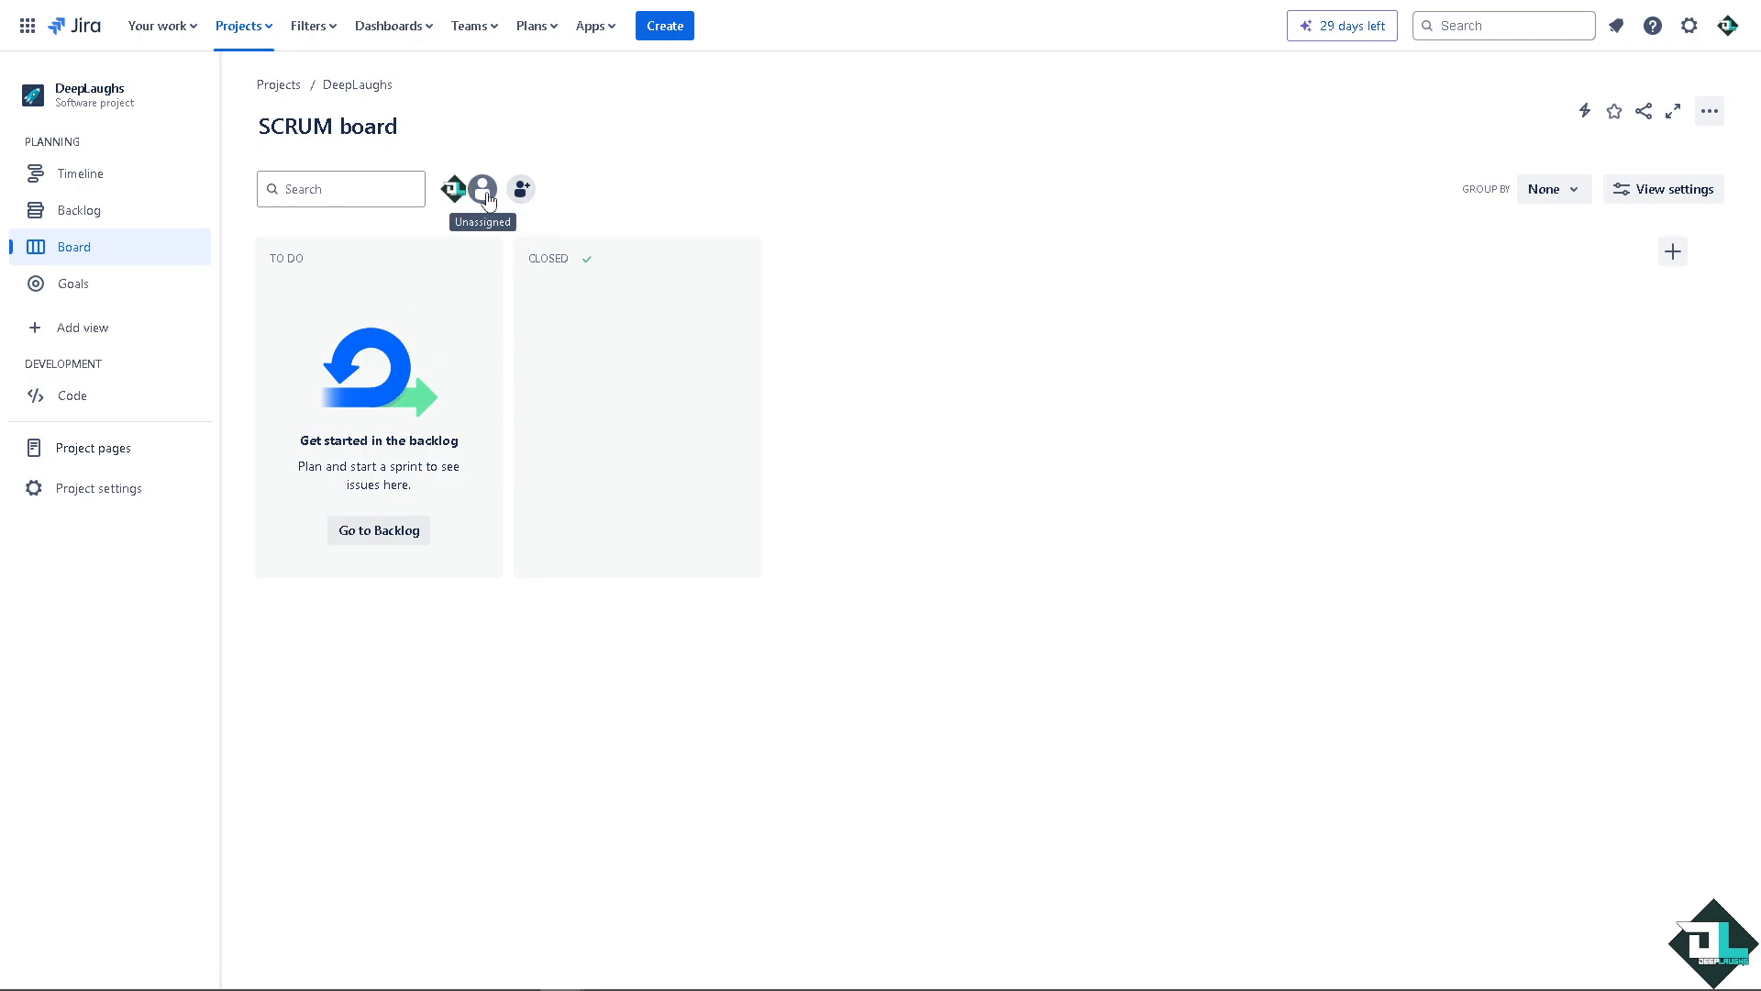
{"action": "mouse_move", "coordinate": [520, 189]}
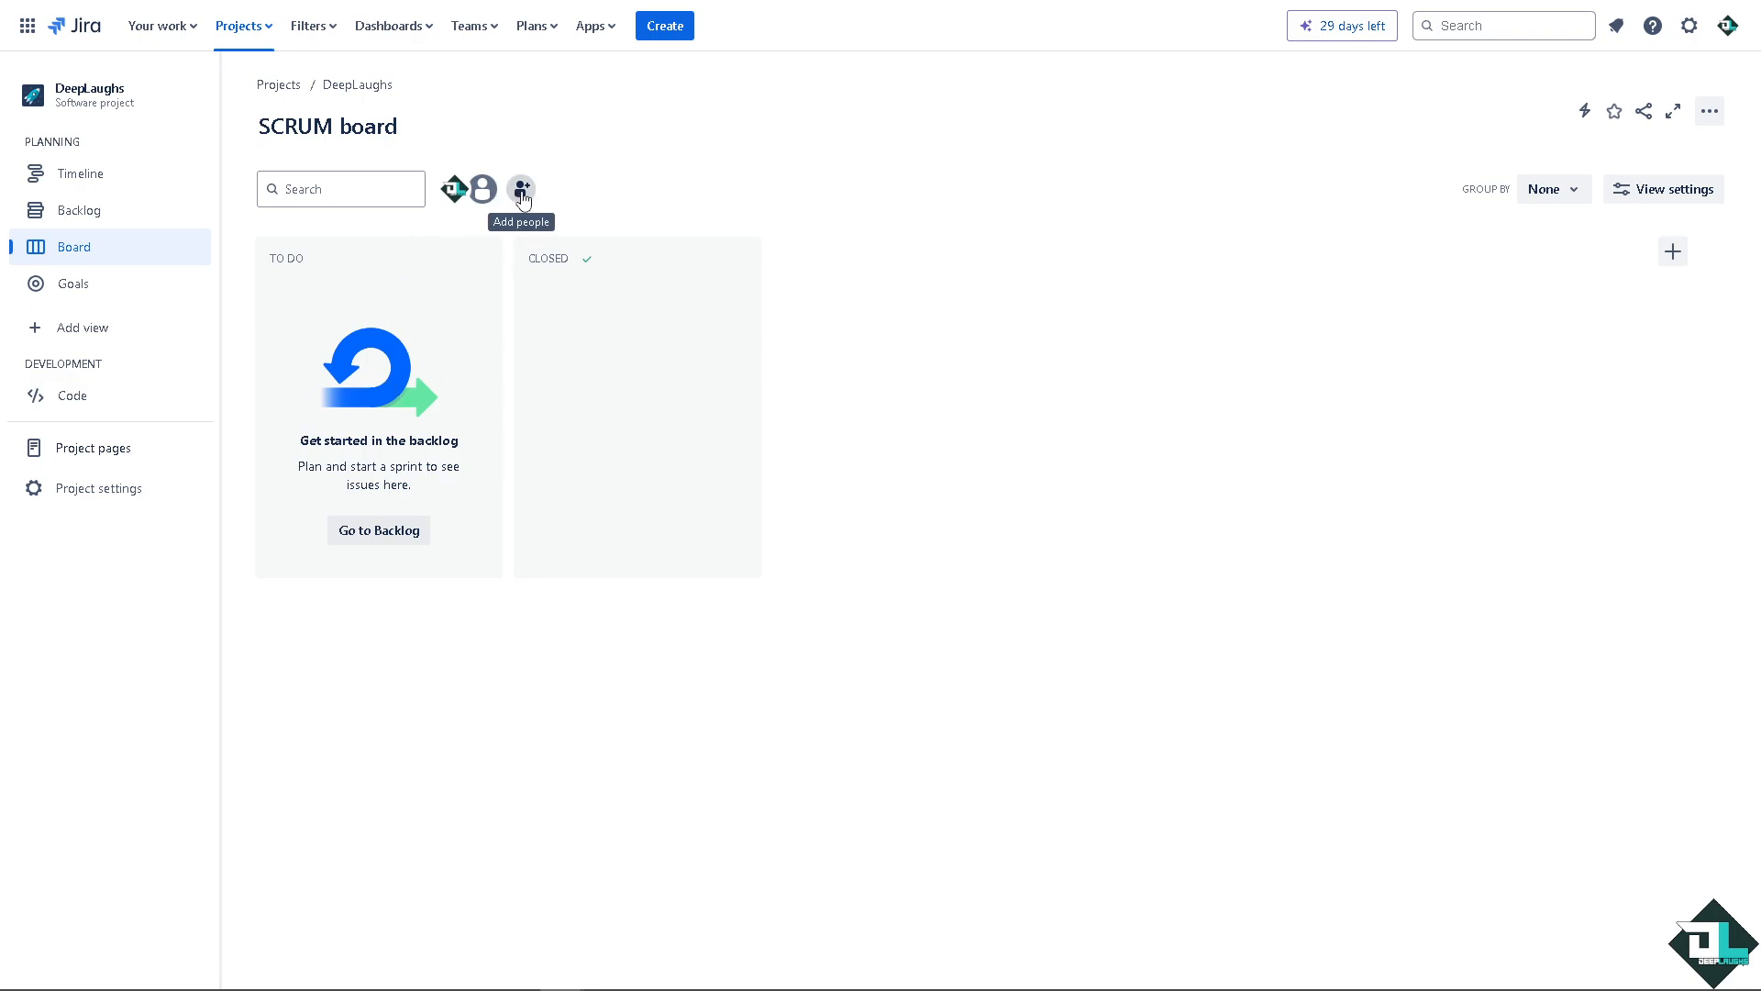
{"action": "left_click", "coordinate": [520, 188]}
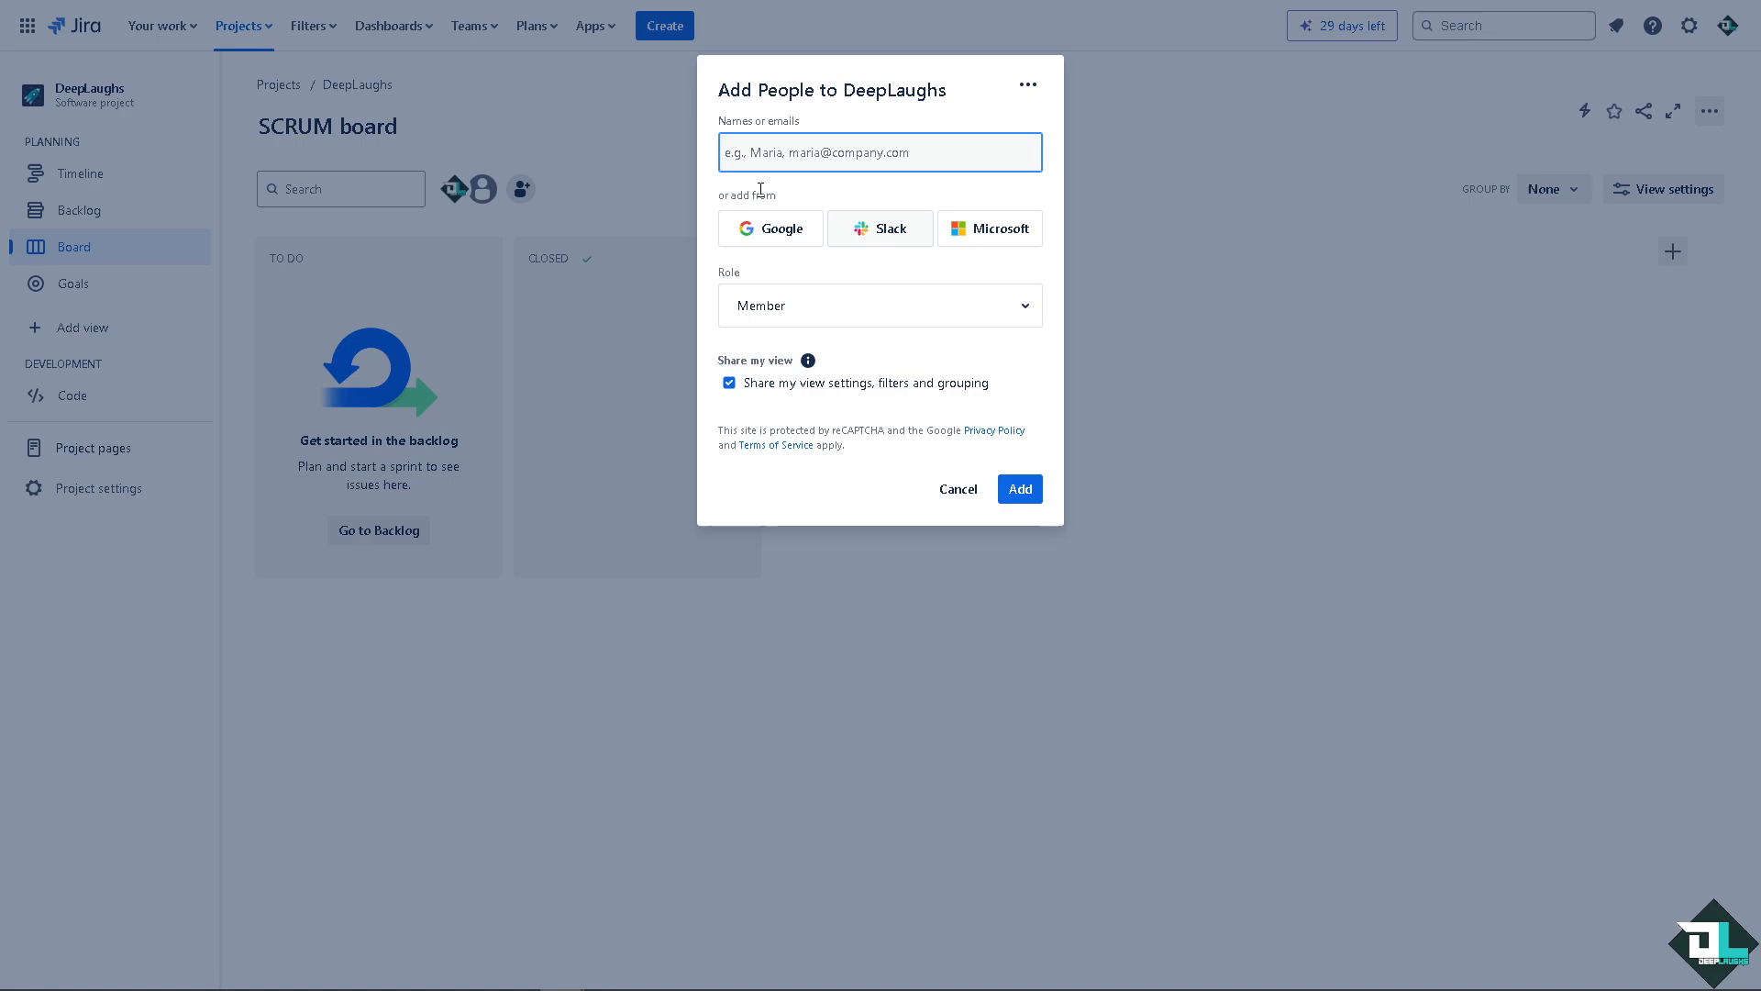
{"action": "mouse_move", "coordinate": [796, 288]}
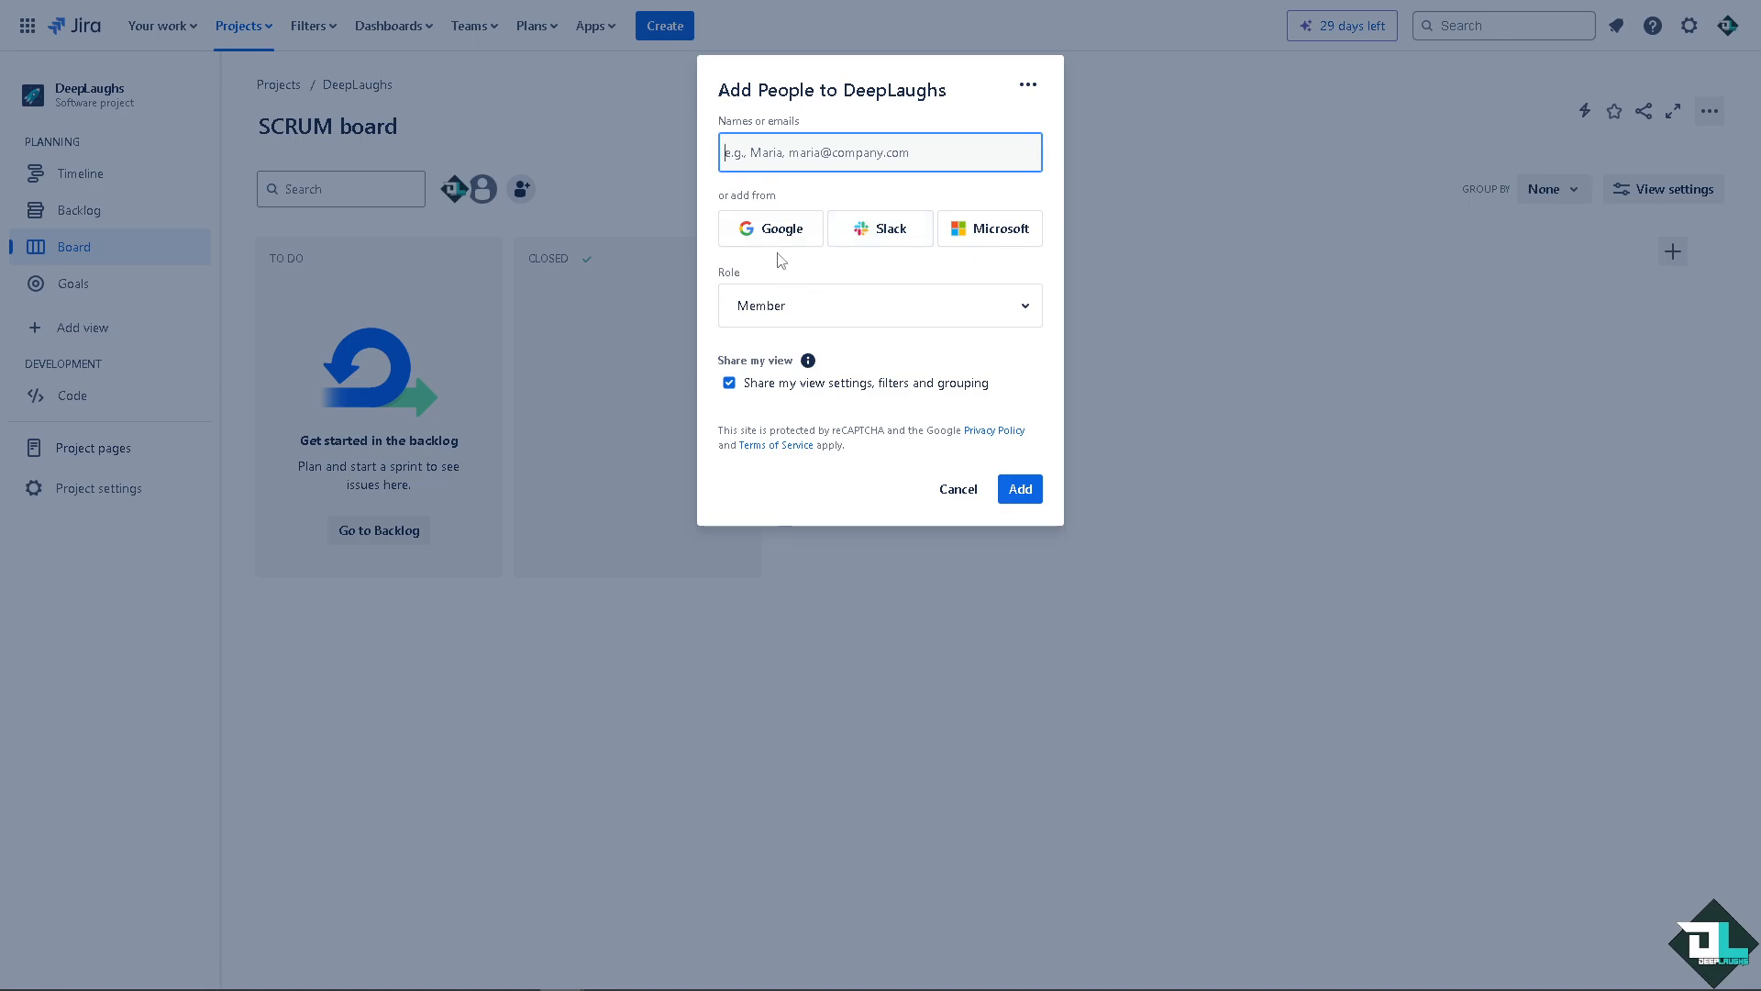
{"action": "mouse_move", "coordinate": [965, 272]}
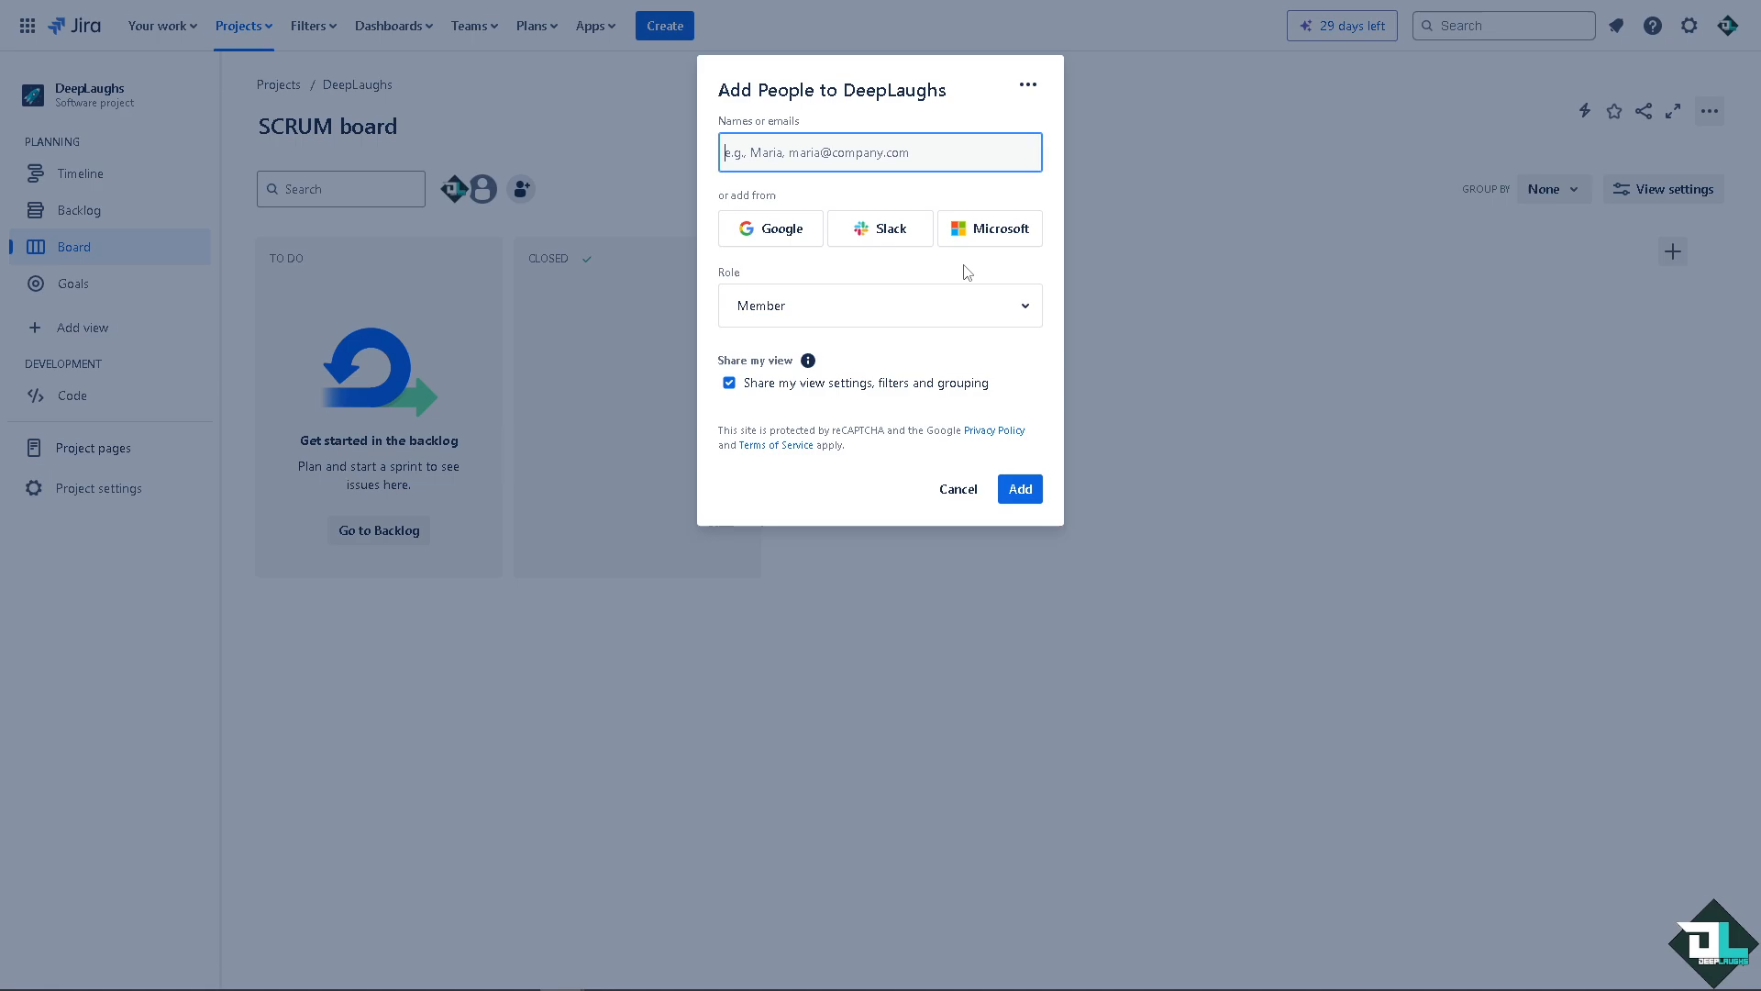
{"action": "left_click", "coordinate": [880, 305]}
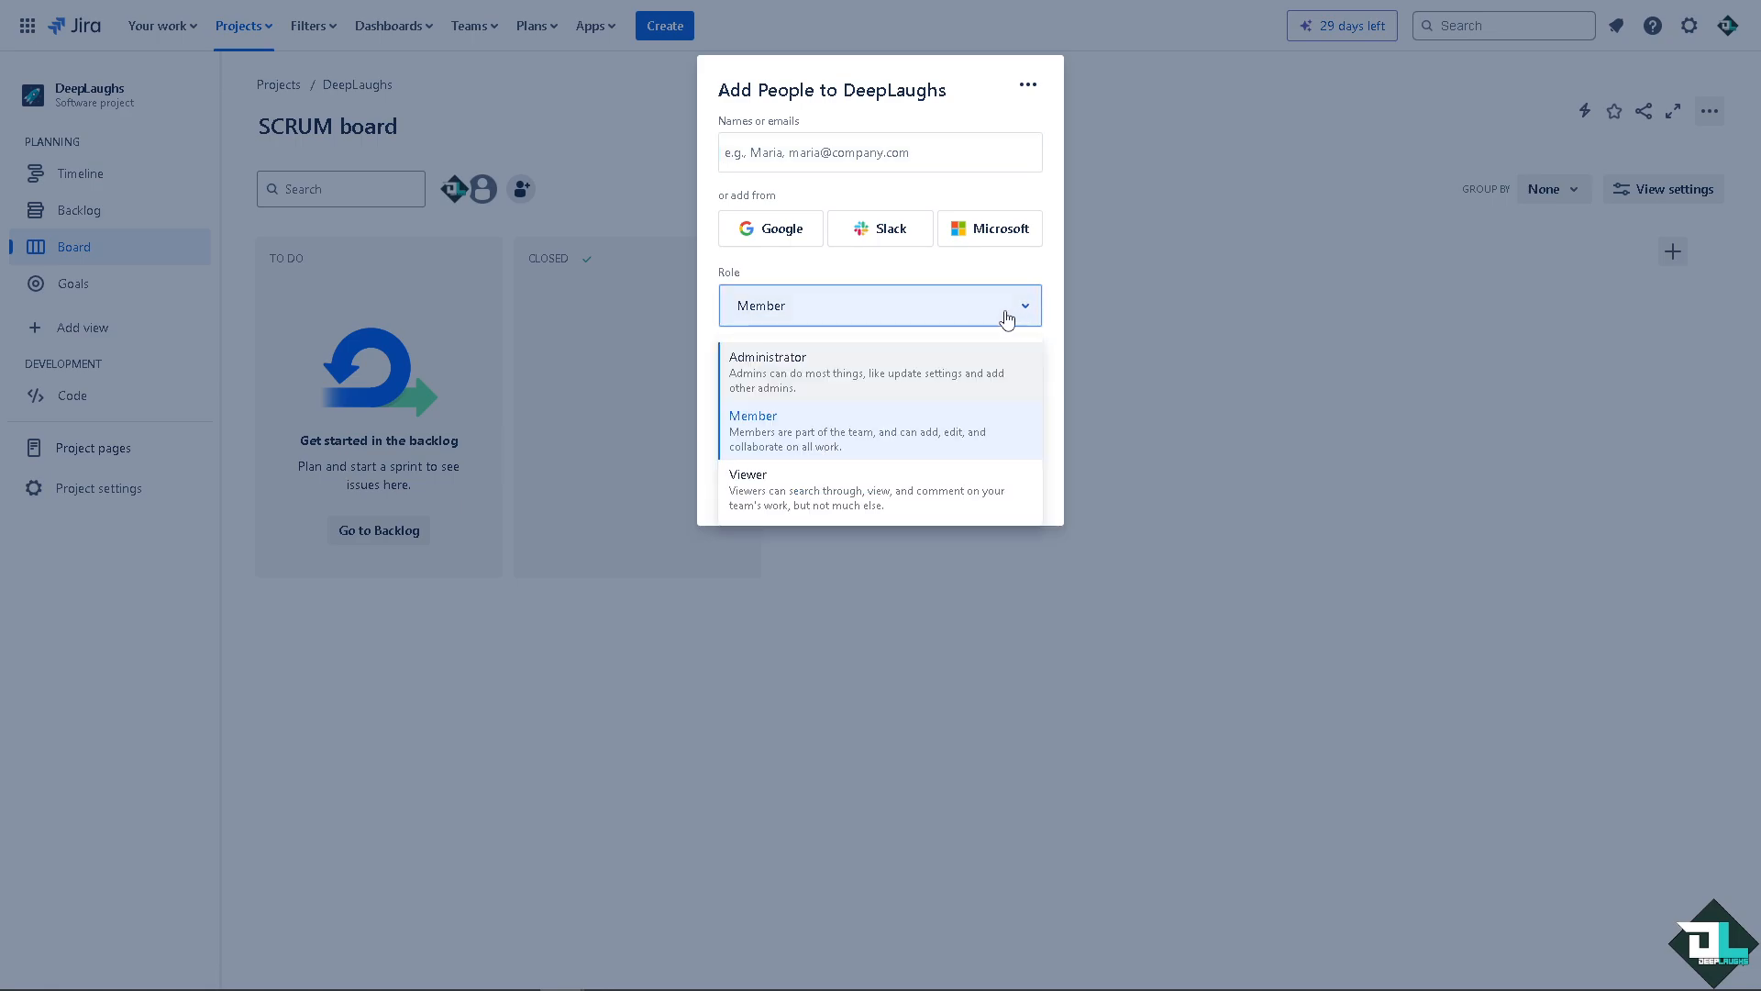
{"action": "mouse_move", "coordinate": [926, 337]}
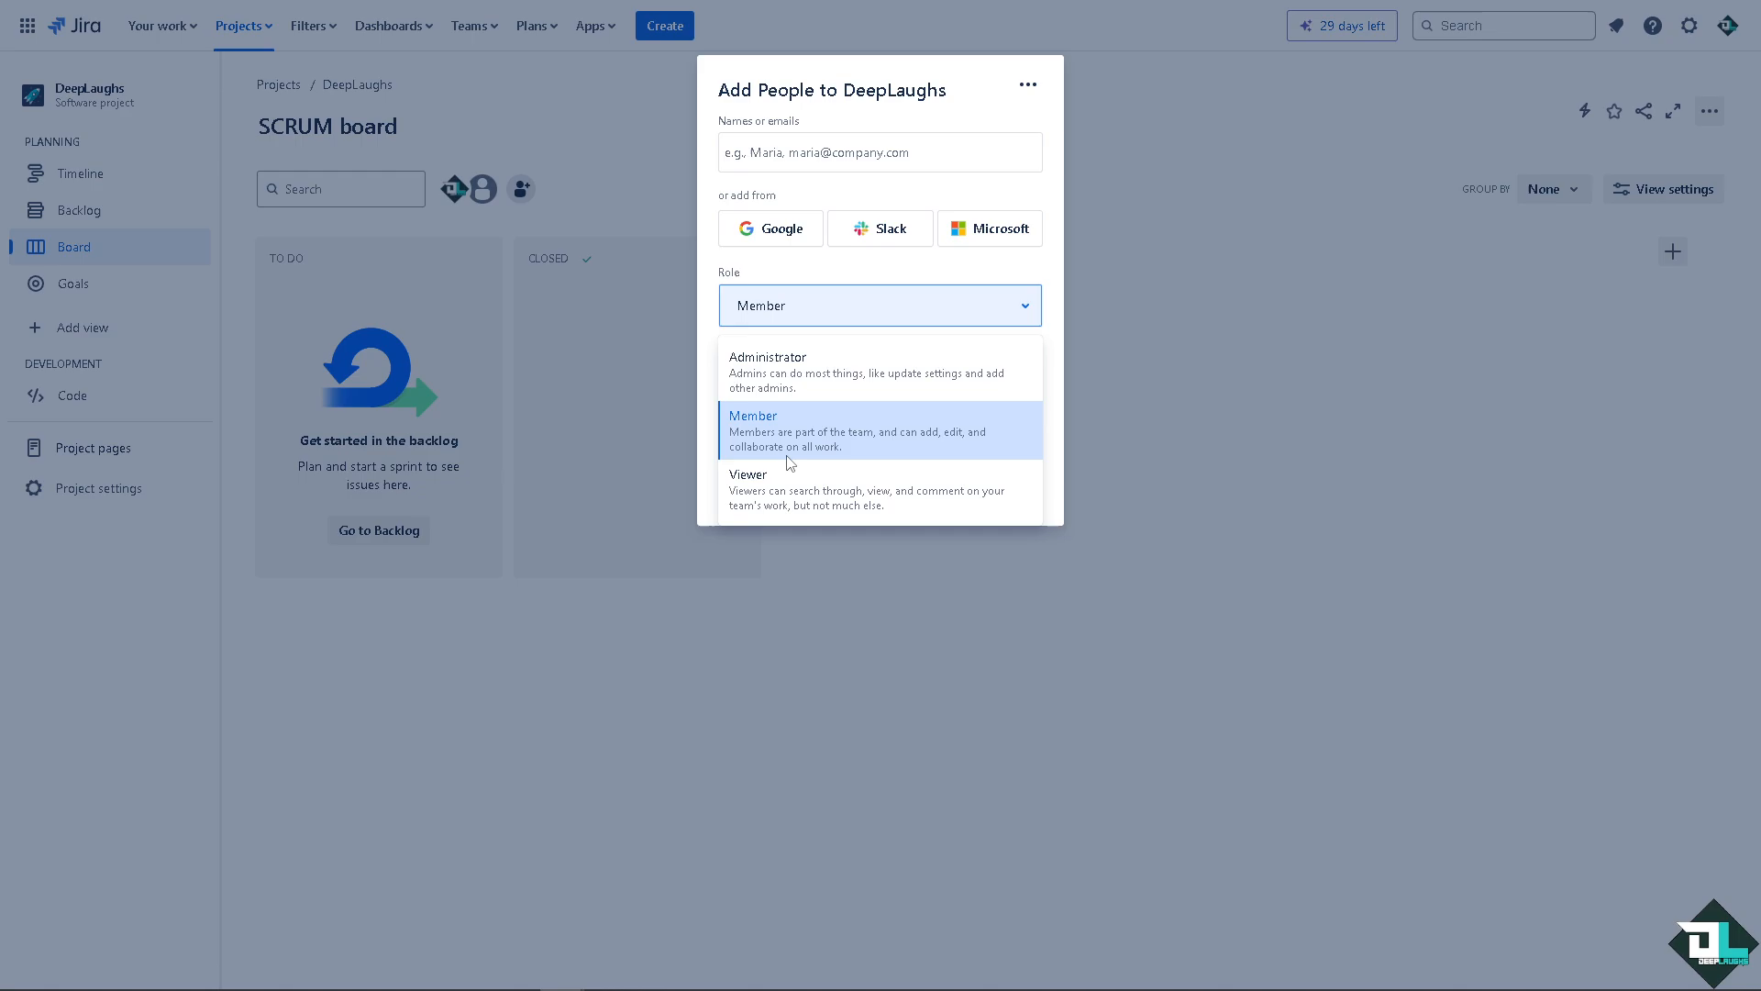
{"action": "mouse_move", "coordinate": [786, 495]}
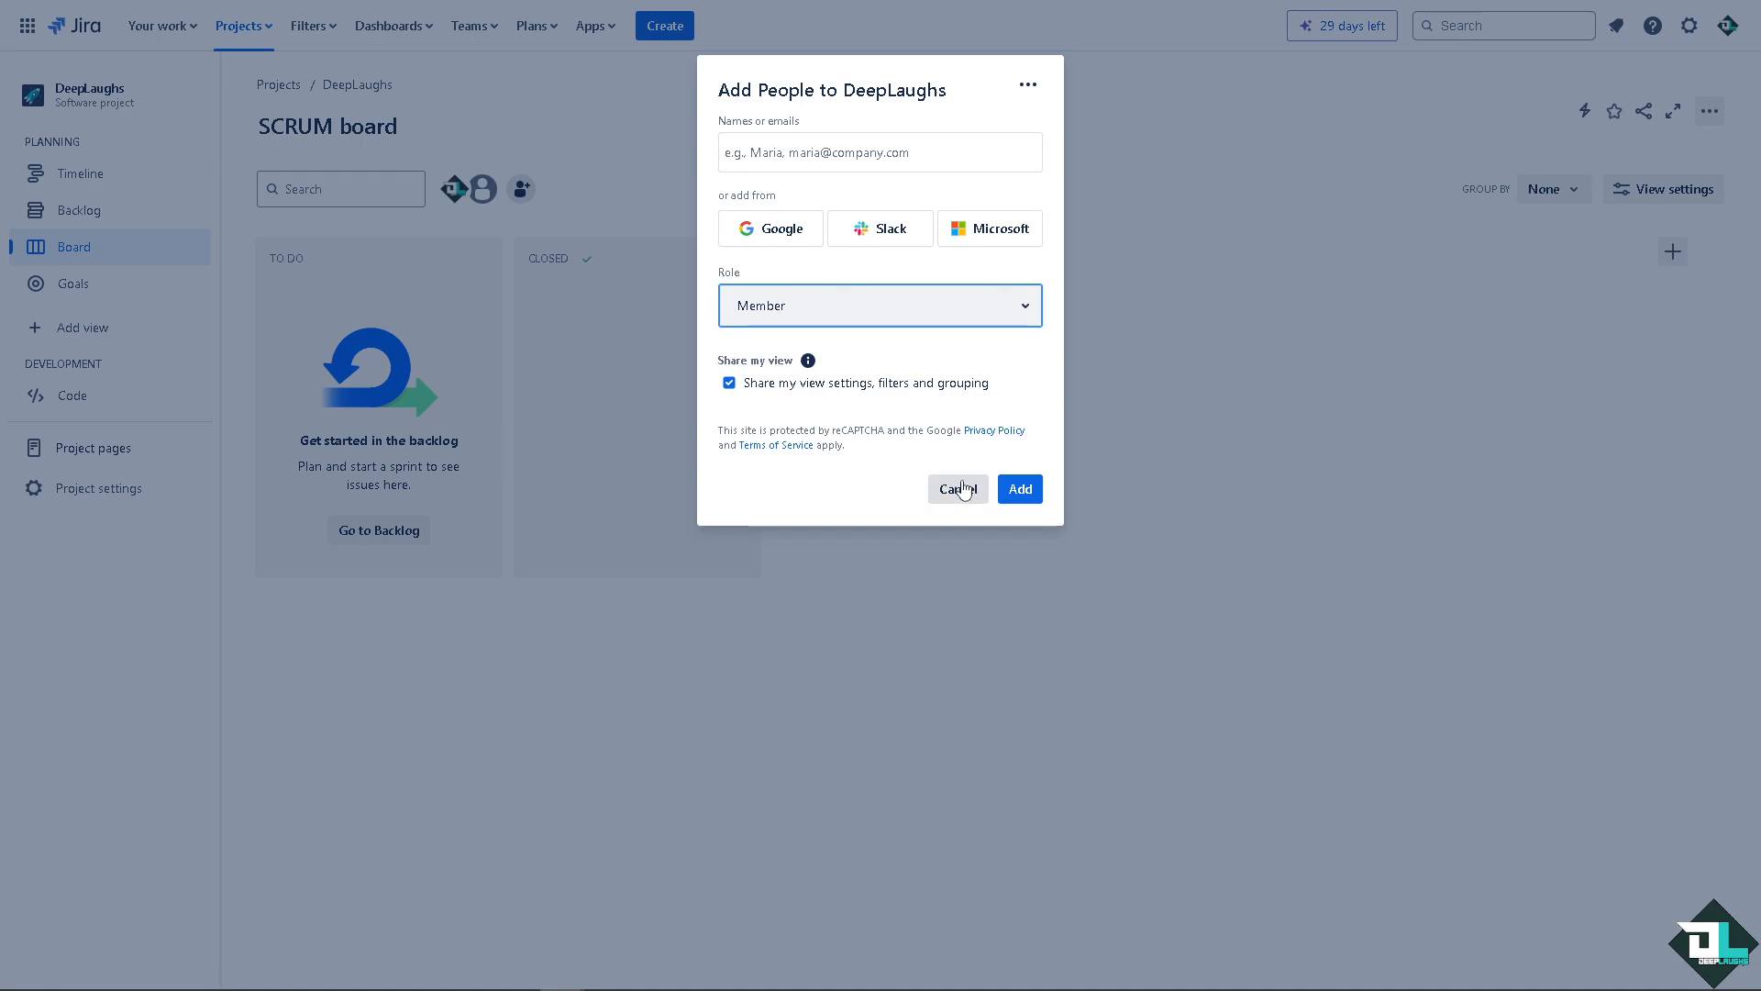
{"action": "left_click", "coordinate": [956, 489]}
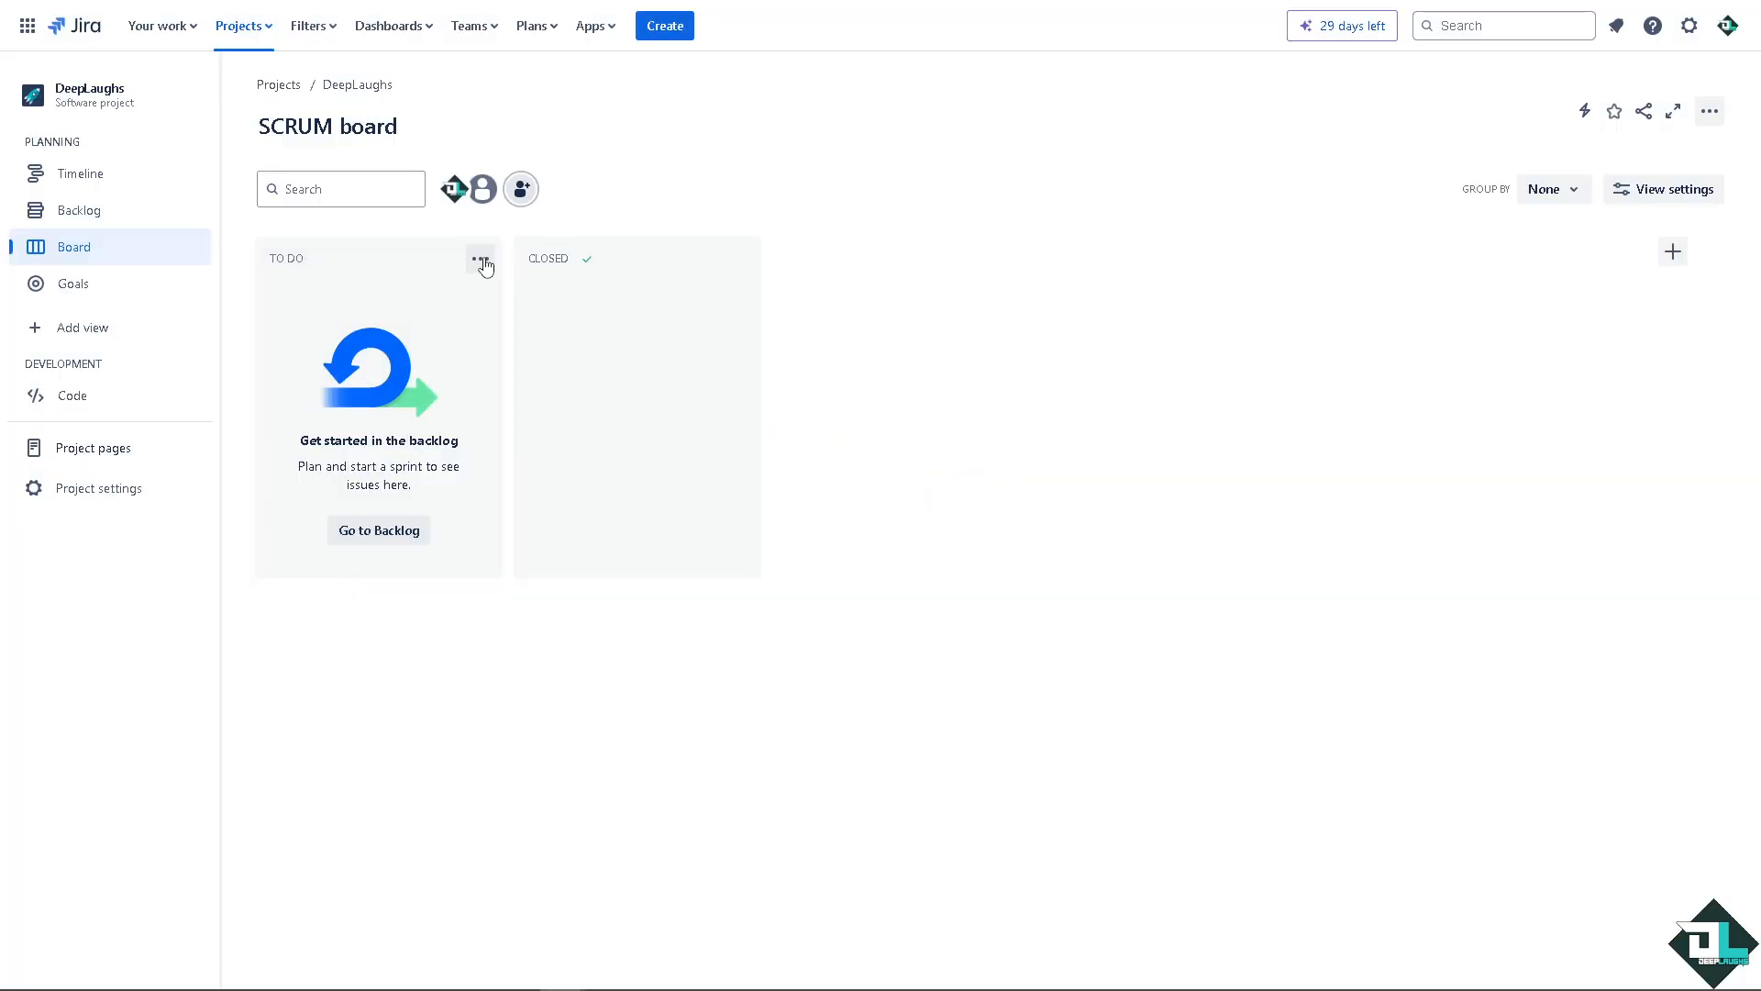
- Limit the TO DO column to a maximum of 69 issues and save it
{"action": "left_click", "coordinate": [481, 259]}
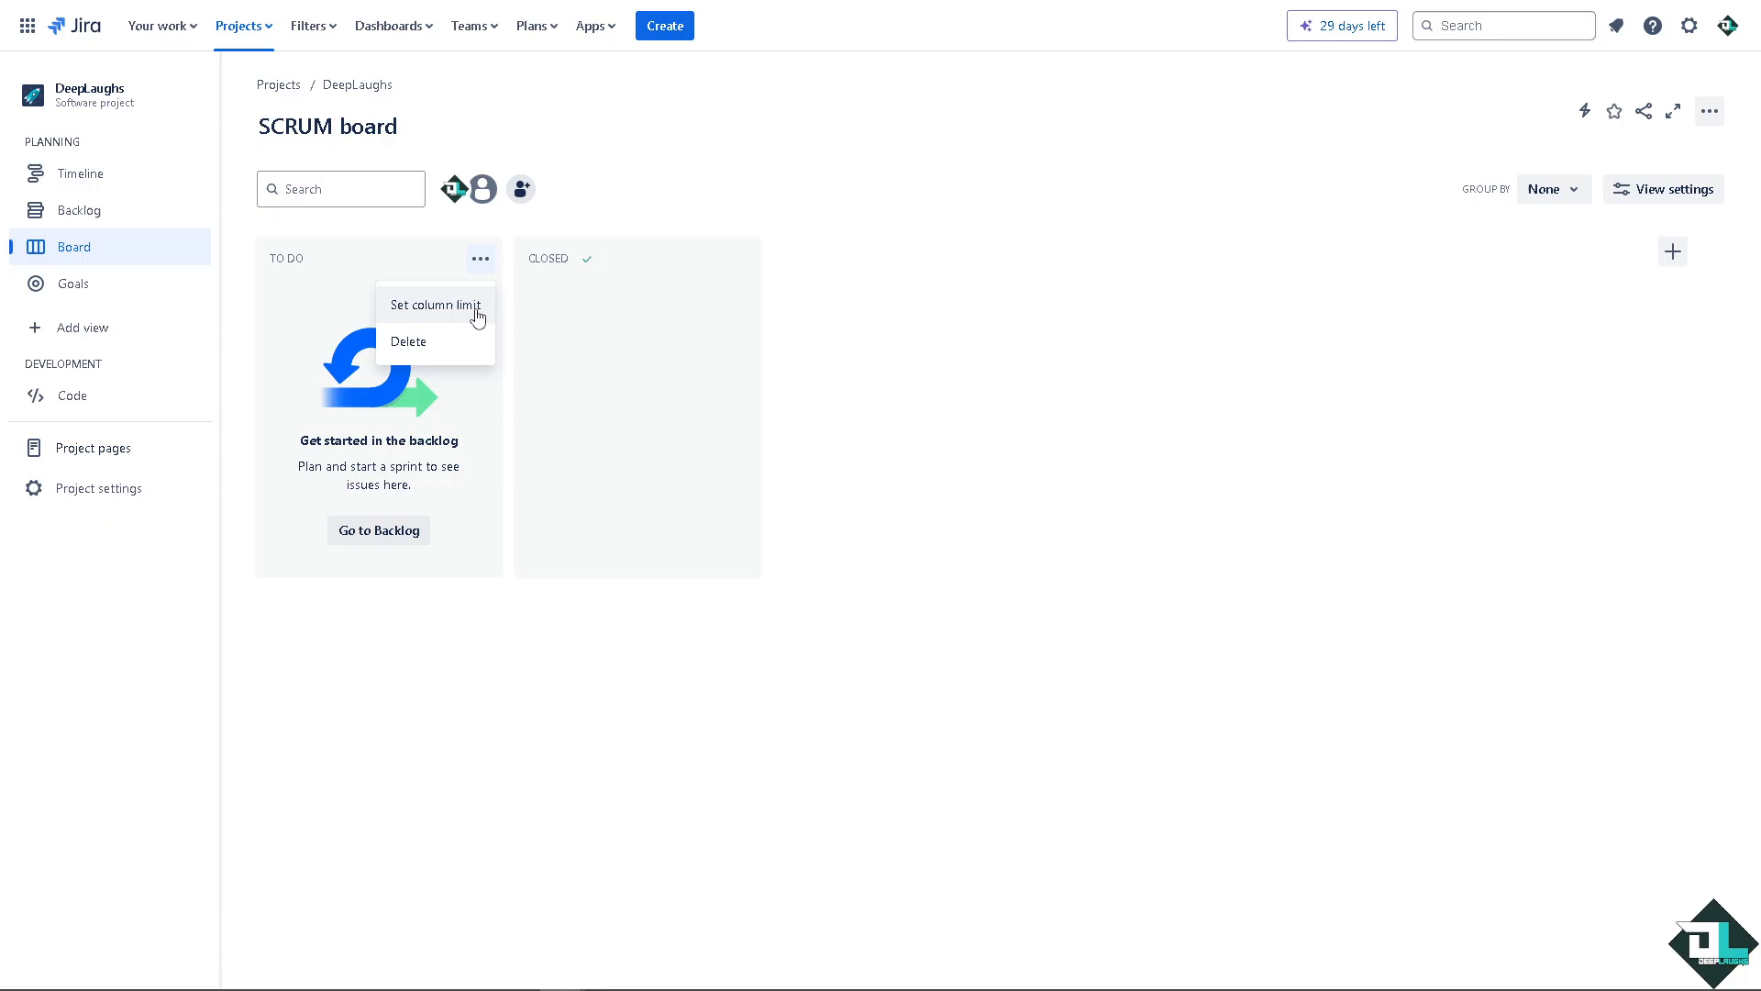
{"action": "left_click", "coordinate": [434, 304]}
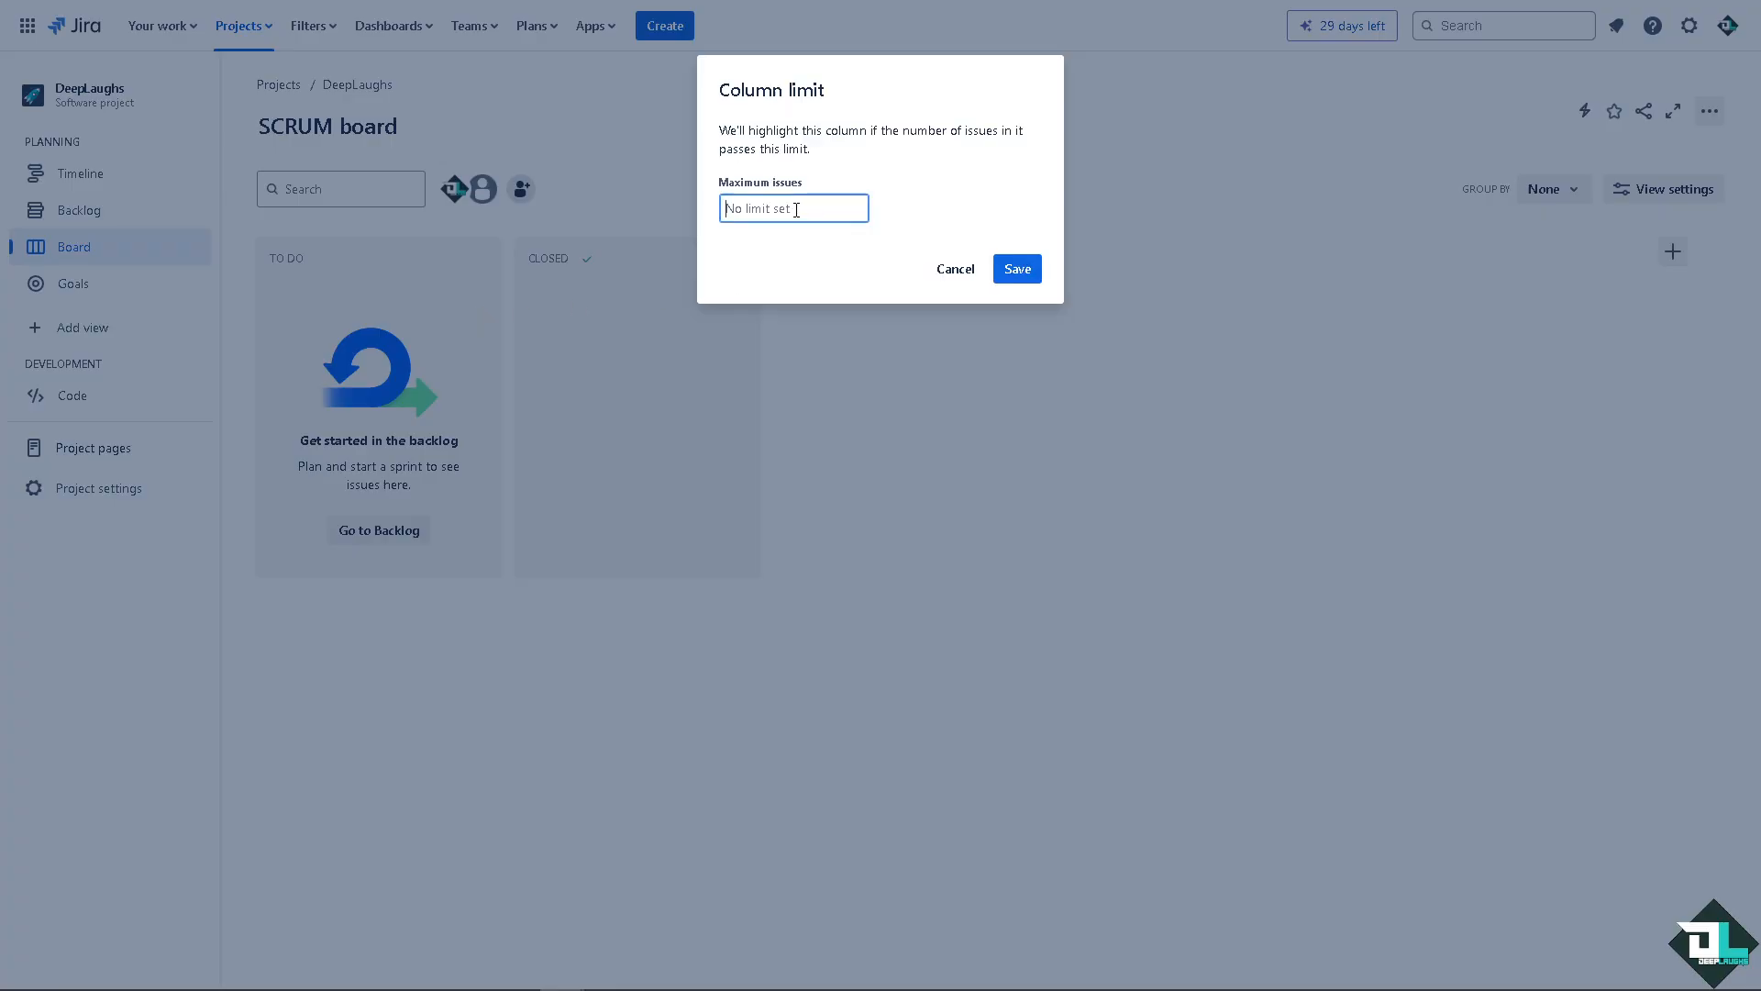
{"action": "type", "text": "69"}
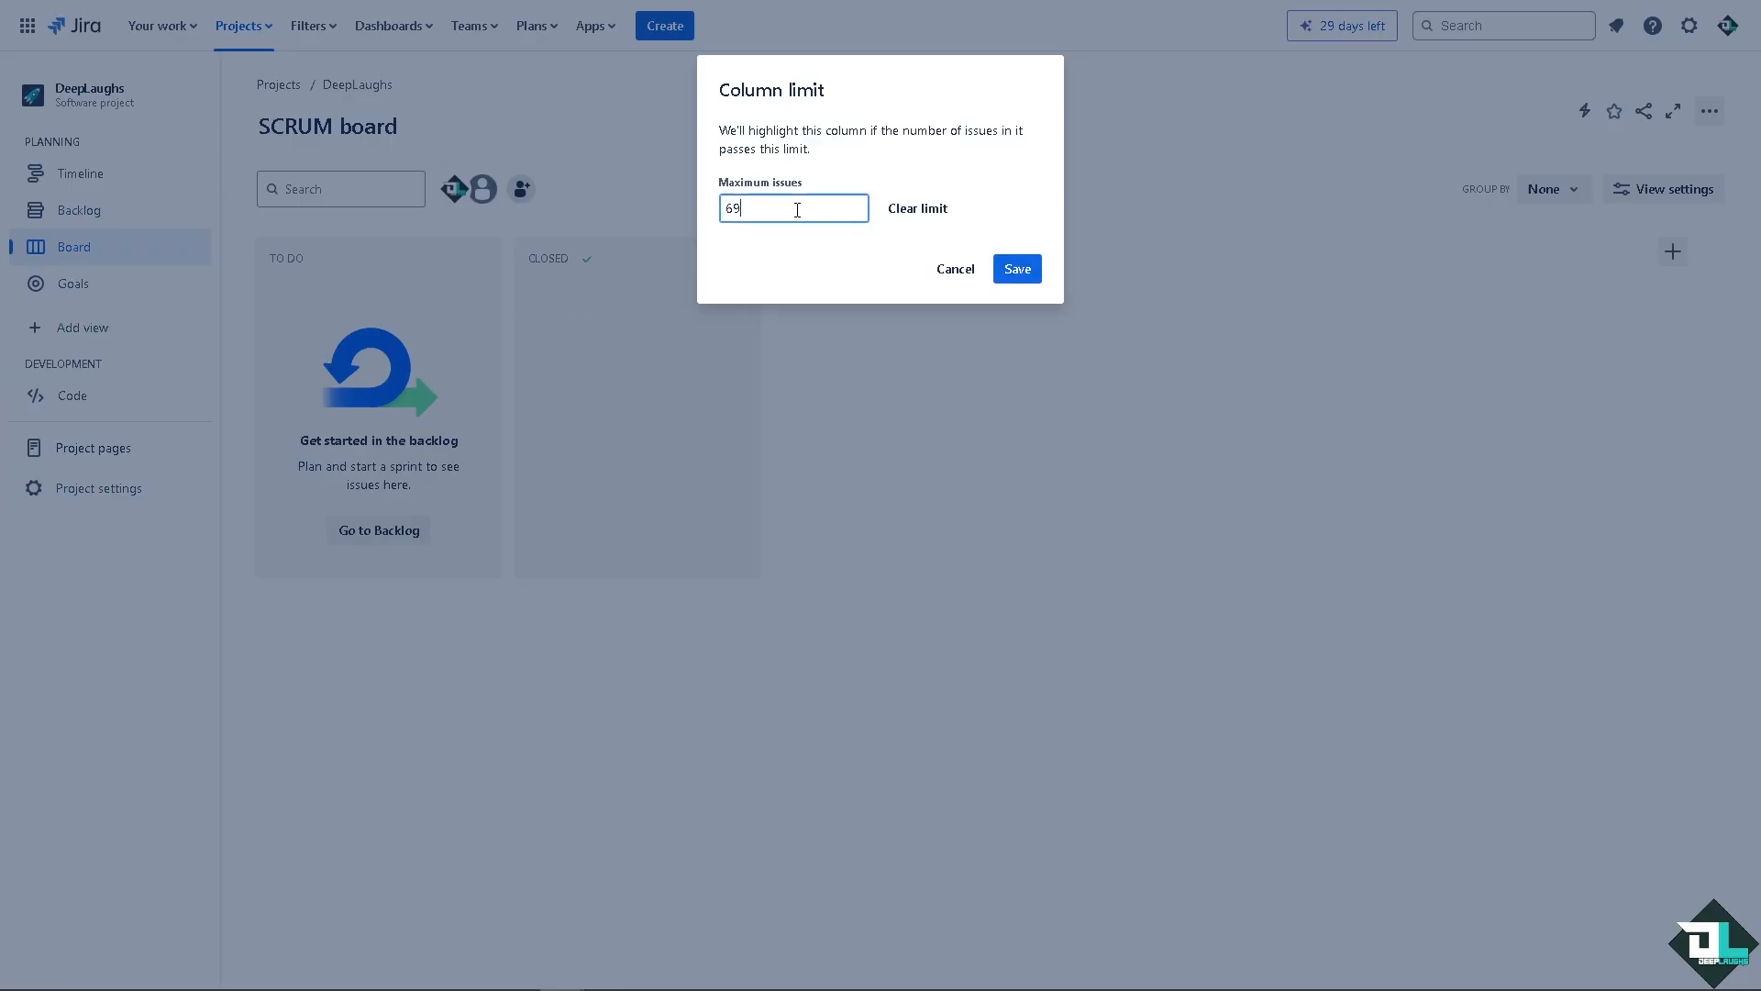
{"action": "left_click", "coordinate": [1015, 269]}
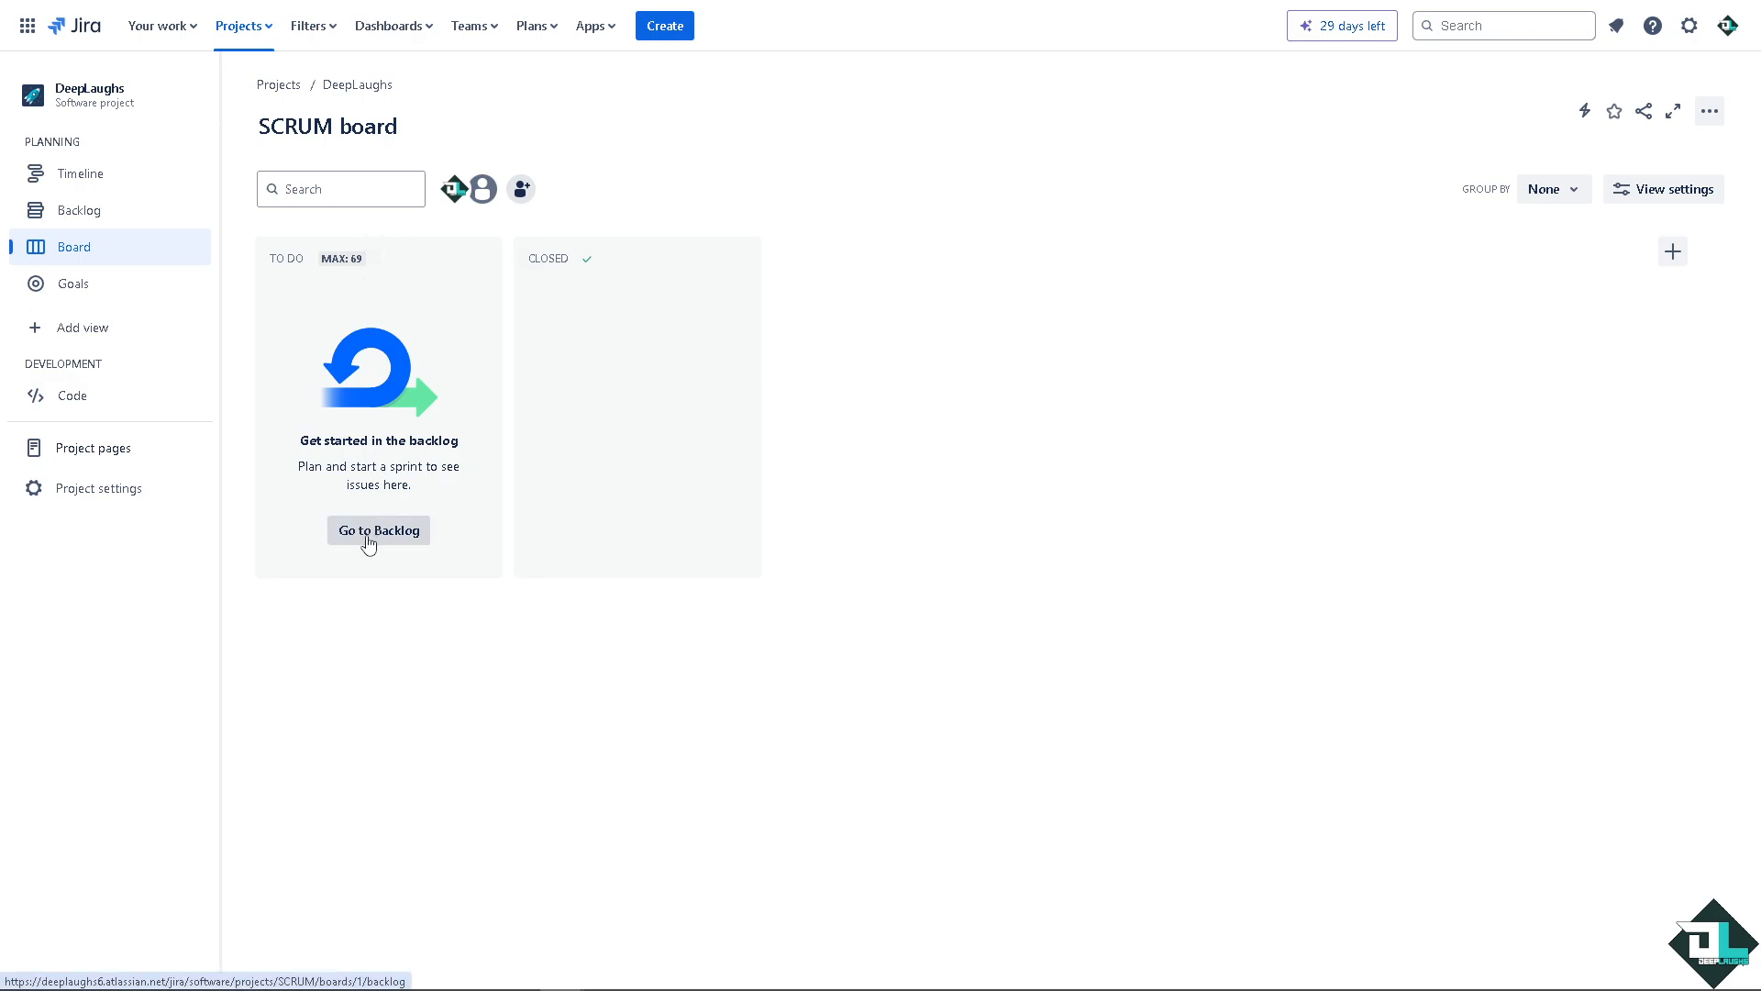
- Return to the DeepLaughs backlog and bring up the recent-projects list
{"action": "left_click", "coordinate": [377, 529]}
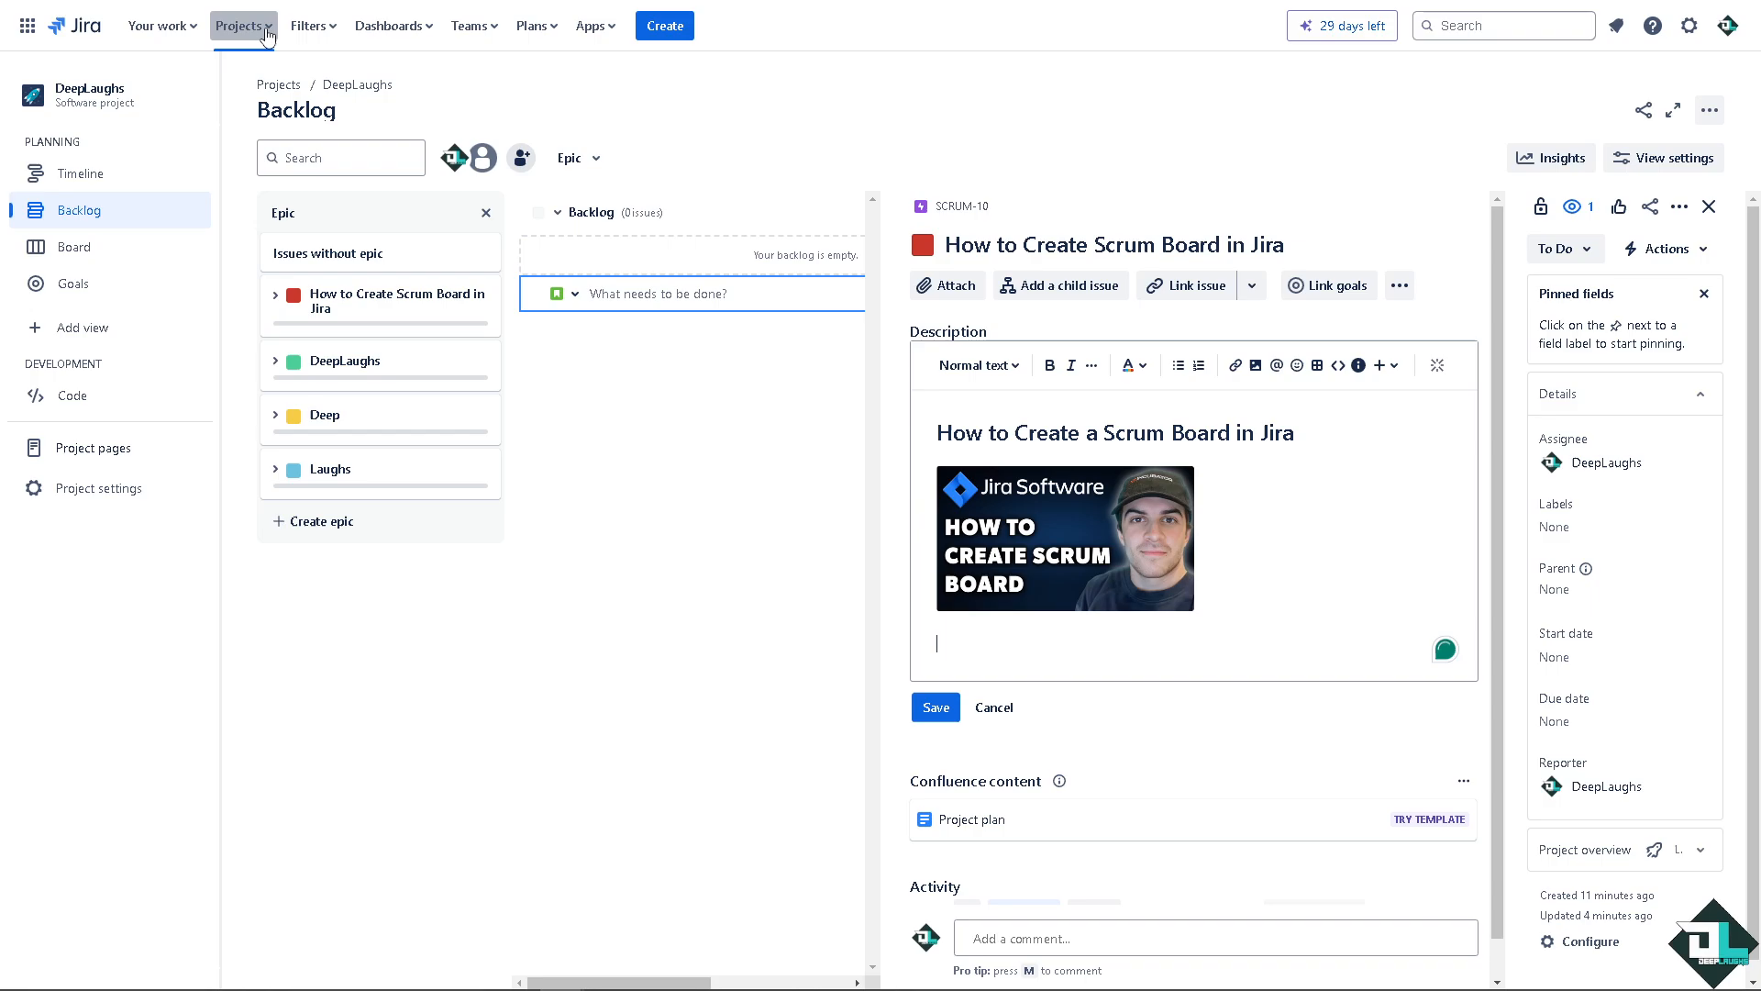
{"action": "left_click", "coordinate": [239, 24]}
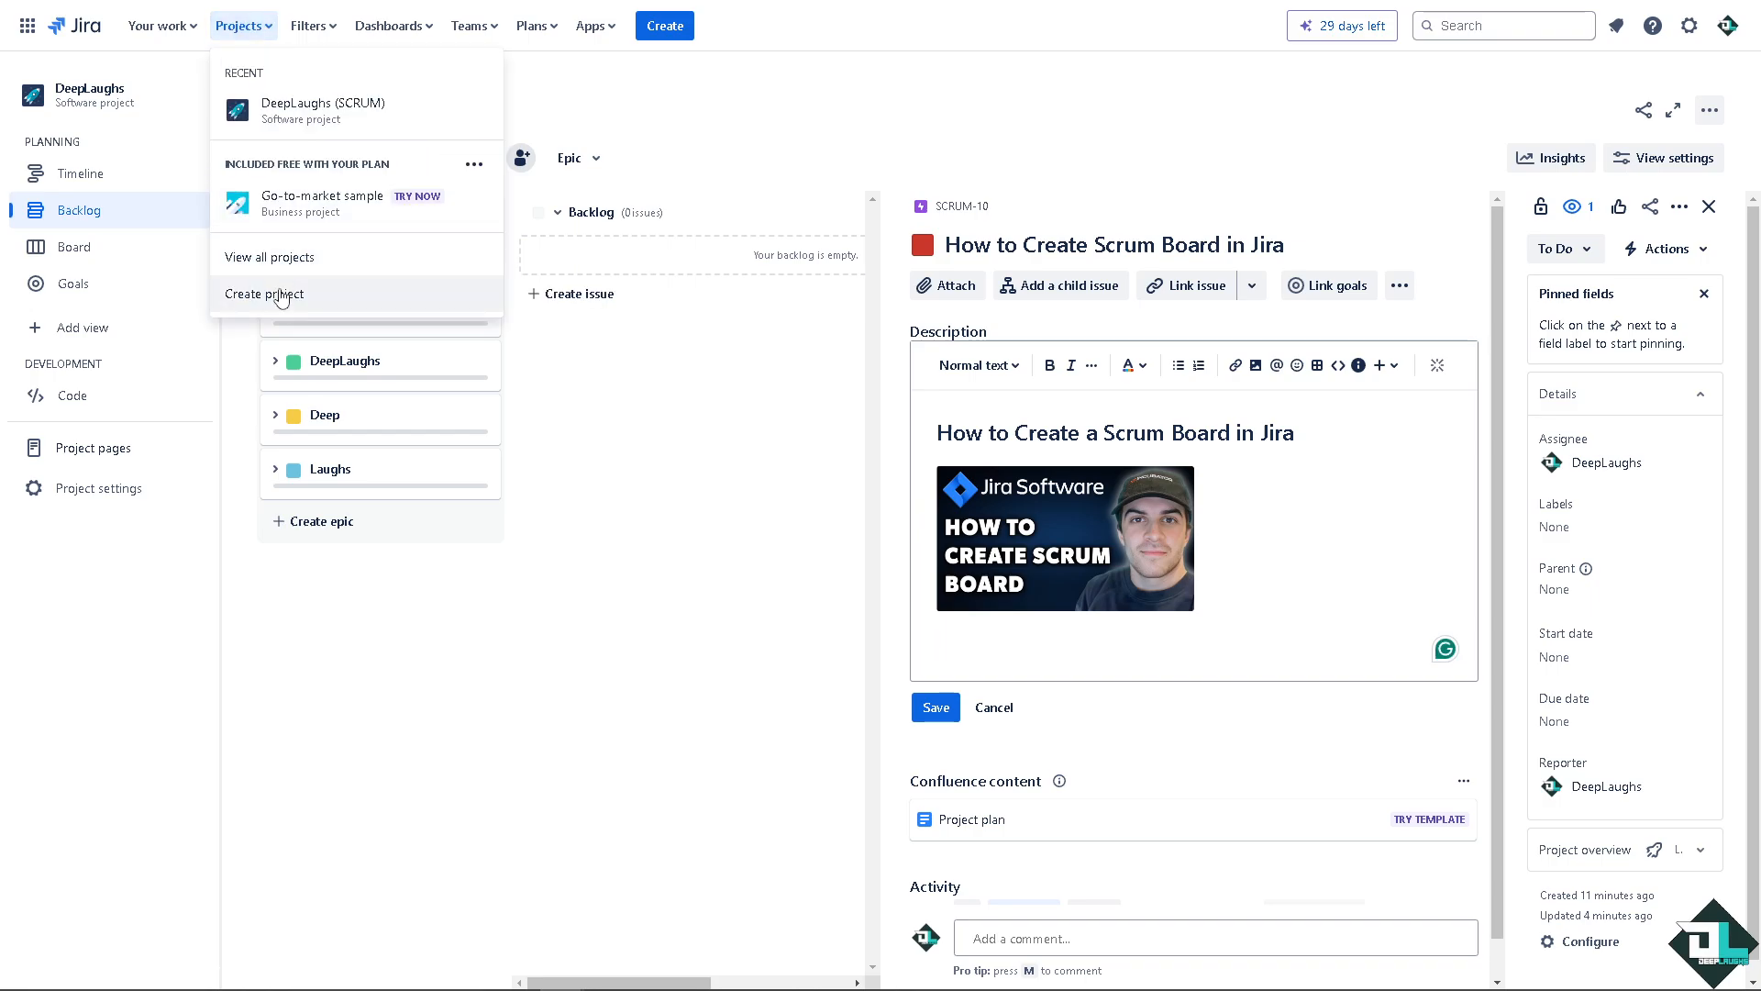
- Start a new project and browse the Design category of templates
{"action": "left_click", "coordinate": [264, 294]}
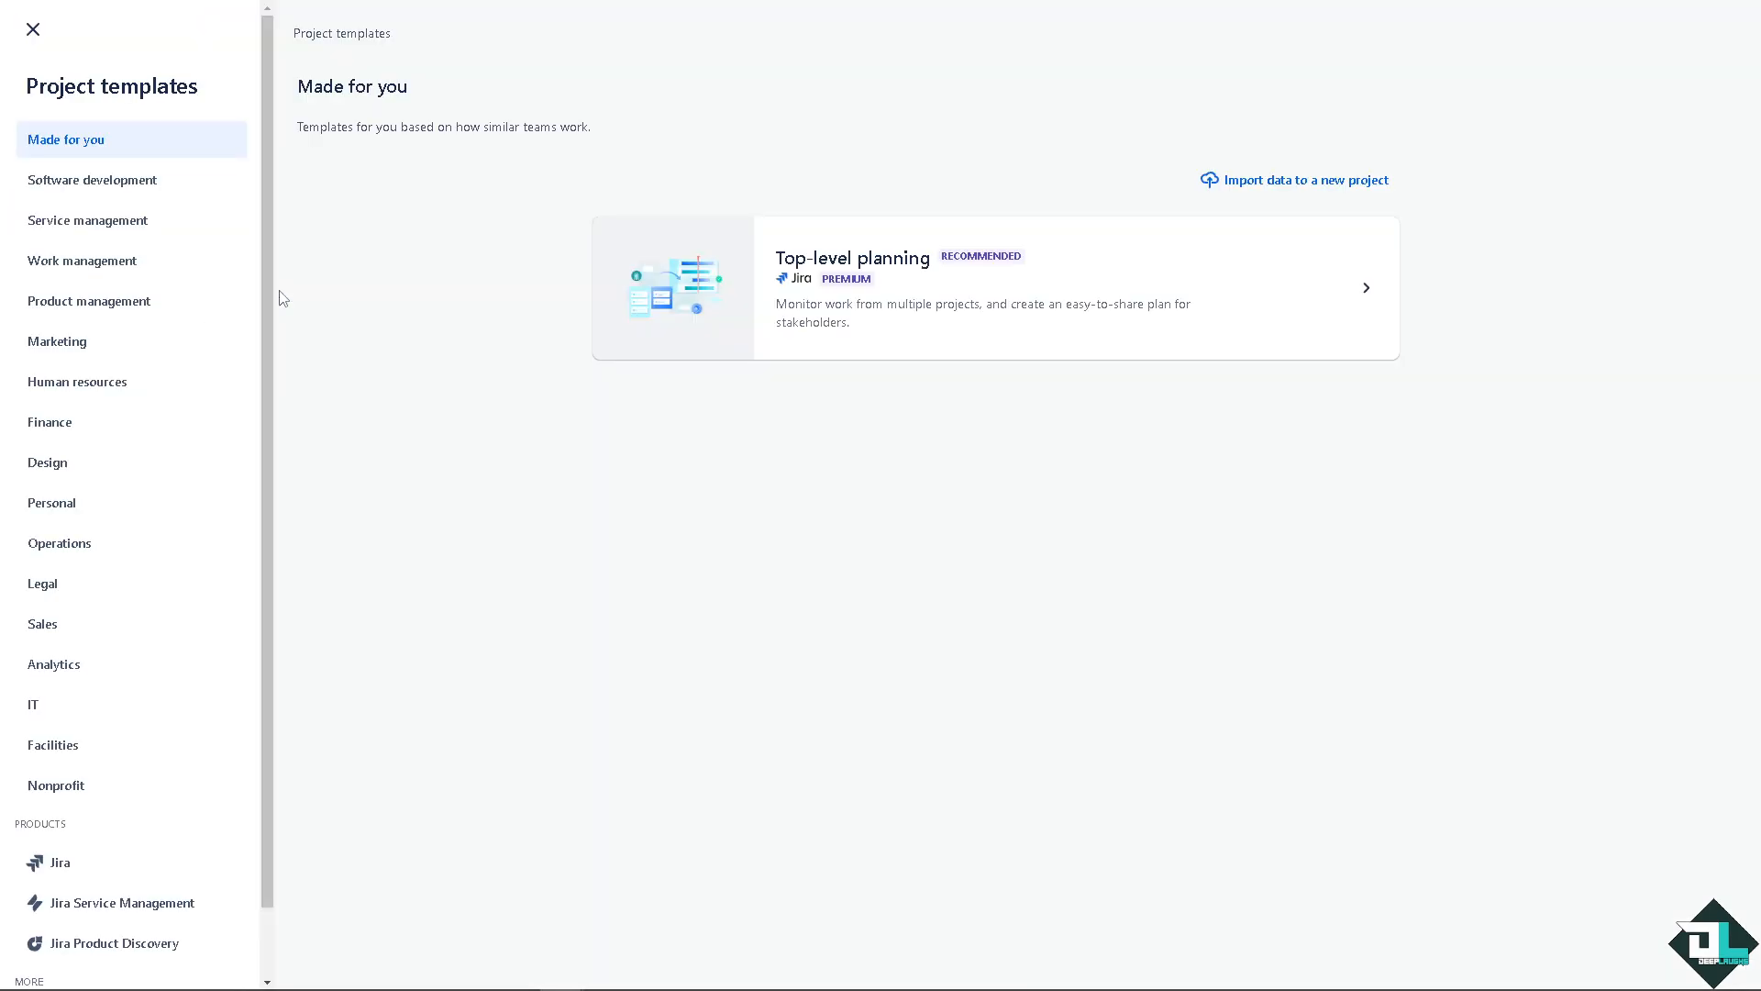
{"action": "mouse_move", "coordinate": [424, 297]}
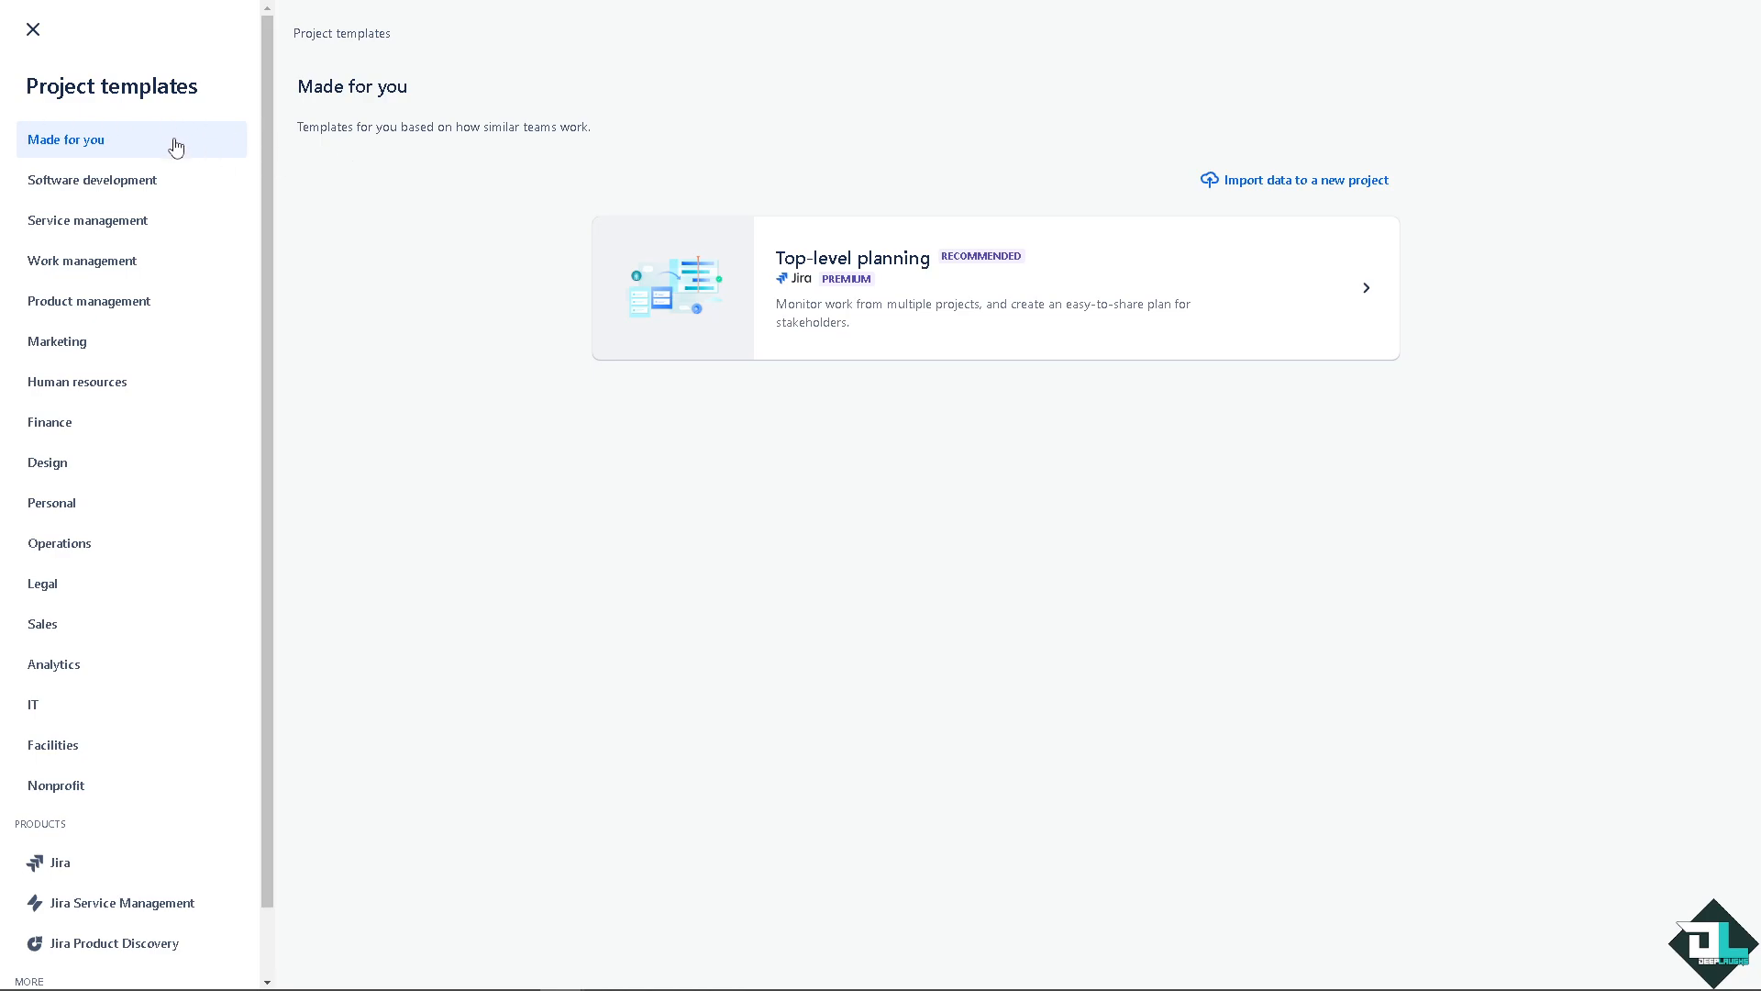
{"action": "mouse_move", "coordinate": [531, 134]}
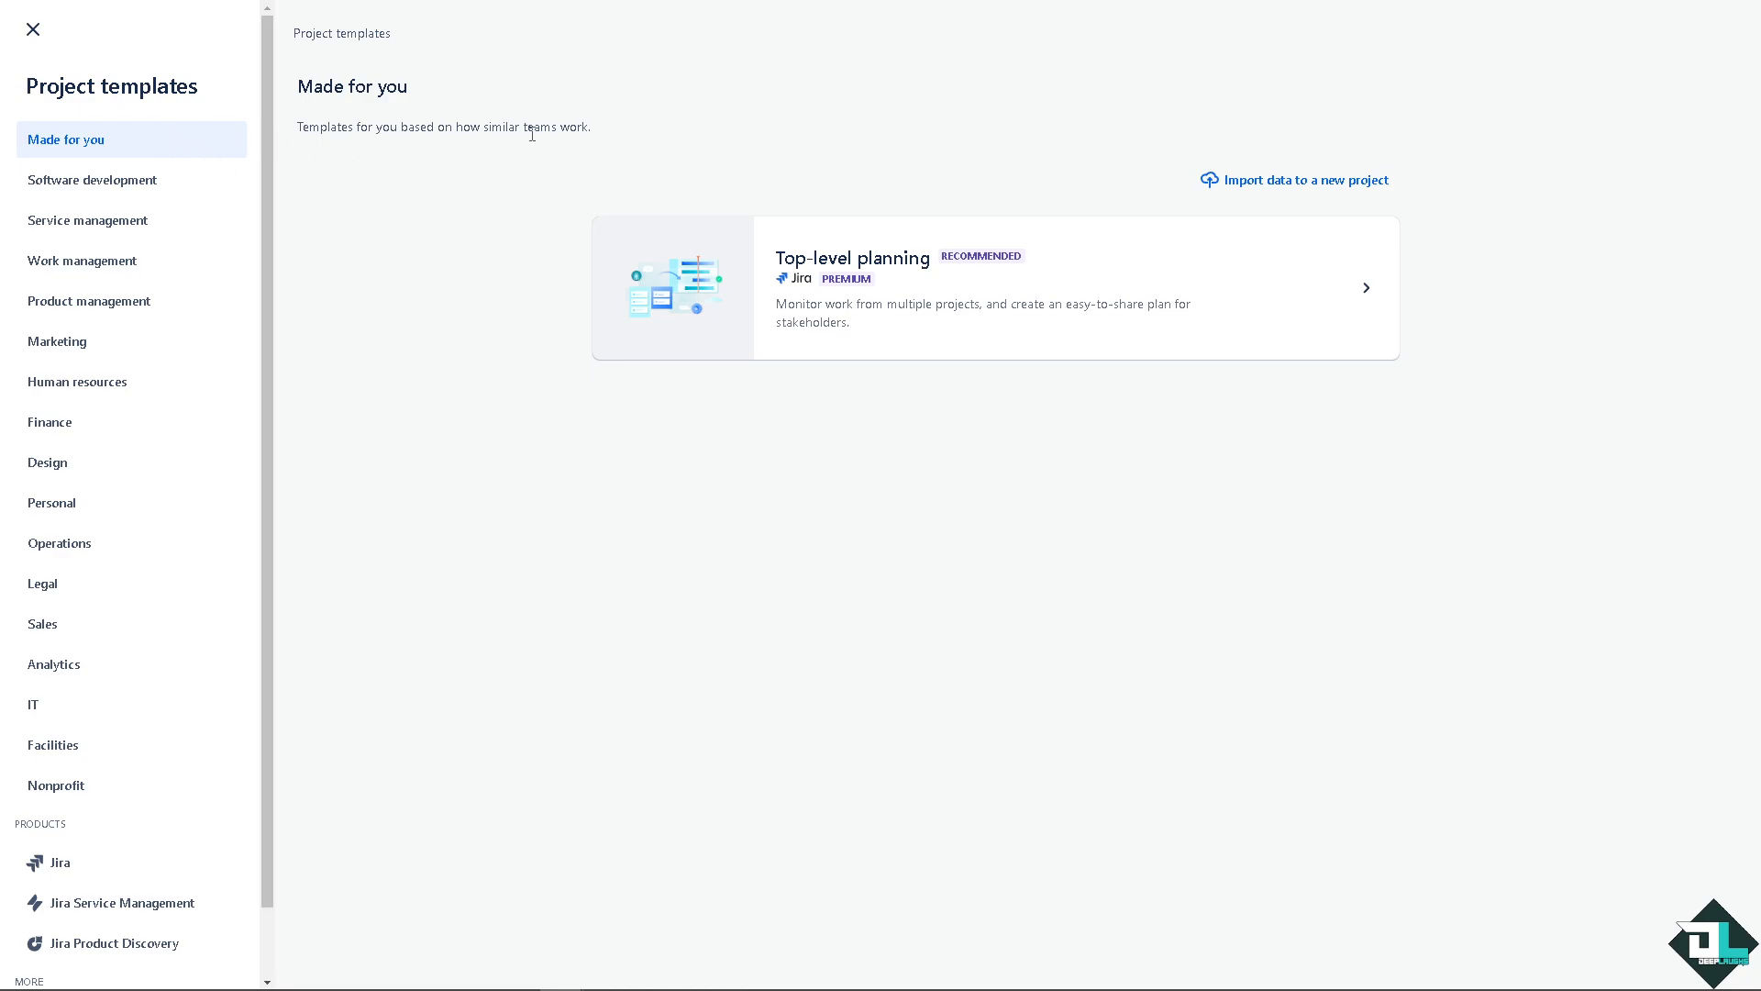
{"action": "mouse_move", "coordinate": [996, 302]}
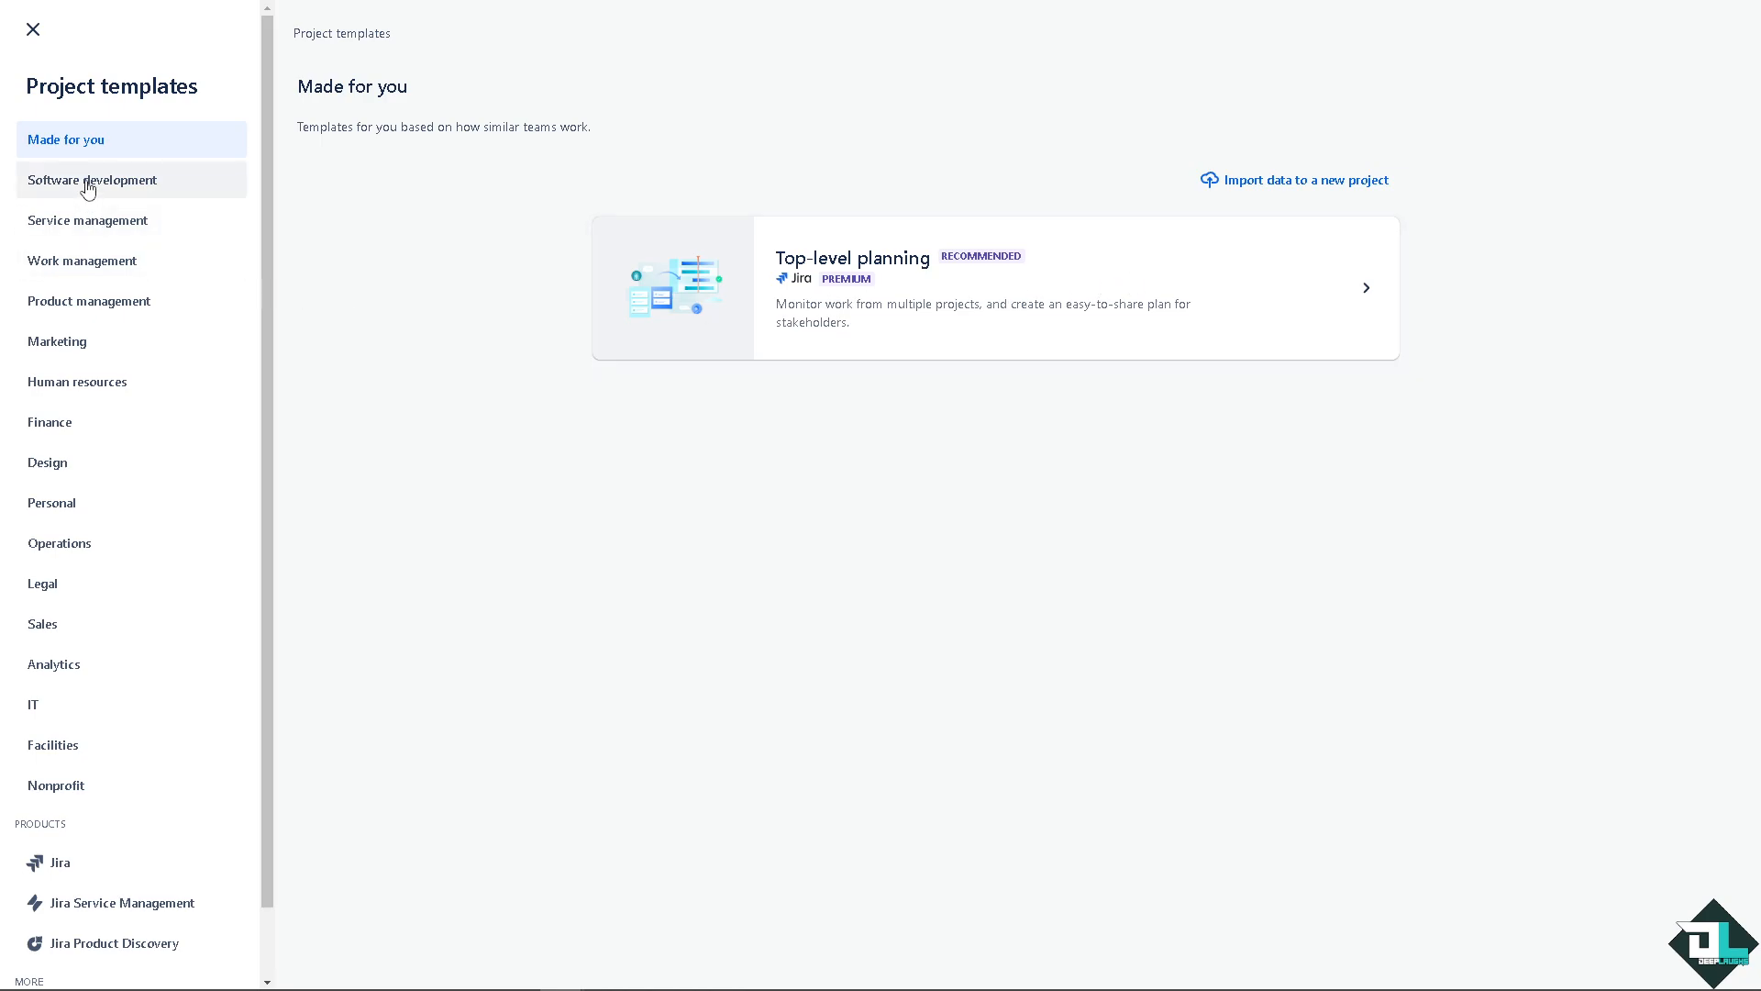
{"action": "left_click", "coordinate": [47, 462]}
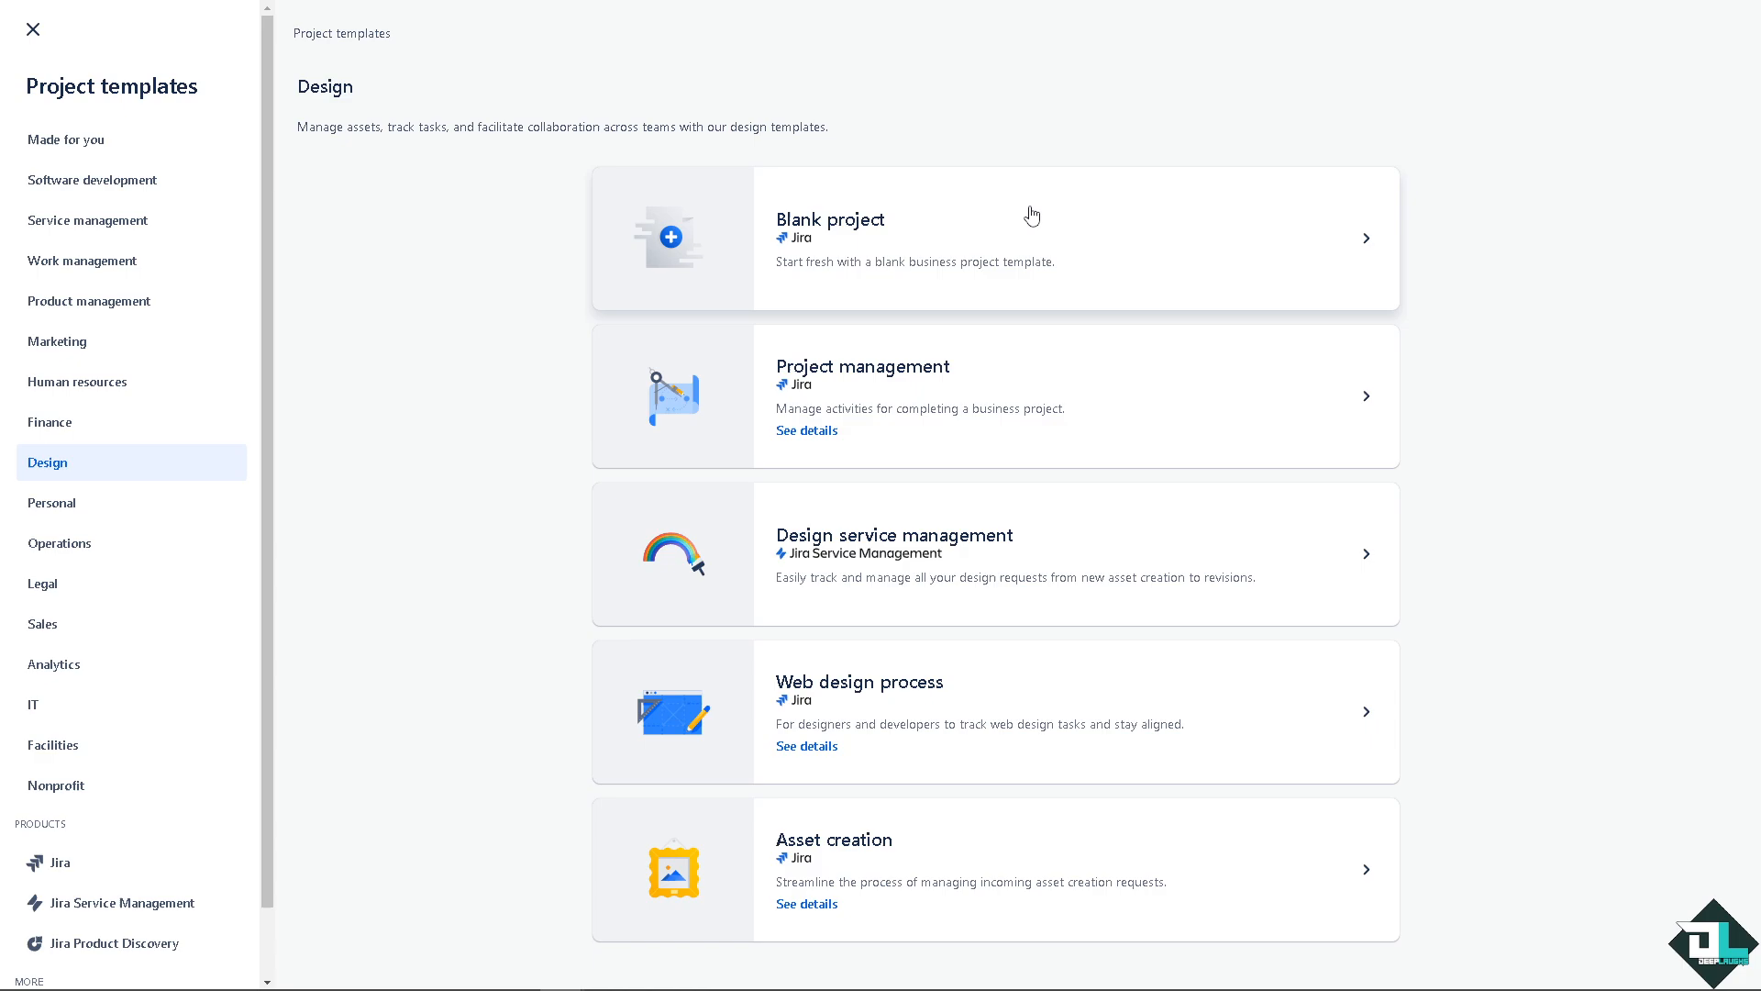
{"action": "mouse_move", "coordinate": [1037, 234]}
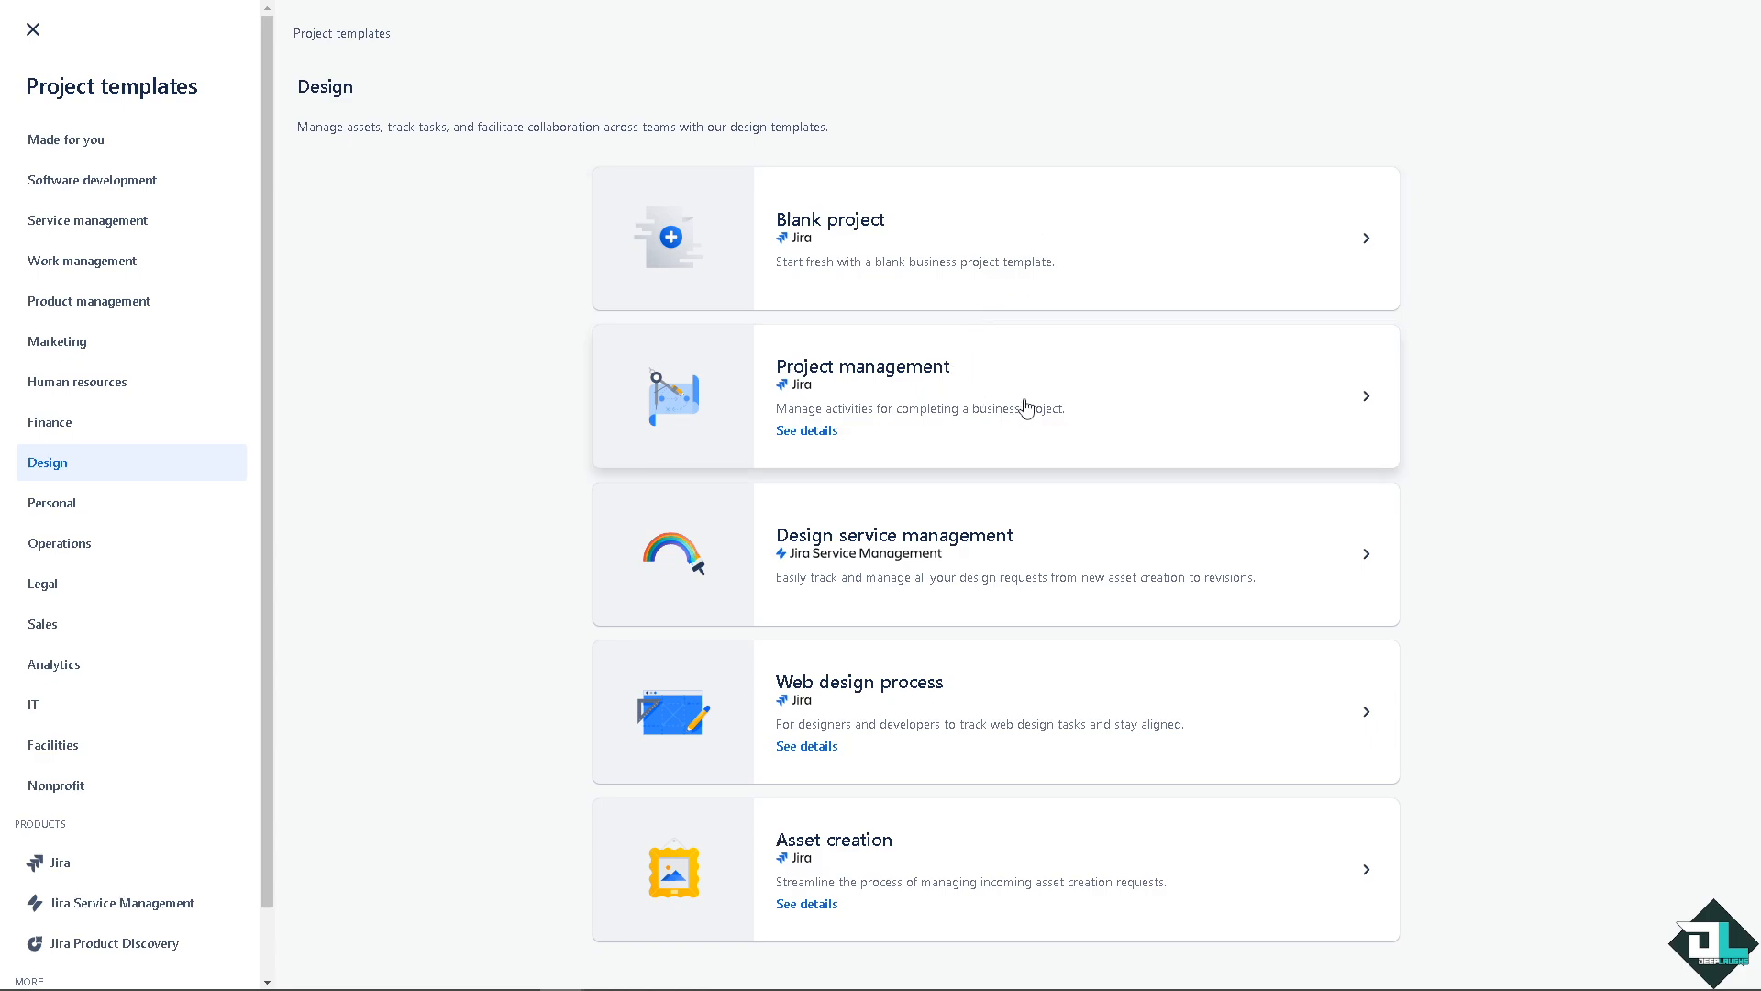
{"action": "mouse_move", "coordinate": [909, 555]}
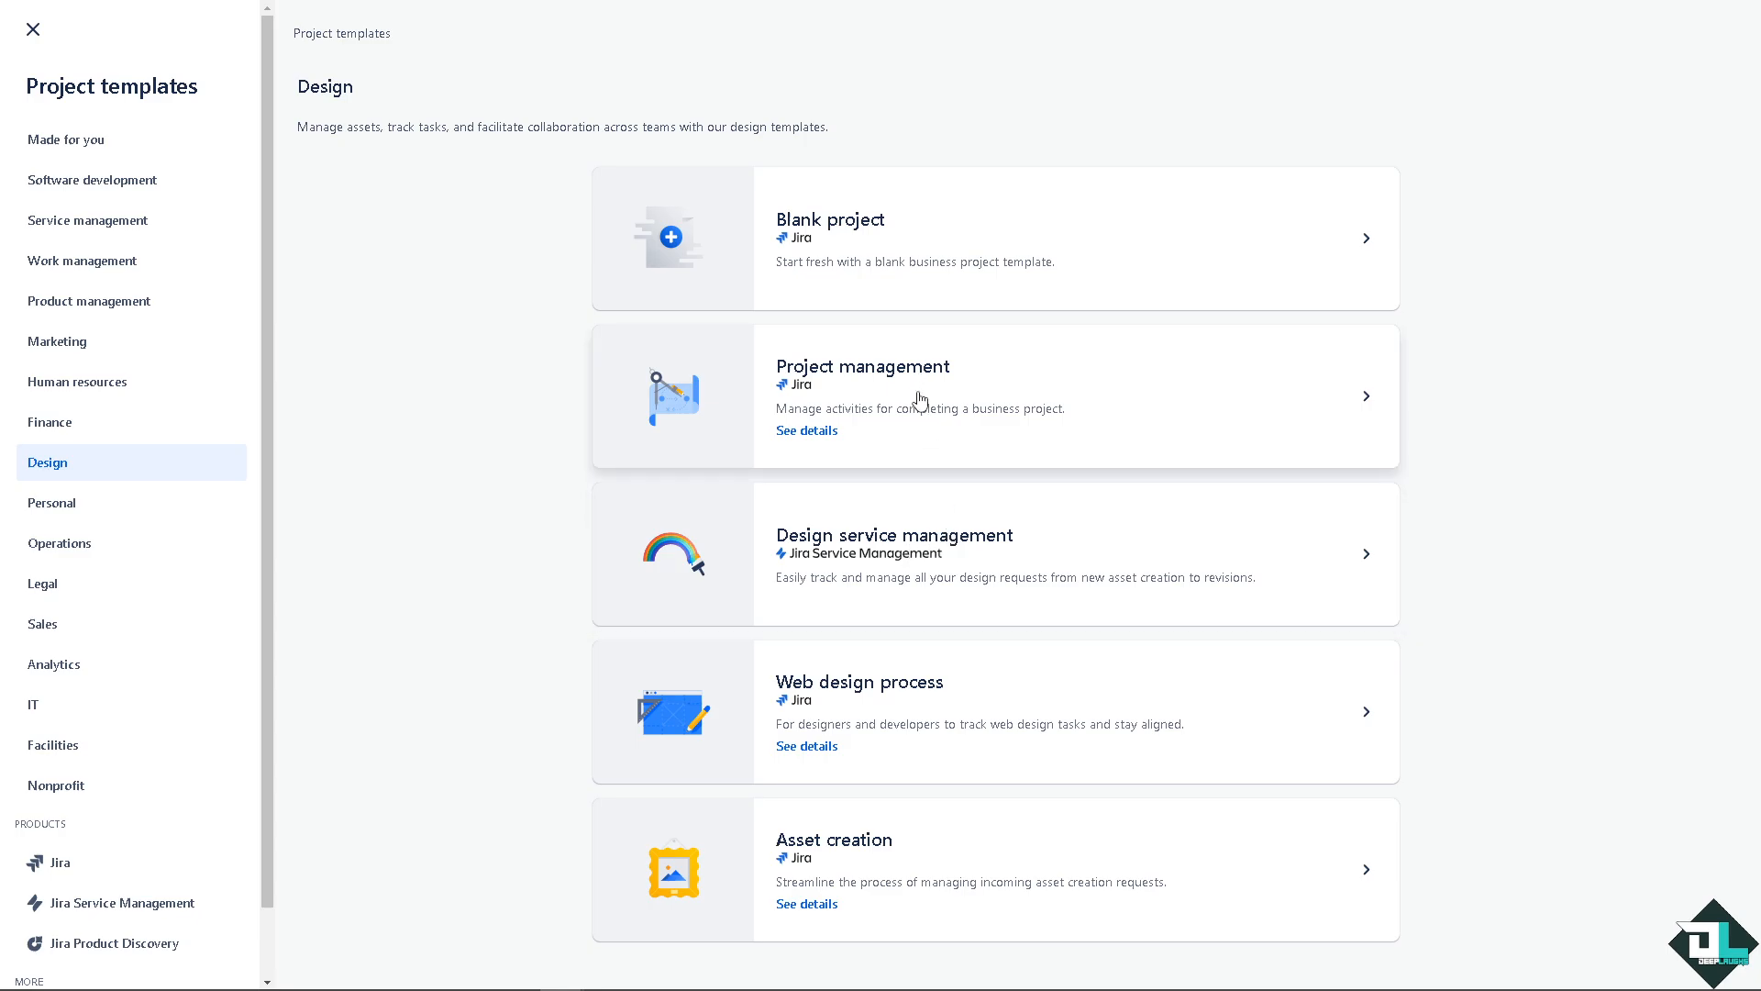
{"action": "mouse_move", "coordinate": [1017, 552]}
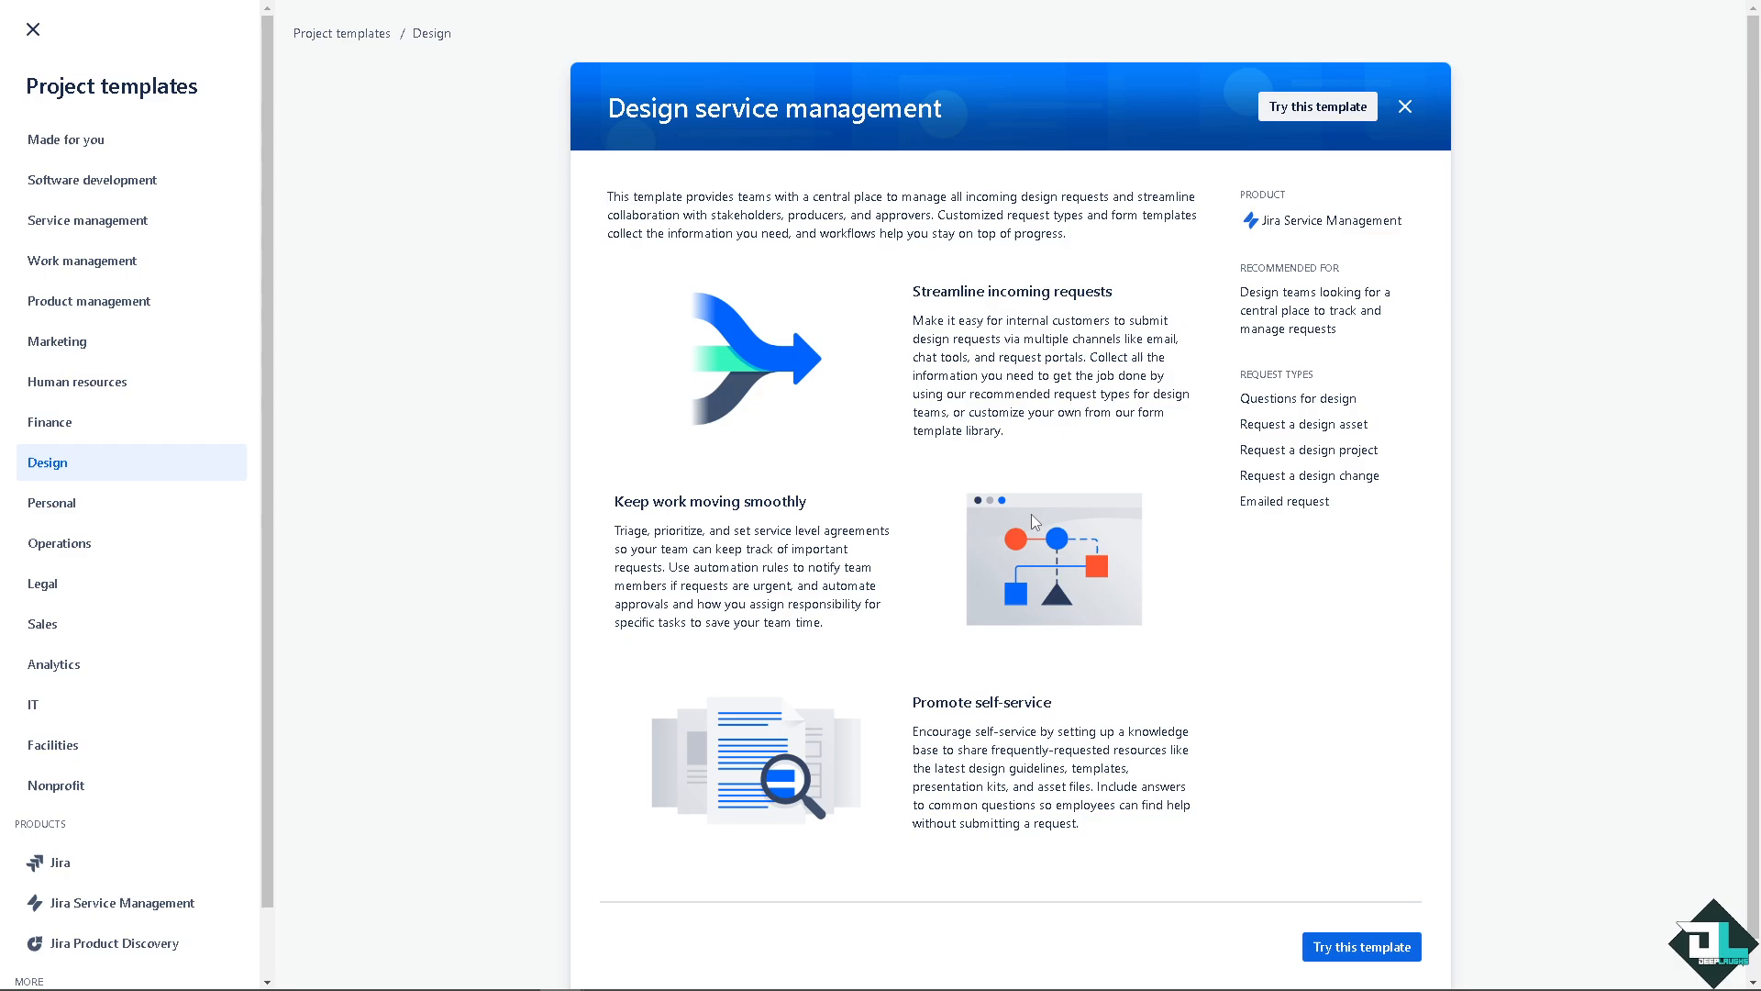
{"action": "mouse_move", "coordinate": [1286, 780]}
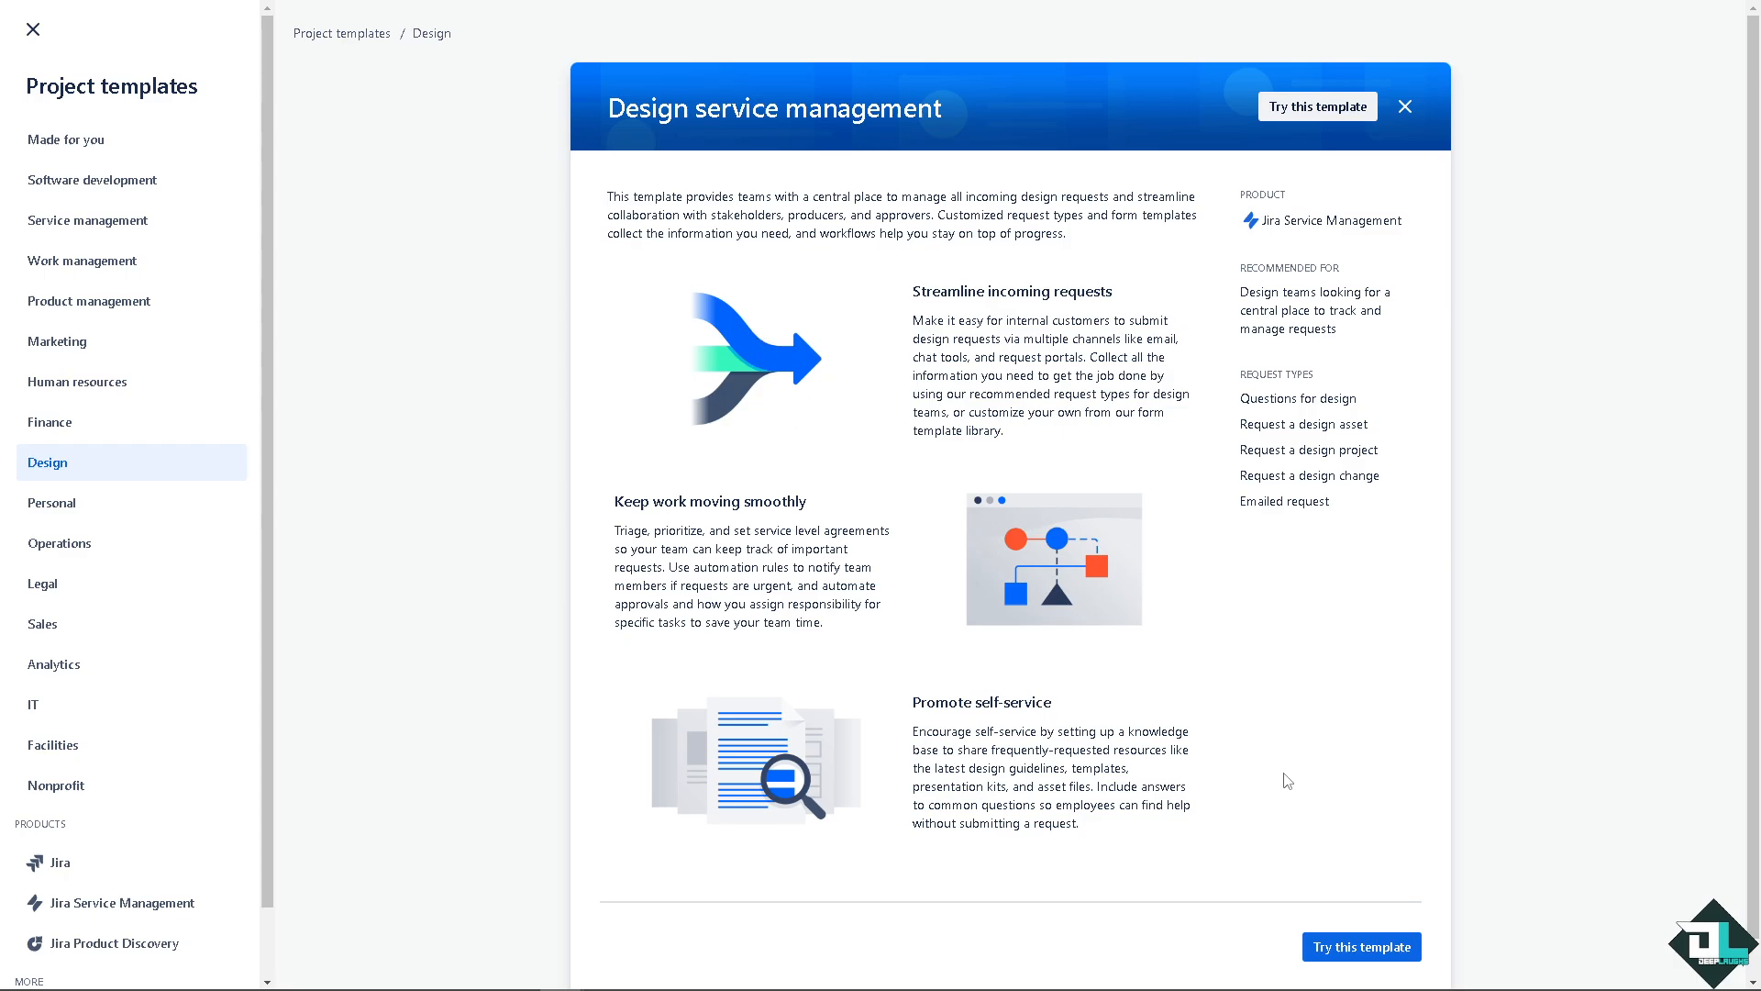
- Create a Jira Service Management project from the Design service management template and finish setup
{"action": "left_click", "coordinate": [1317, 106]}
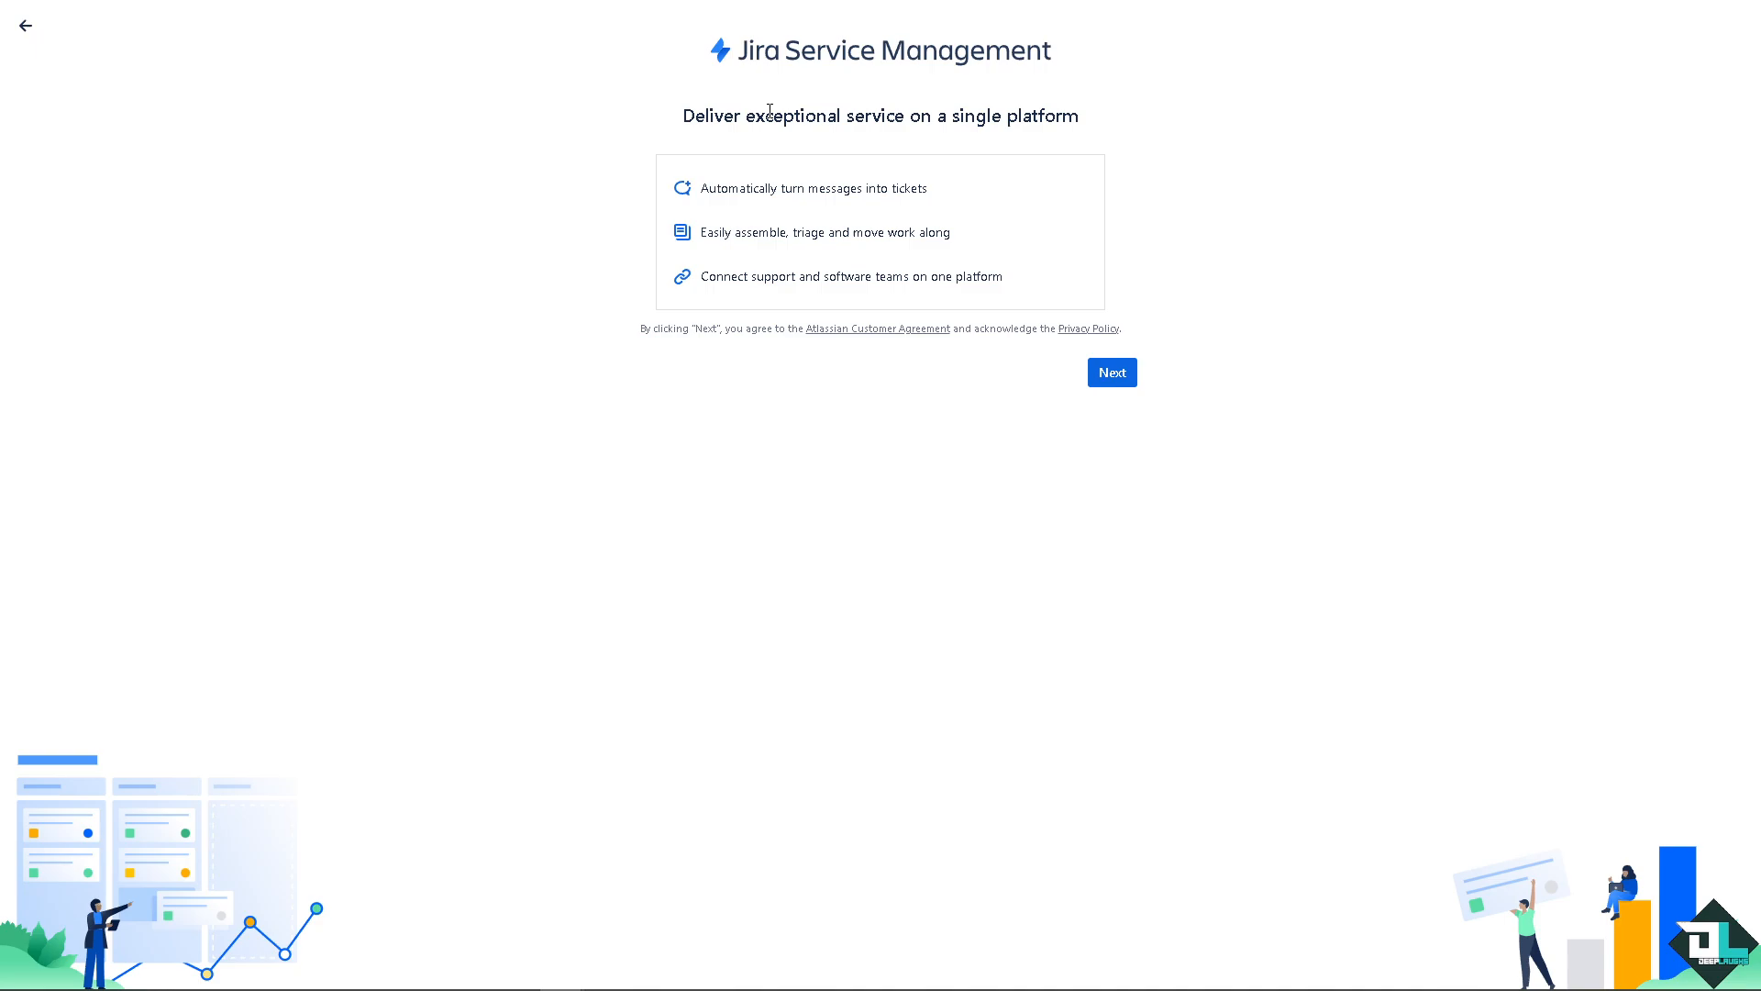
{"action": "mouse_move", "coordinate": [1111, 372]}
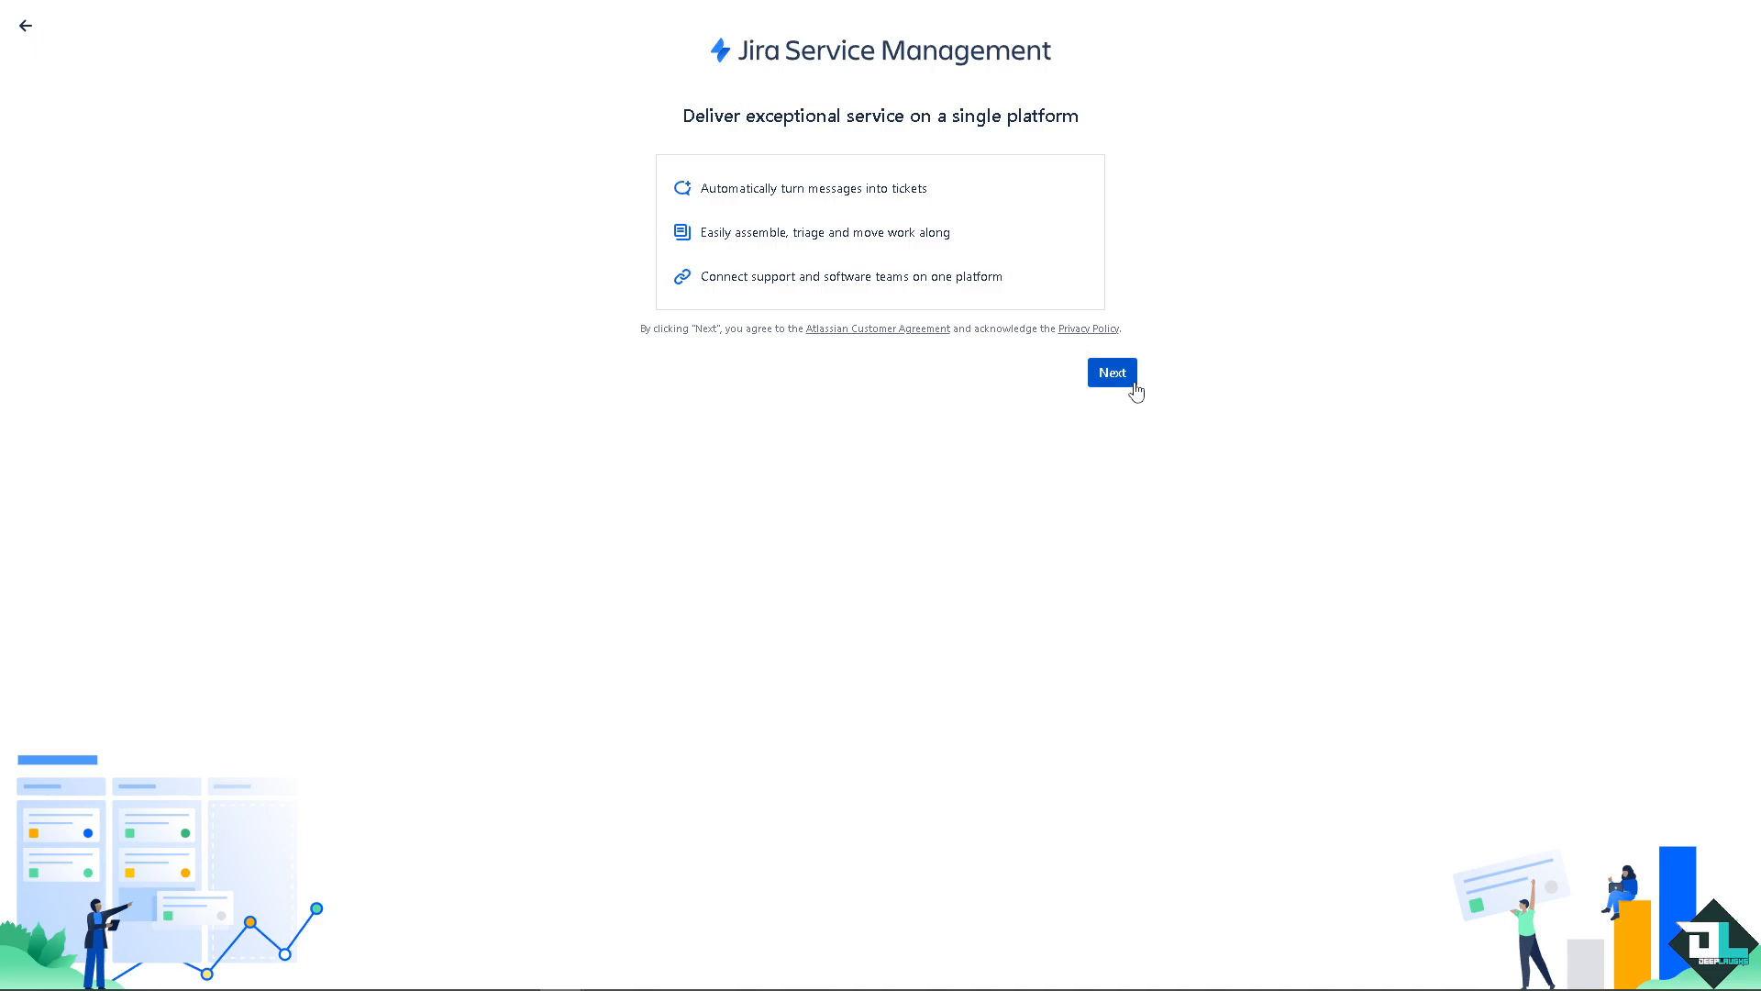
{"action": "left_click", "coordinate": [1110, 372]}
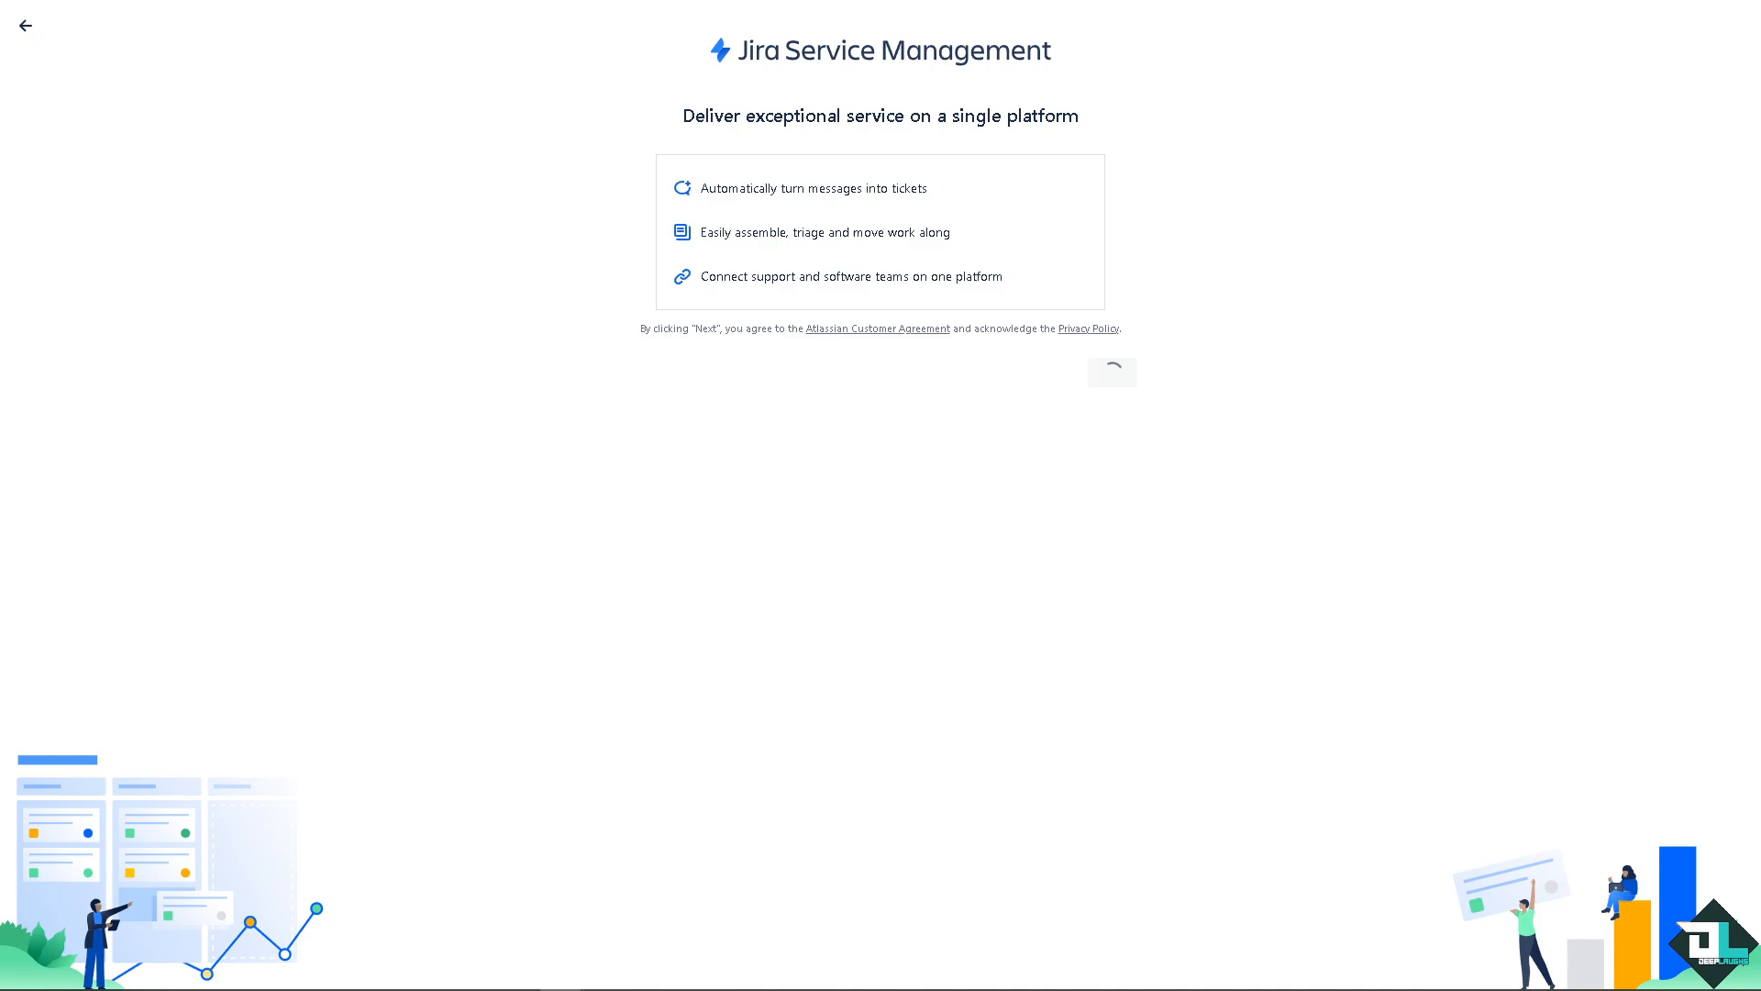
{"action": "left_click", "coordinate": [1111, 372]}
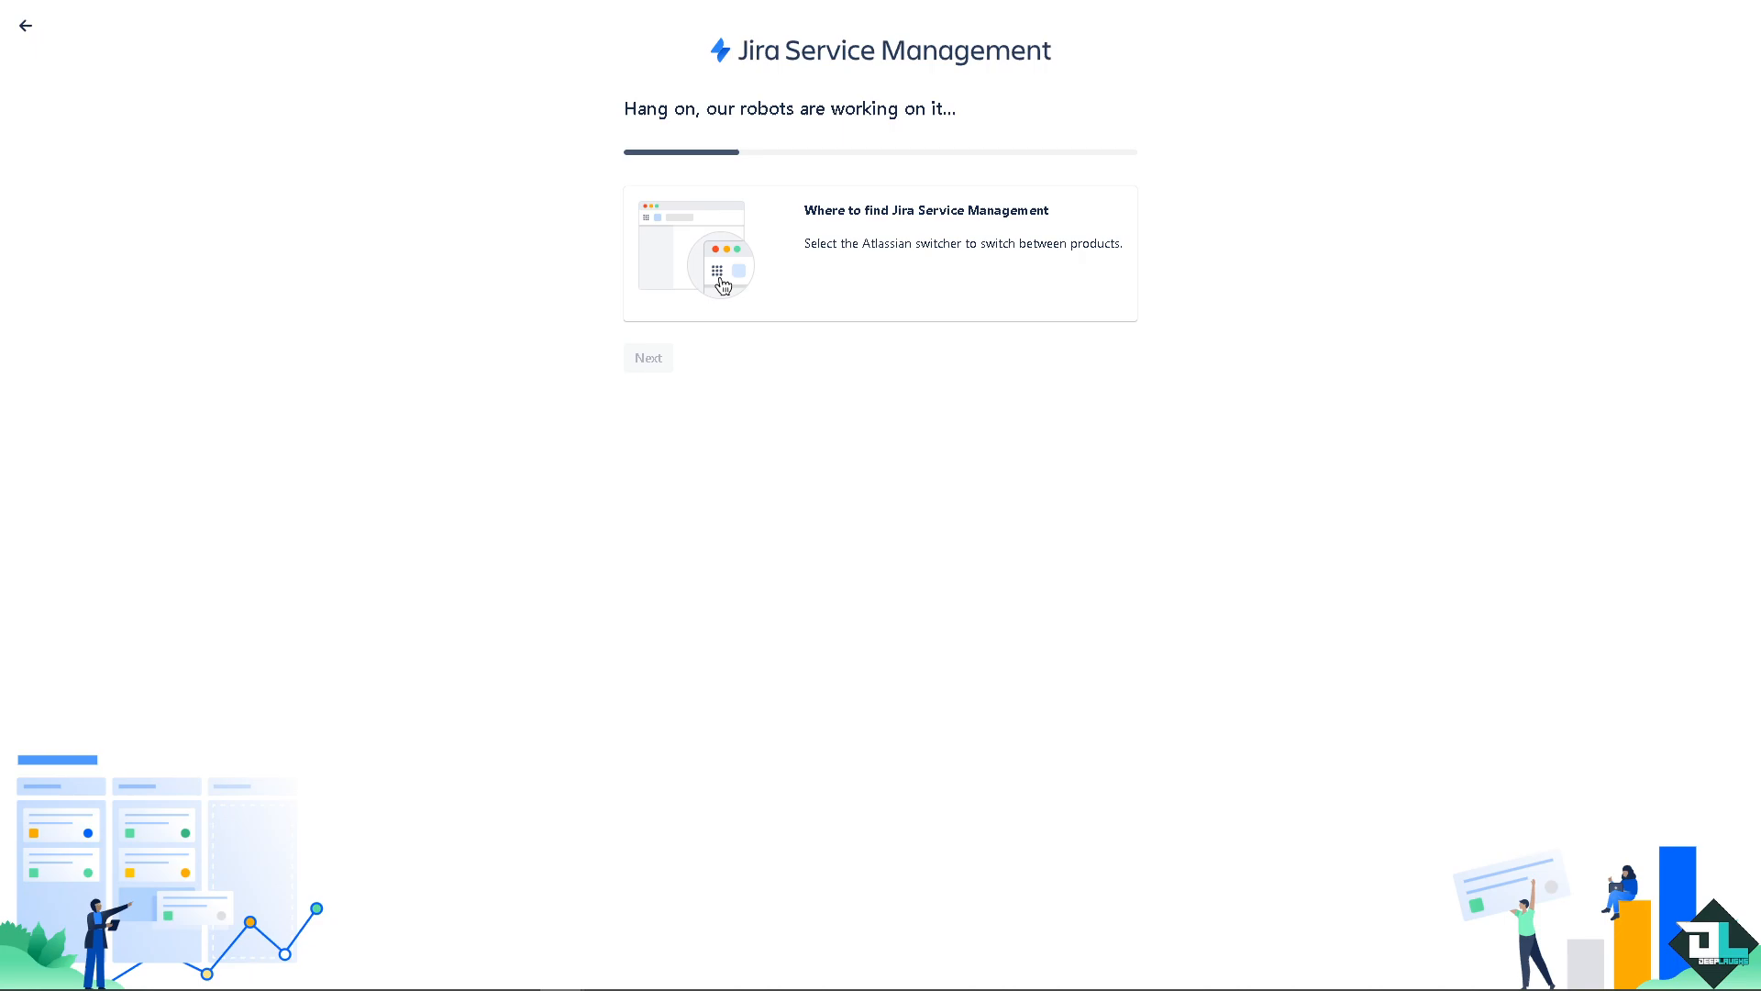
{"action": "mouse_move", "coordinate": [502, 184]}
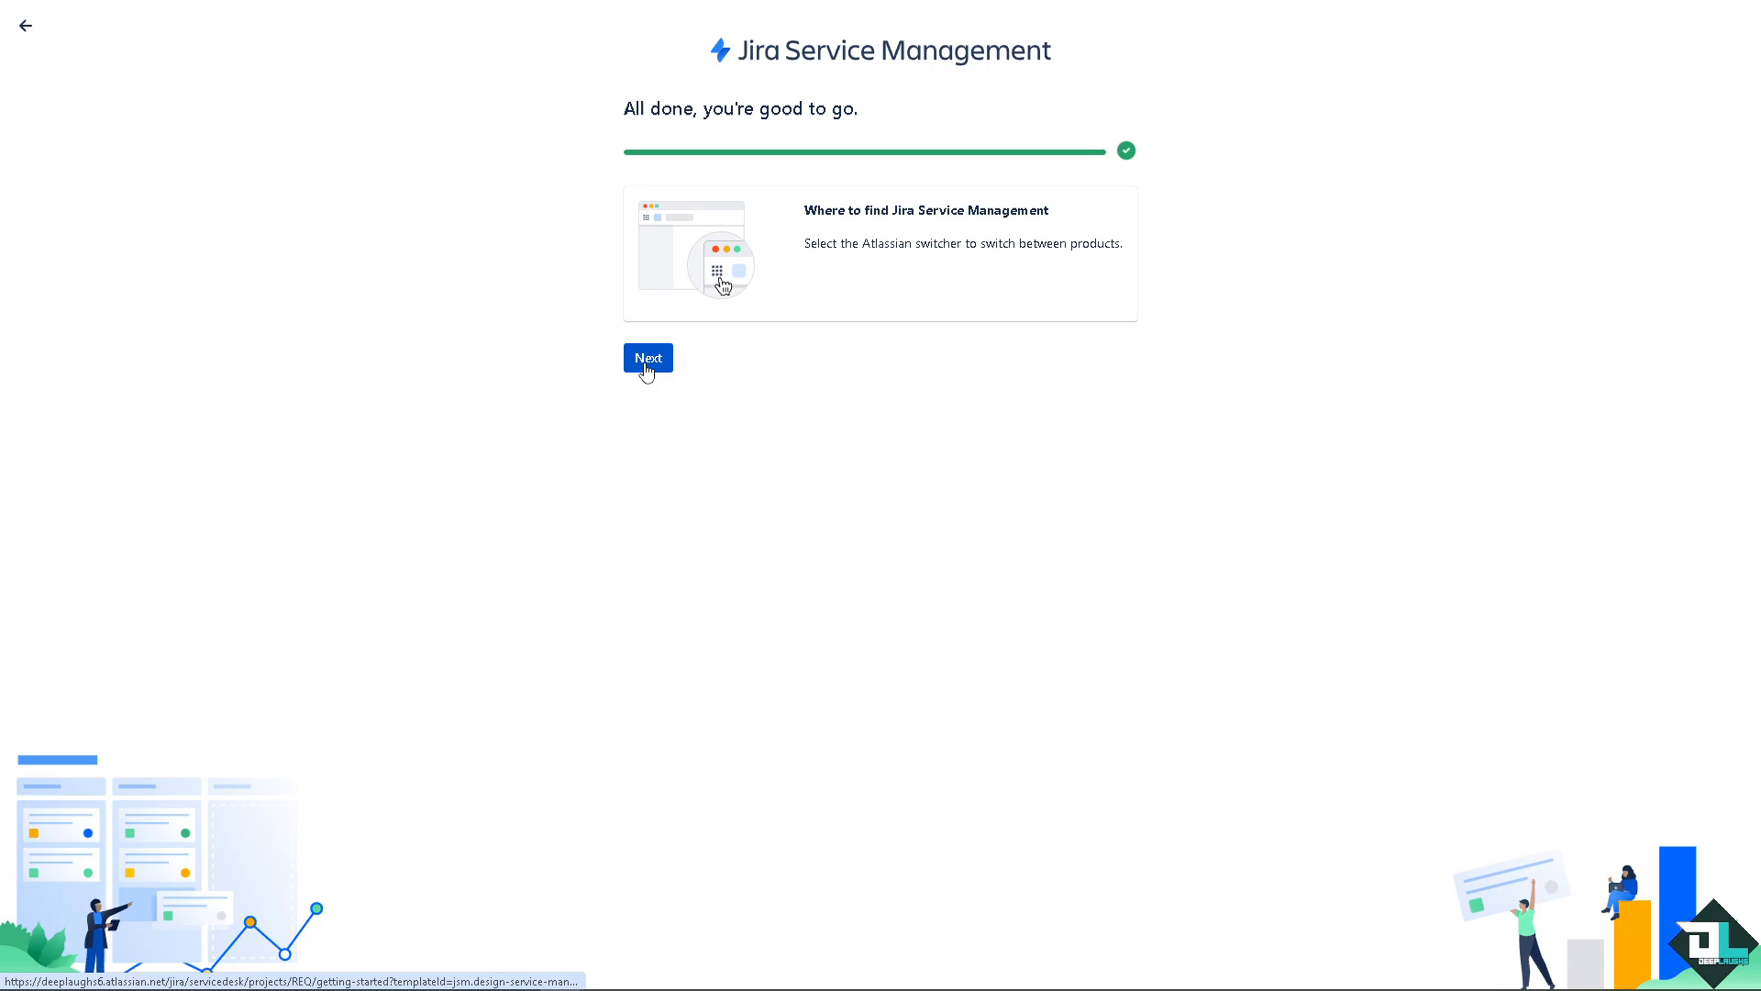
{"action": "left_click", "coordinate": [646, 357]}
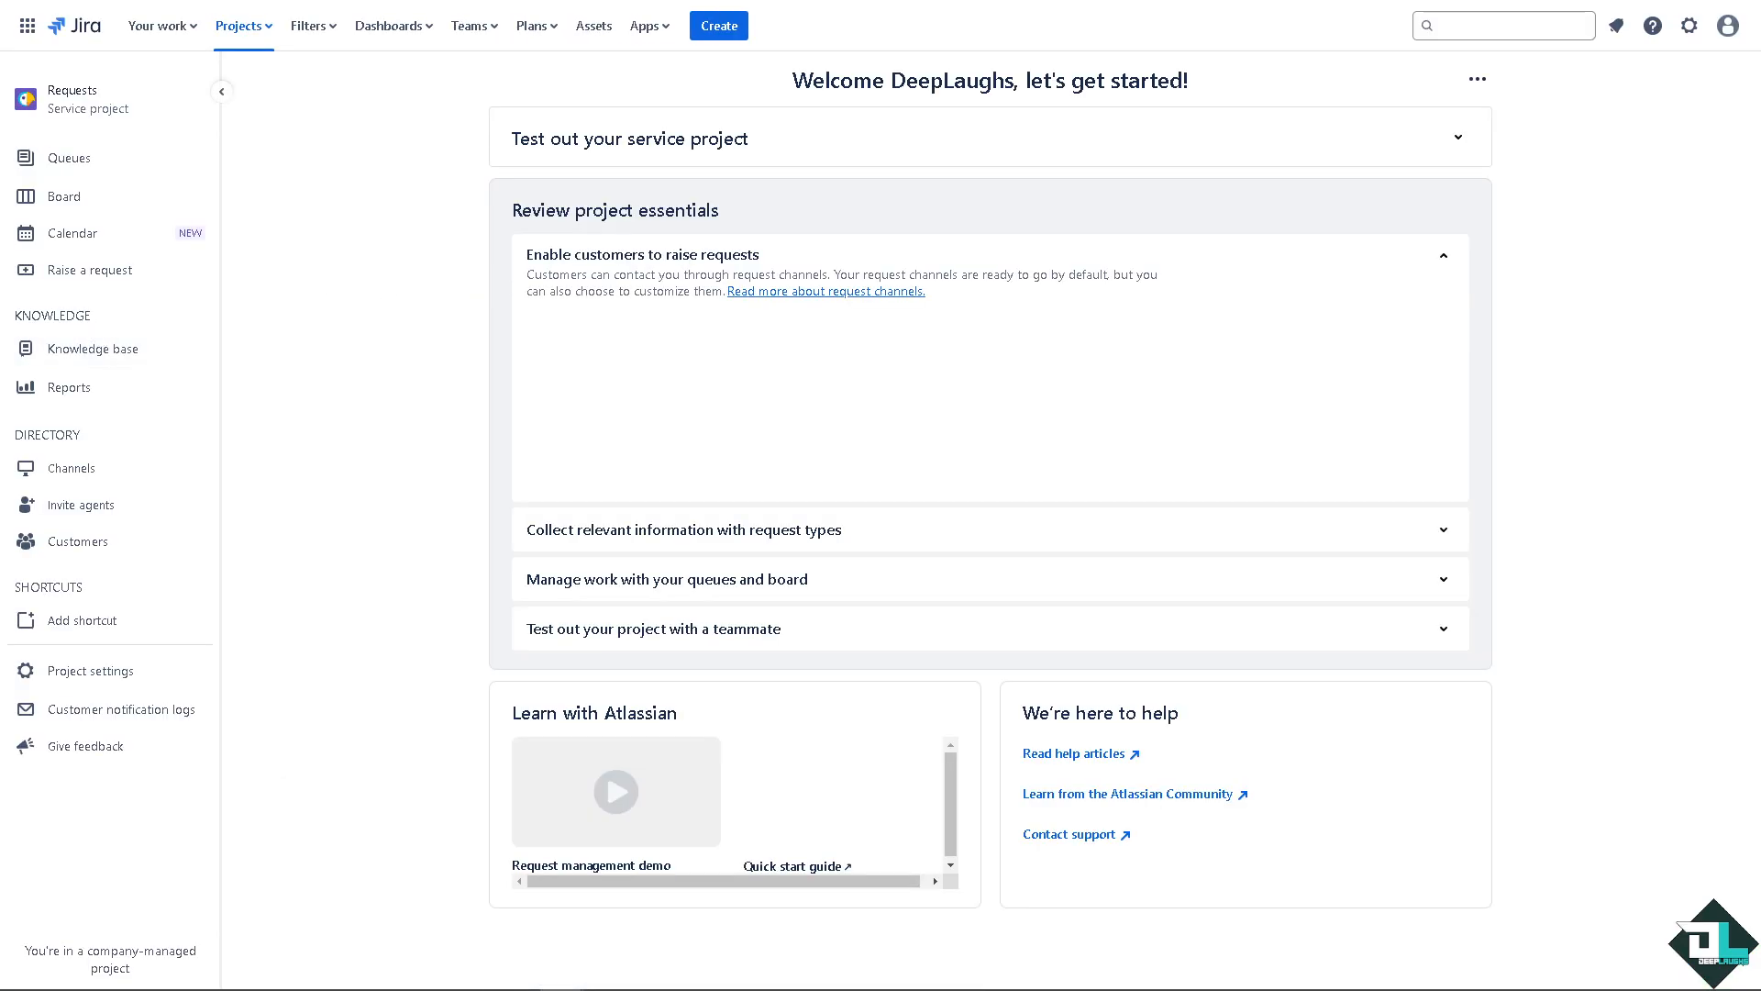
- Enter the new REQ service project and view its board with three sample requests
{"action": "left_click", "coordinate": [629, 138]}
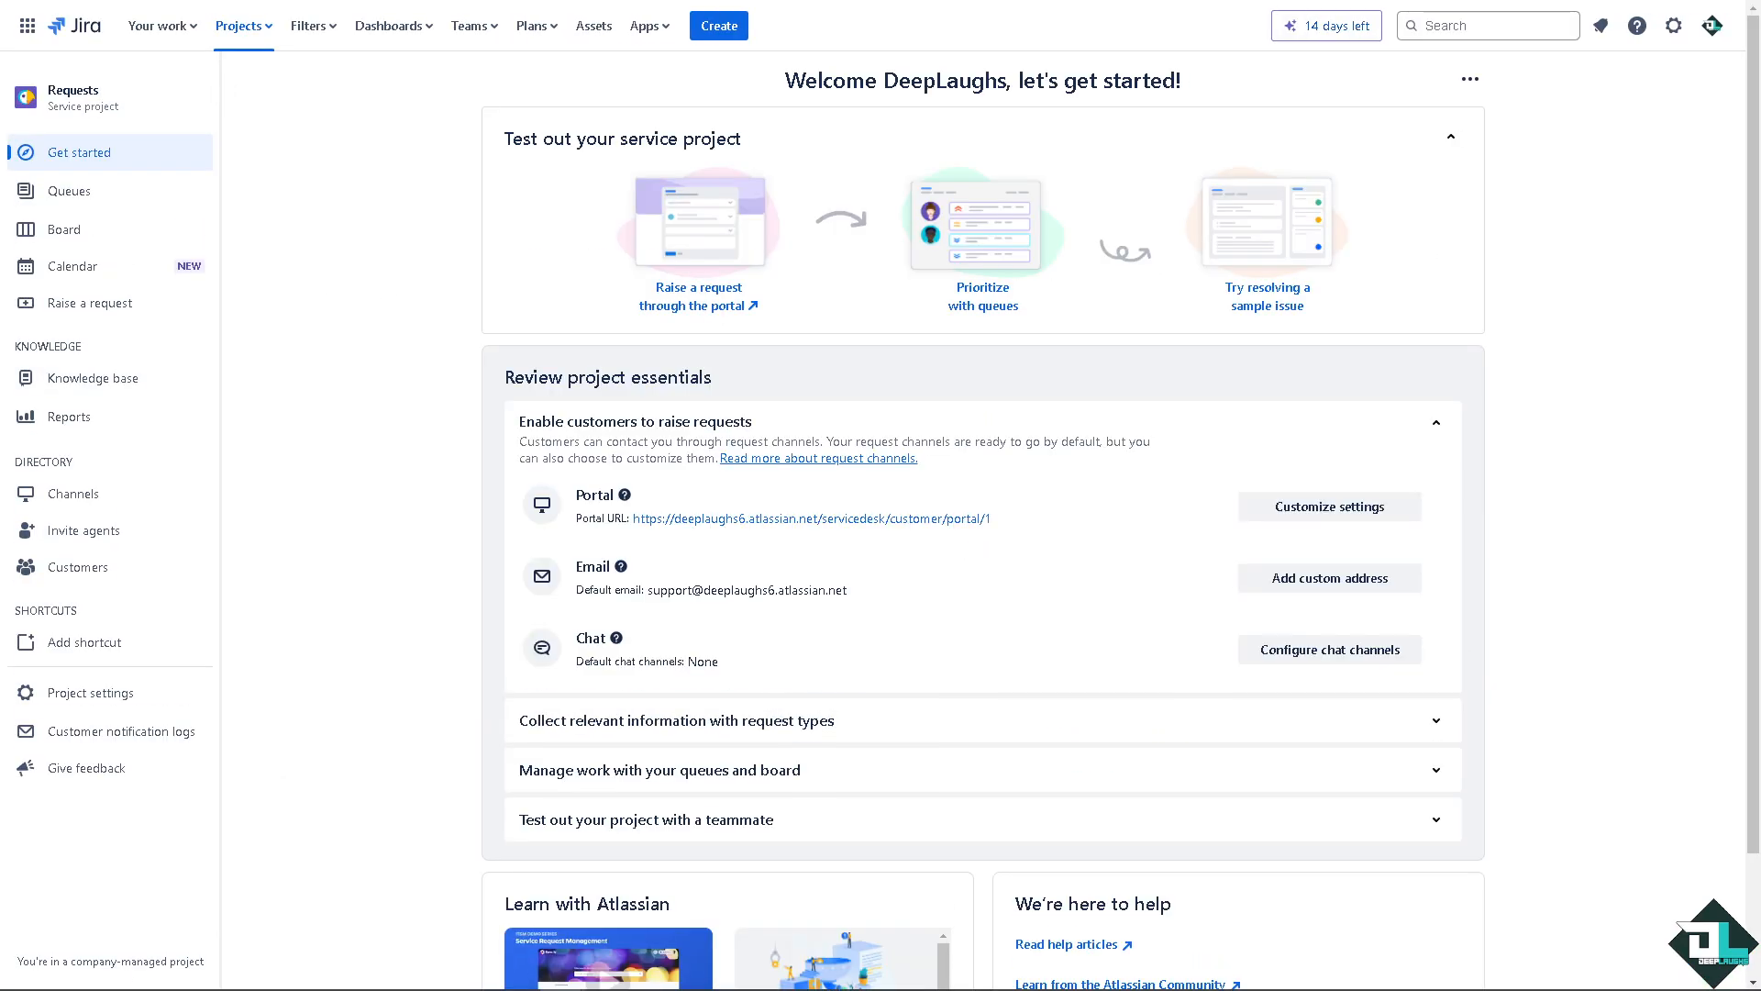
{"action": "mouse_move", "coordinate": [402, 507]}
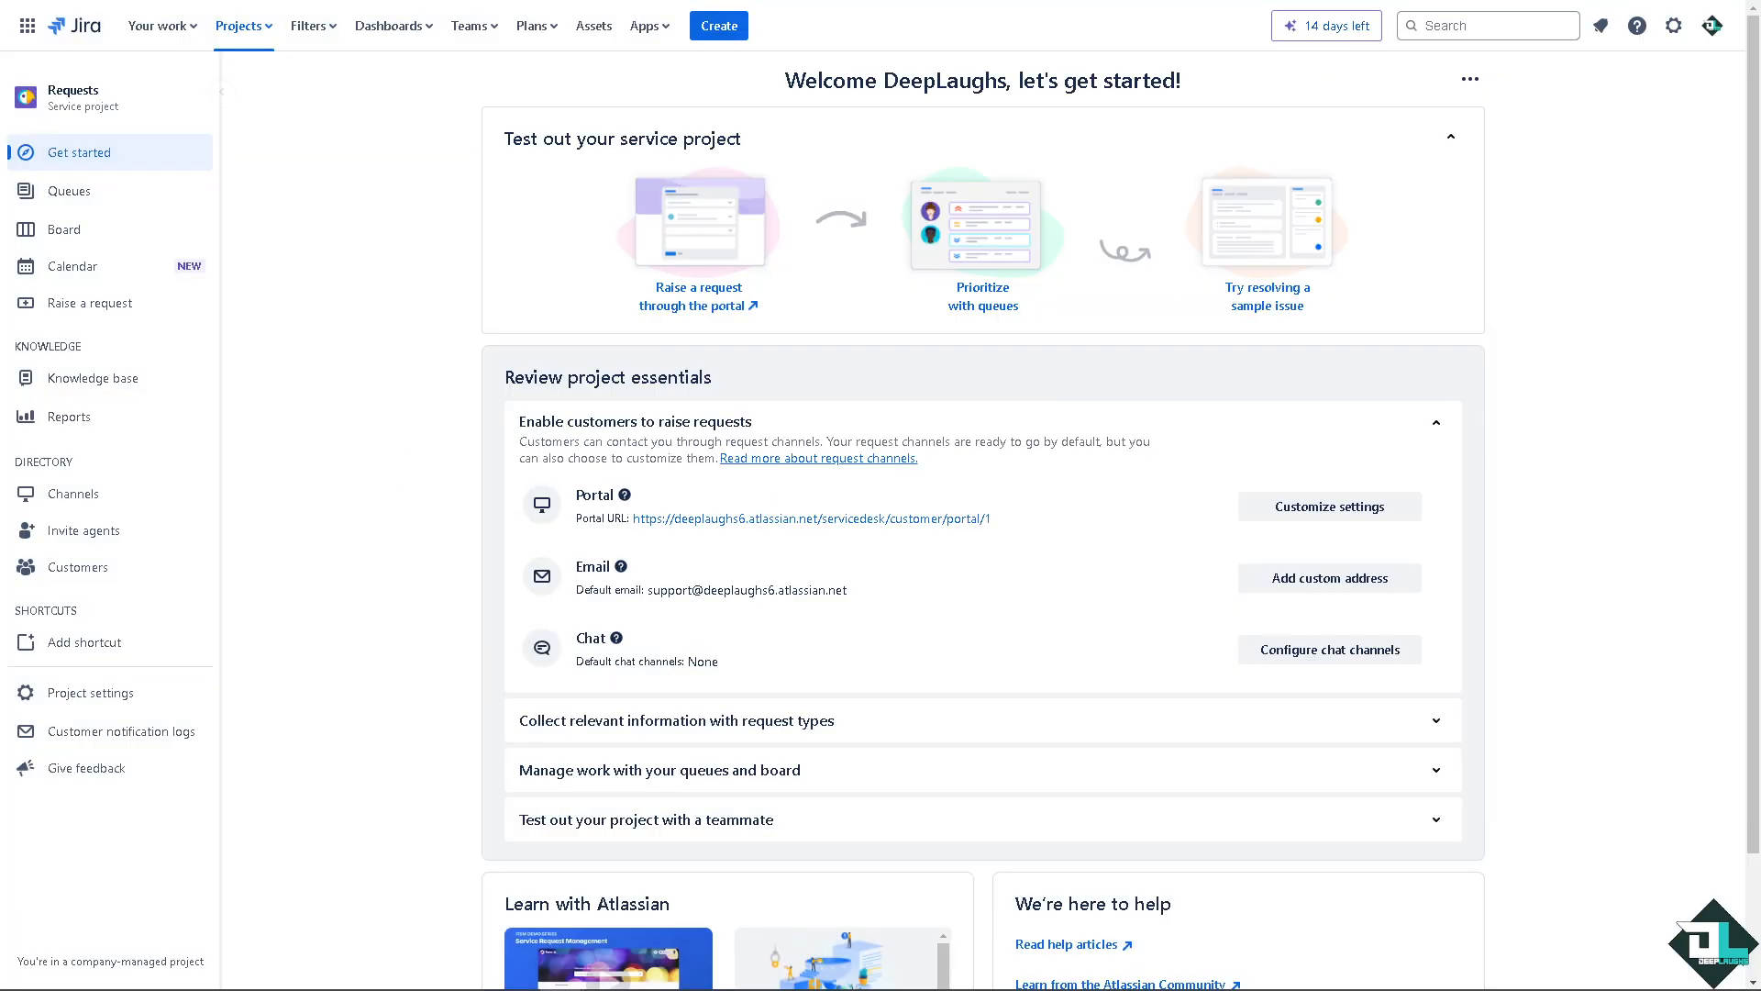
{"action": "left_click", "coordinate": [63, 230]}
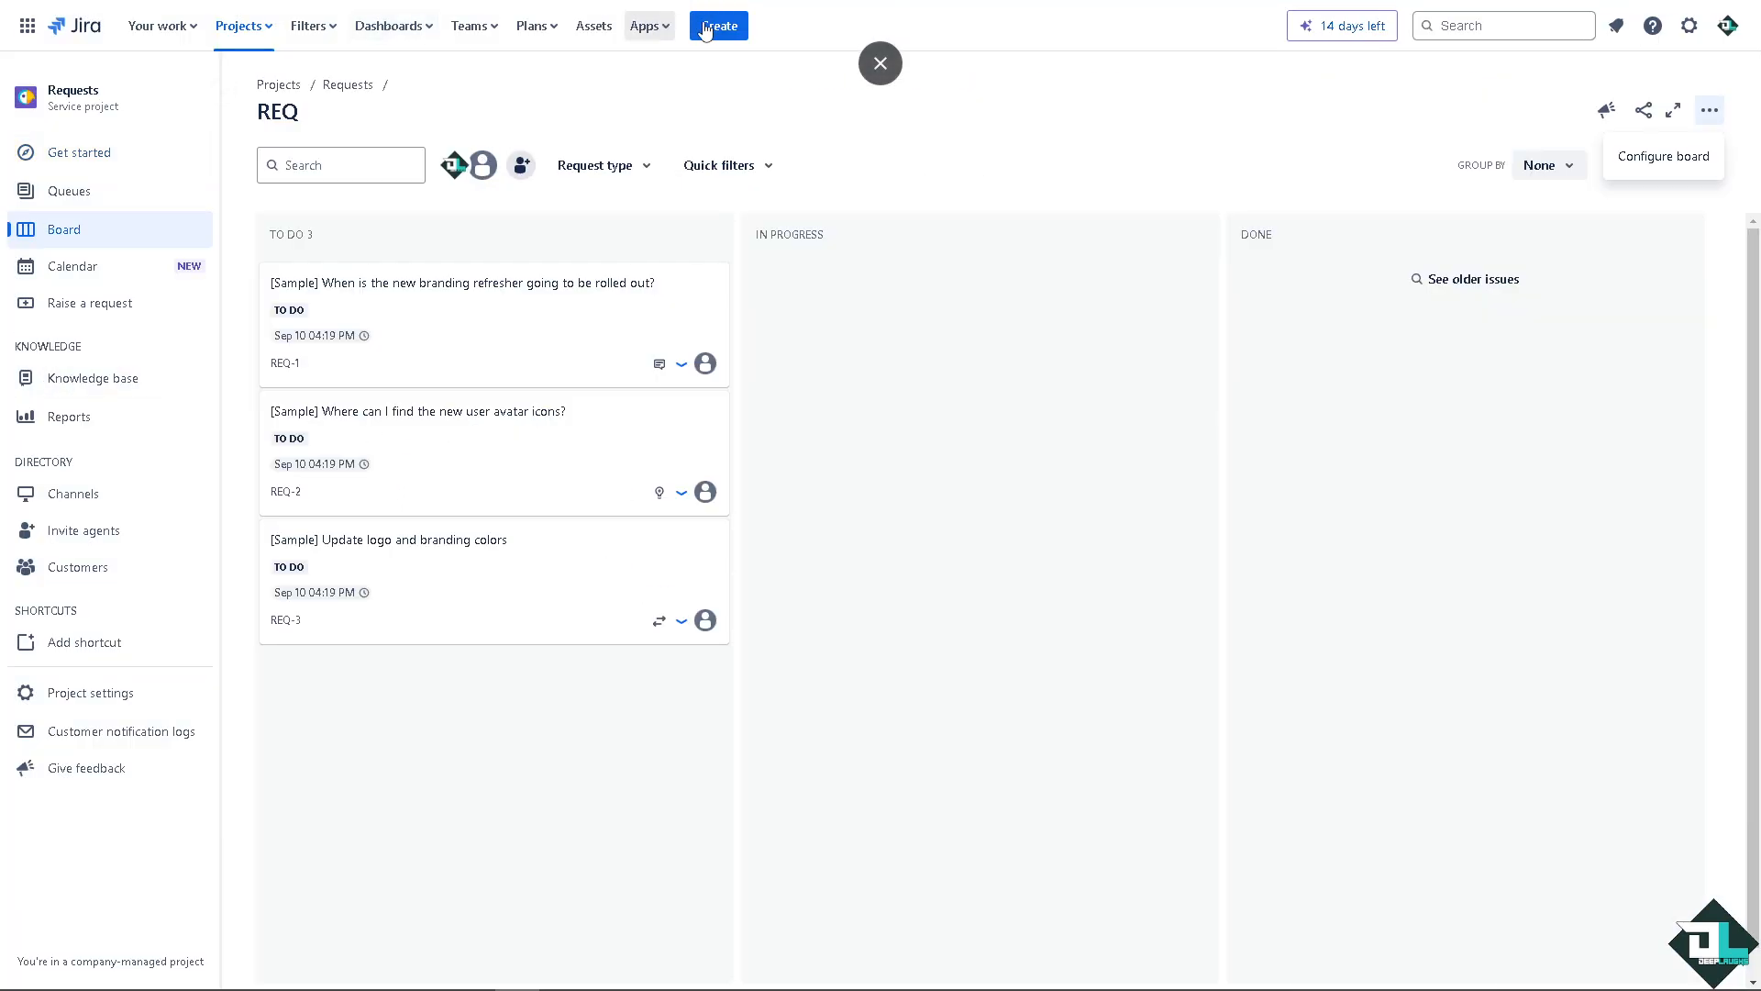
{"action": "mouse_move", "coordinate": [26, 25]}
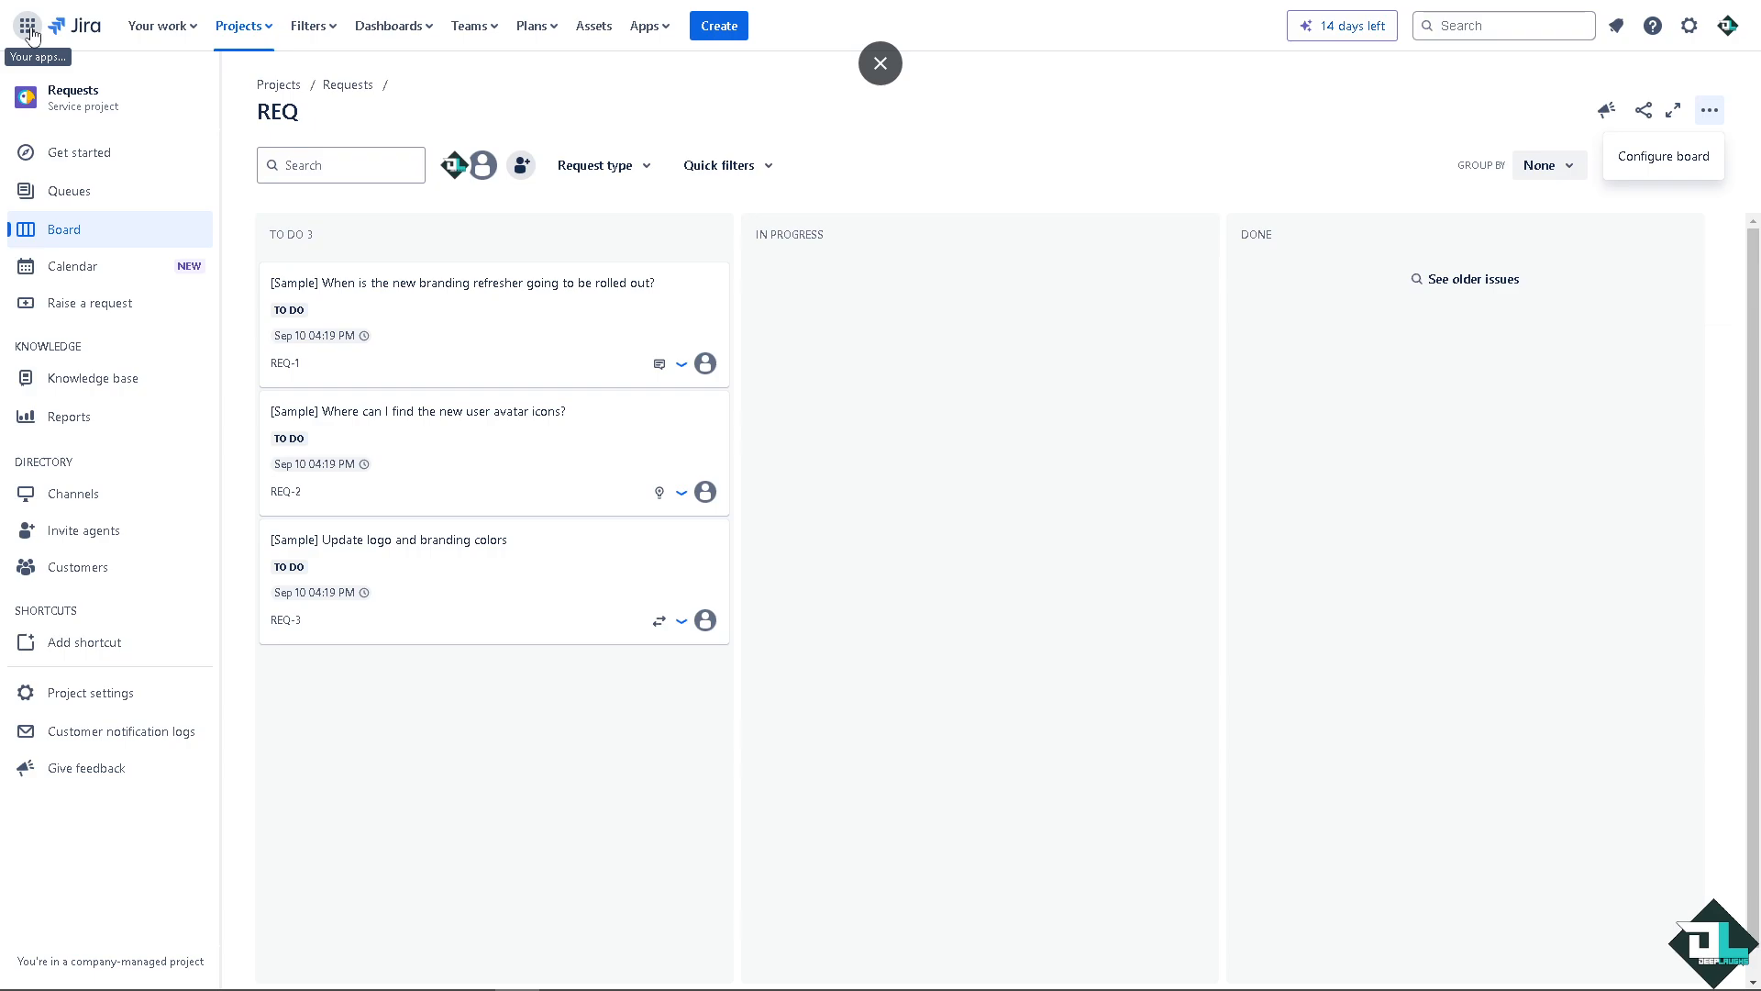
- Browse the Software development templates and locate the Scrum template
{"action": "left_click", "coordinate": [238, 25]}
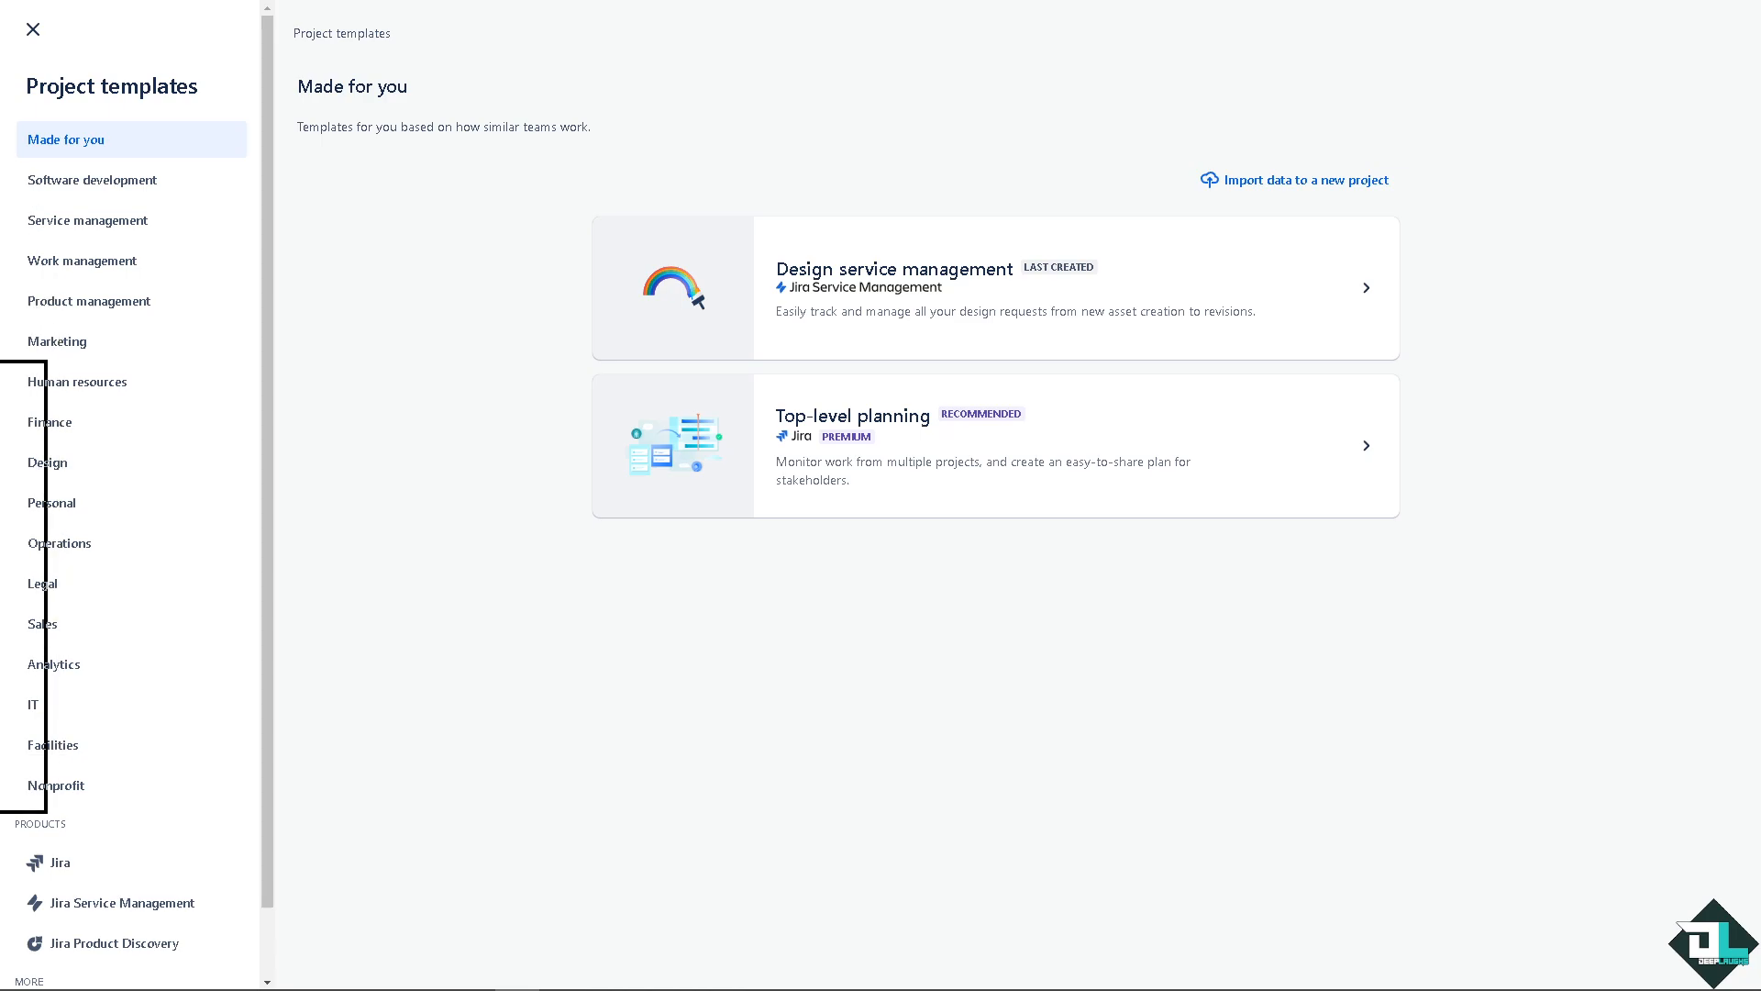
{"action": "mouse_move", "coordinate": [92, 180]}
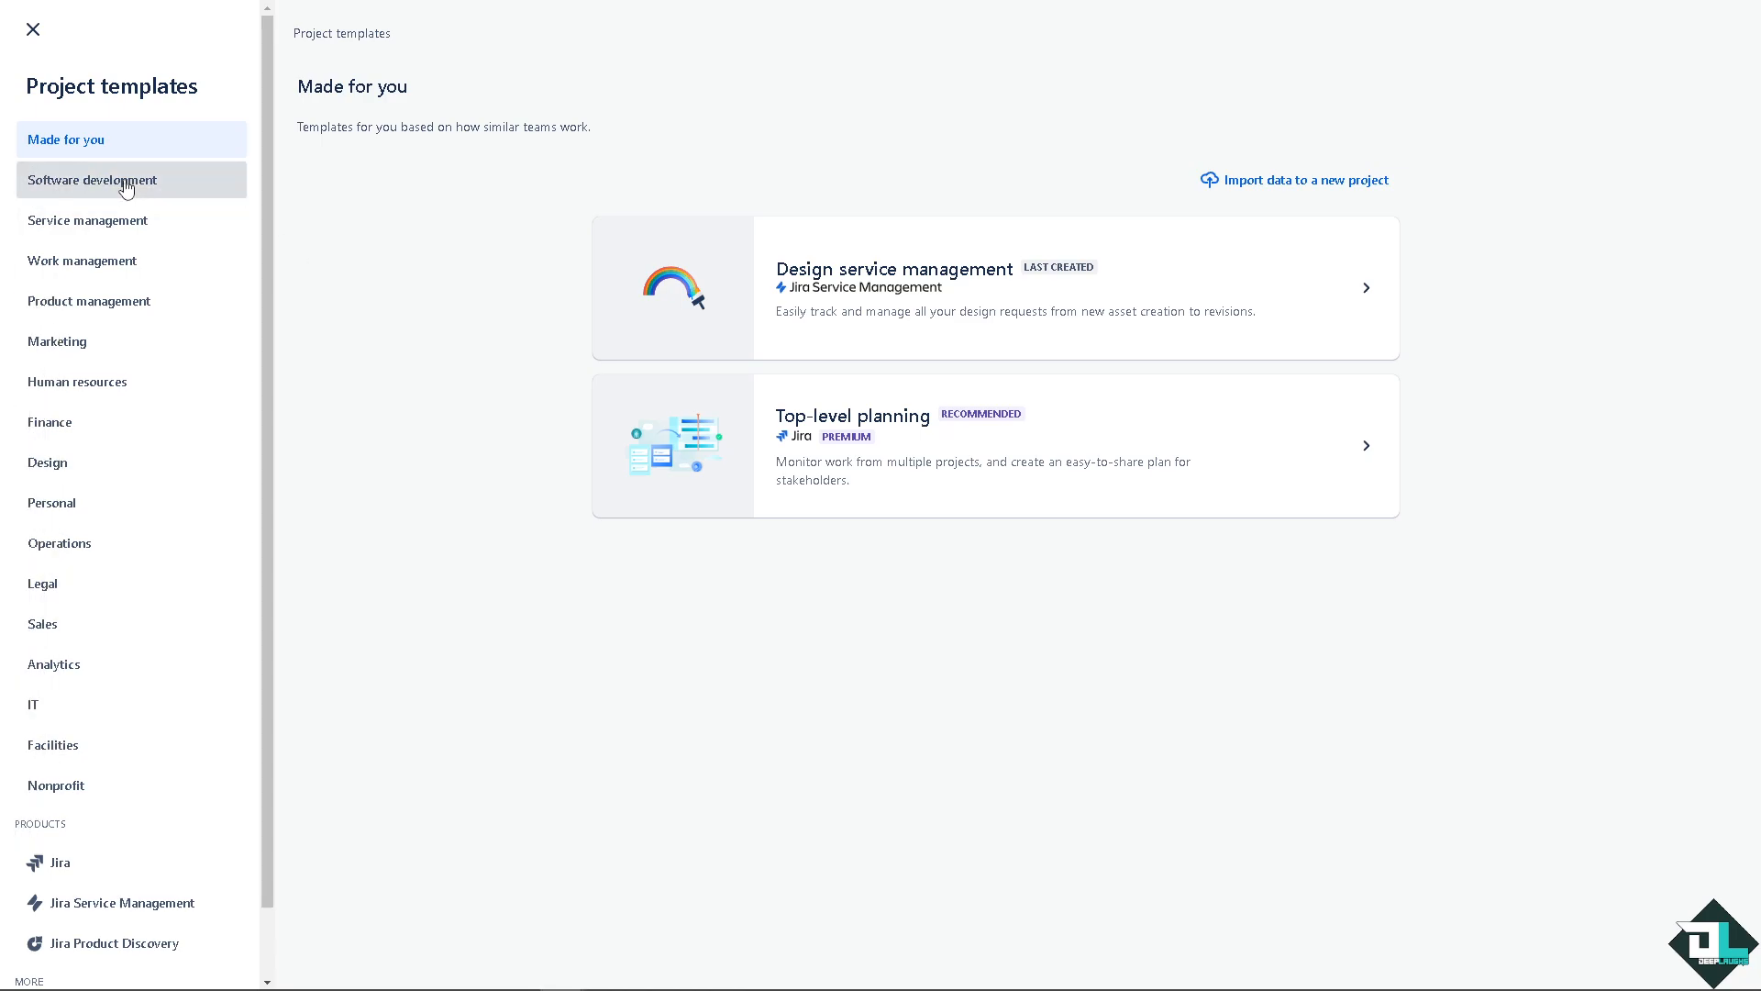
{"action": "left_click", "coordinate": [91, 180]}
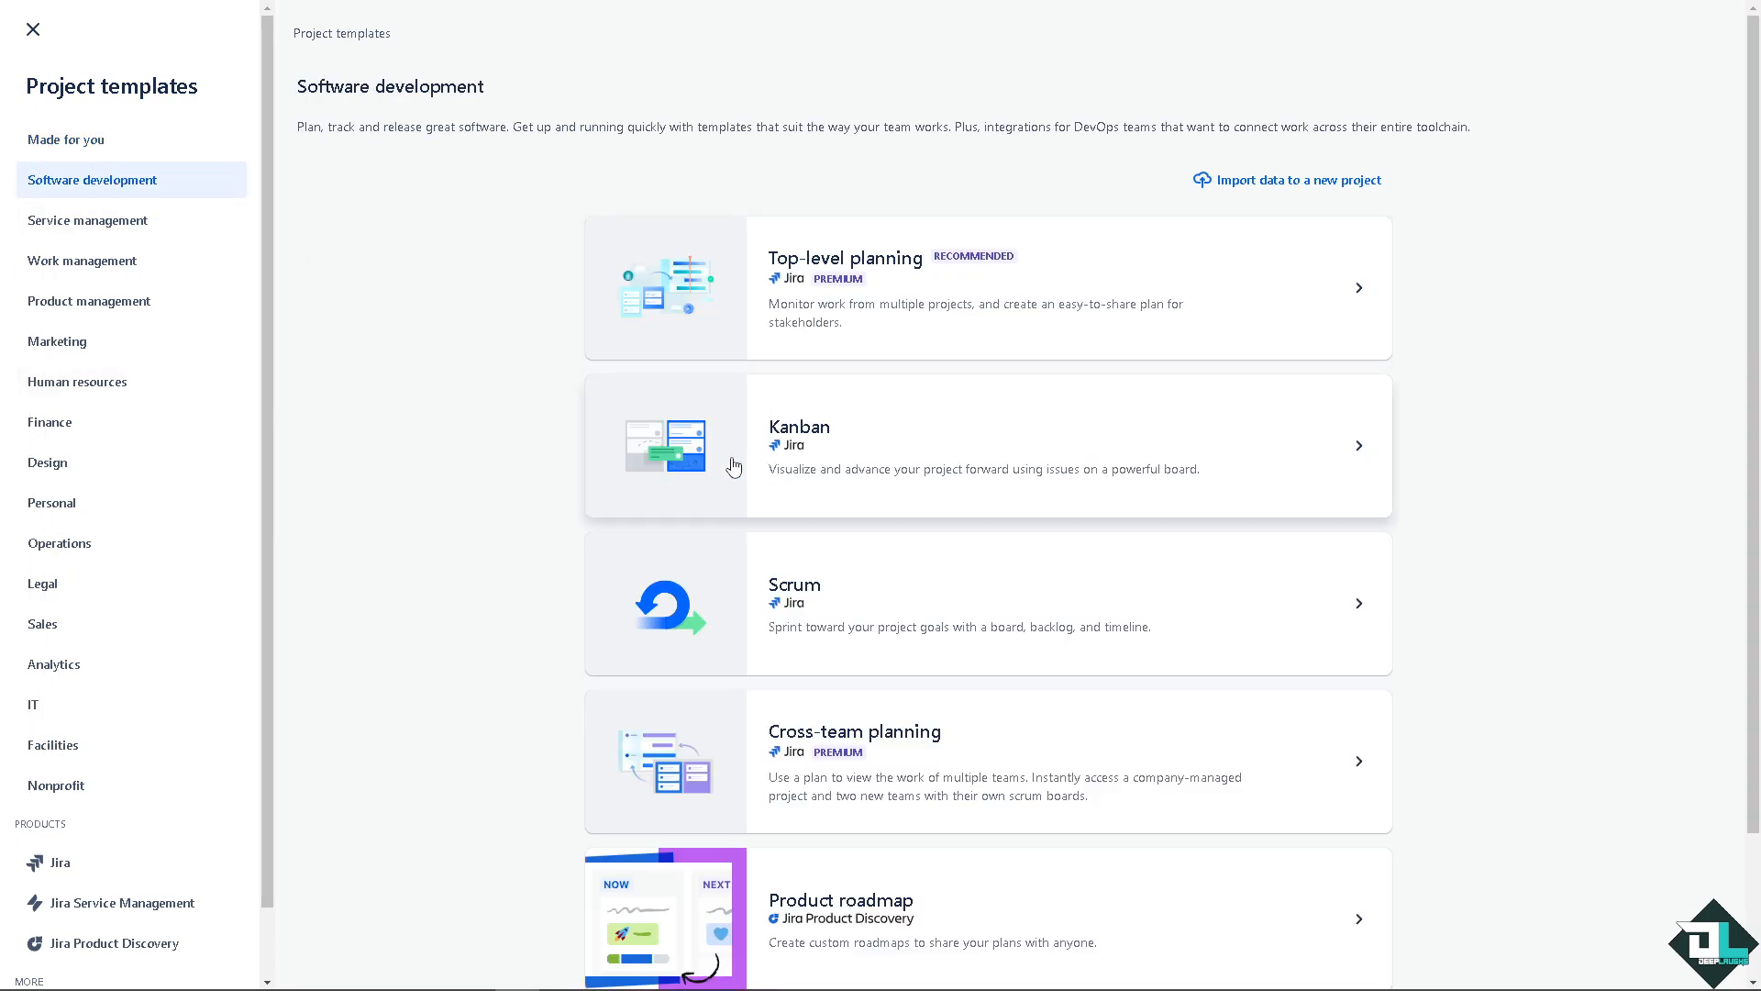
{"action": "scroll", "scroll_direction": "down", "scroll_amount": 3}
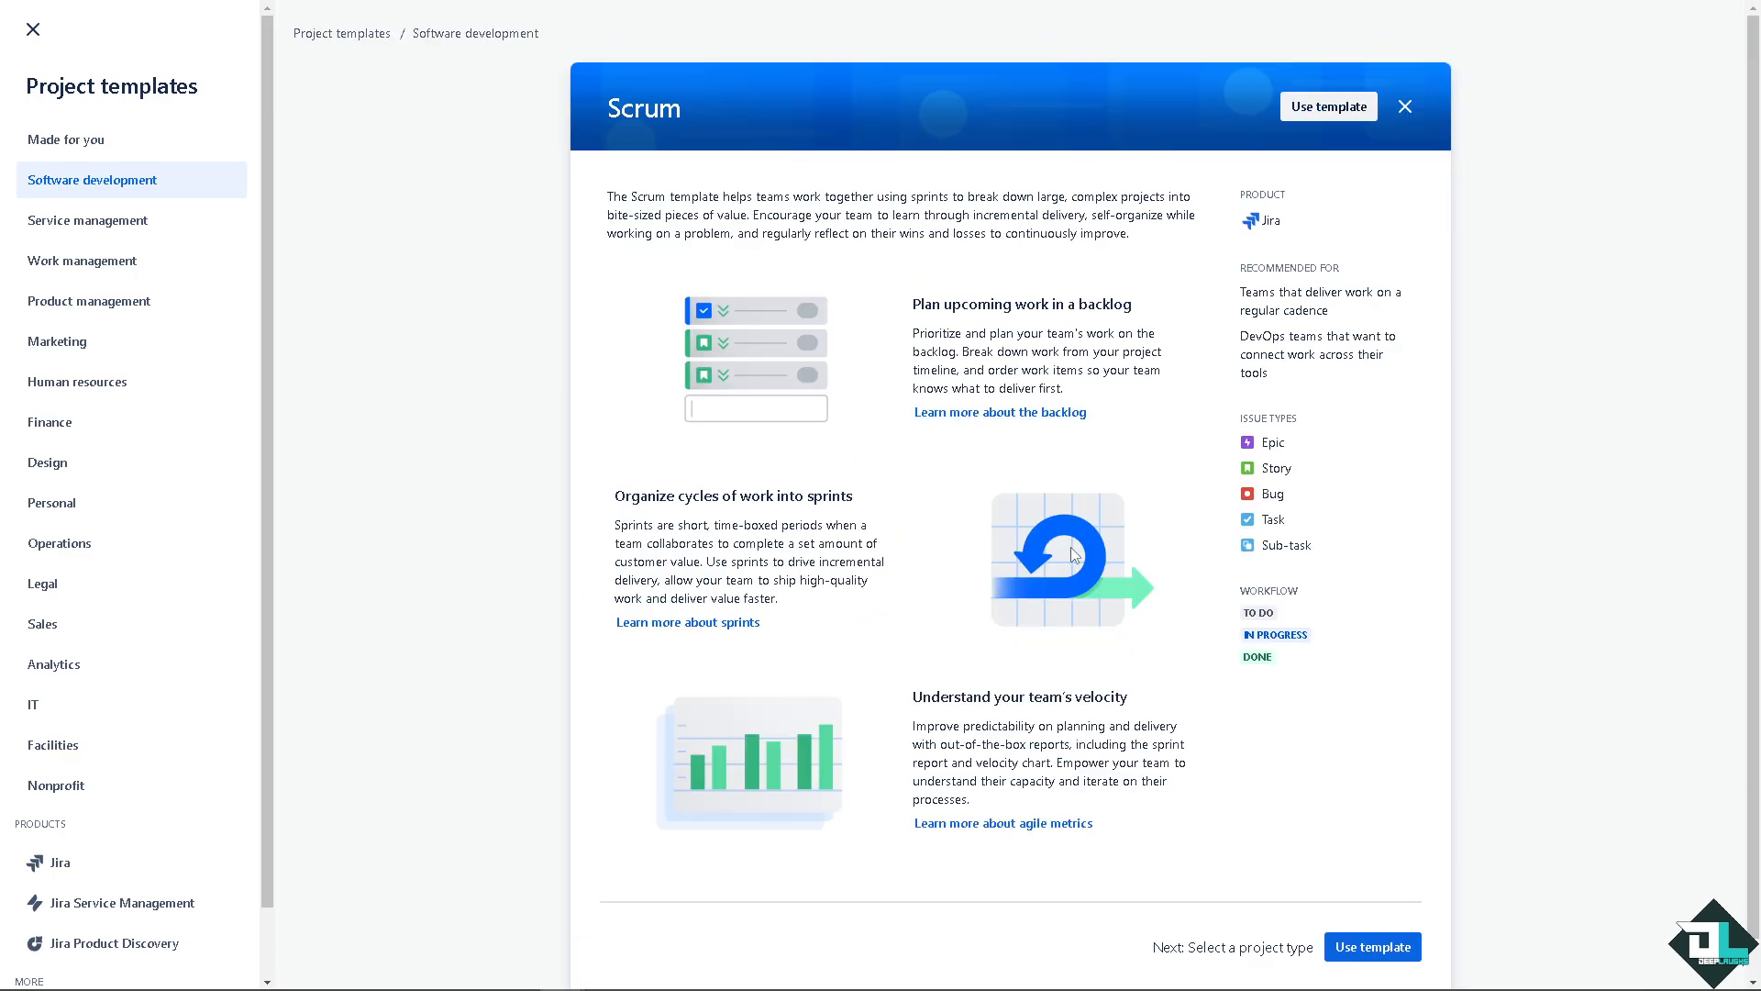
{"action": "mouse_move", "coordinate": [1135, 501]}
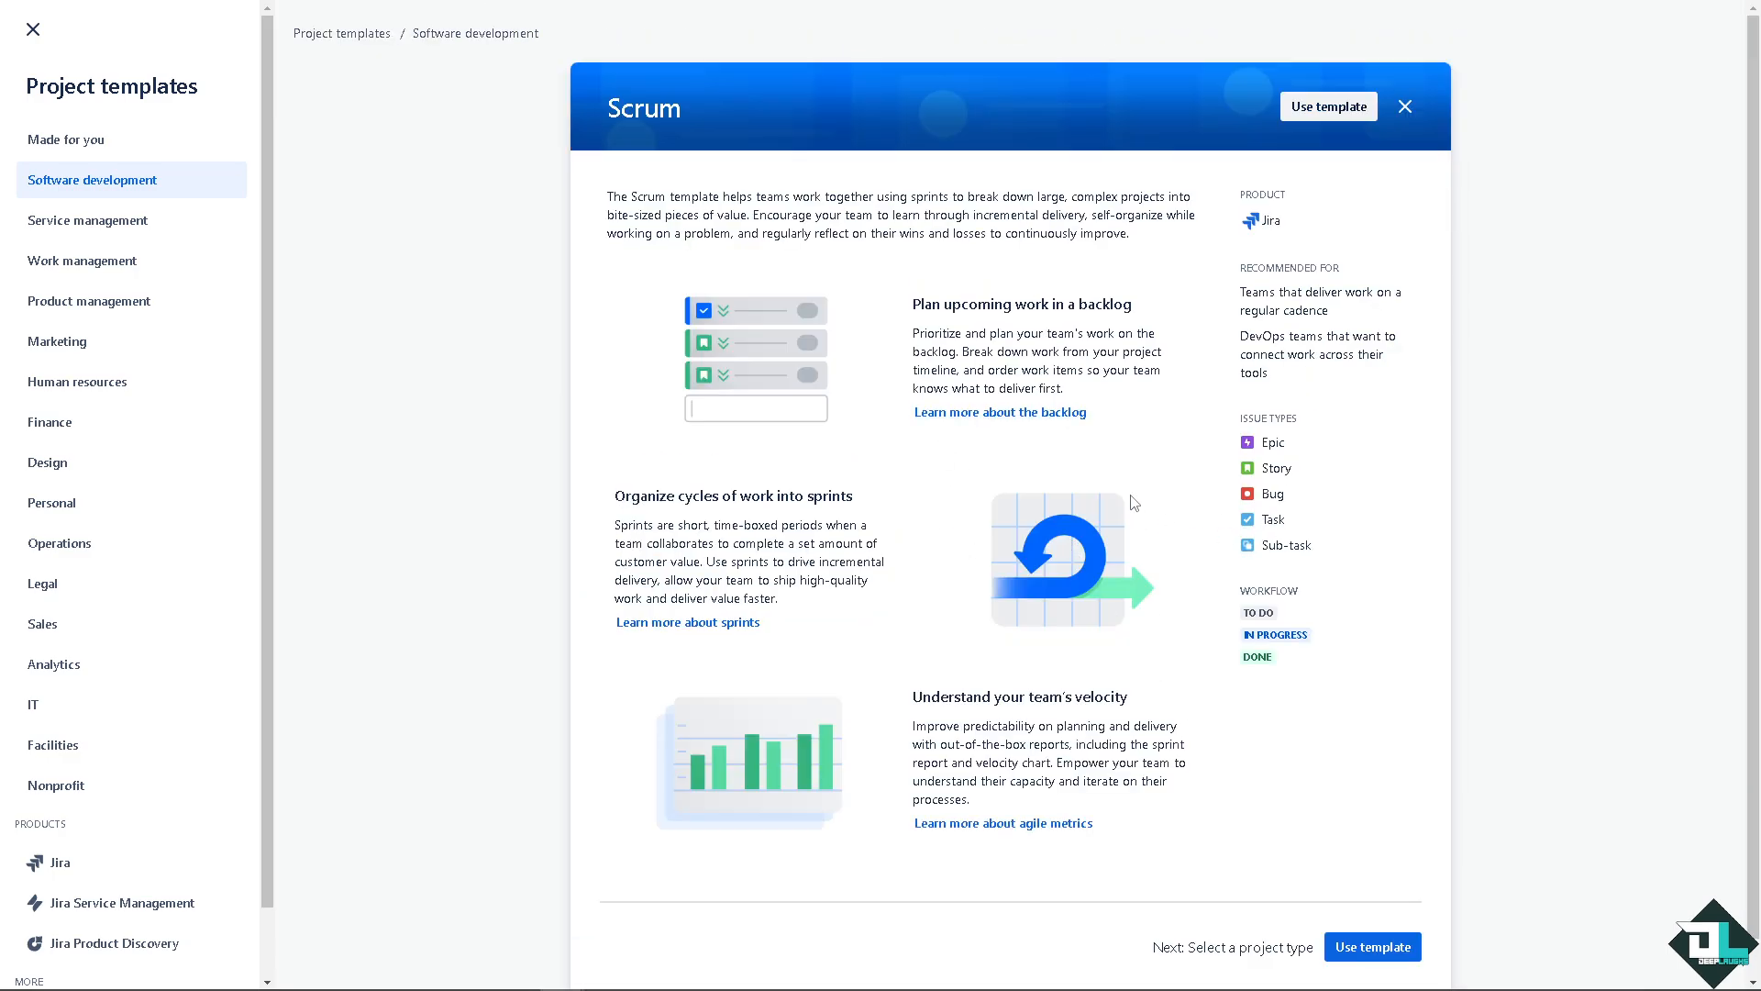
- Use the Scrum template and choose the team-managed project type
{"action": "left_click", "coordinate": [1371, 946]}
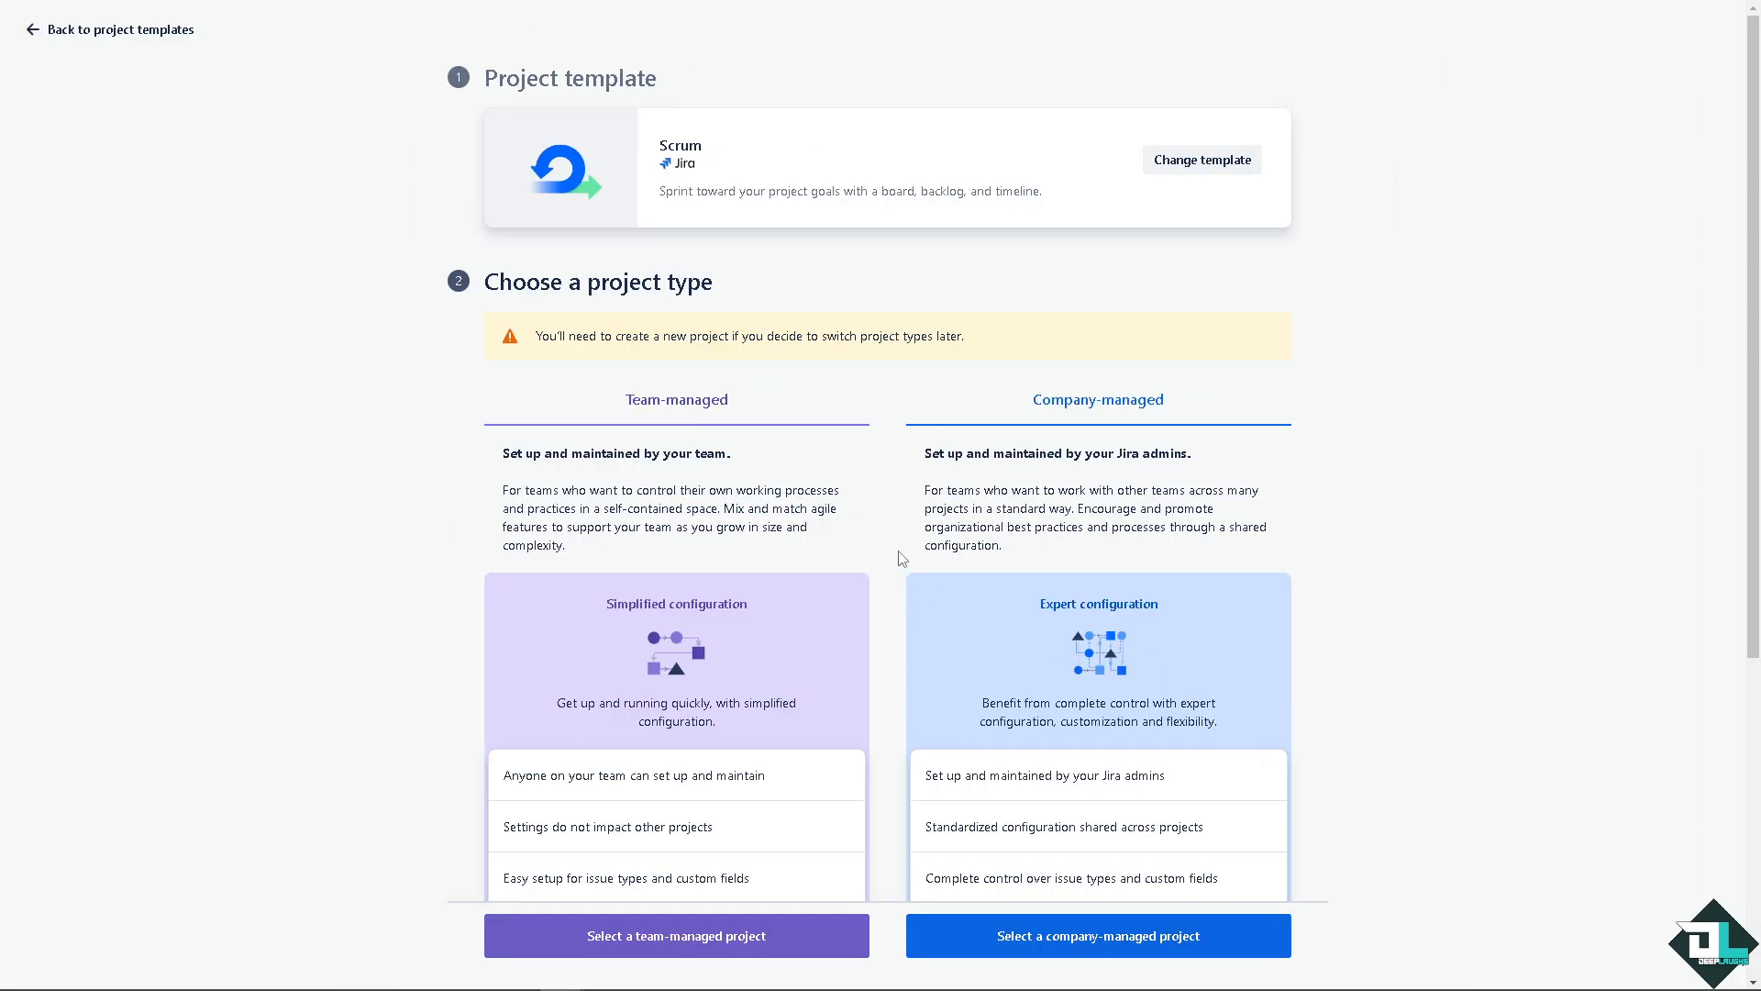
{"action": "mouse_move", "coordinate": [665, 360]}
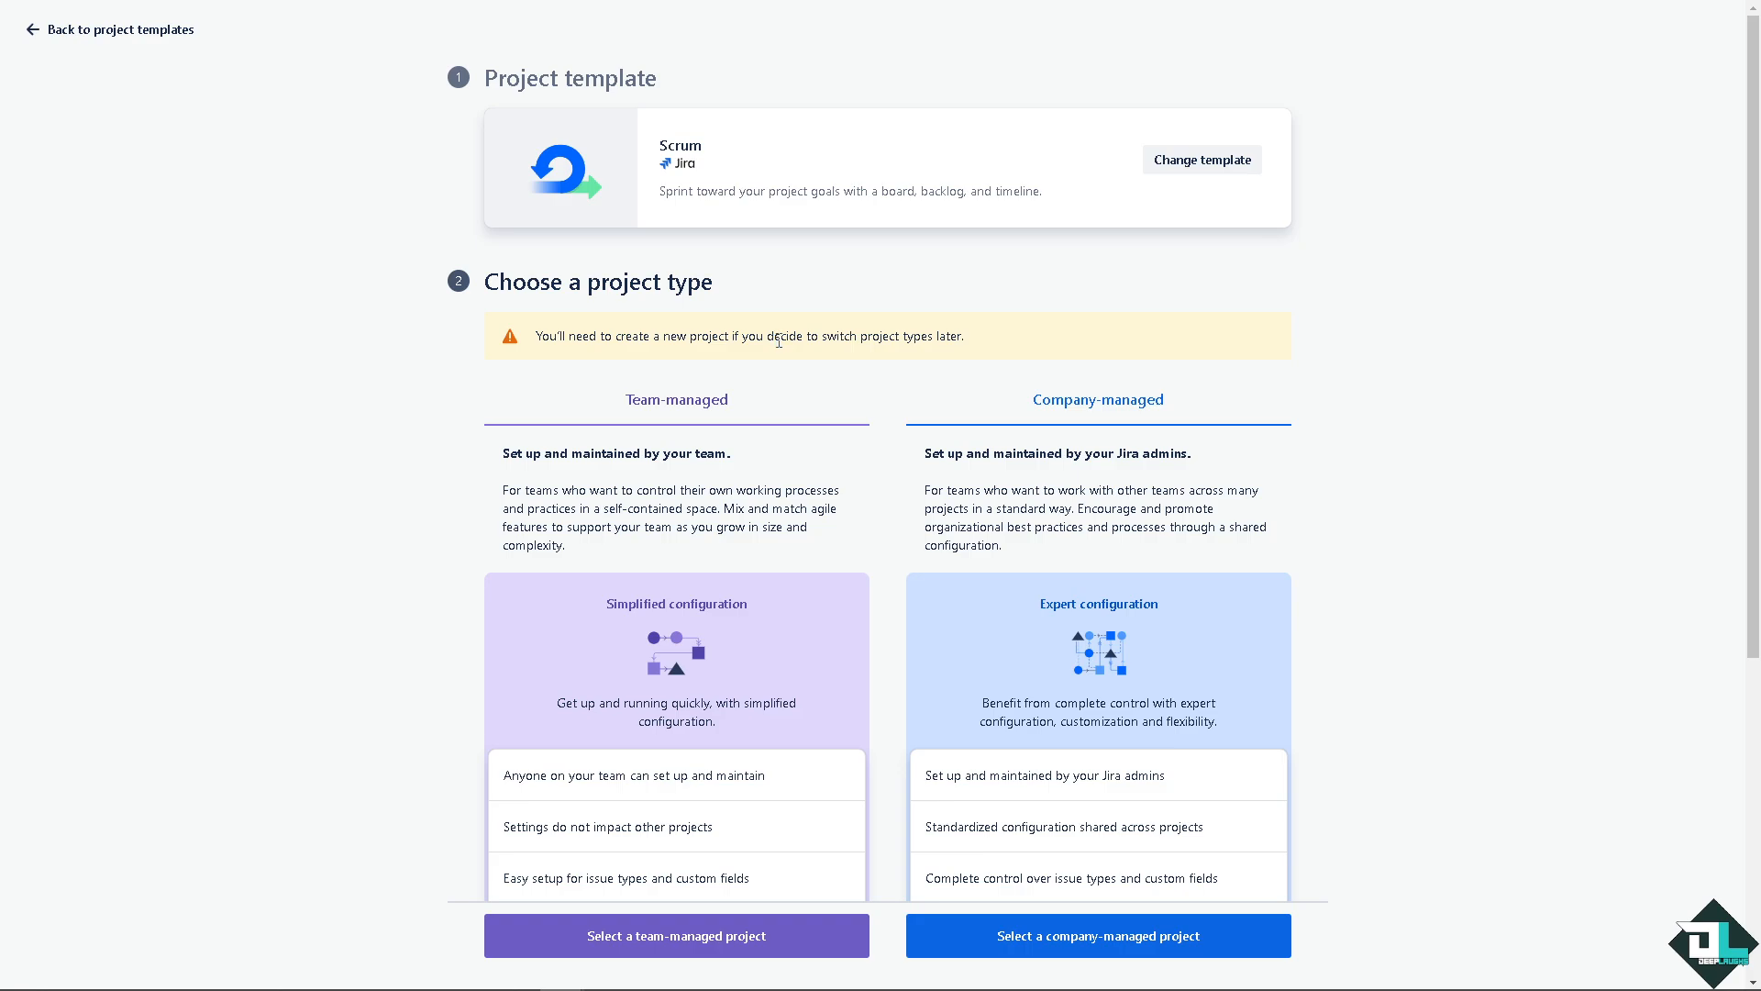
{"action": "mouse_move", "coordinate": [727, 690]}
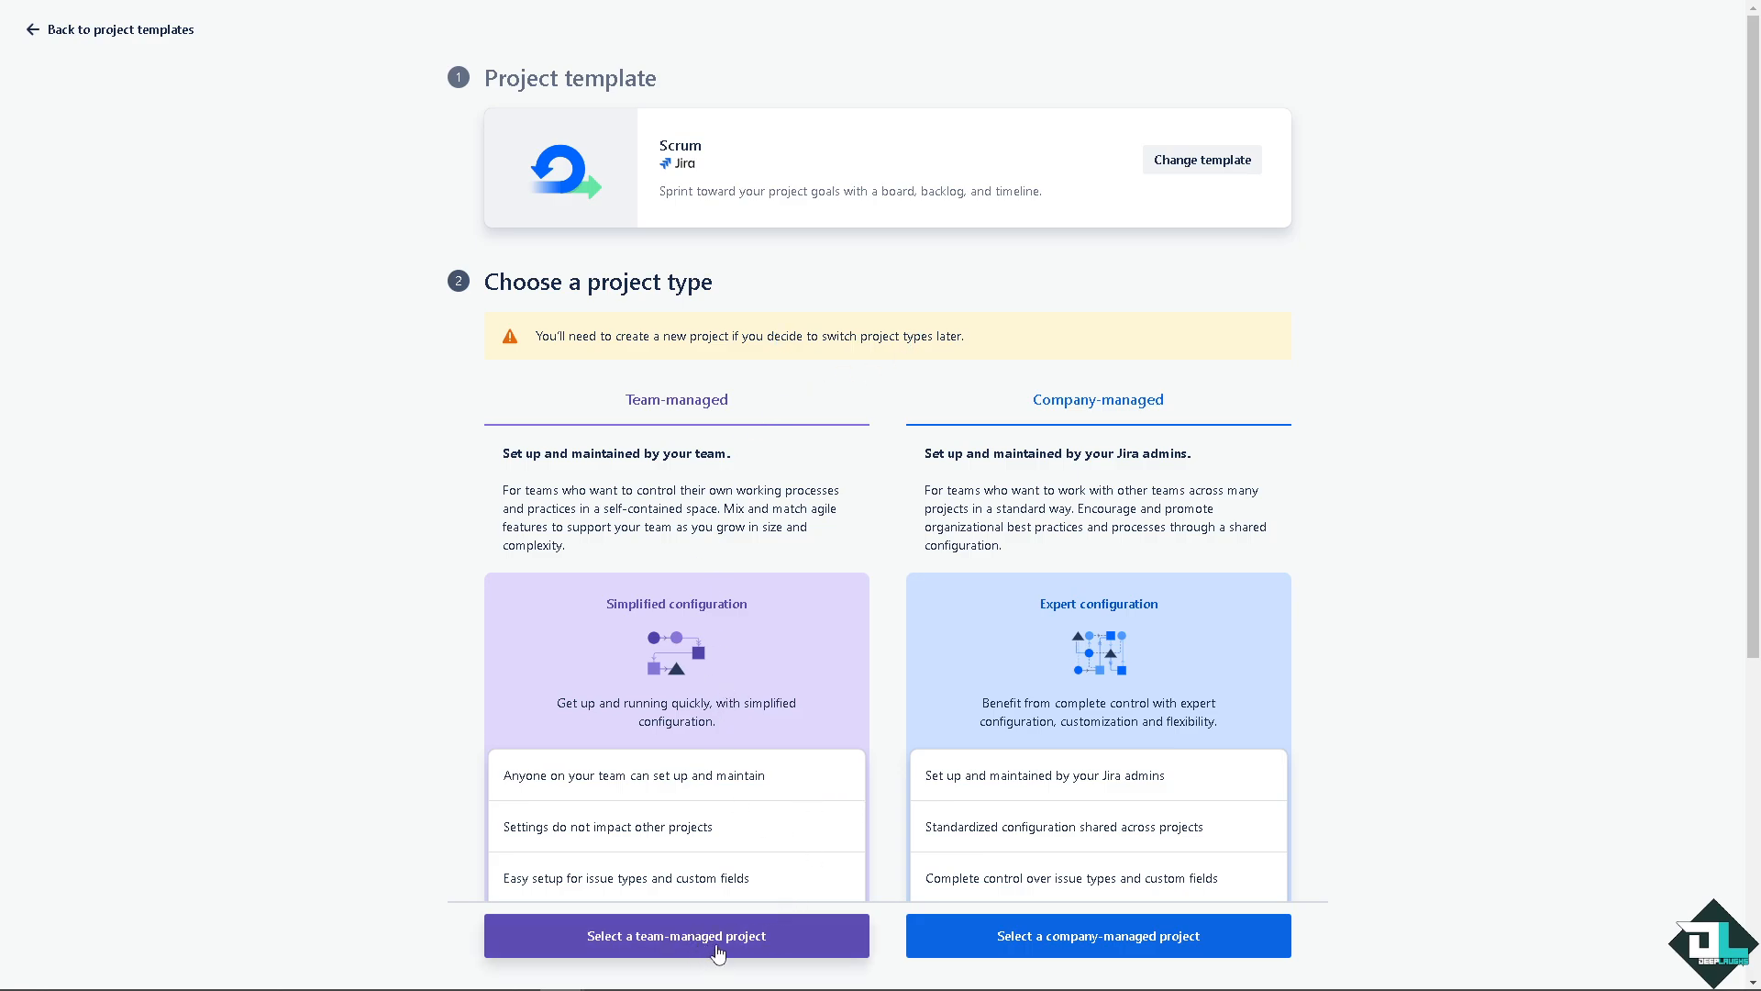
{"action": "mouse_move", "coordinate": [723, 585]}
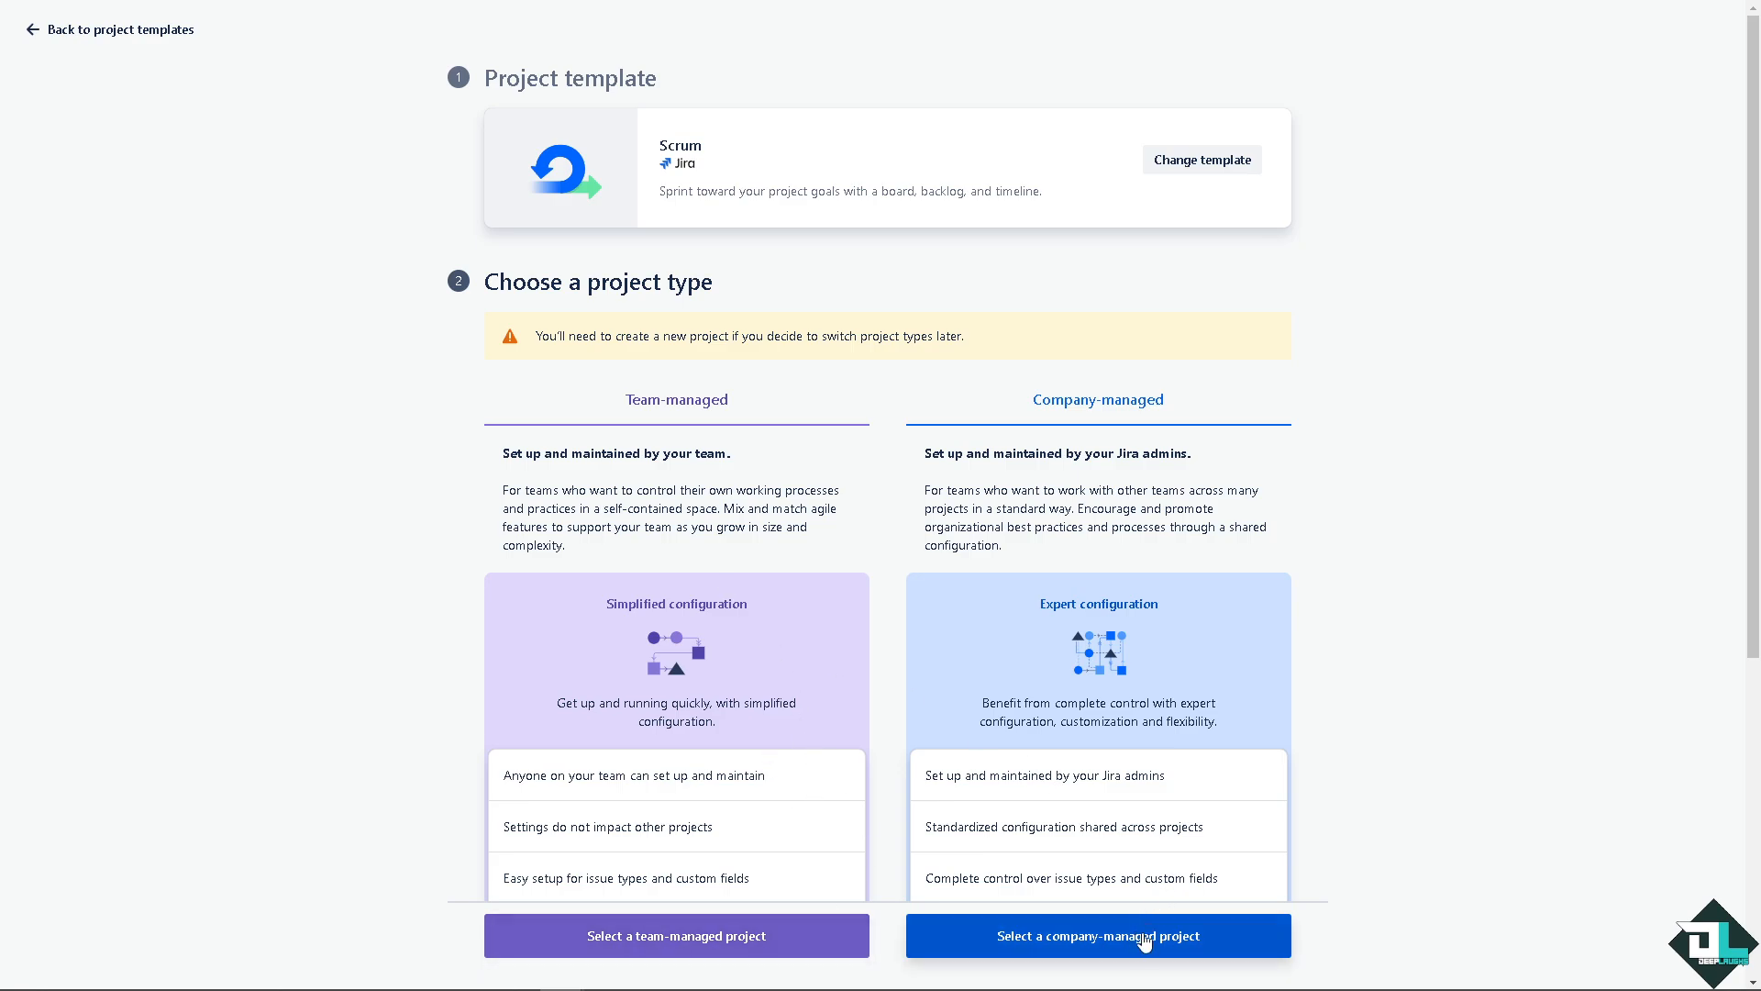
{"action": "mouse_move", "coordinate": [1054, 905]}
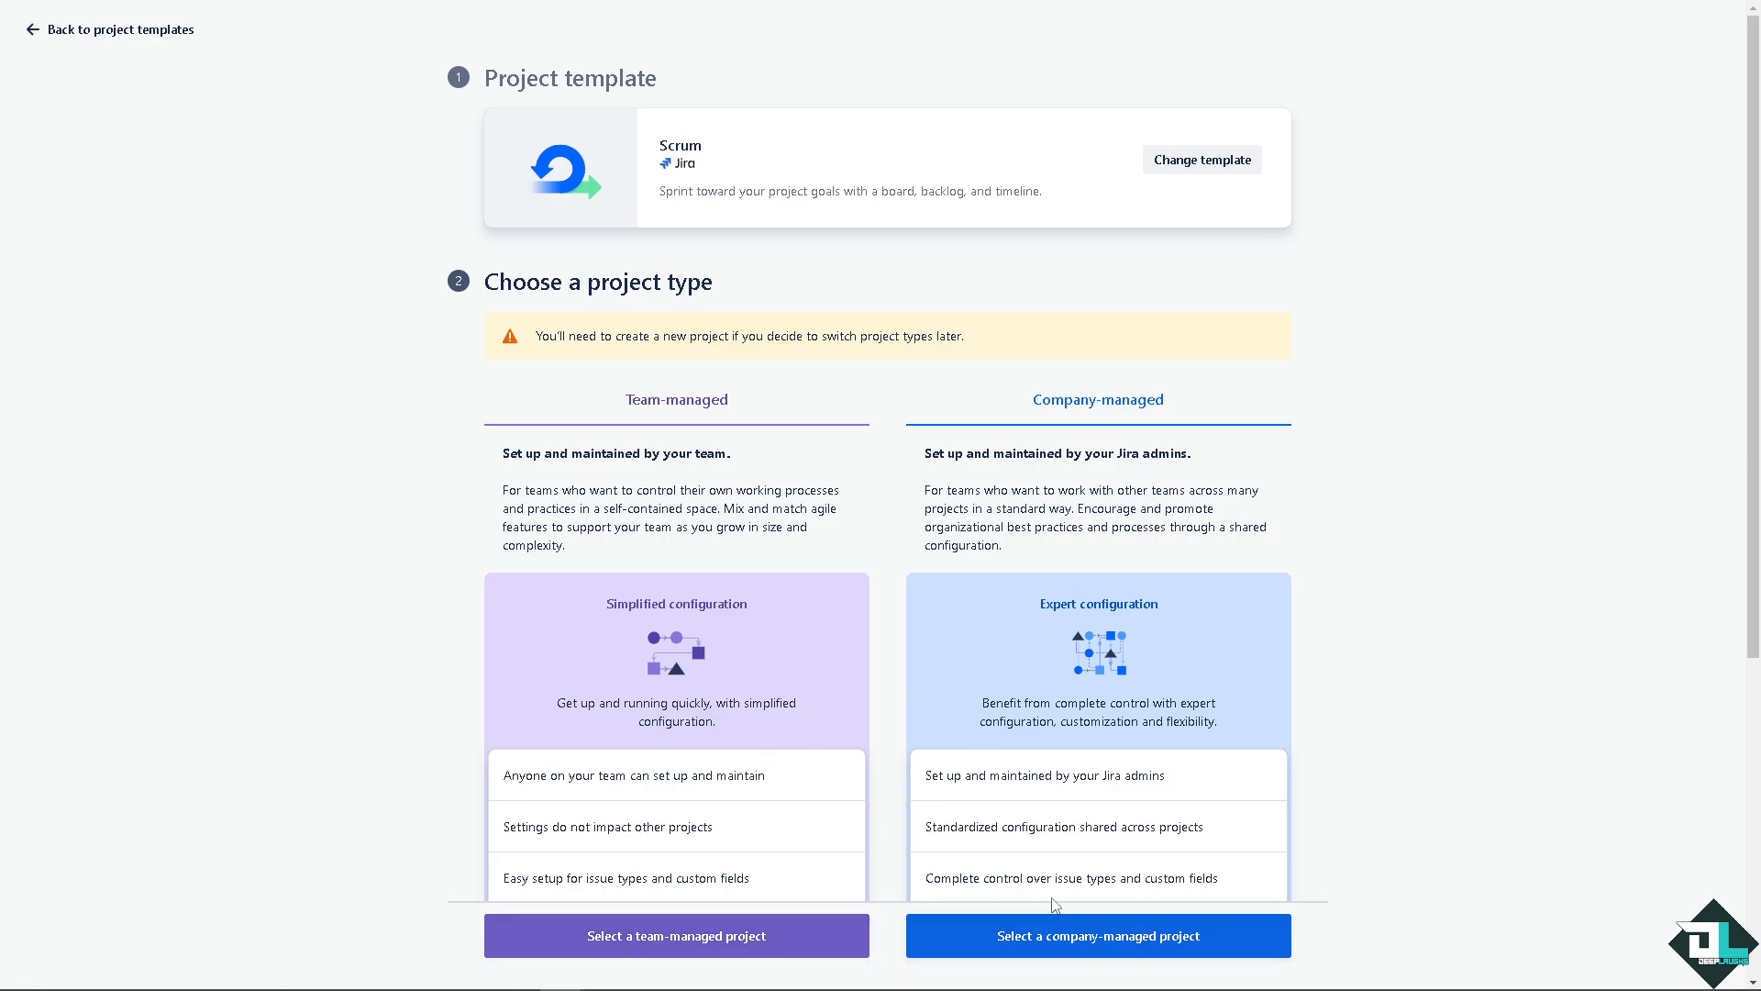
{"action": "mouse_move", "coordinate": [569, 681]}
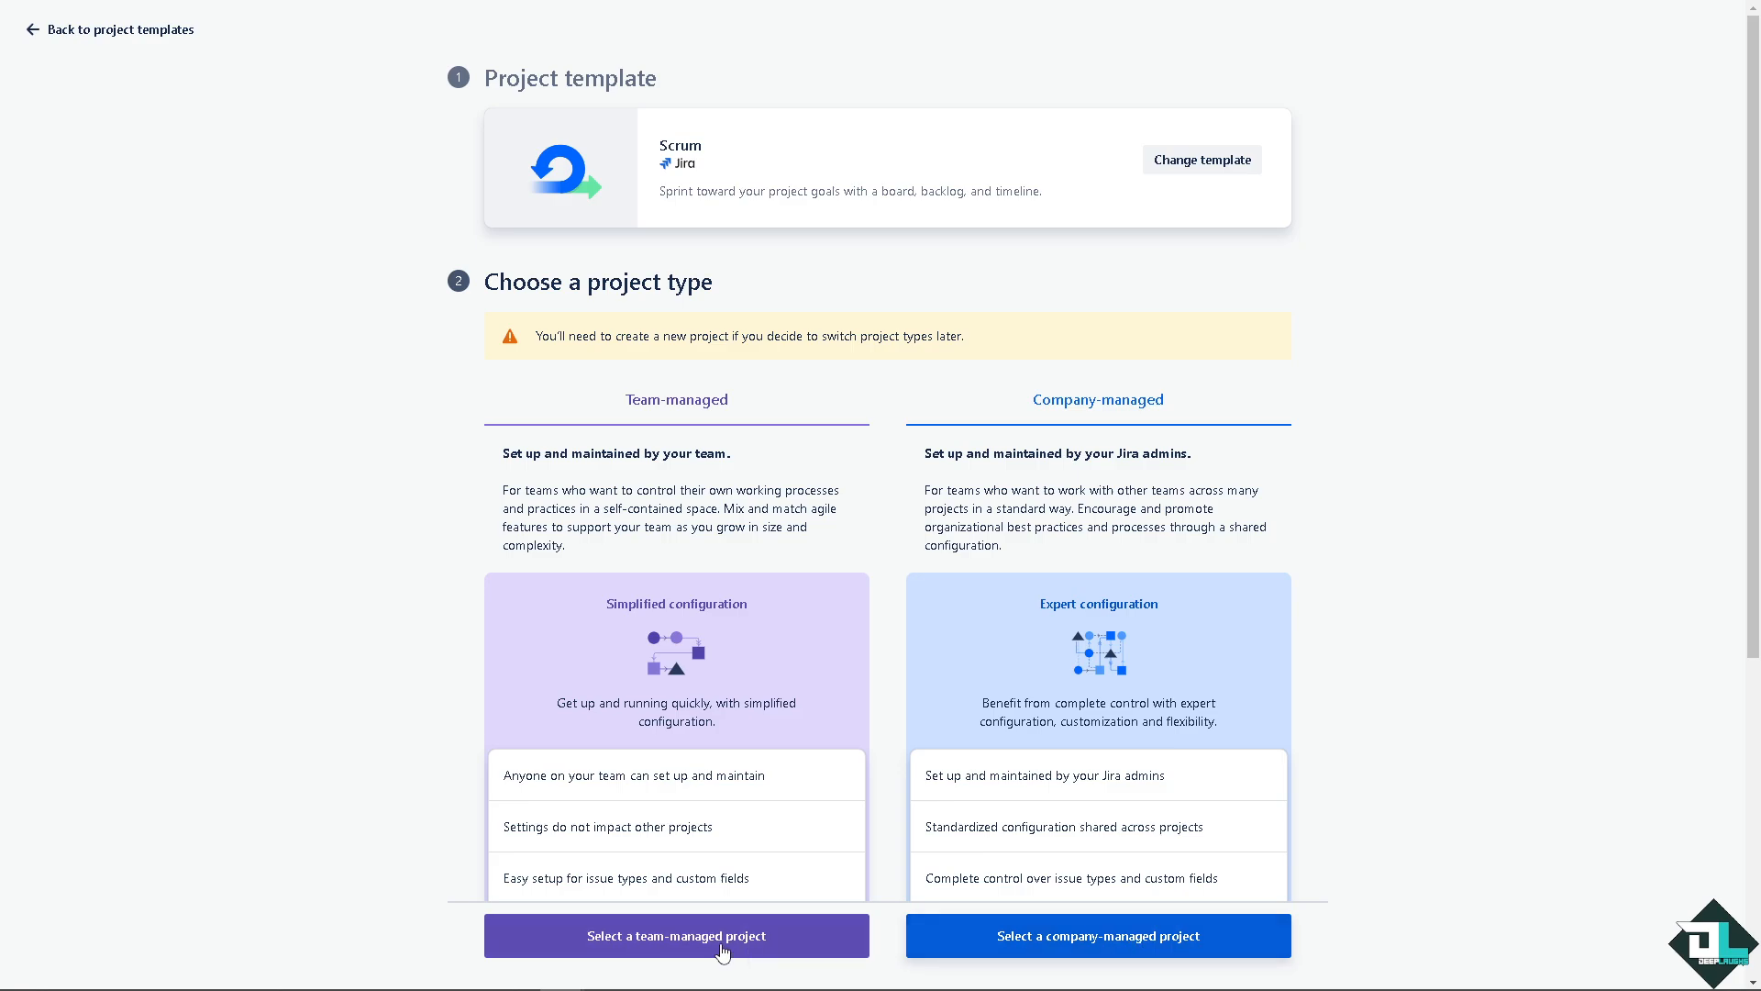
{"action": "left_click", "coordinate": [676, 934]}
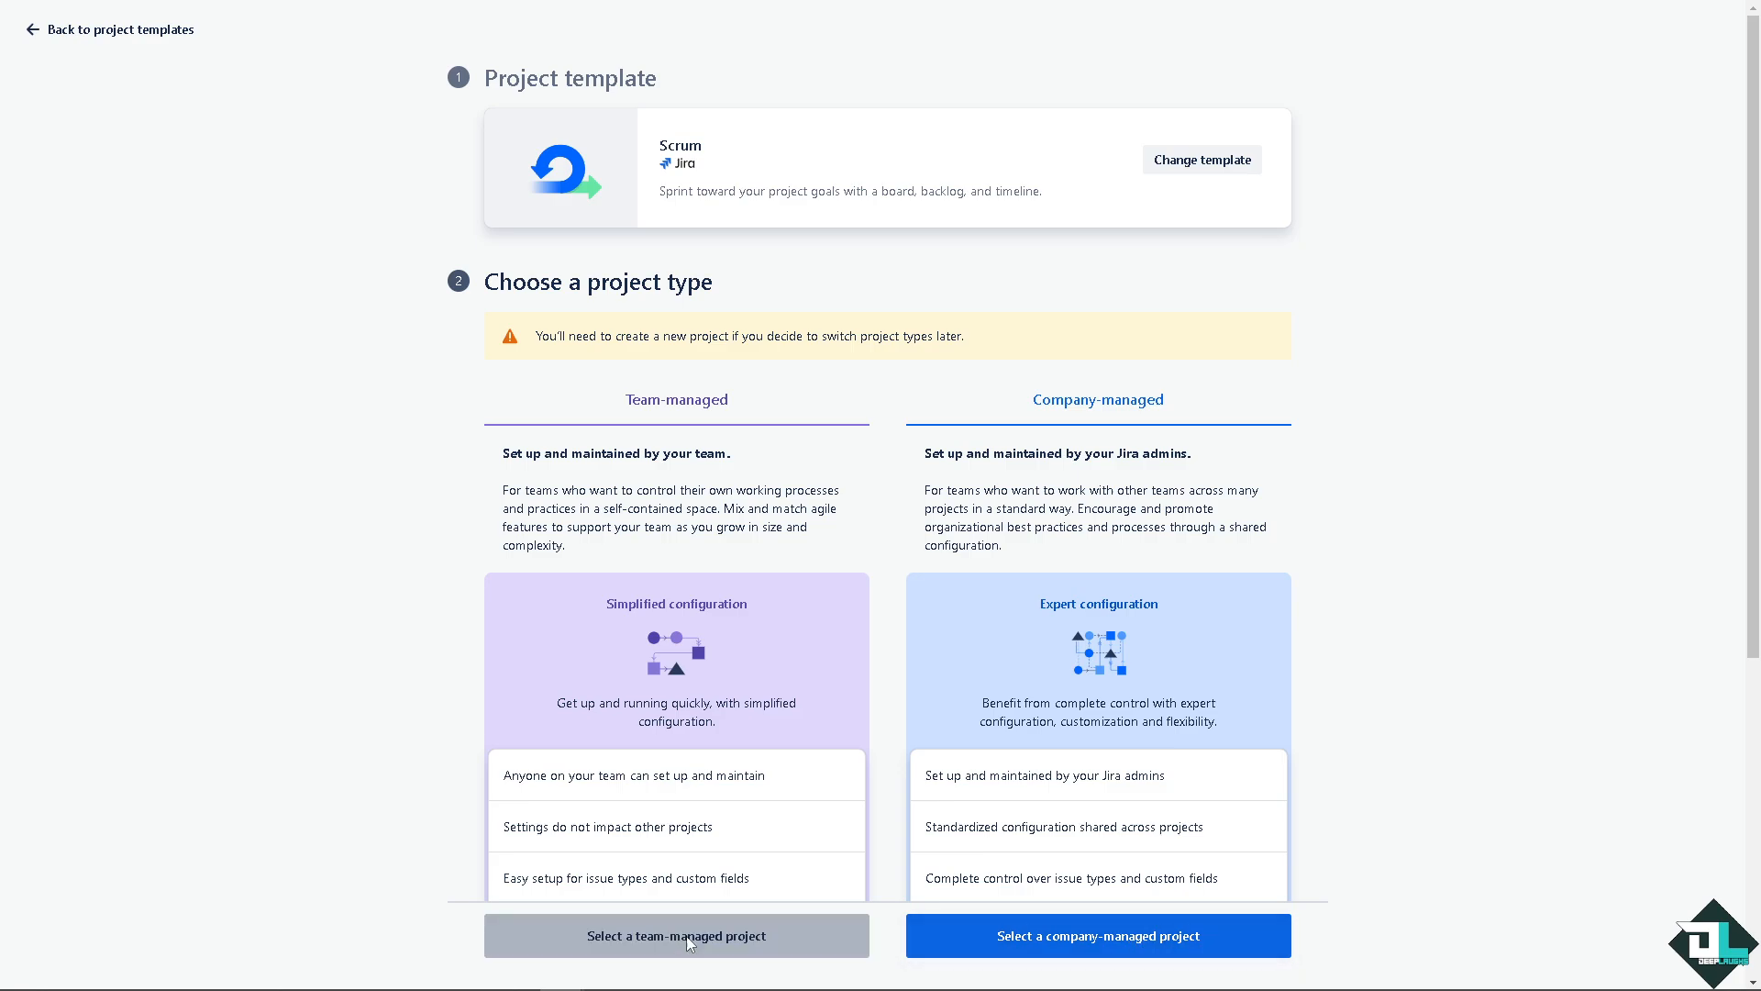
- Name the team-managed Scrum project DeepLaughs Scrumboard with Open access and key DS
{"action": "left_click", "coordinate": [676, 936]}
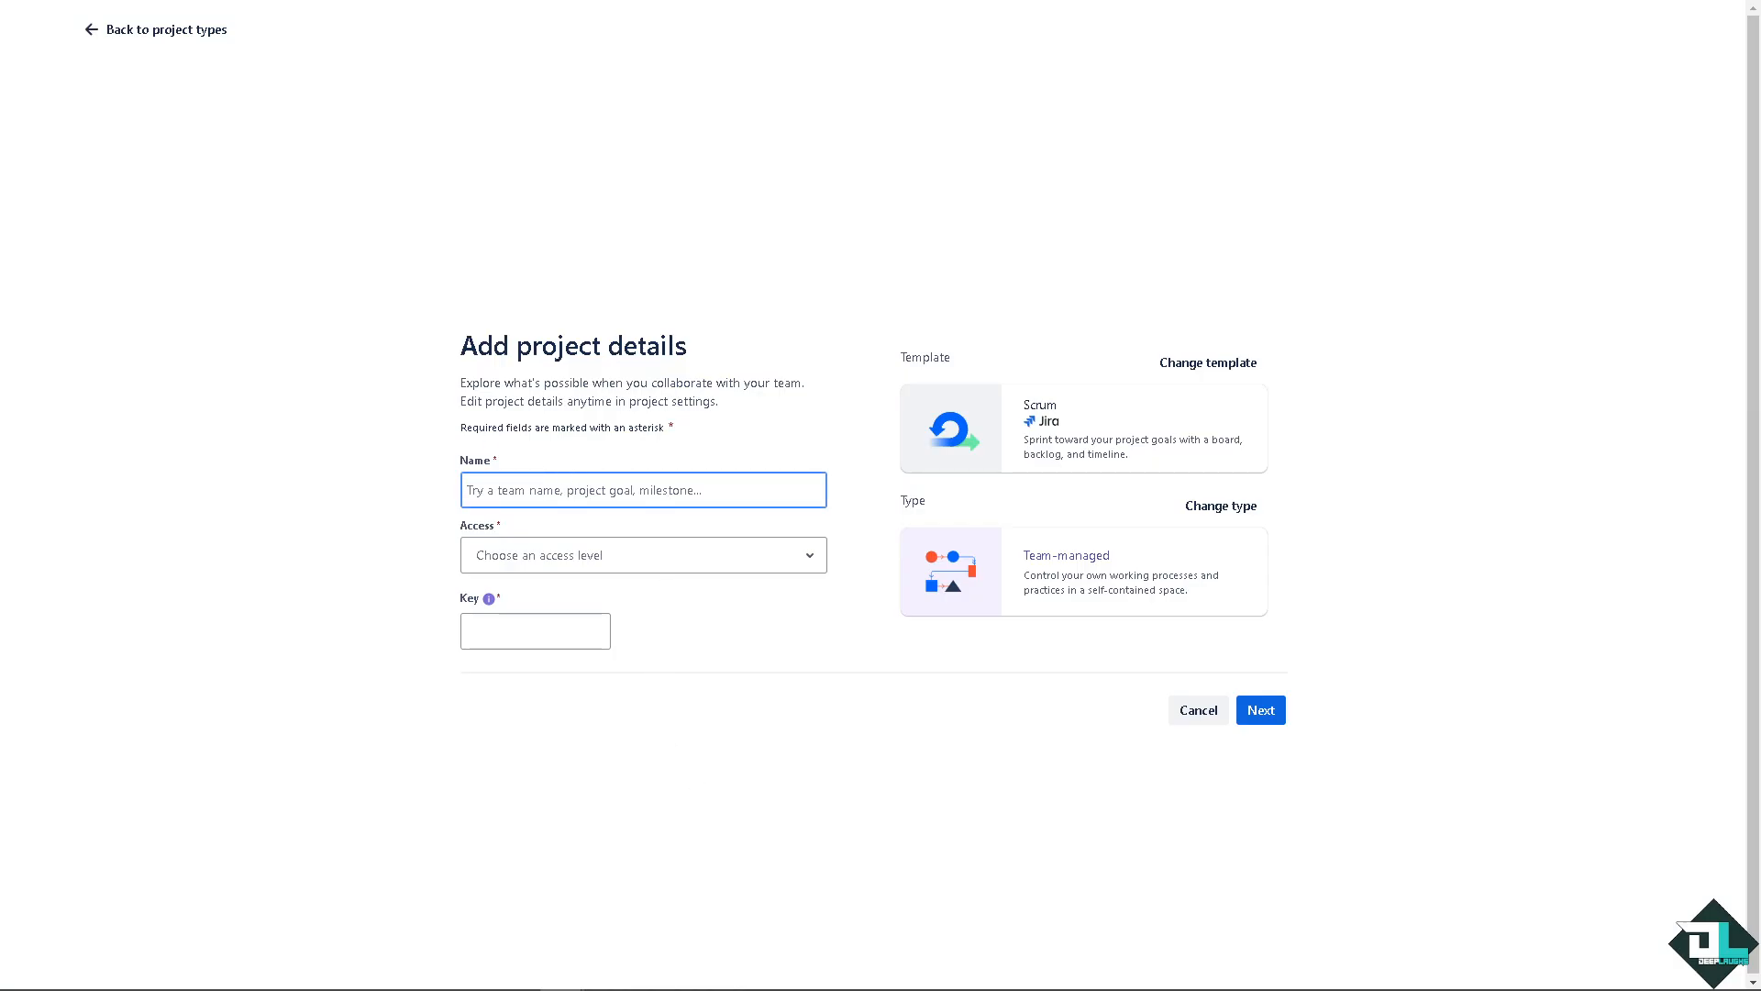
{"action": "left_click", "coordinate": [642, 490]}
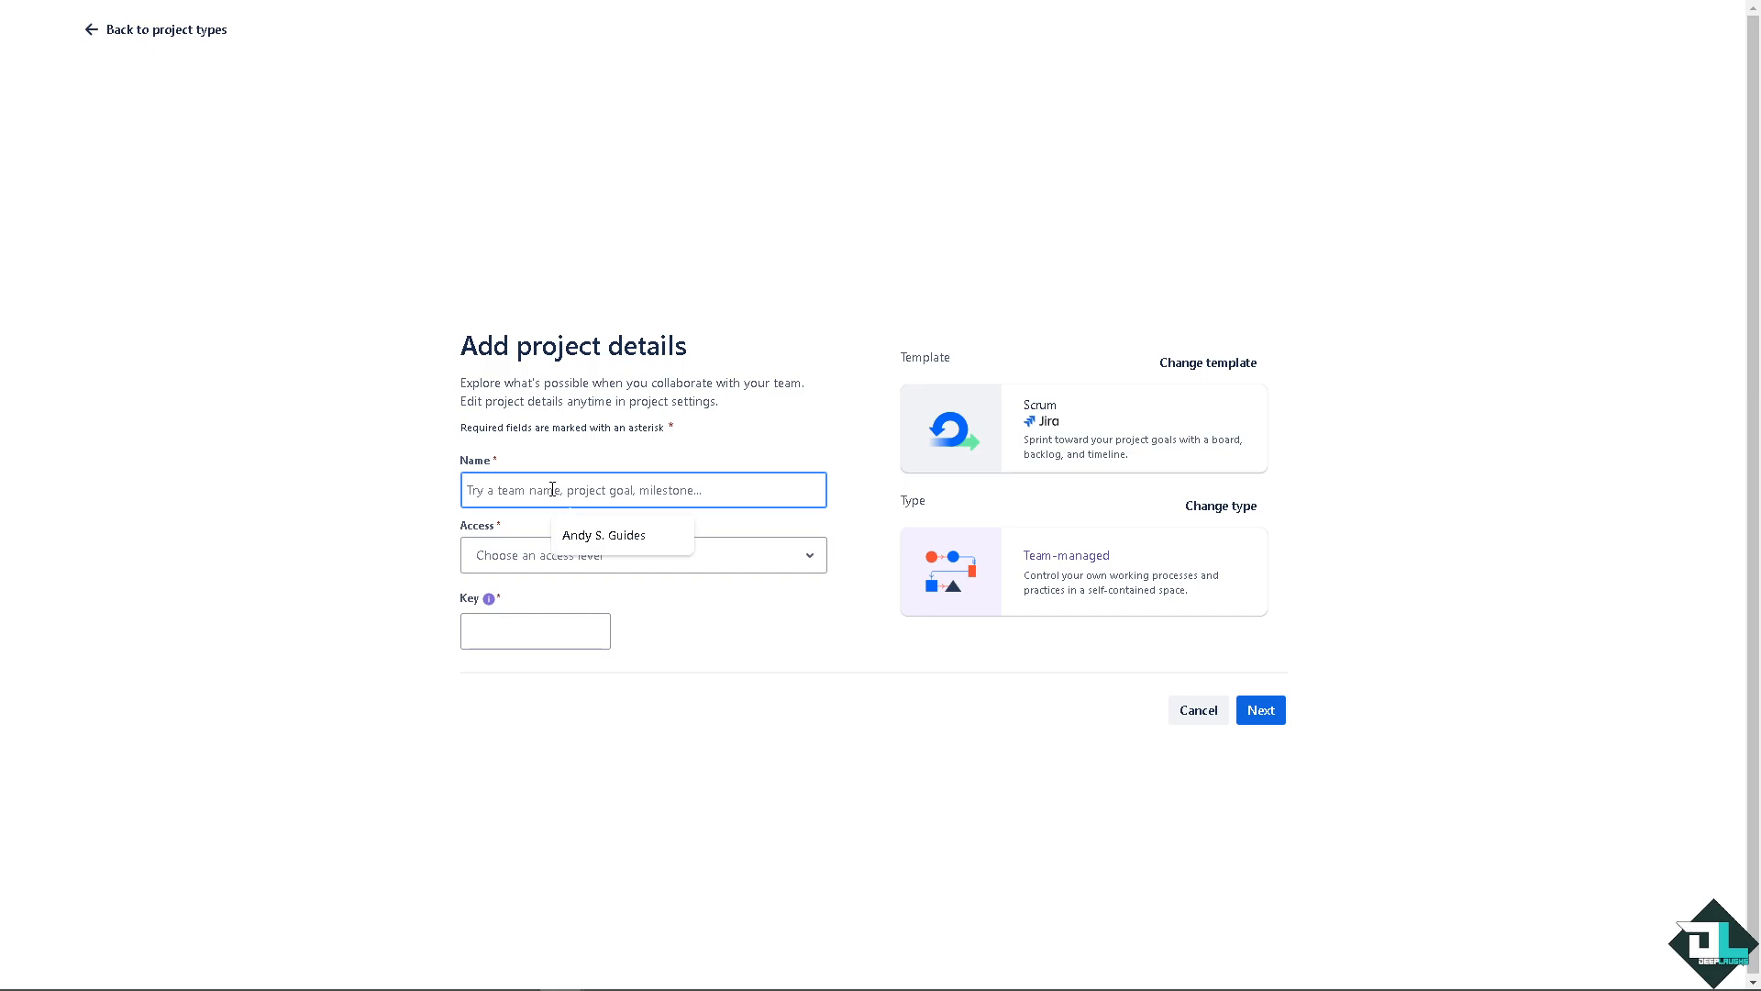
{"action": "type", "text": "DeepLaughs Scrumboar"}
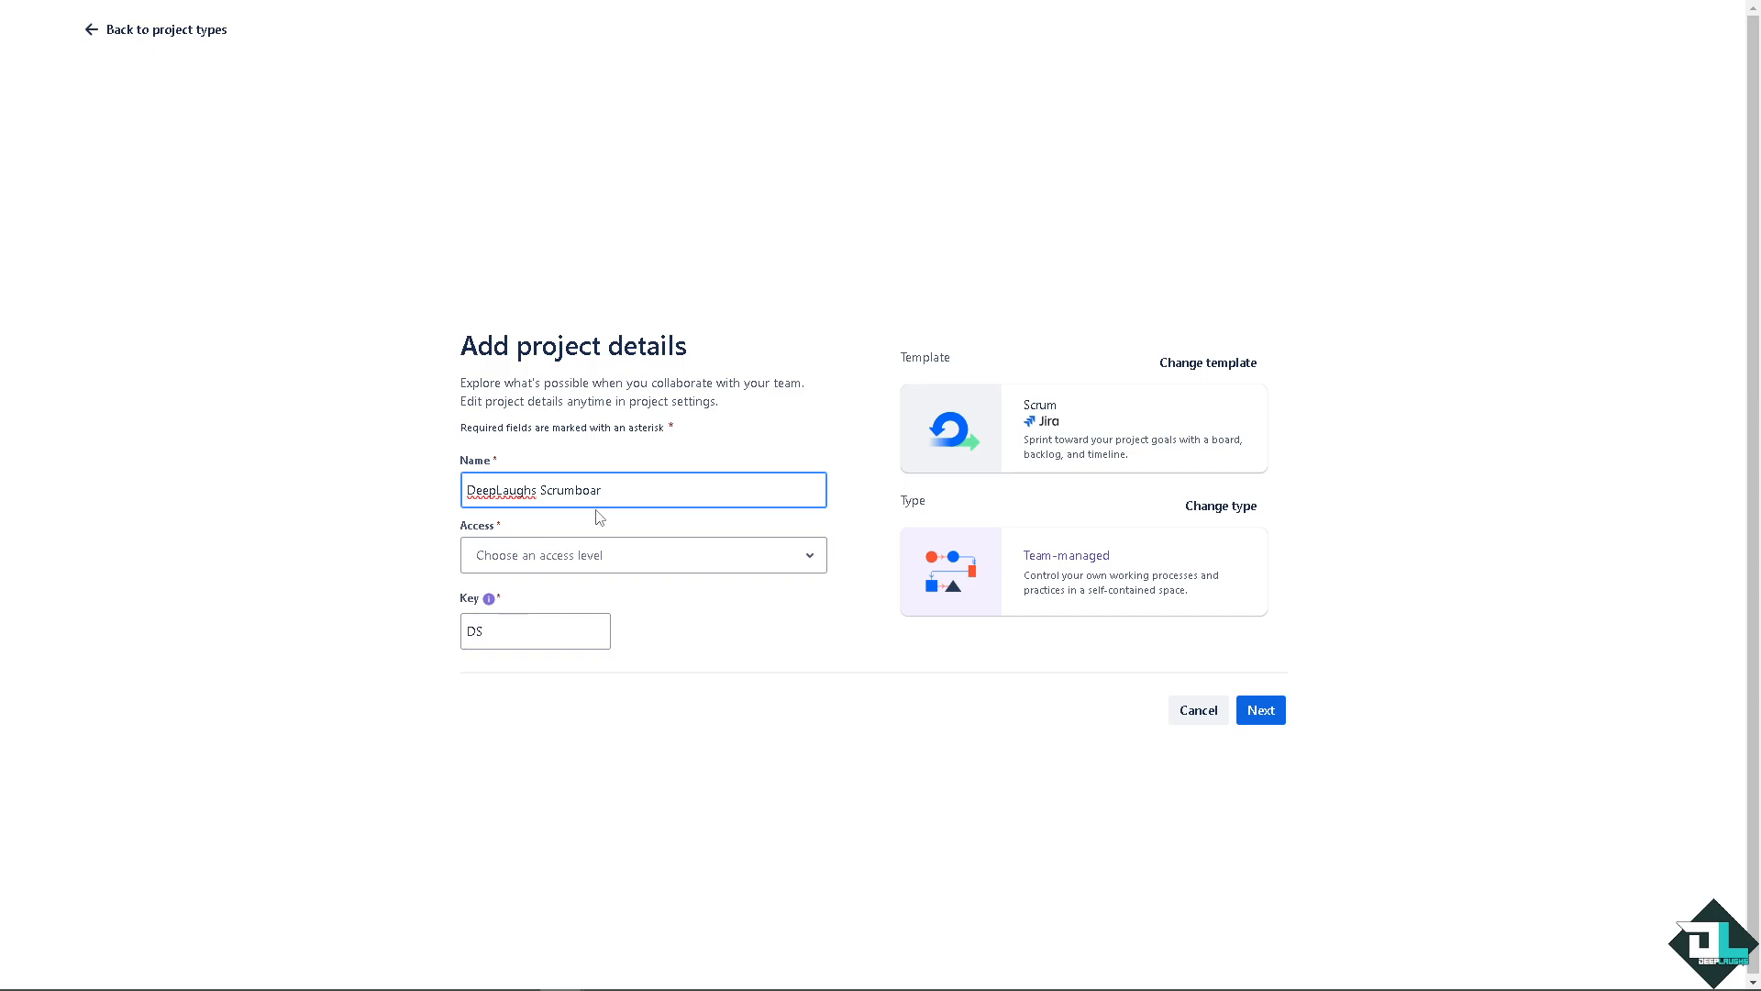
{"action": "left_click", "coordinate": [642, 554]}
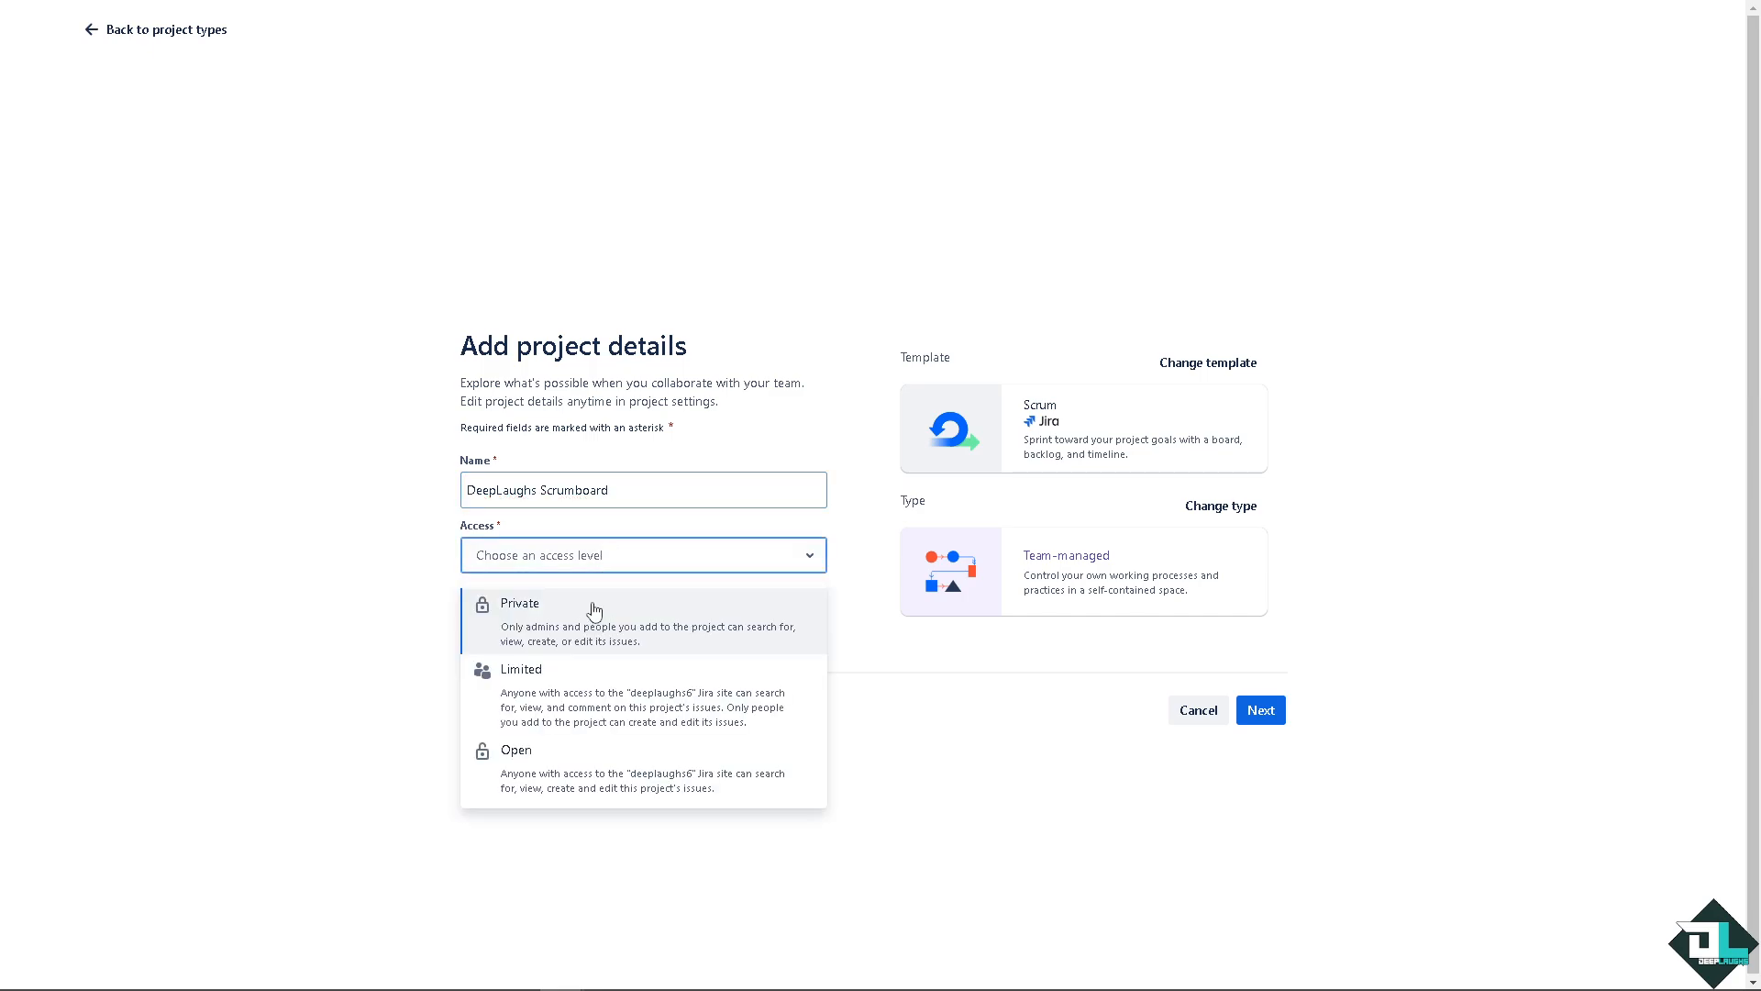
{"action": "mouse_move", "coordinate": [572, 682]}
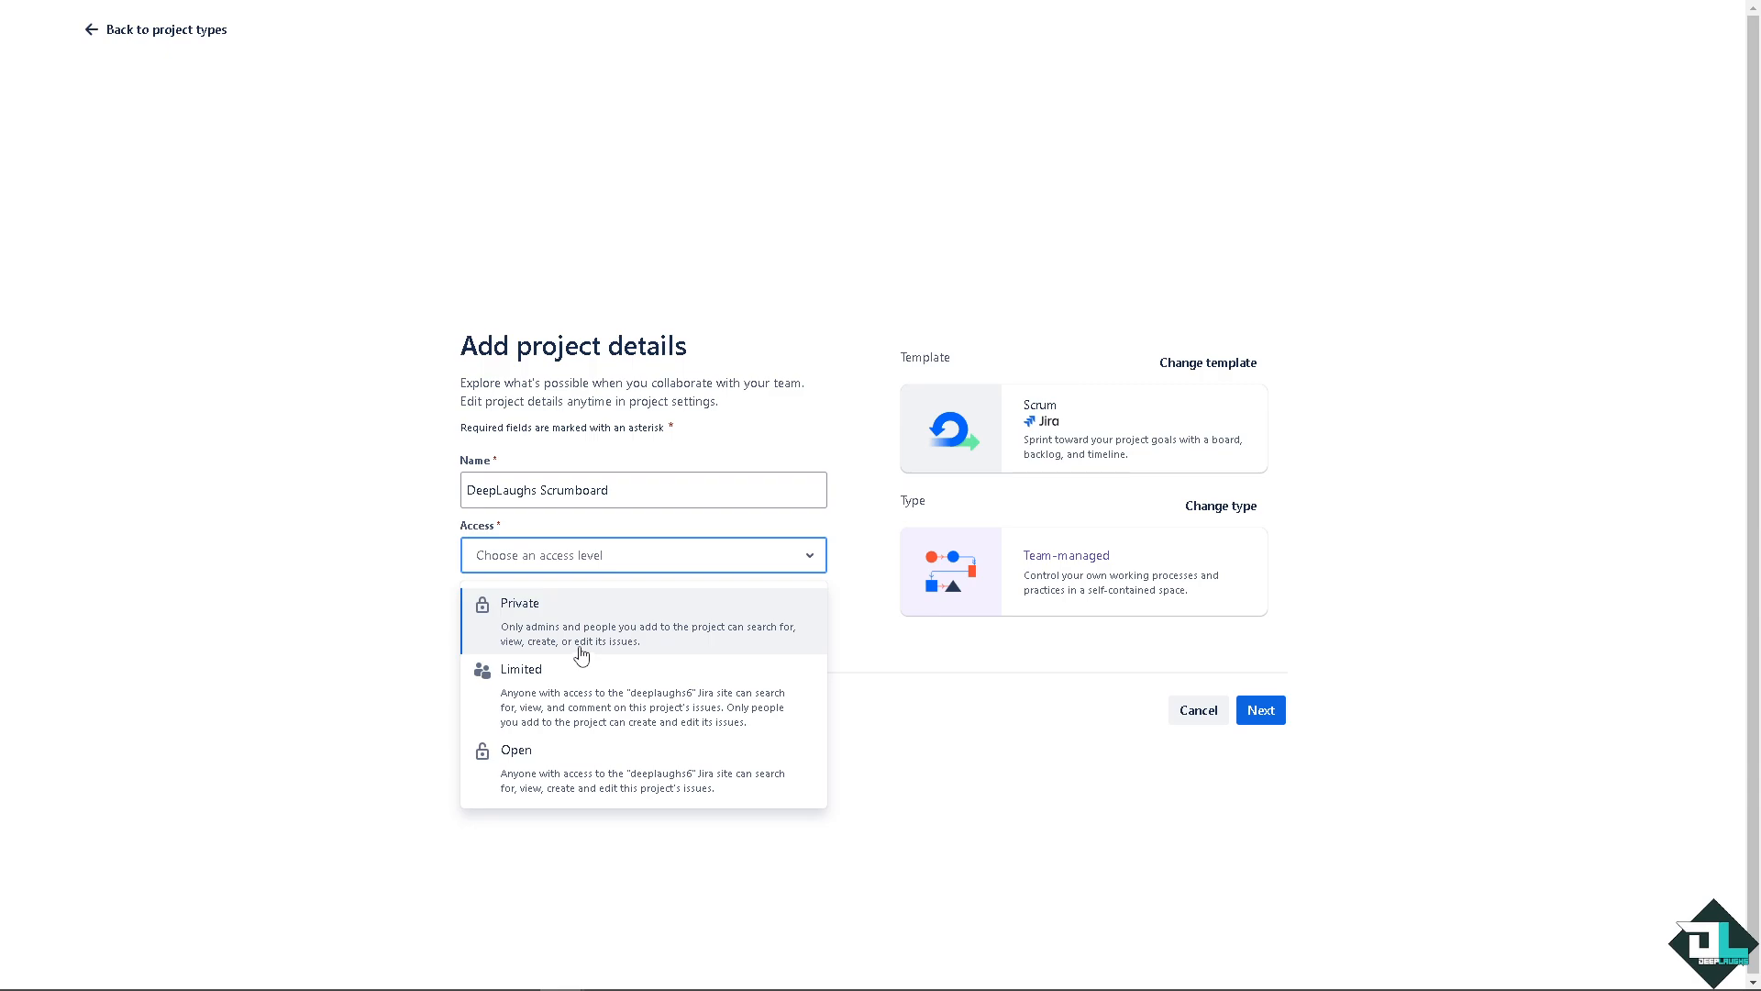
{"action": "mouse_move", "coordinate": [561, 696]}
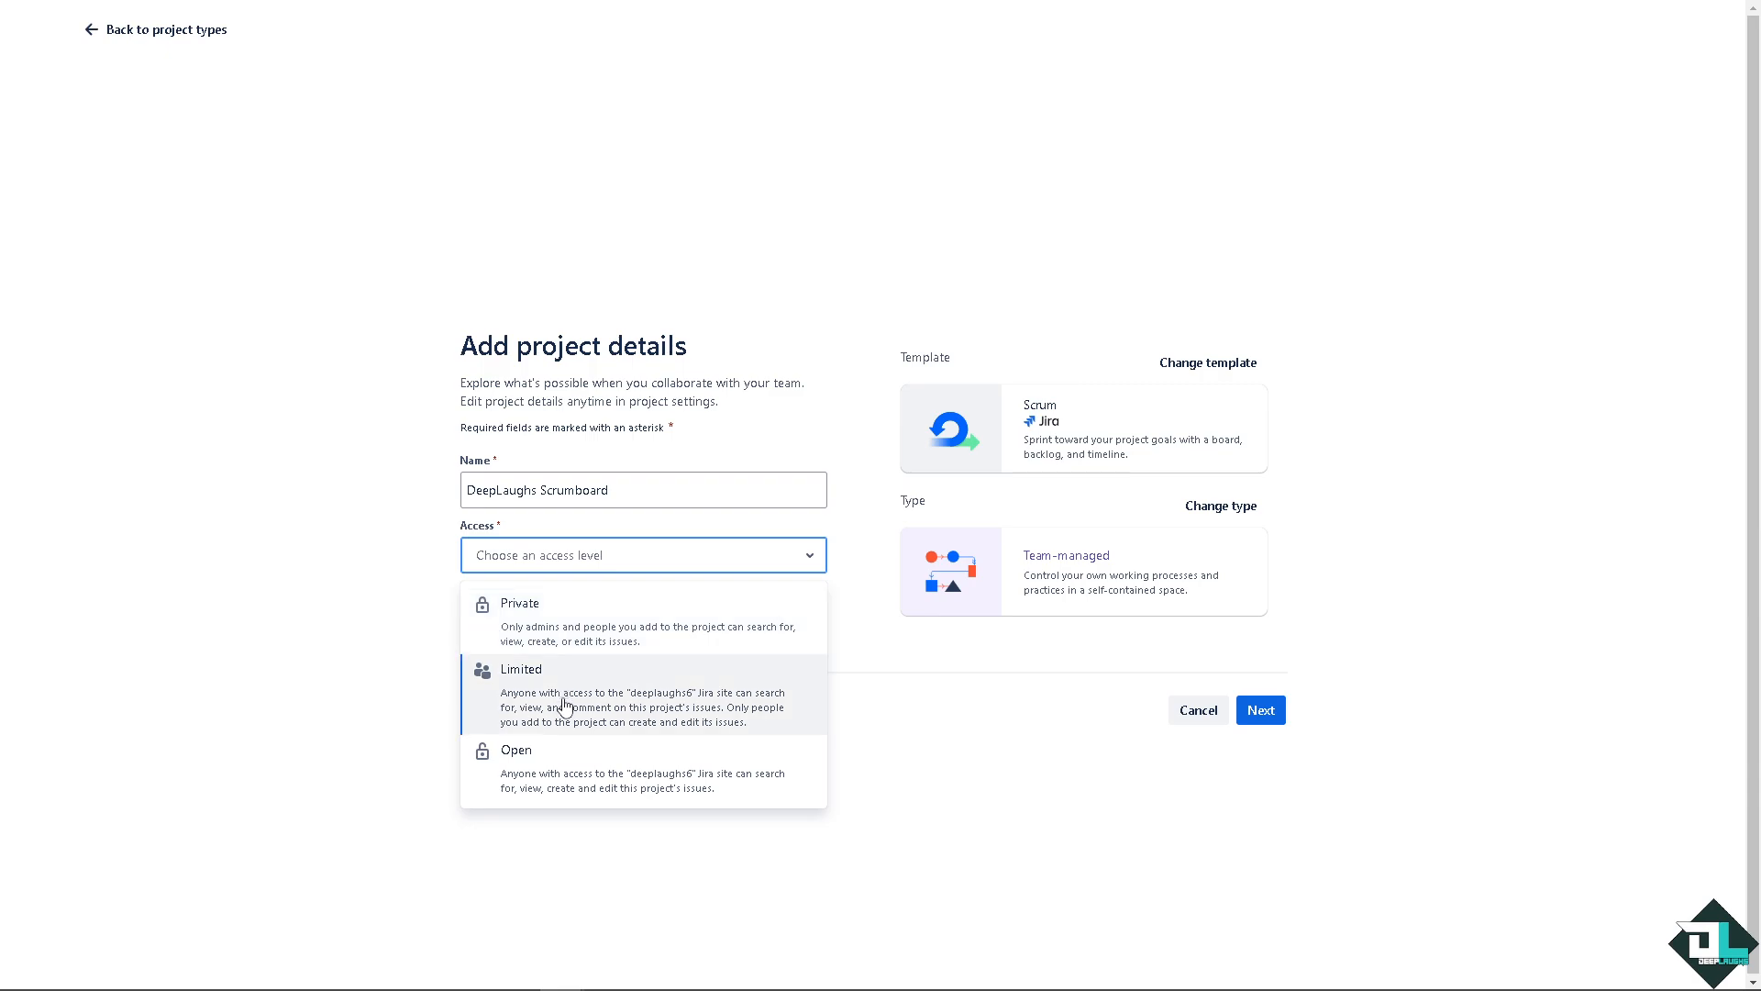
{"action": "mouse_move", "coordinate": [550, 780]}
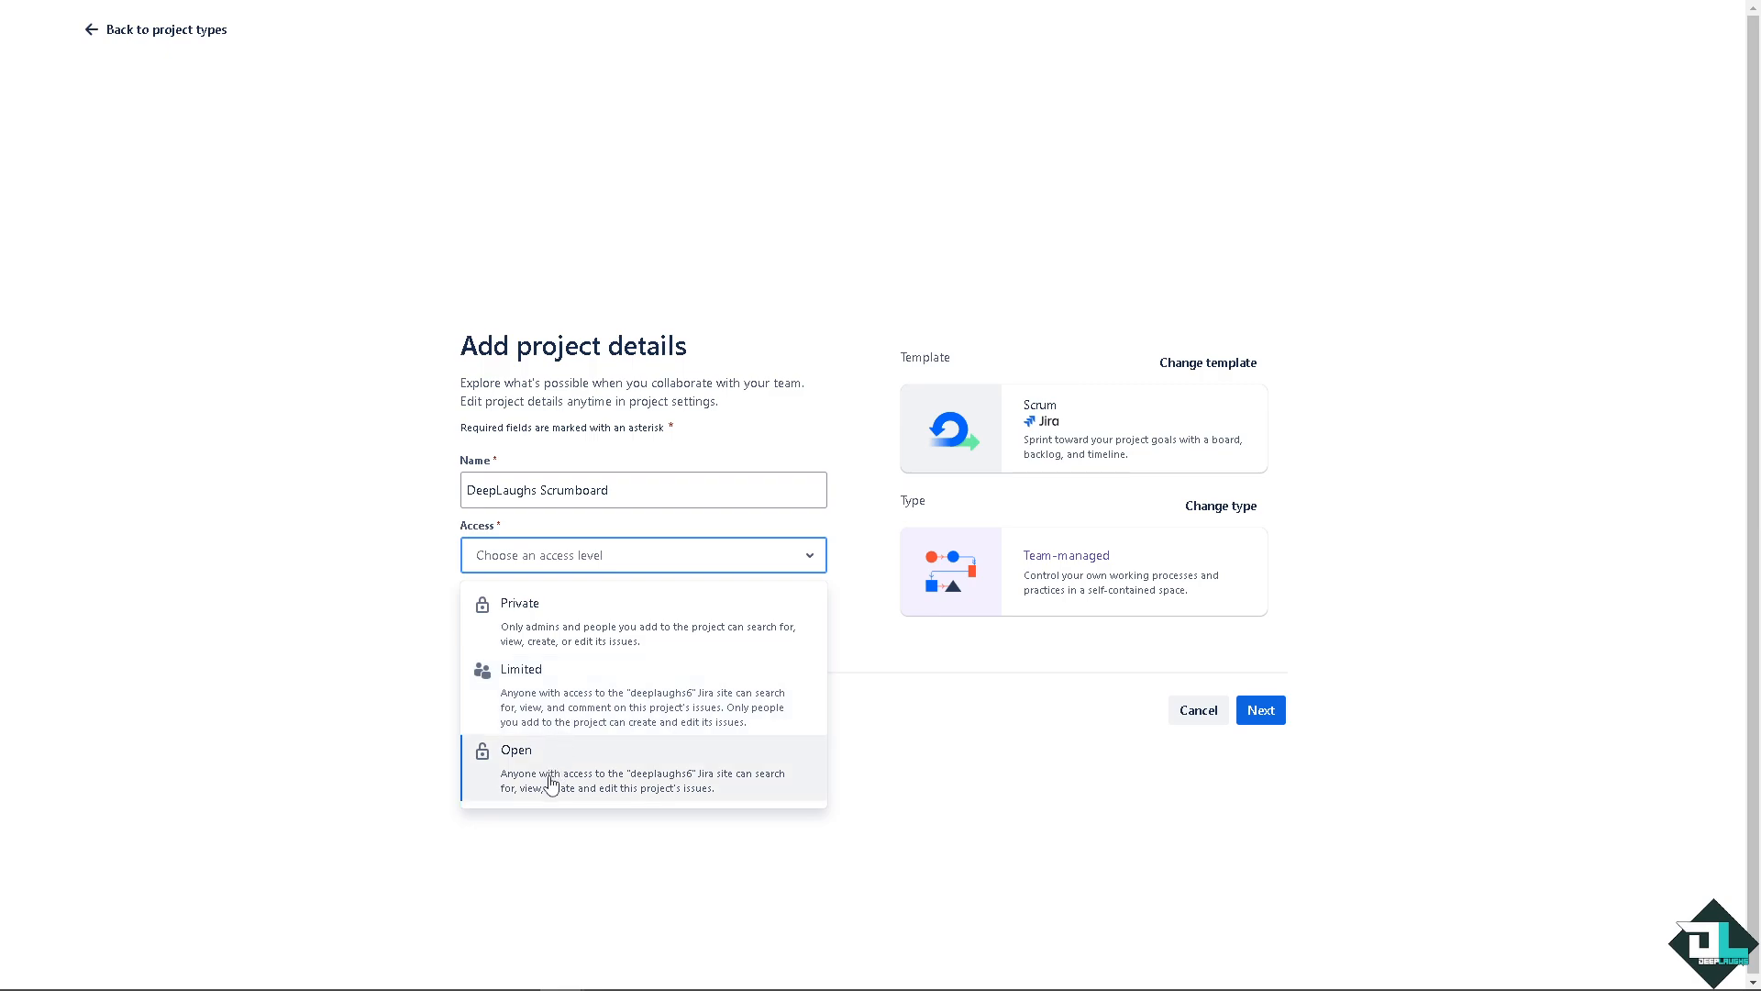
{"action": "mouse_move", "coordinate": [551, 780]}
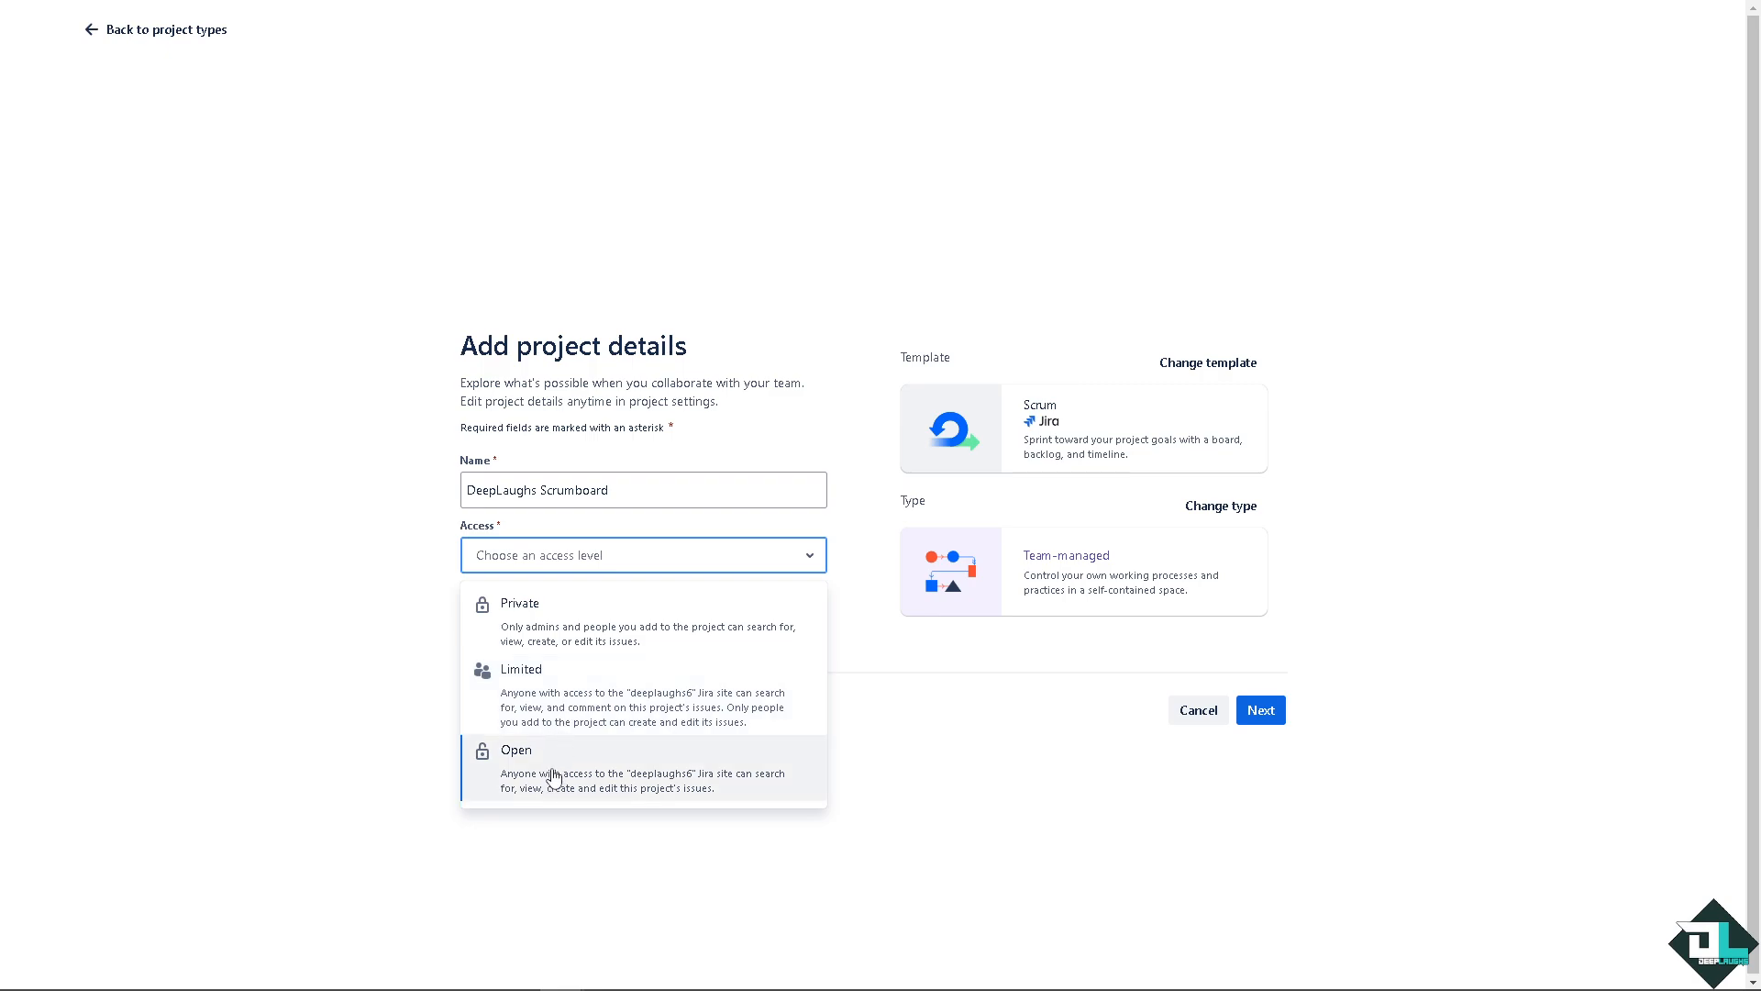
{"action": "left_click", "coordinate": [516, 750]}
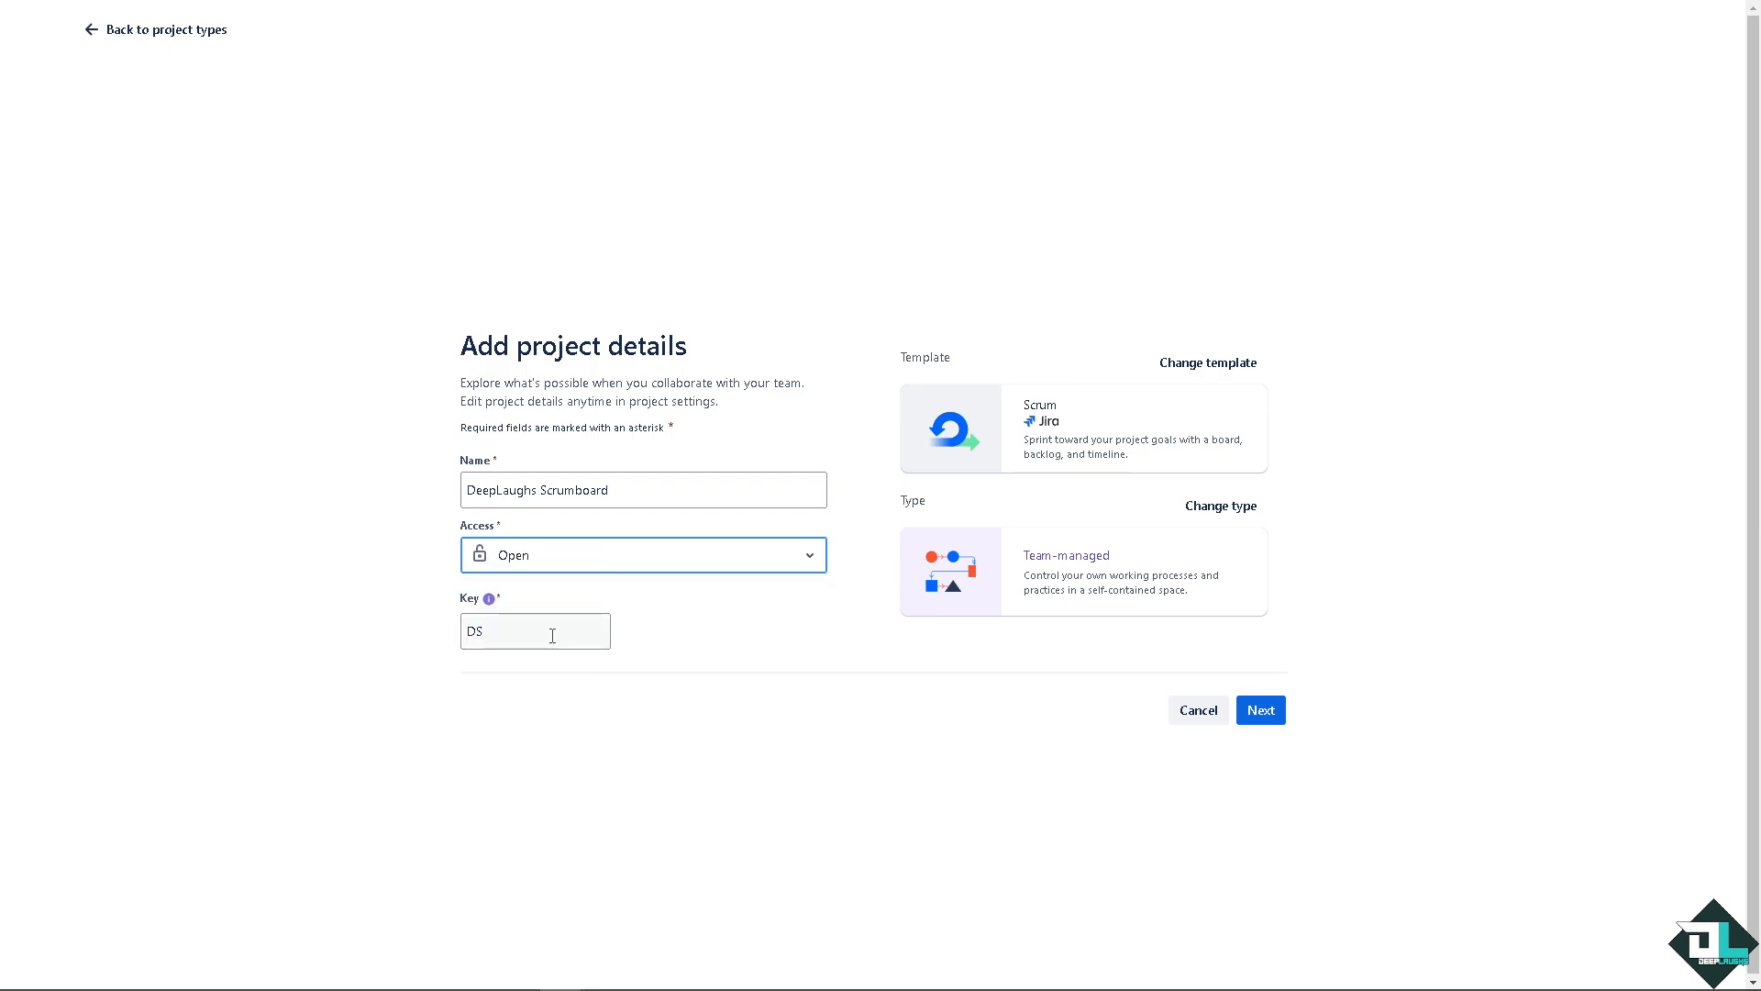
{"action": "left_click", "coordinate": [534, 631]}
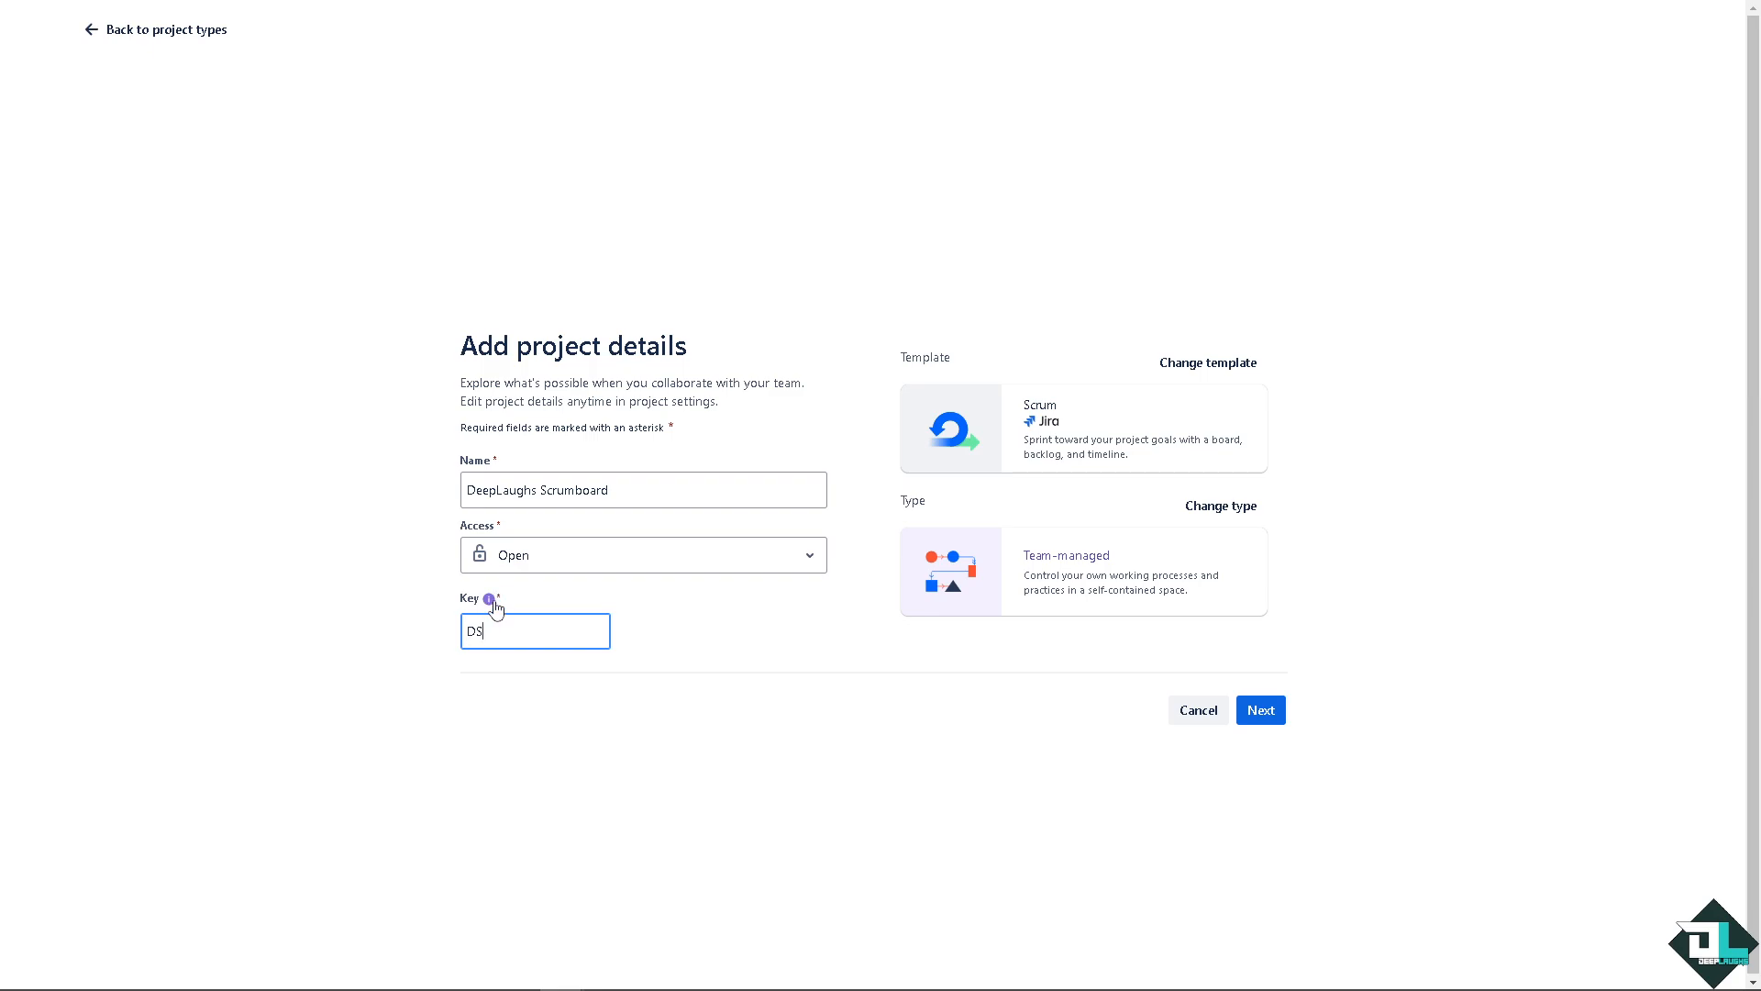
{"action": "mouse_move", "coordinate": [489, 598]}
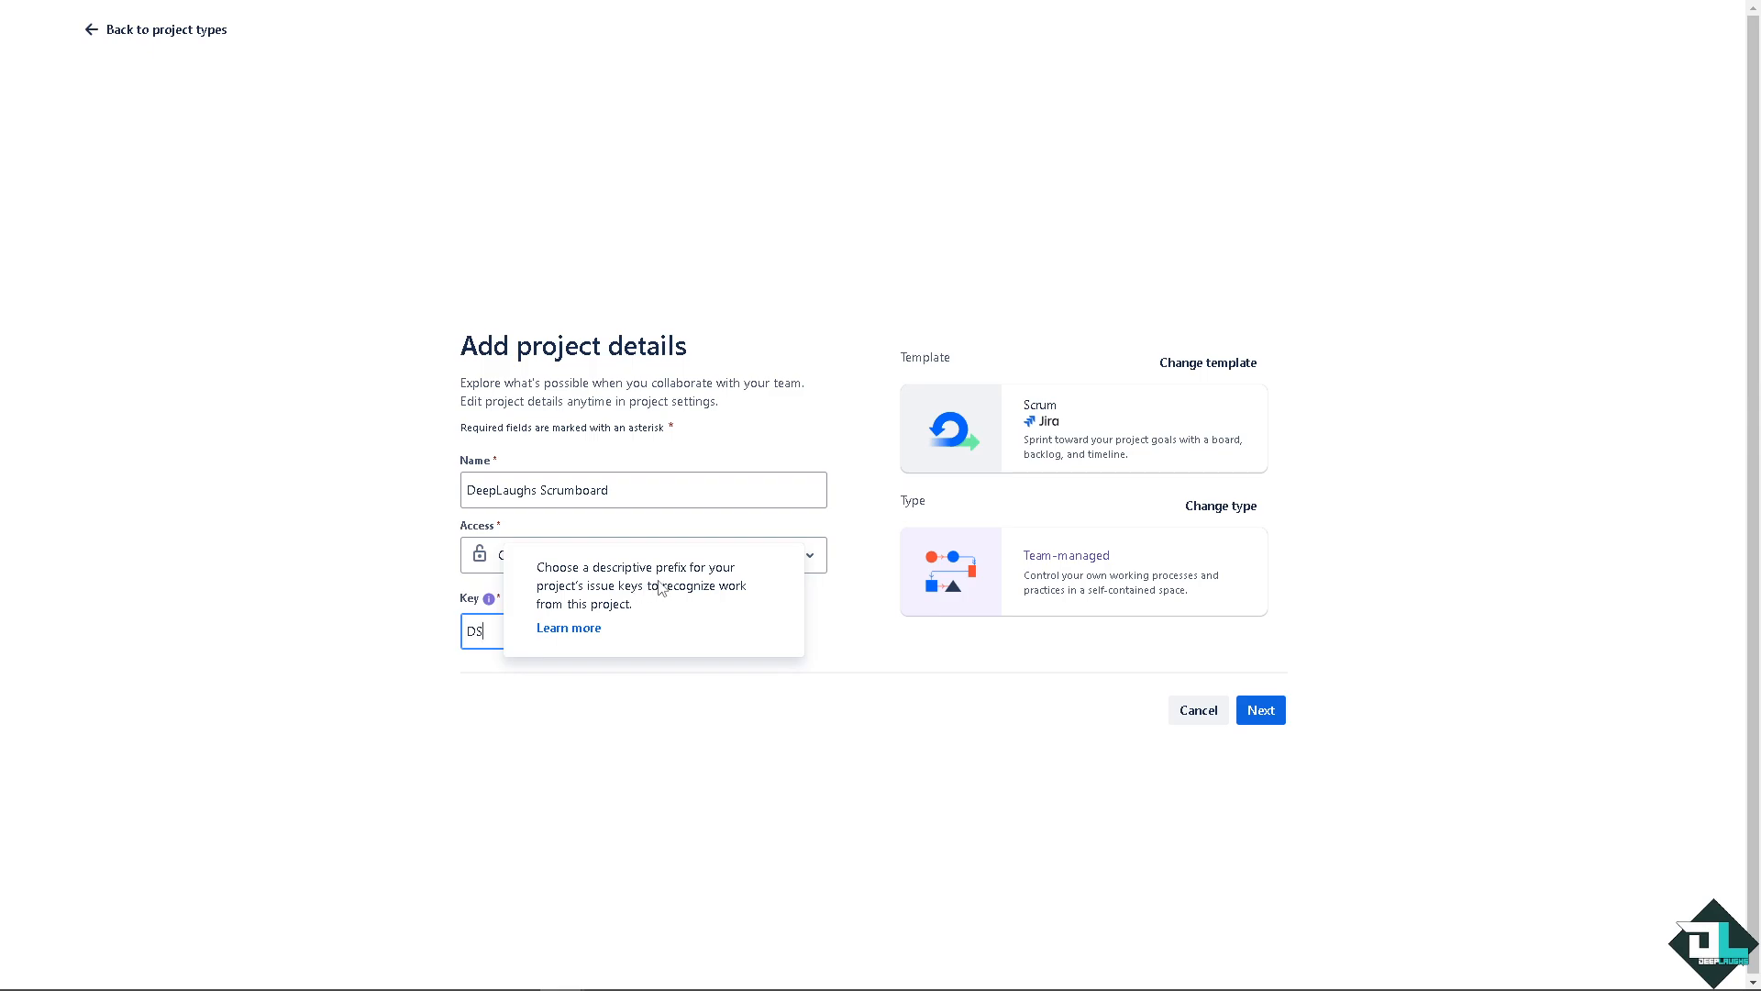
{"action": "mouse_move", "coordinate": [702, 585]}
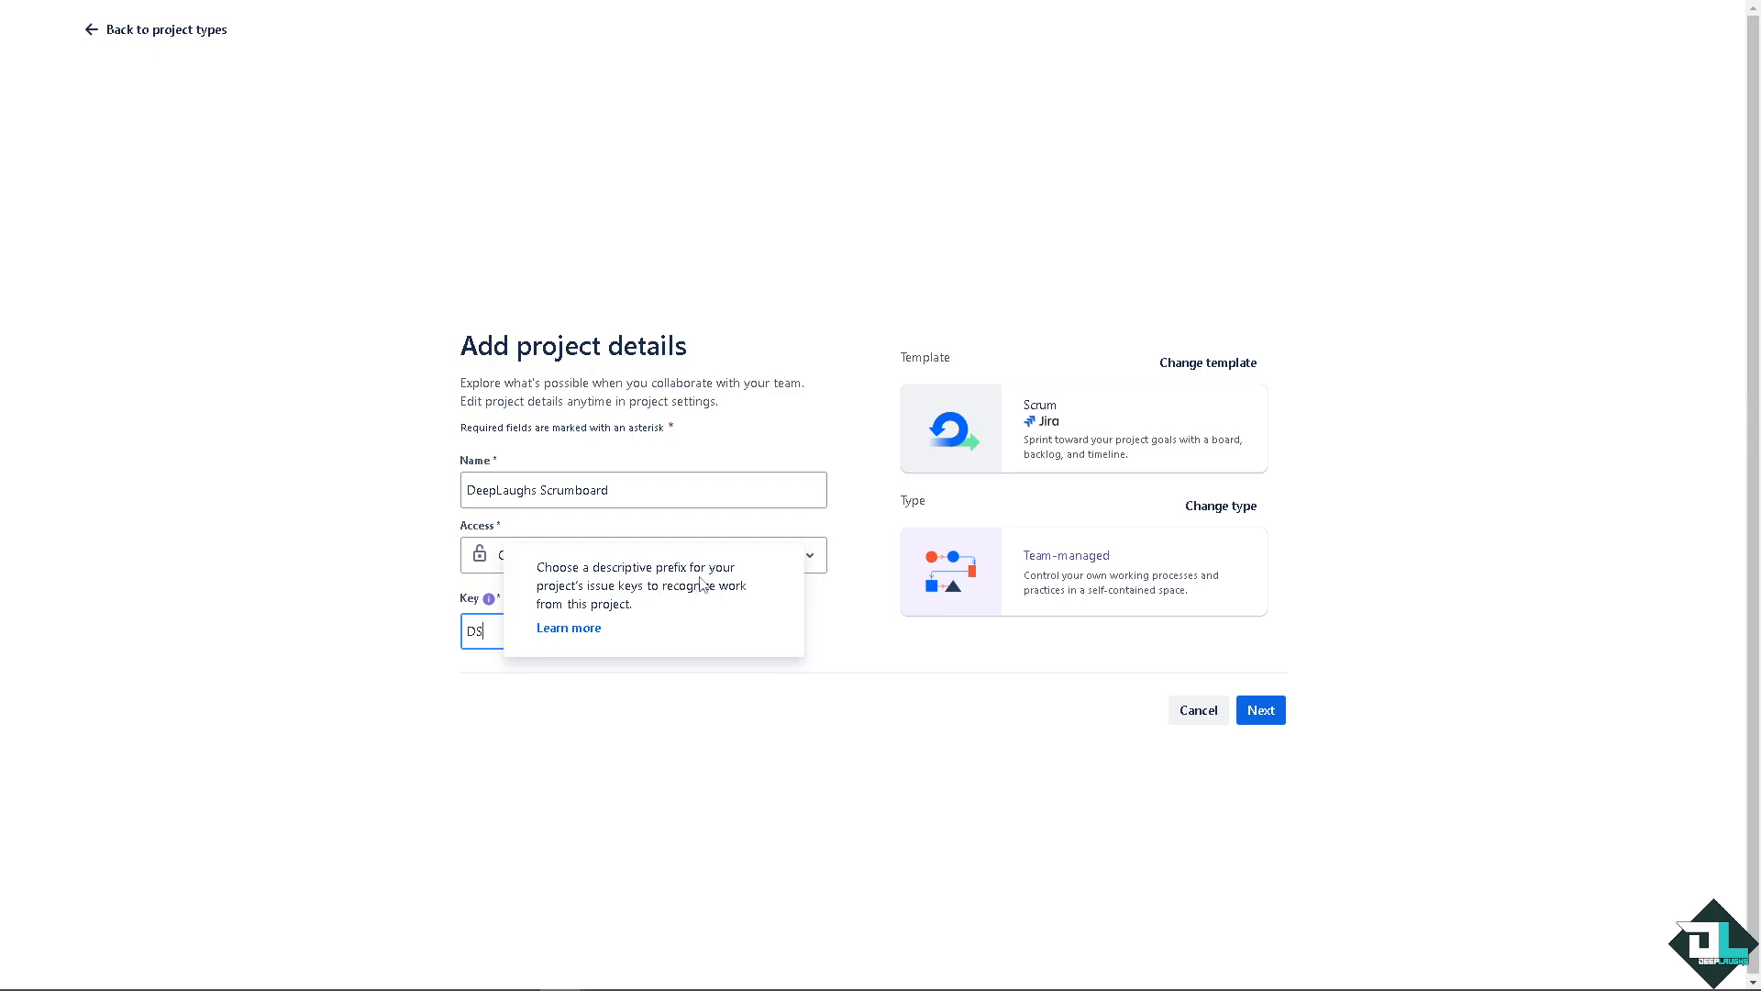
{"action": "mouse_move", "coordinate": [1212, 765]}
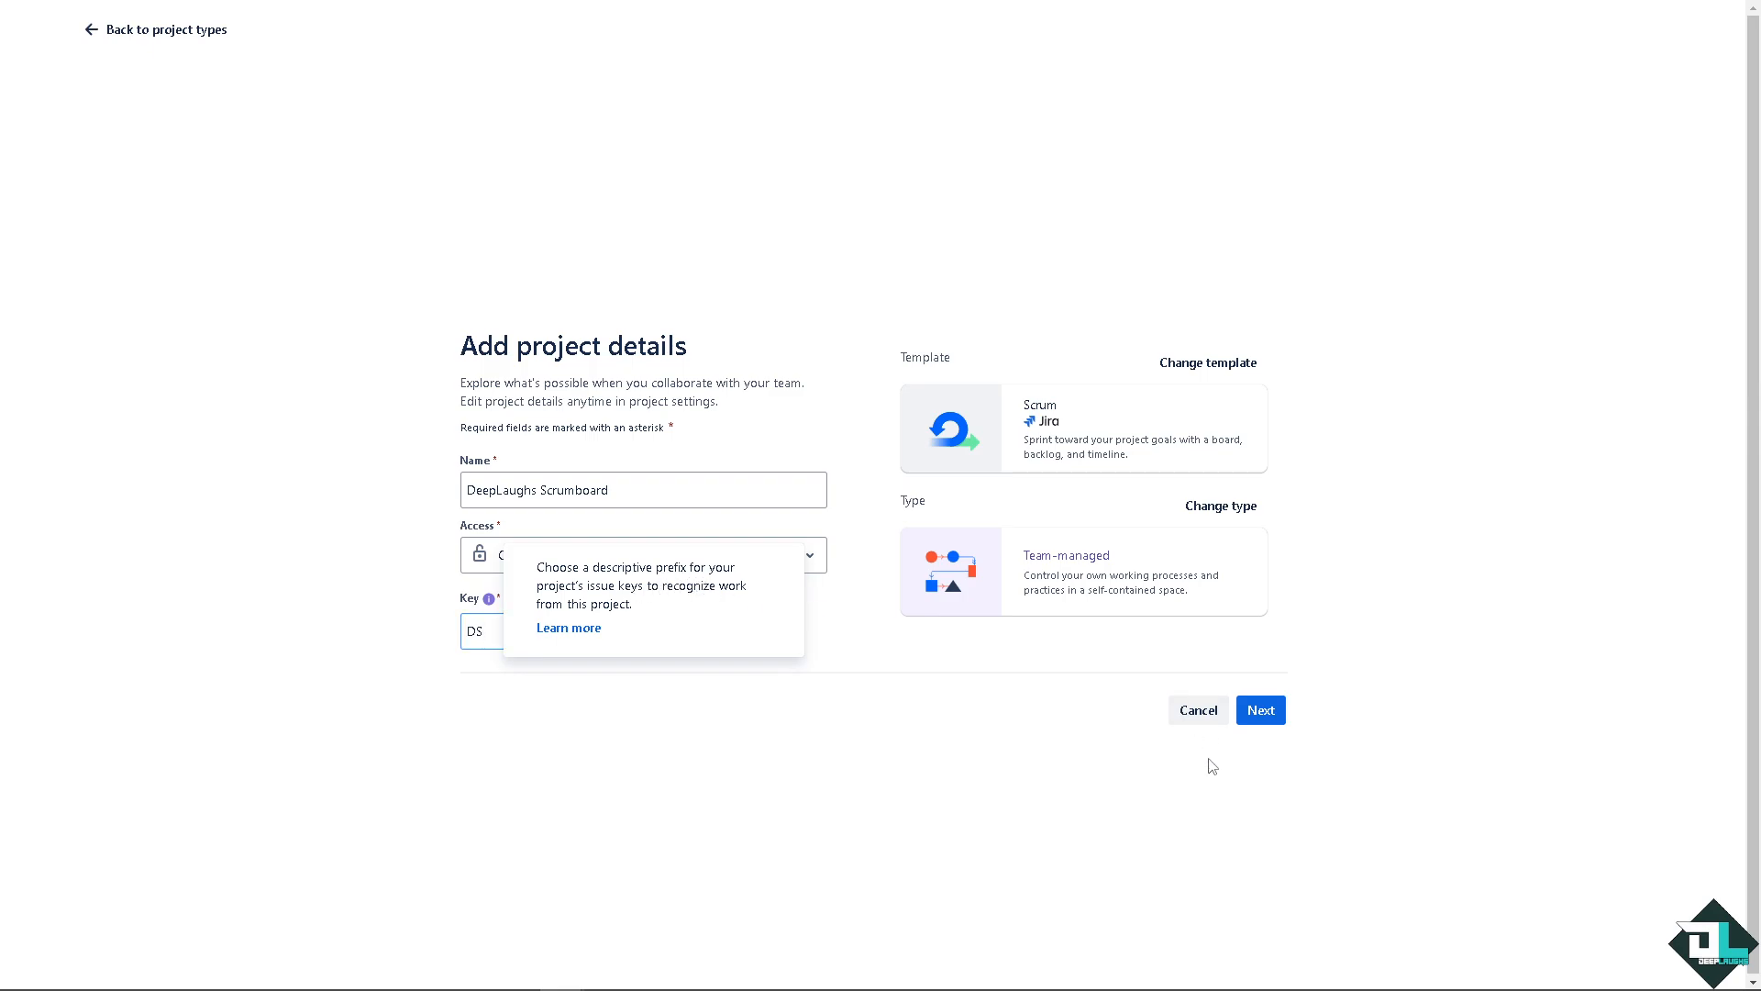
{"action": "mouse_move", "coordinate": [1200, 410]}
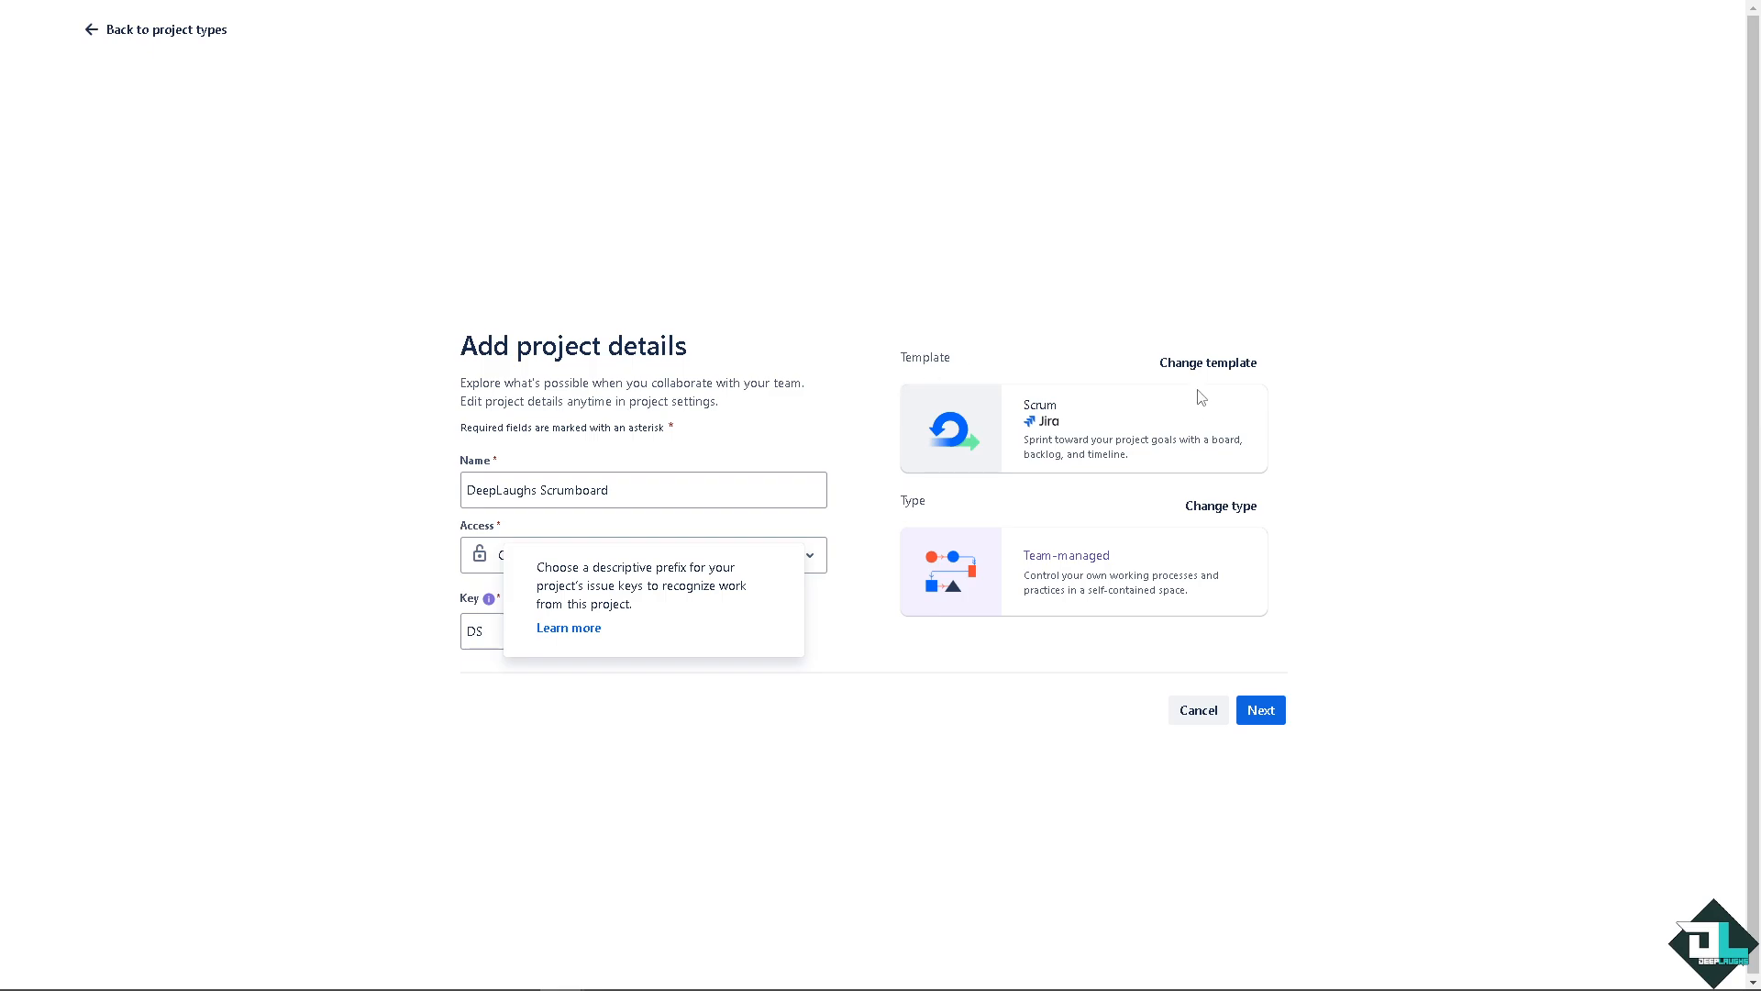
{"action": "mouse_move", "coordinate": [1070, 427]}
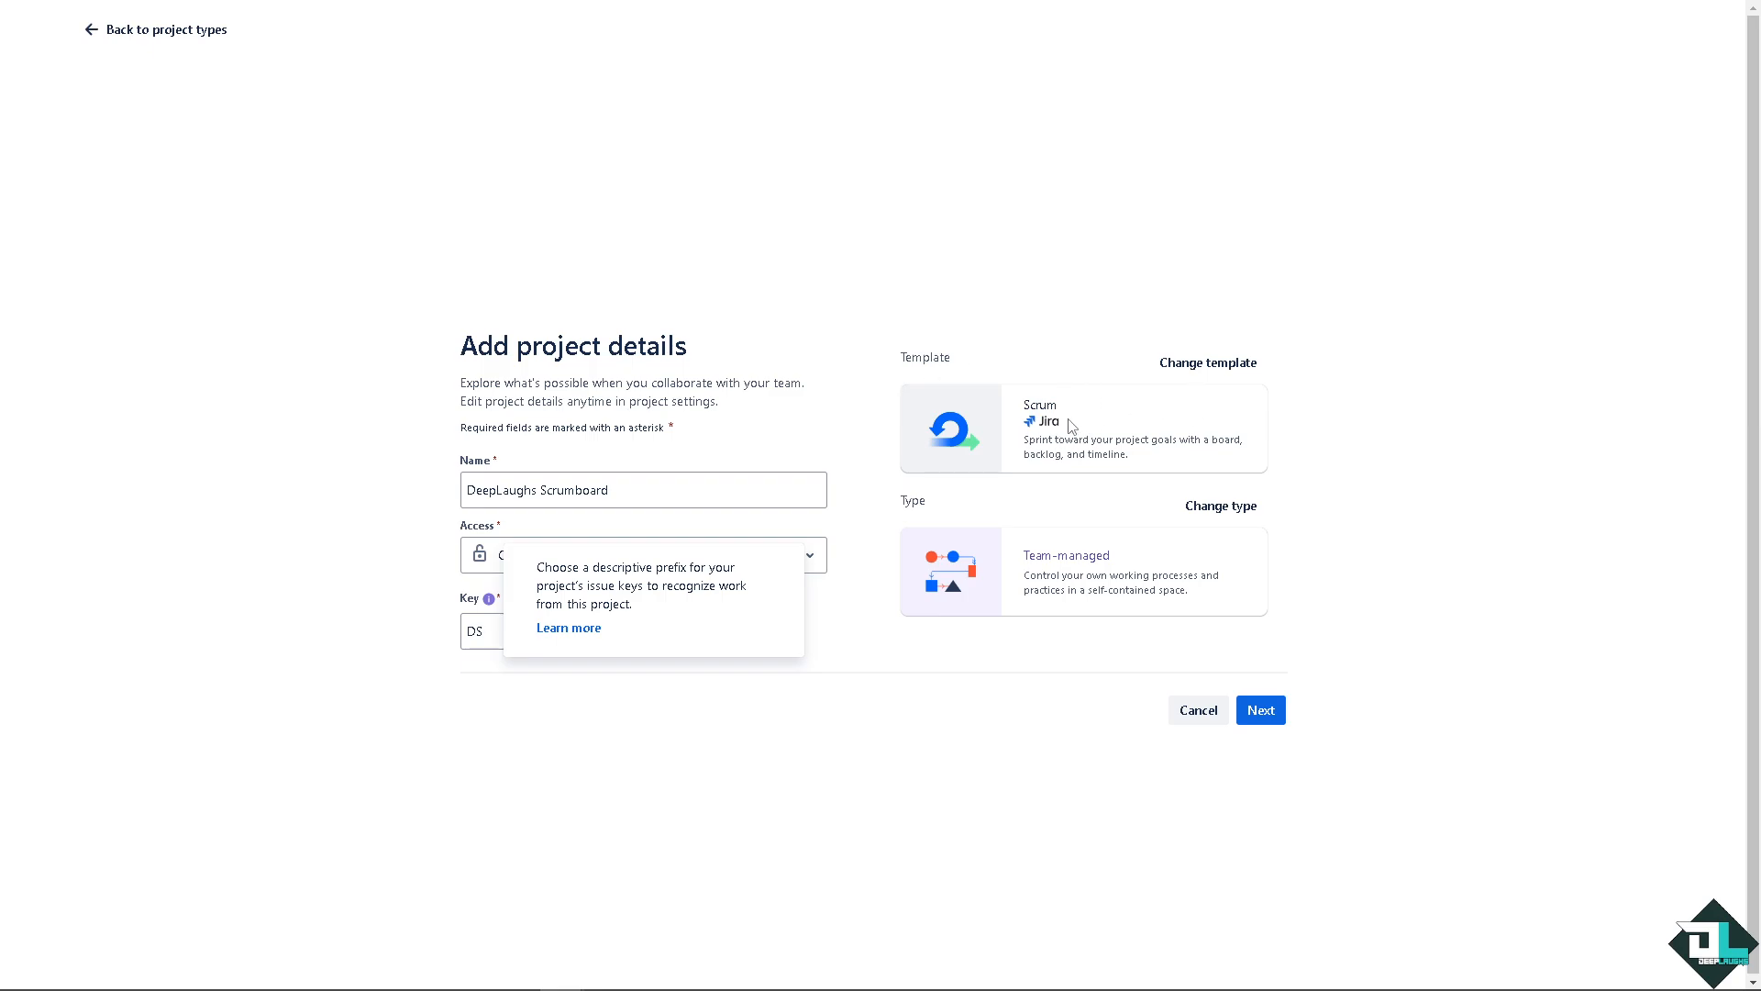
{"action": "mouse_move", "coordinate": [1086, 450]}
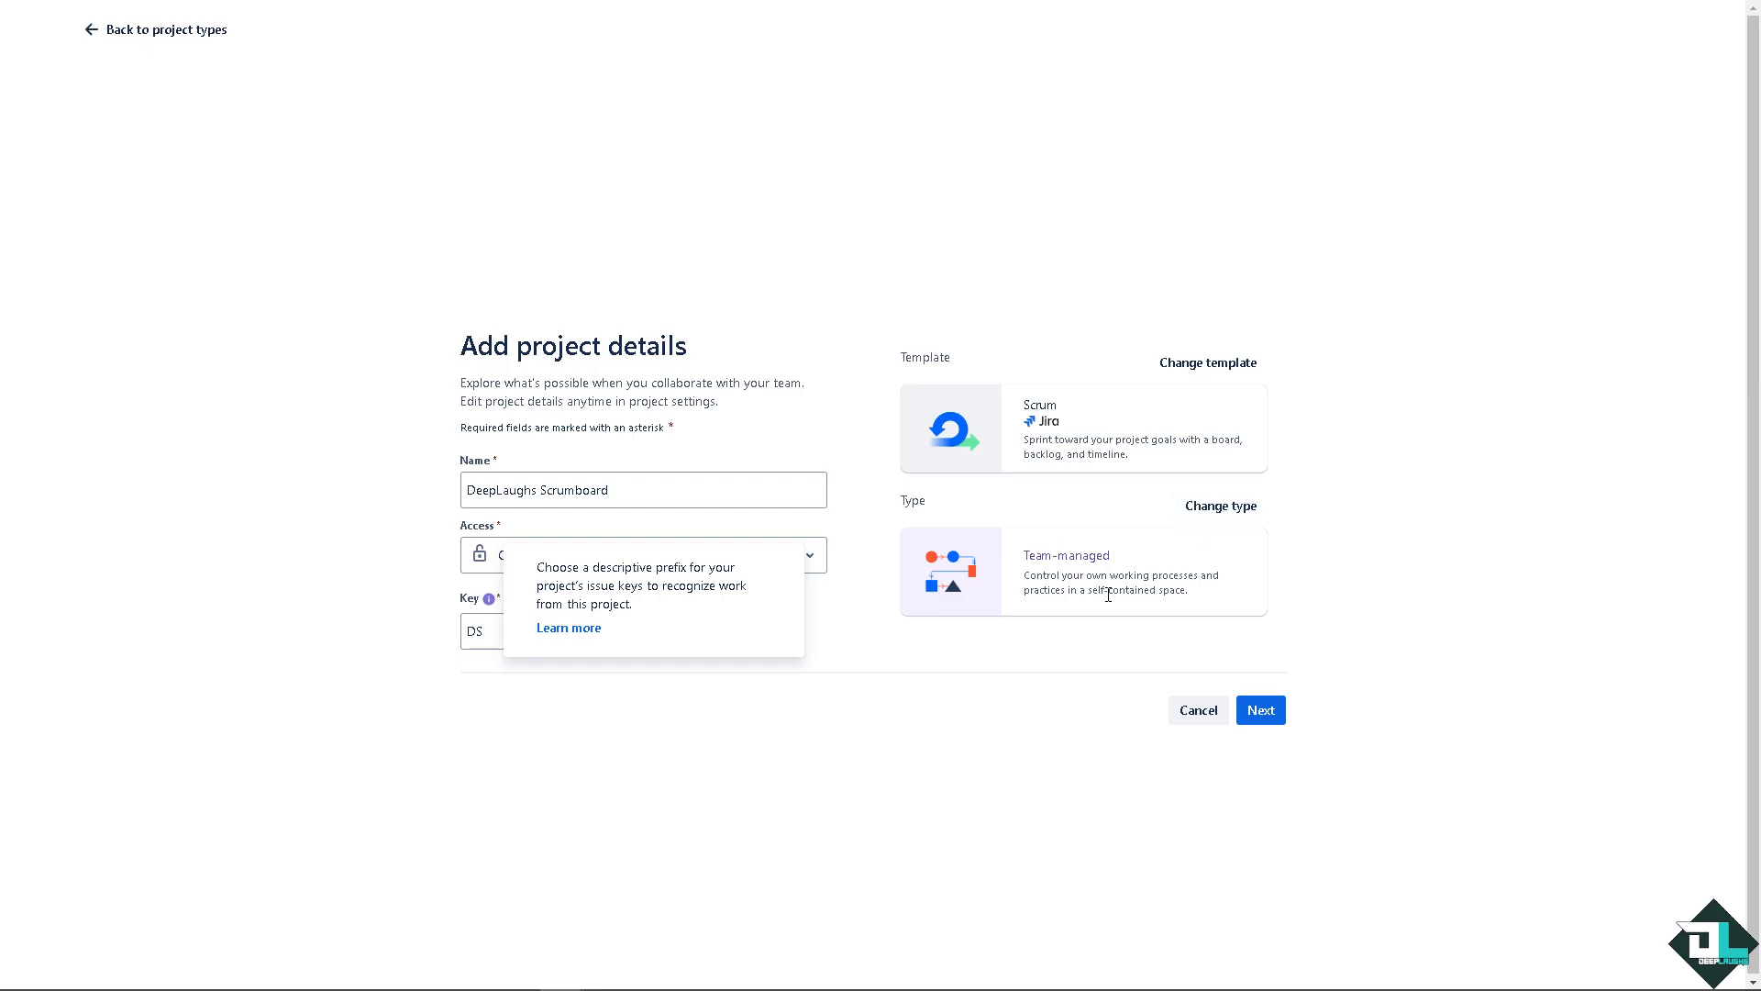
{"action": "mouse_move", "coordinate": [1206, 607]}
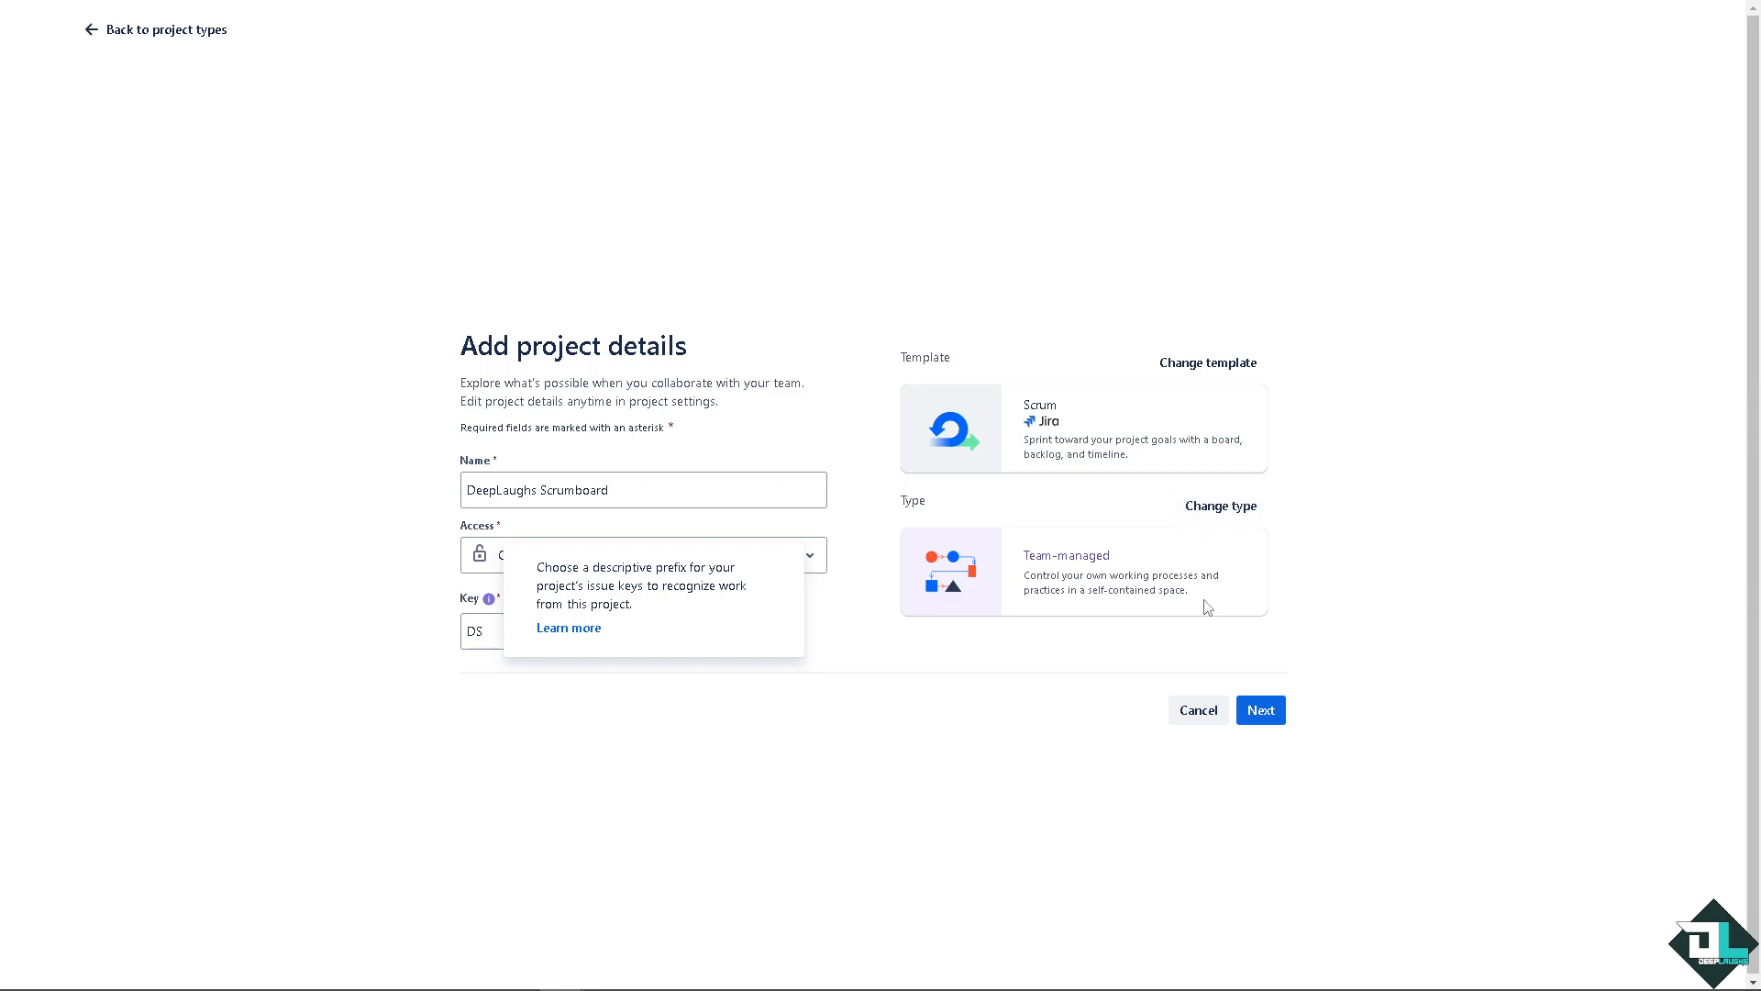
{"action": "mouse_move", "coordinate": [790, 315]}
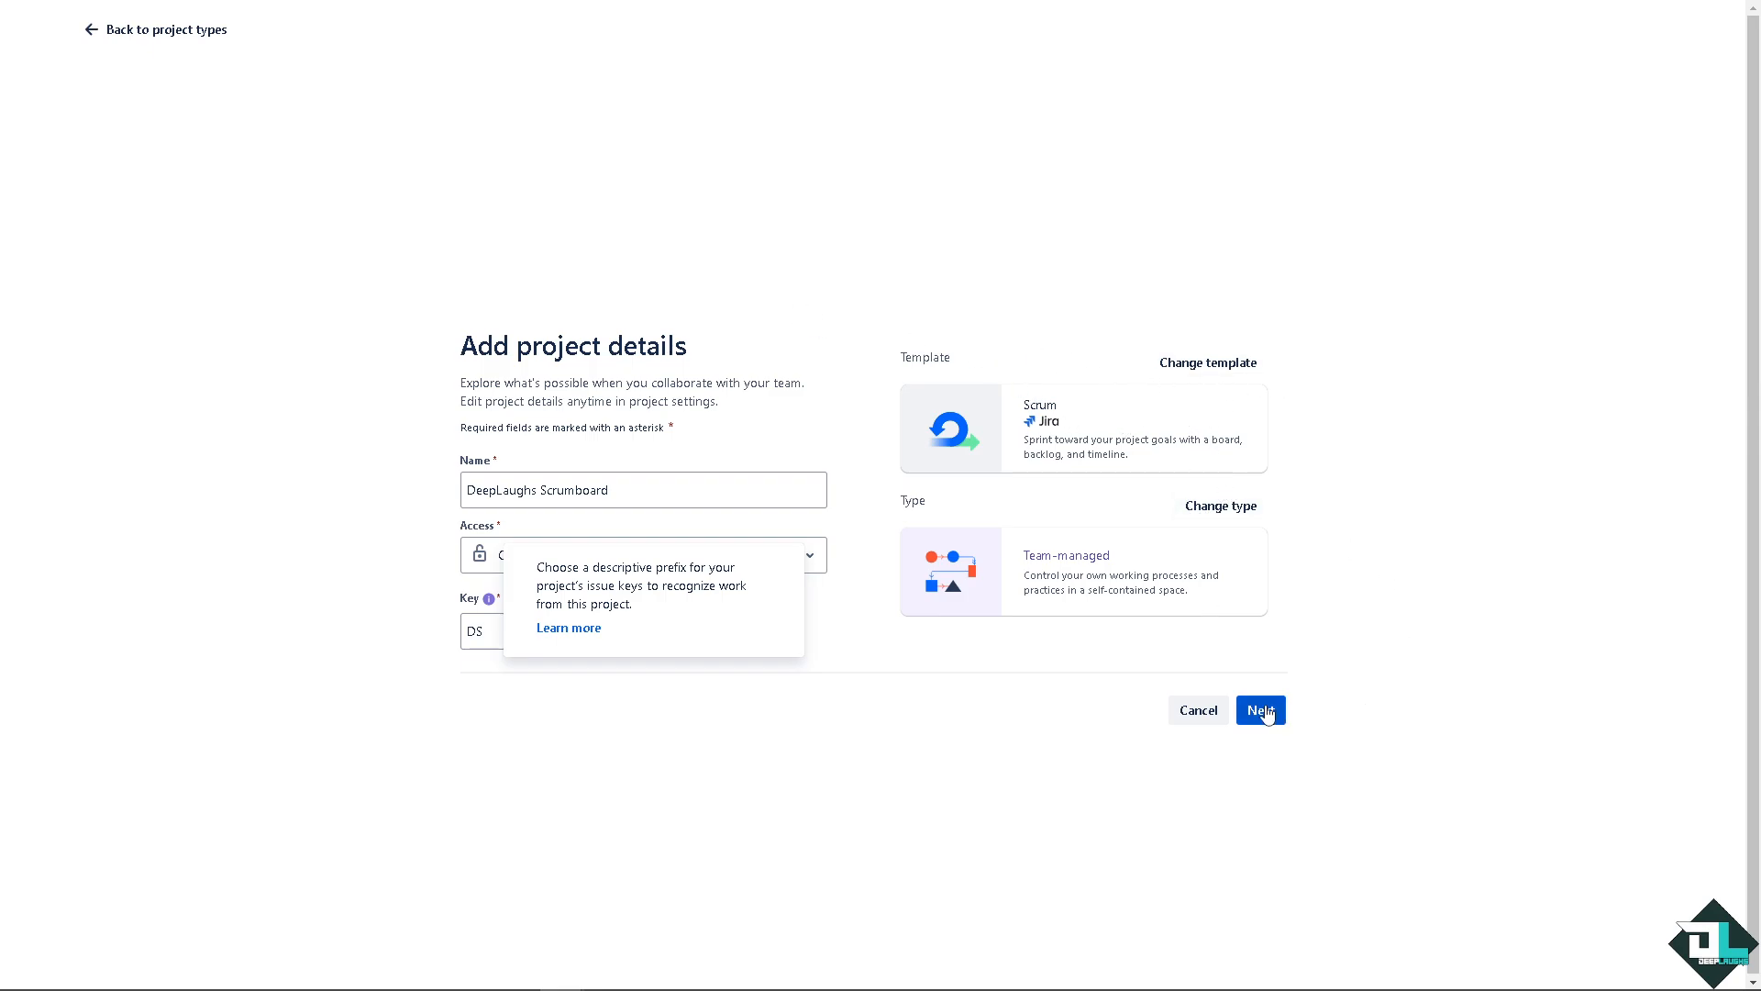
- Create the project and rename its board to 'DeepLaughs Scrumboard'
{"action": "left_click", "coordinate": [1259, 710]}
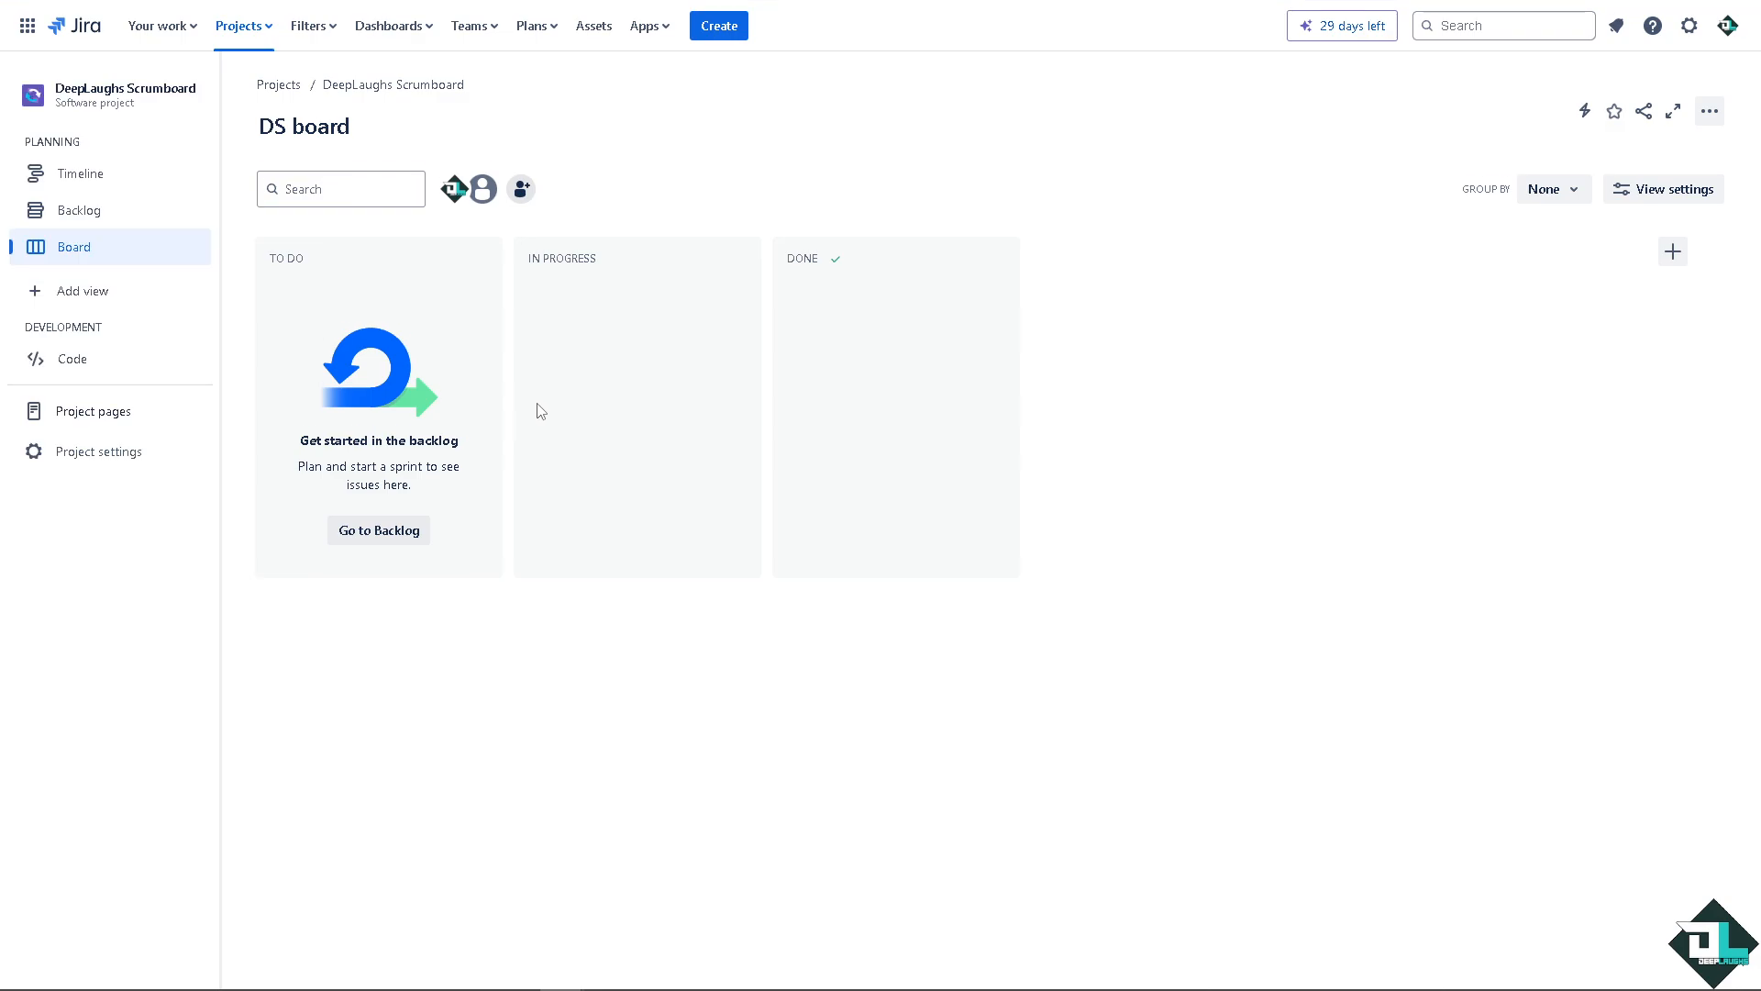
{"action": "mouse_move", "coordinate": [400, 153]}
{"action": "type", "text": "eepLaughs SCRU"}
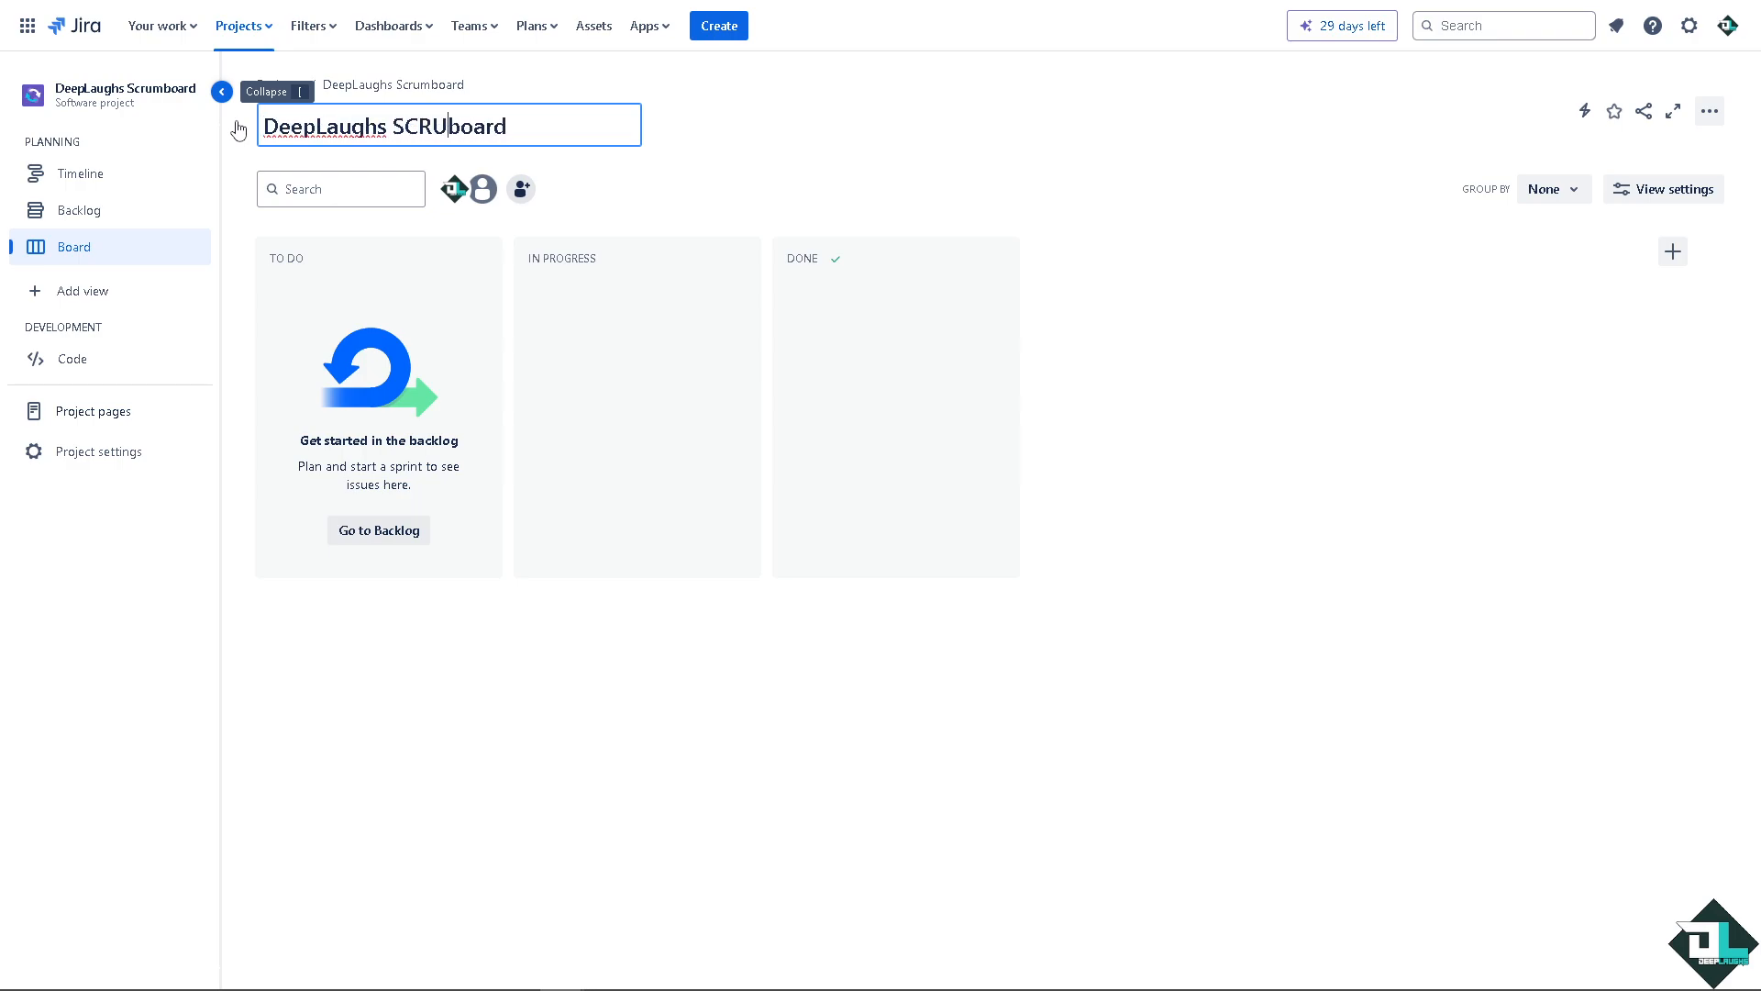
{"action": "key", "text": "Backspace"}
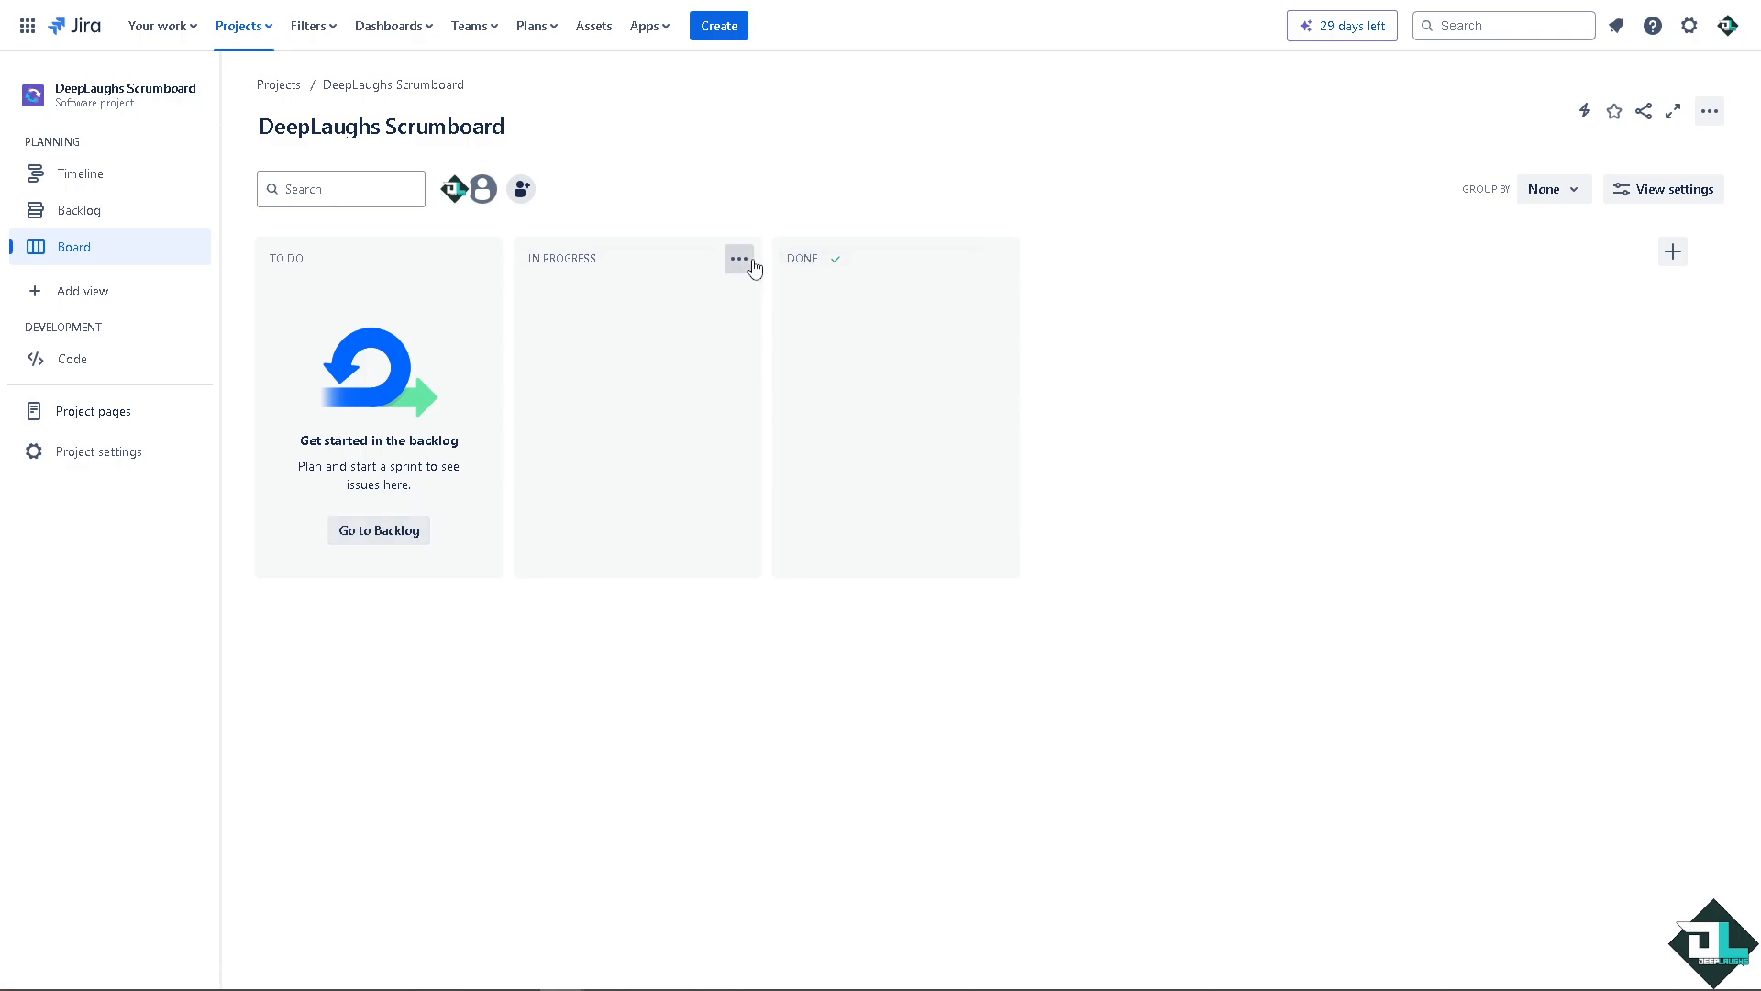
- Limit the In Progress column to 69 issues and save
{"action": "left_click", "coordinate": [739, 259]}
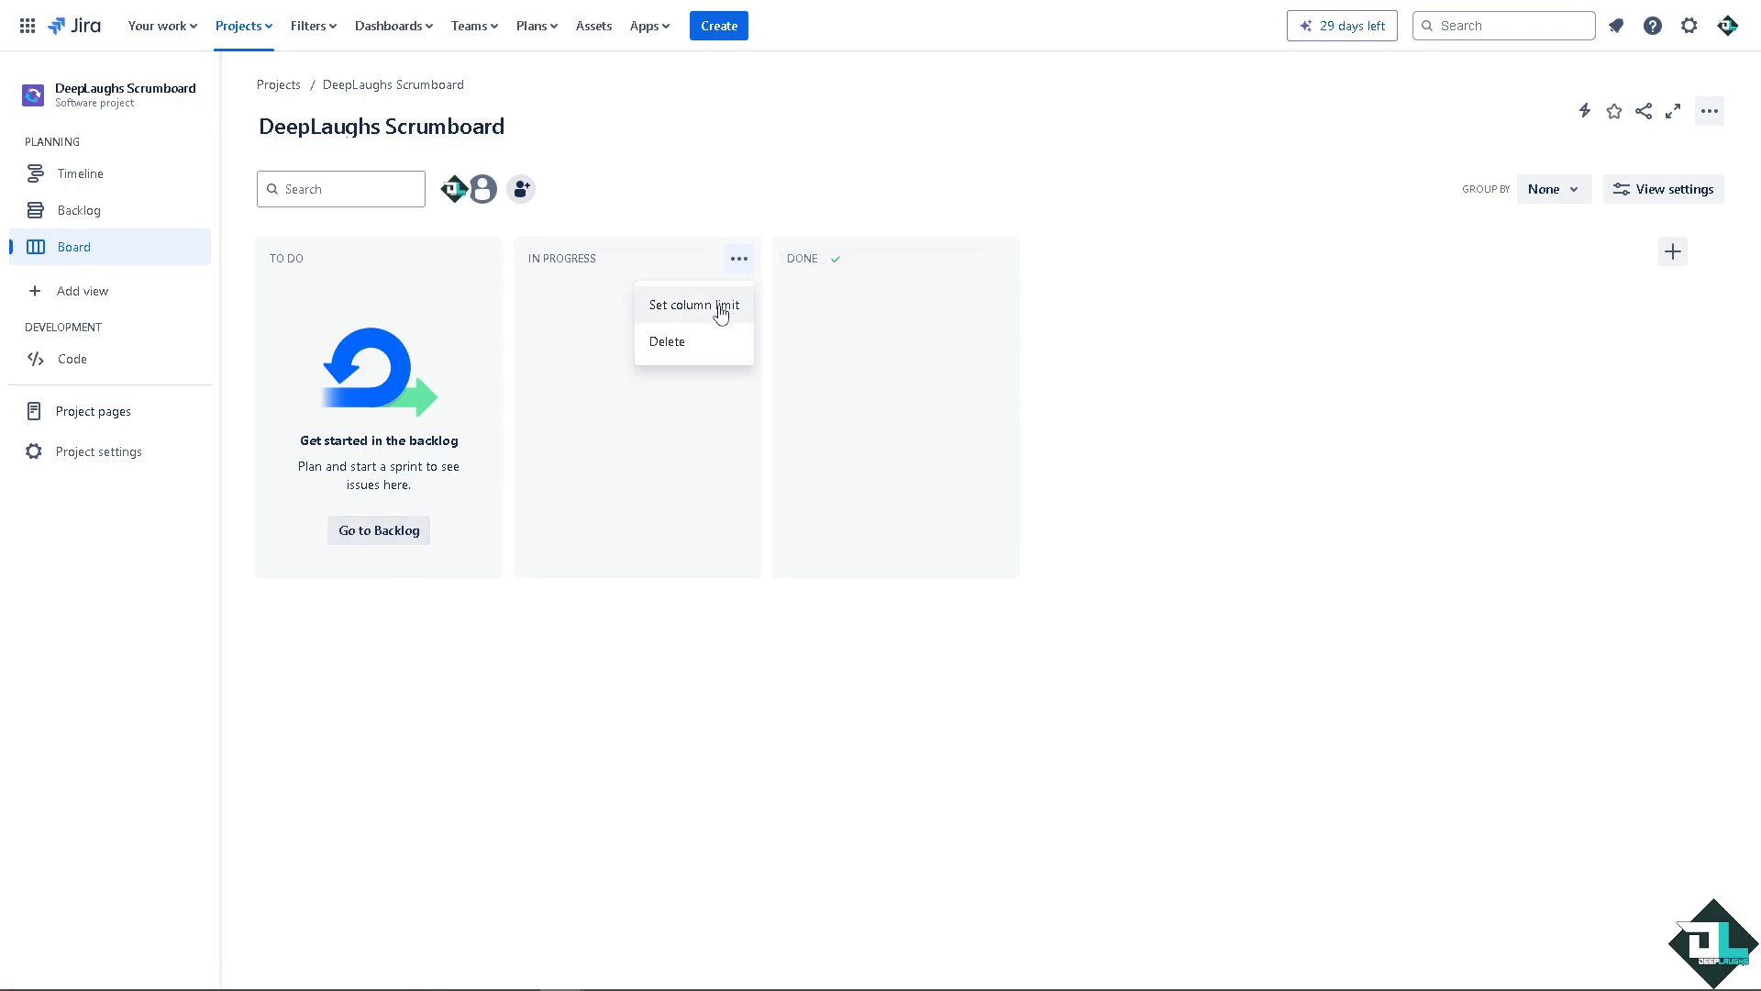
{"action": "left_click", "coordinate": [694, 305]}
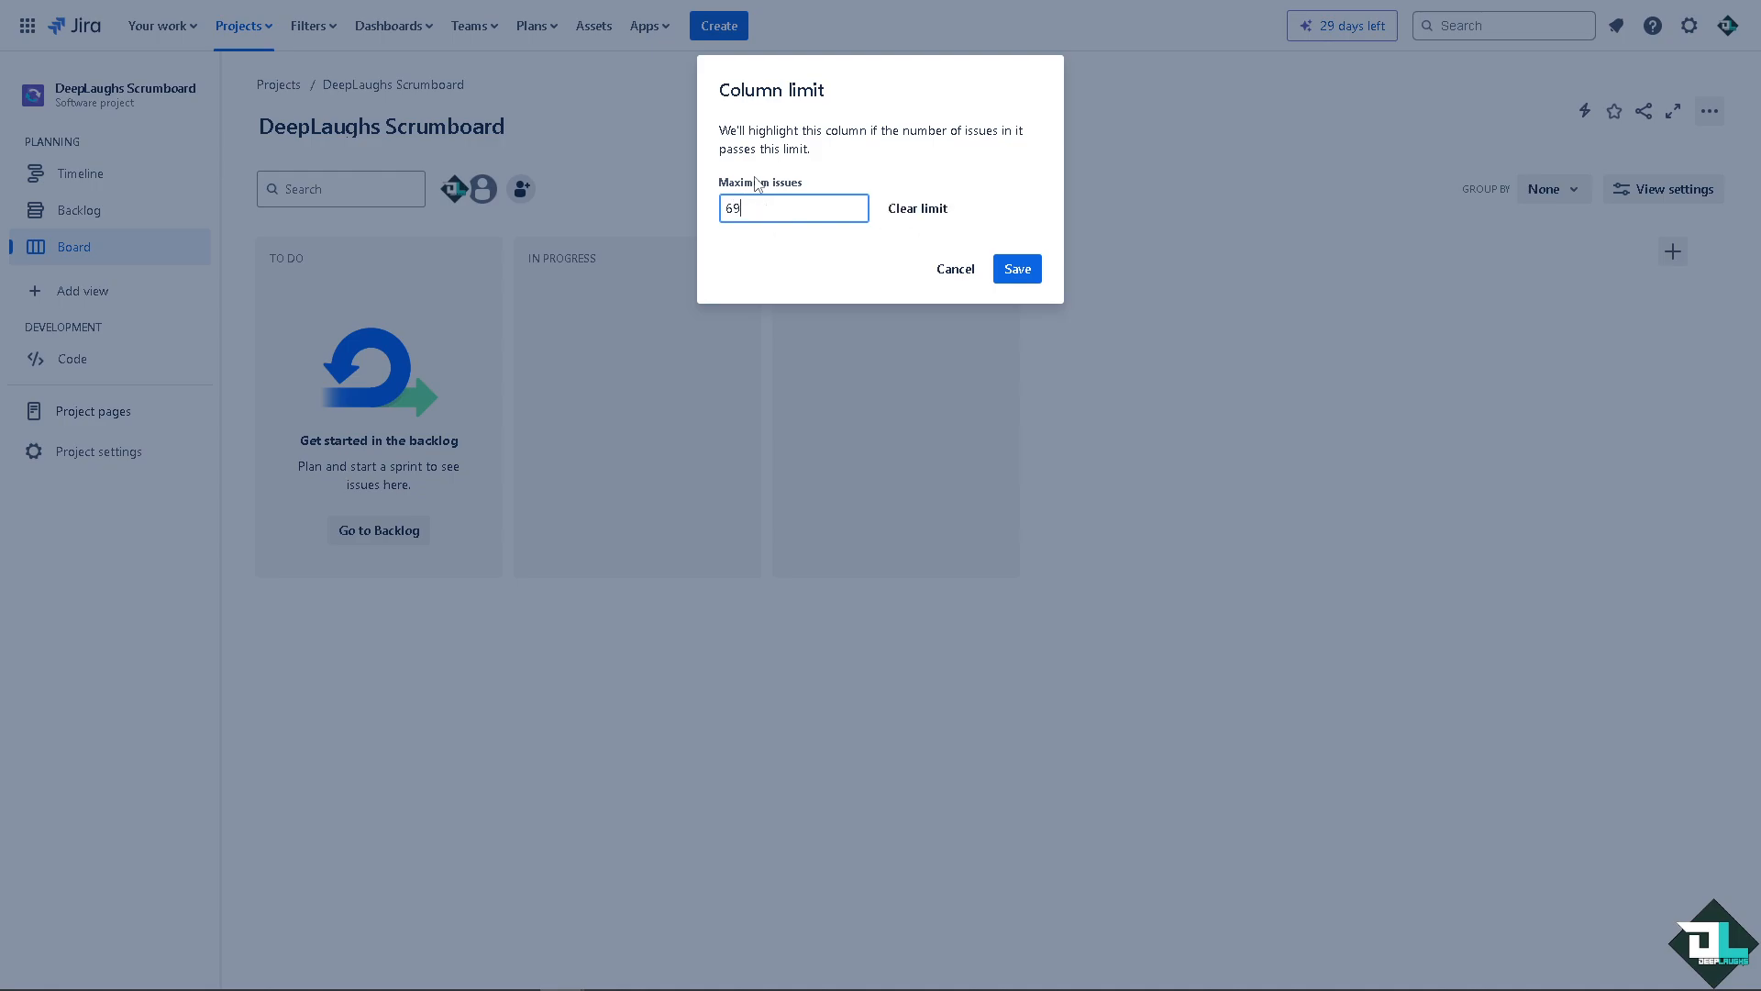
{"action": "left_click", "coordinate": [1014, 269]}
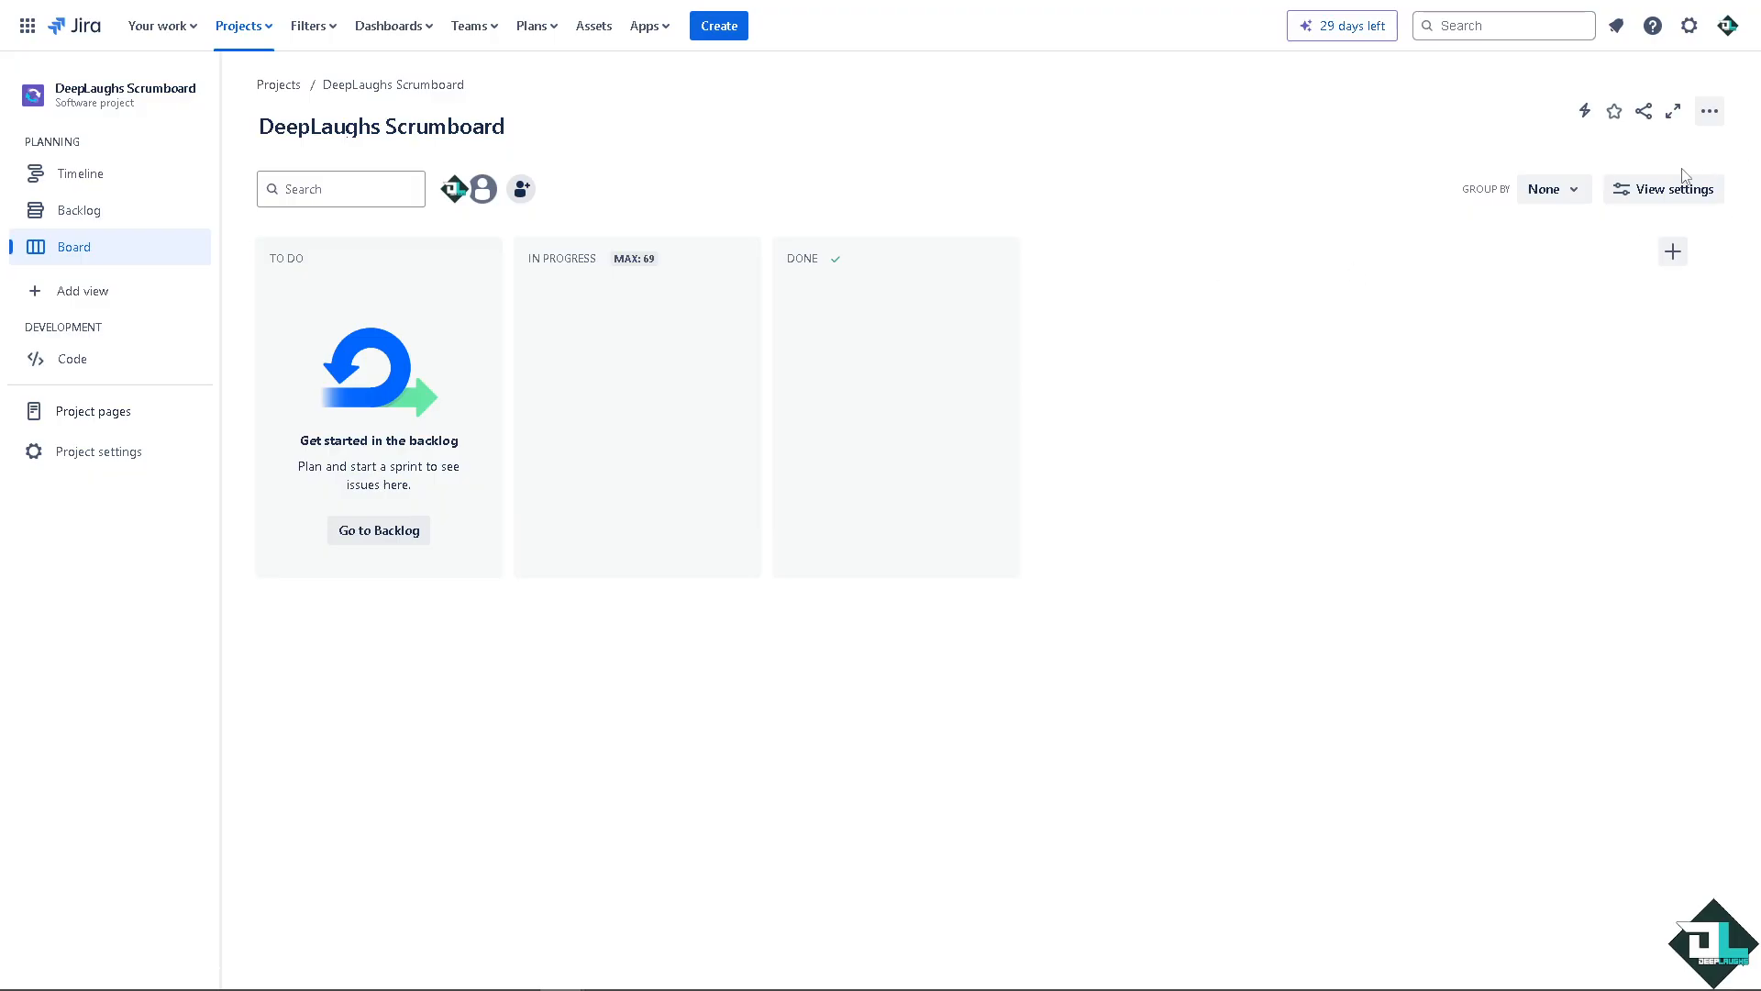
- Reach the Columns and statuses settings via Configure board
{"action": "left_click", "coordinate": [1708, 110]}
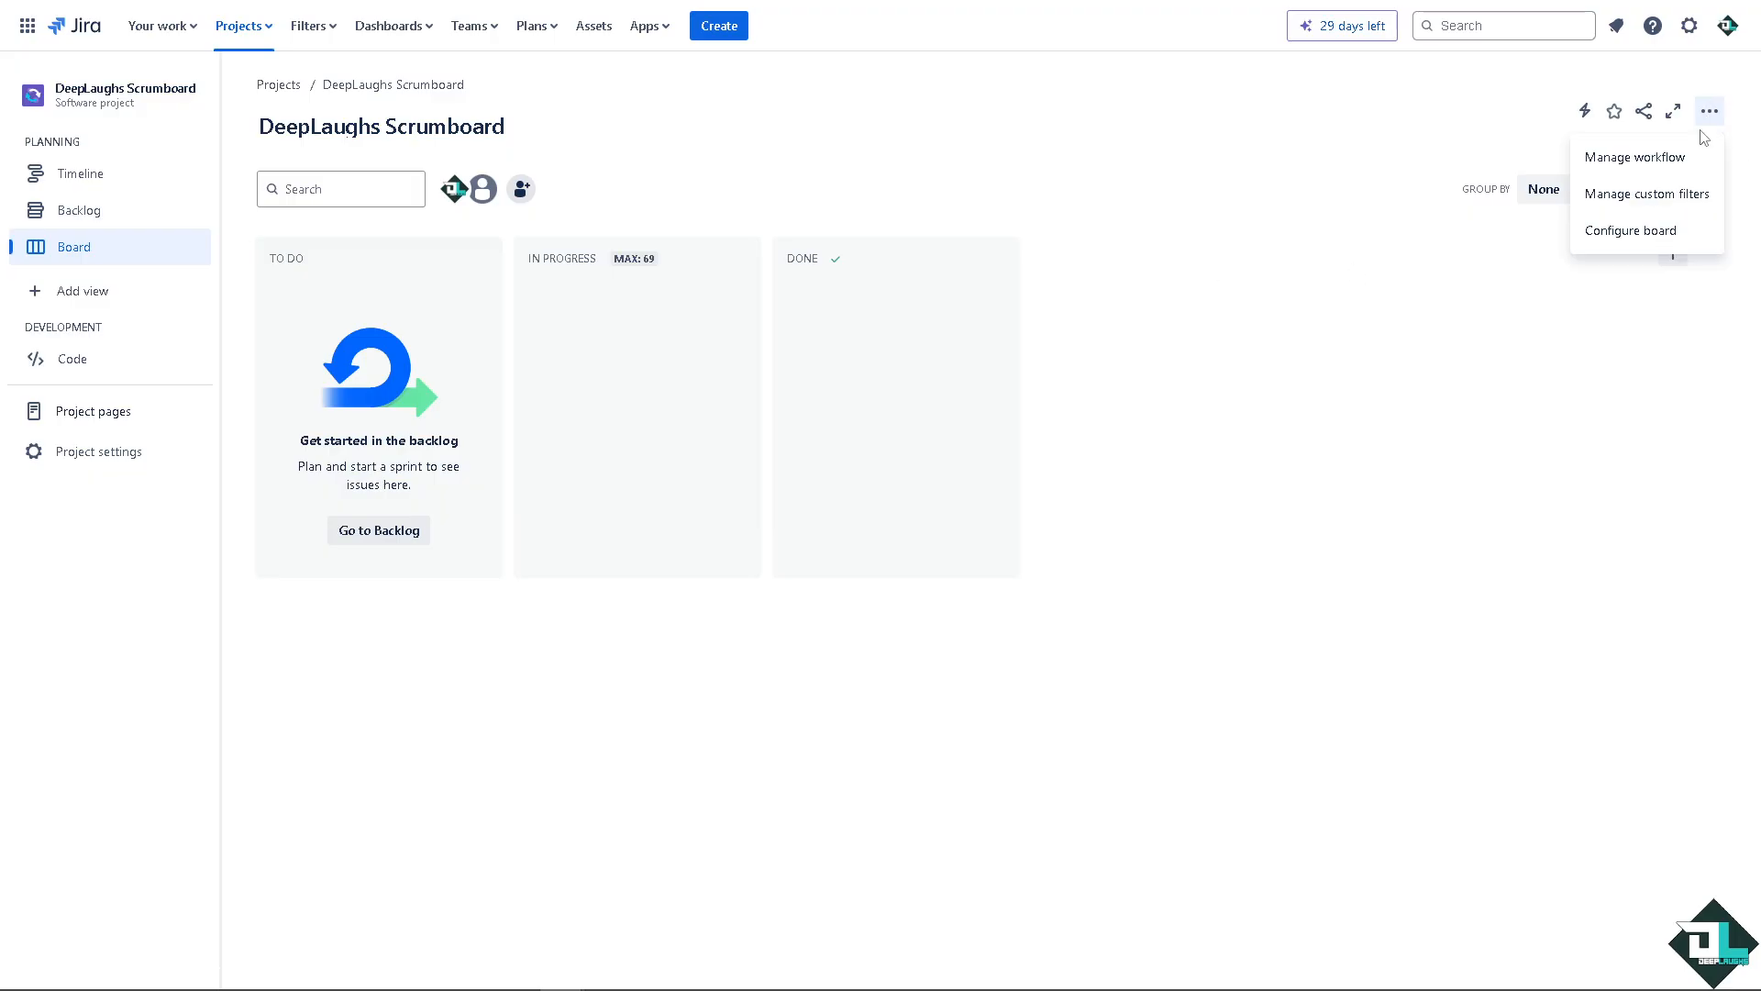
{"action": "mouse_move", "coordinate": [1678, 193]}
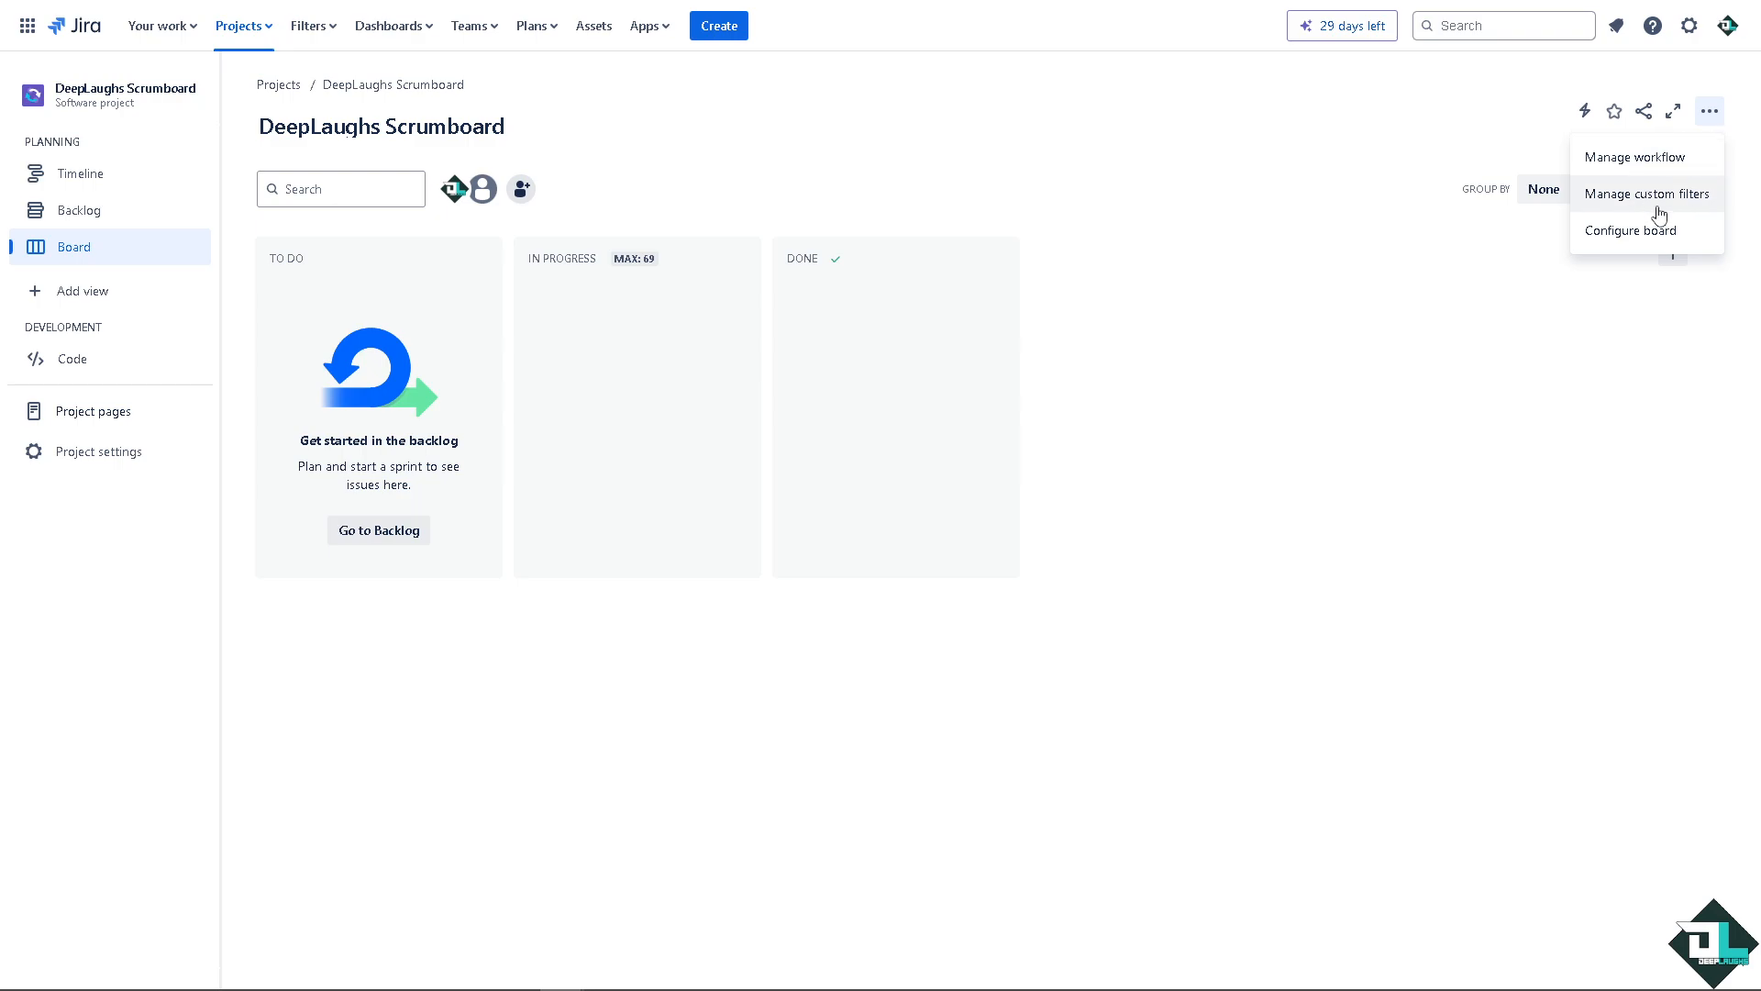
{"action": "left_click", "coordinate": [1630, 231]}
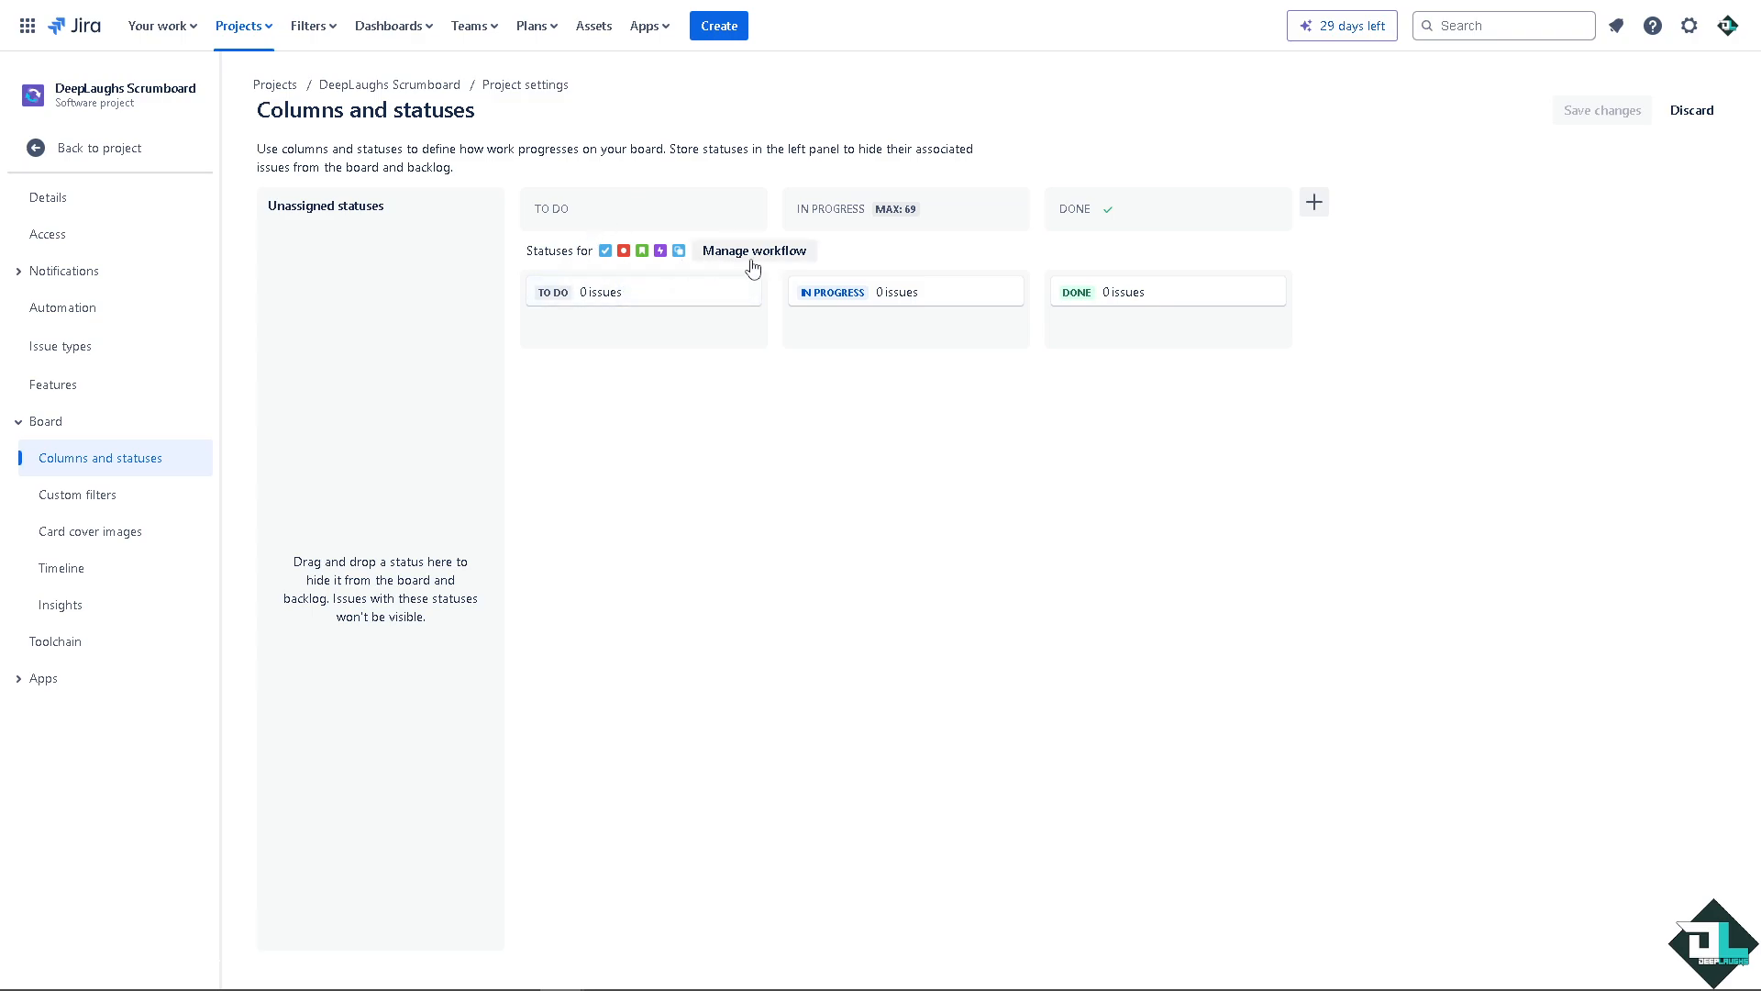
{"action": "mouse_move", "coordinate": [625, 297]}
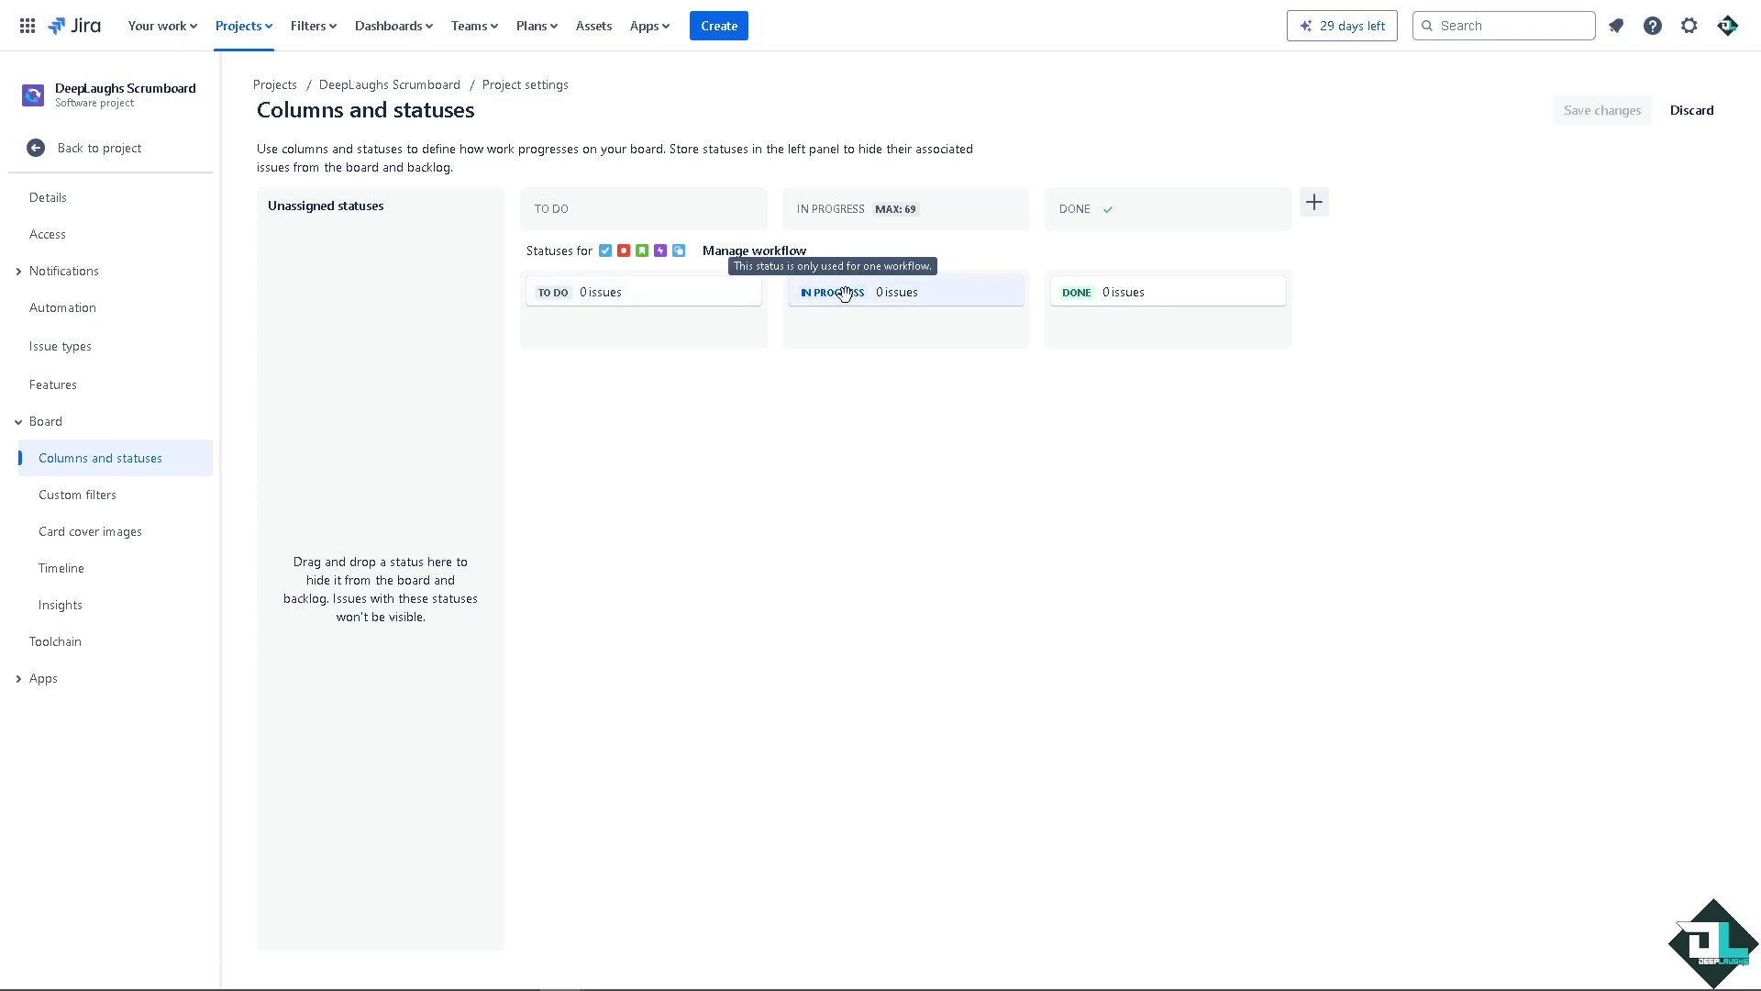
{"action": "mouse_move", "coordinate": [605, 250]}
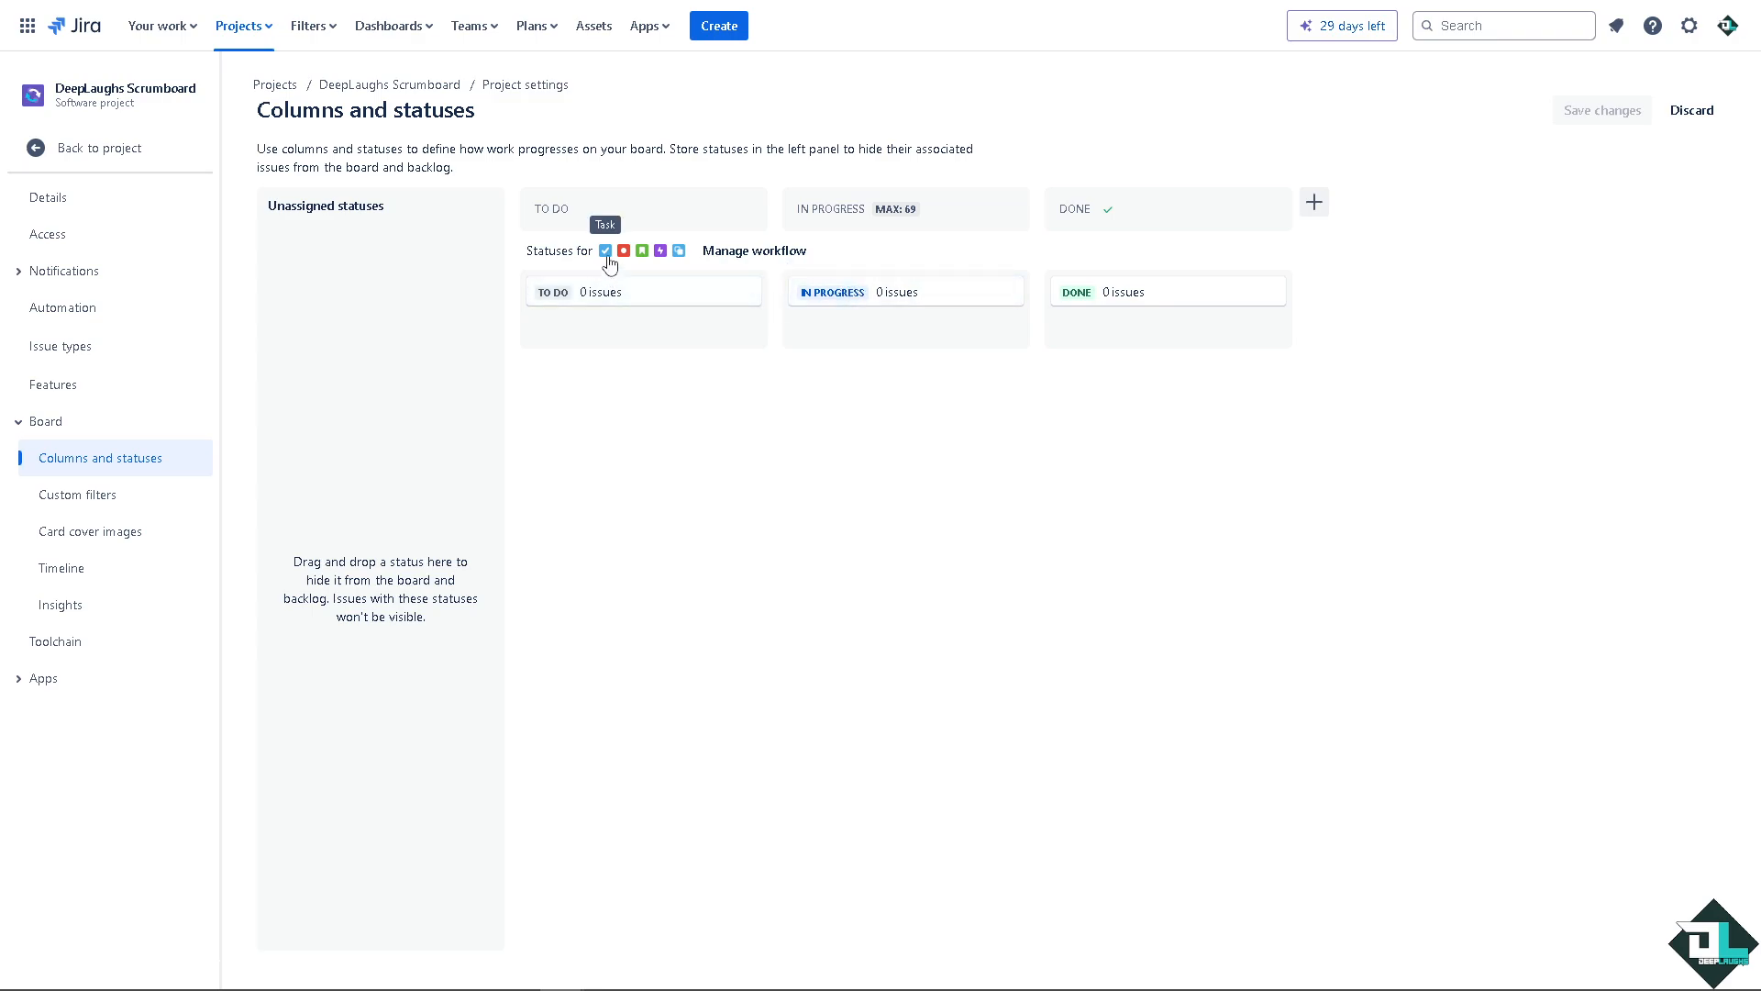
{"action": "mouse_move", "coordinate": [625, 250]}
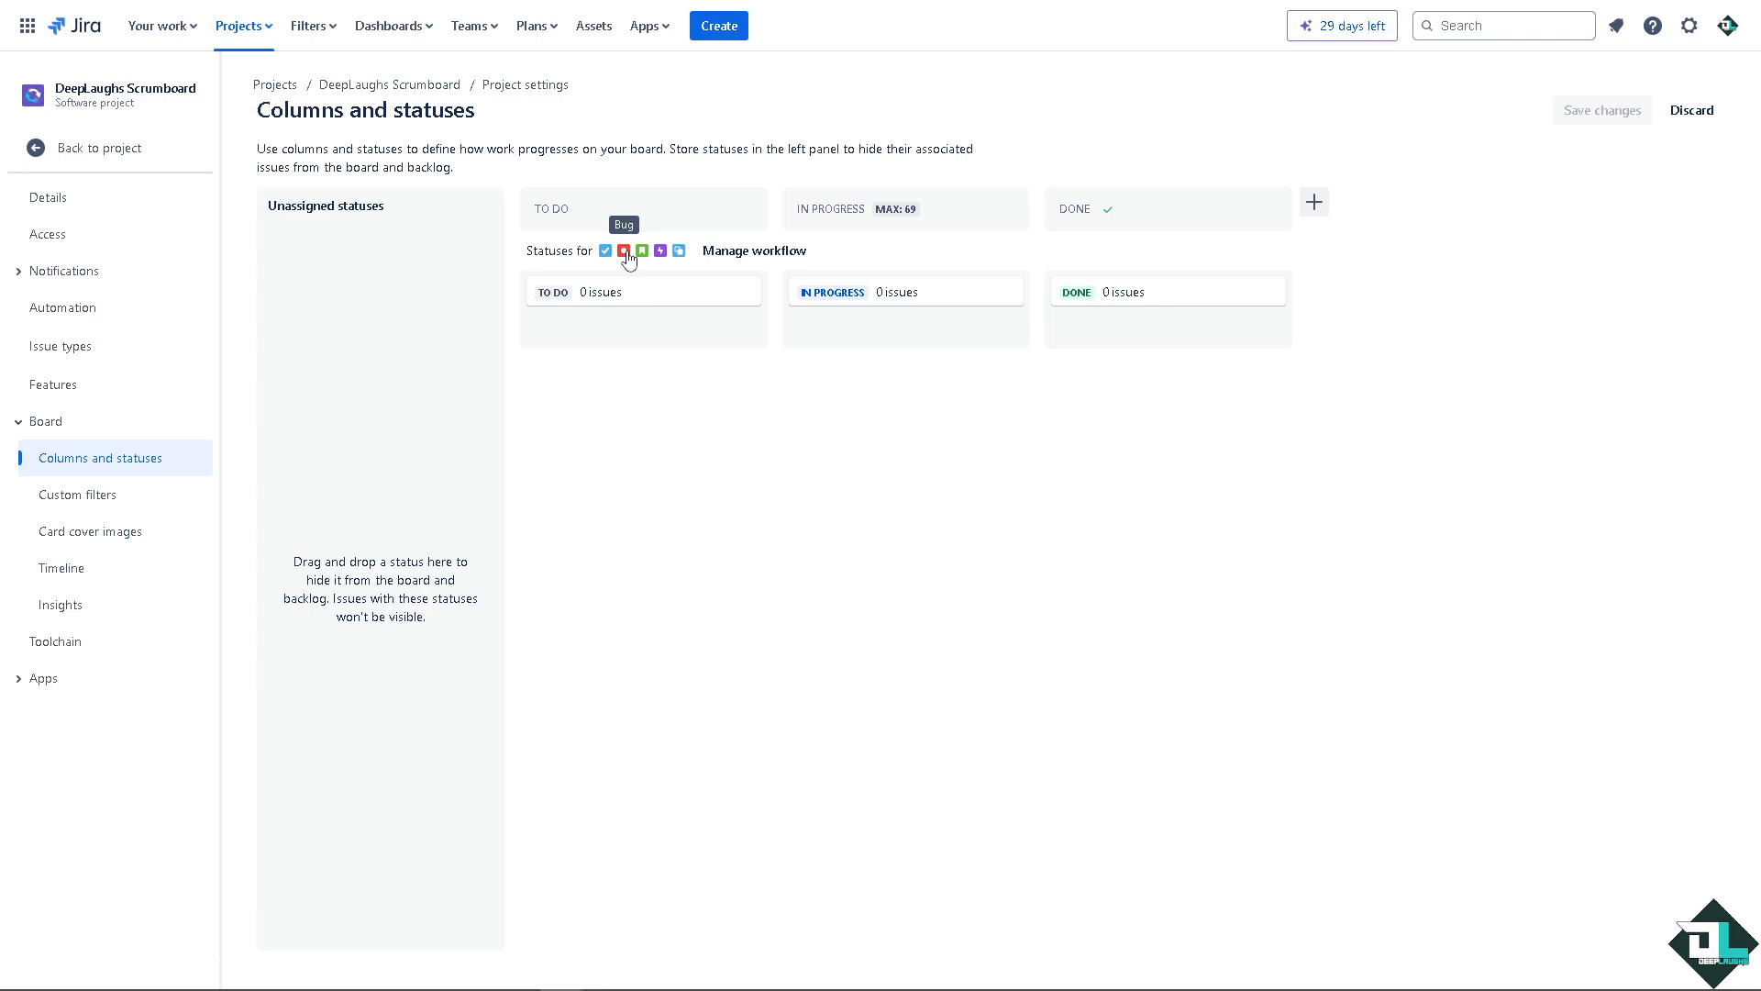
{"action": "mouse_move", "coordinate": [1262, 210]}
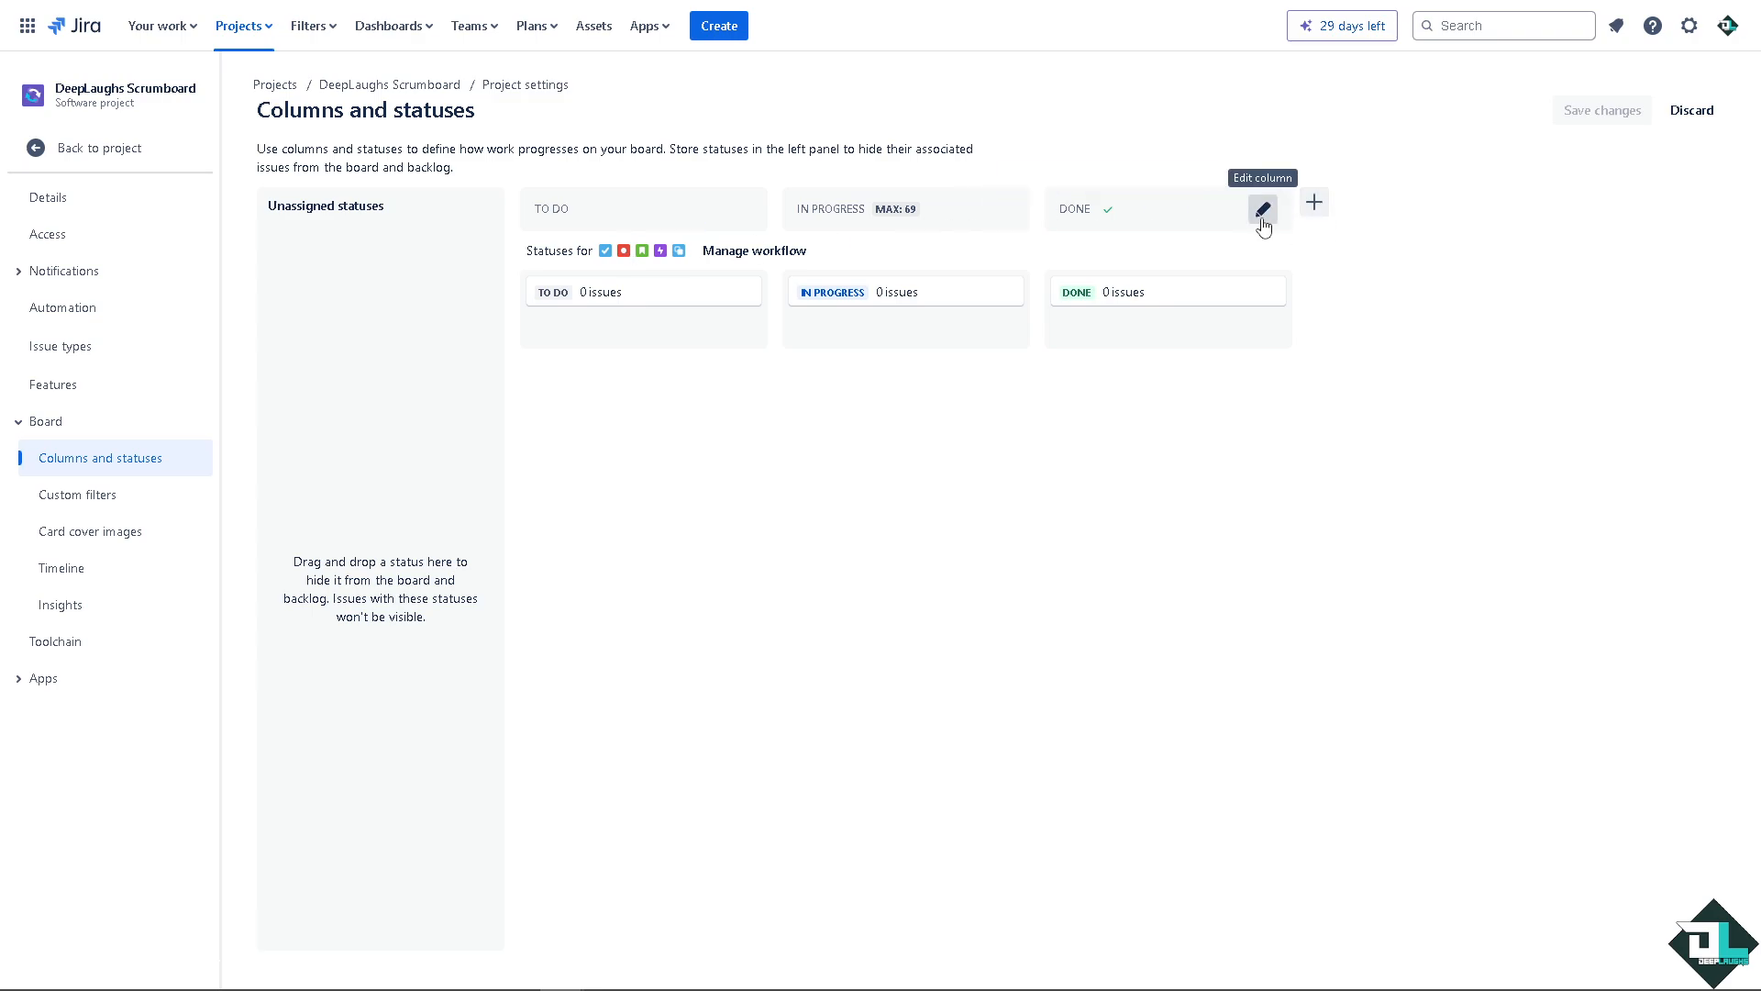
- Rename the Done column to 'How to Create Scrum Board' and save the change
{"action": "left_click", "coordinate": [1261, 210]}
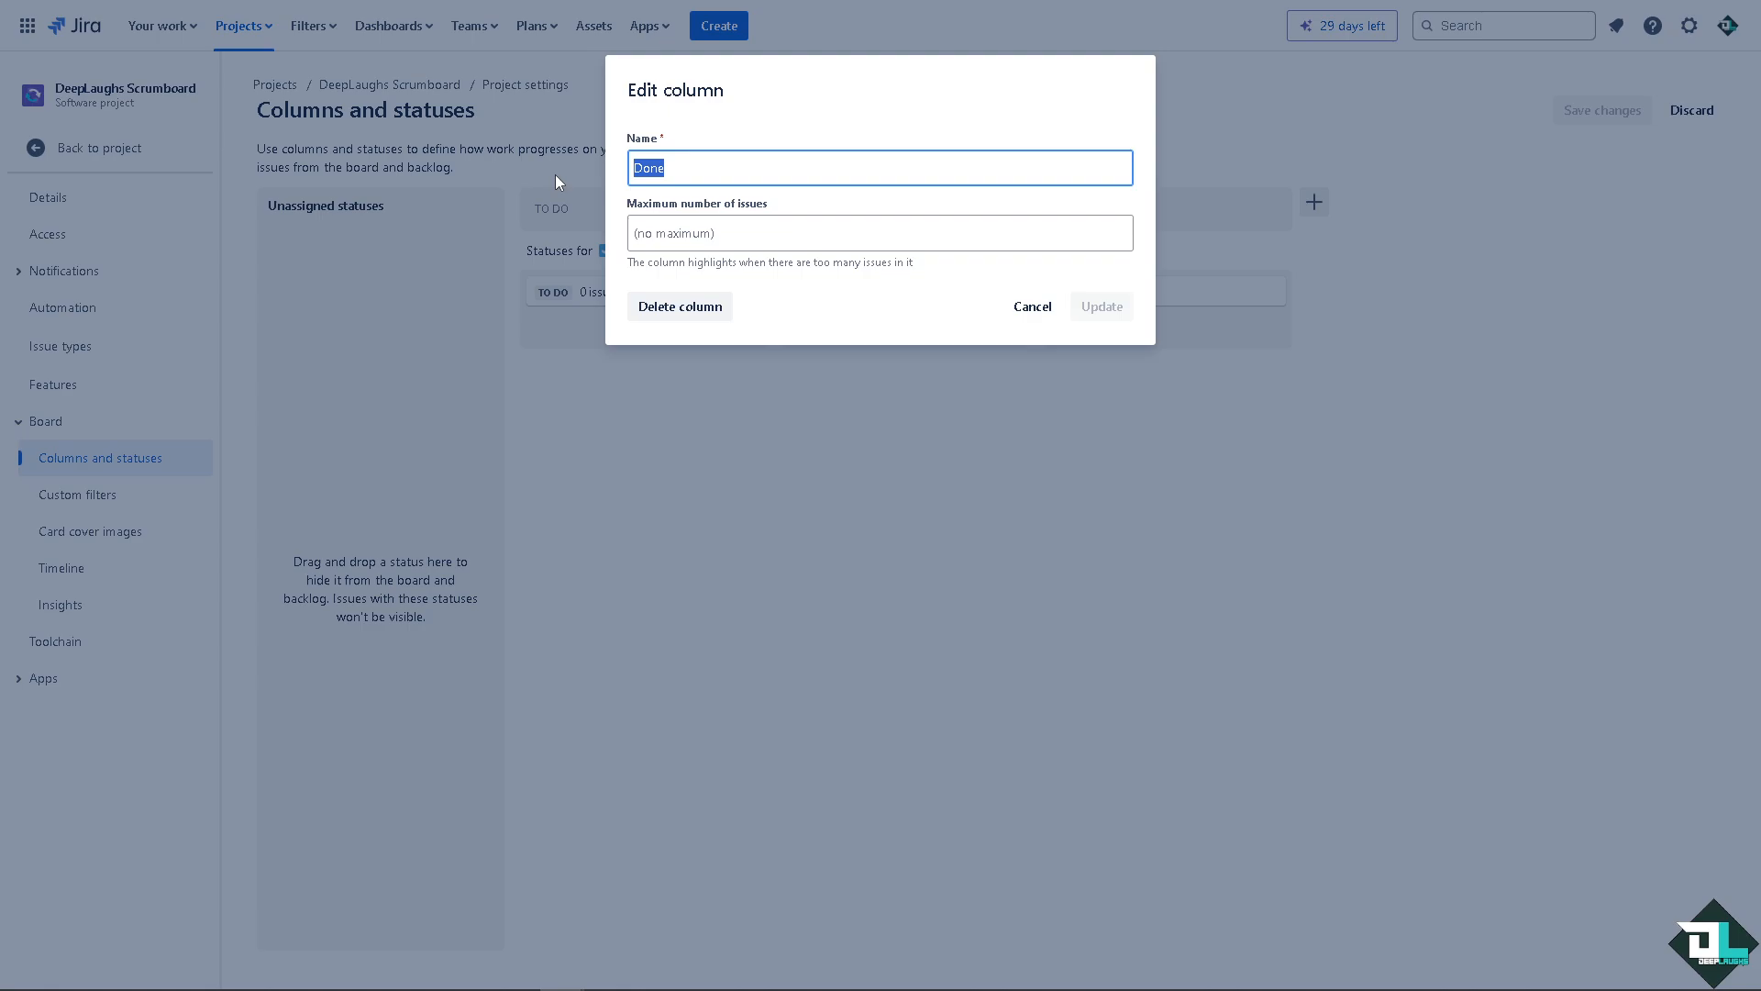
{"action": "type", "text": "Complet"}
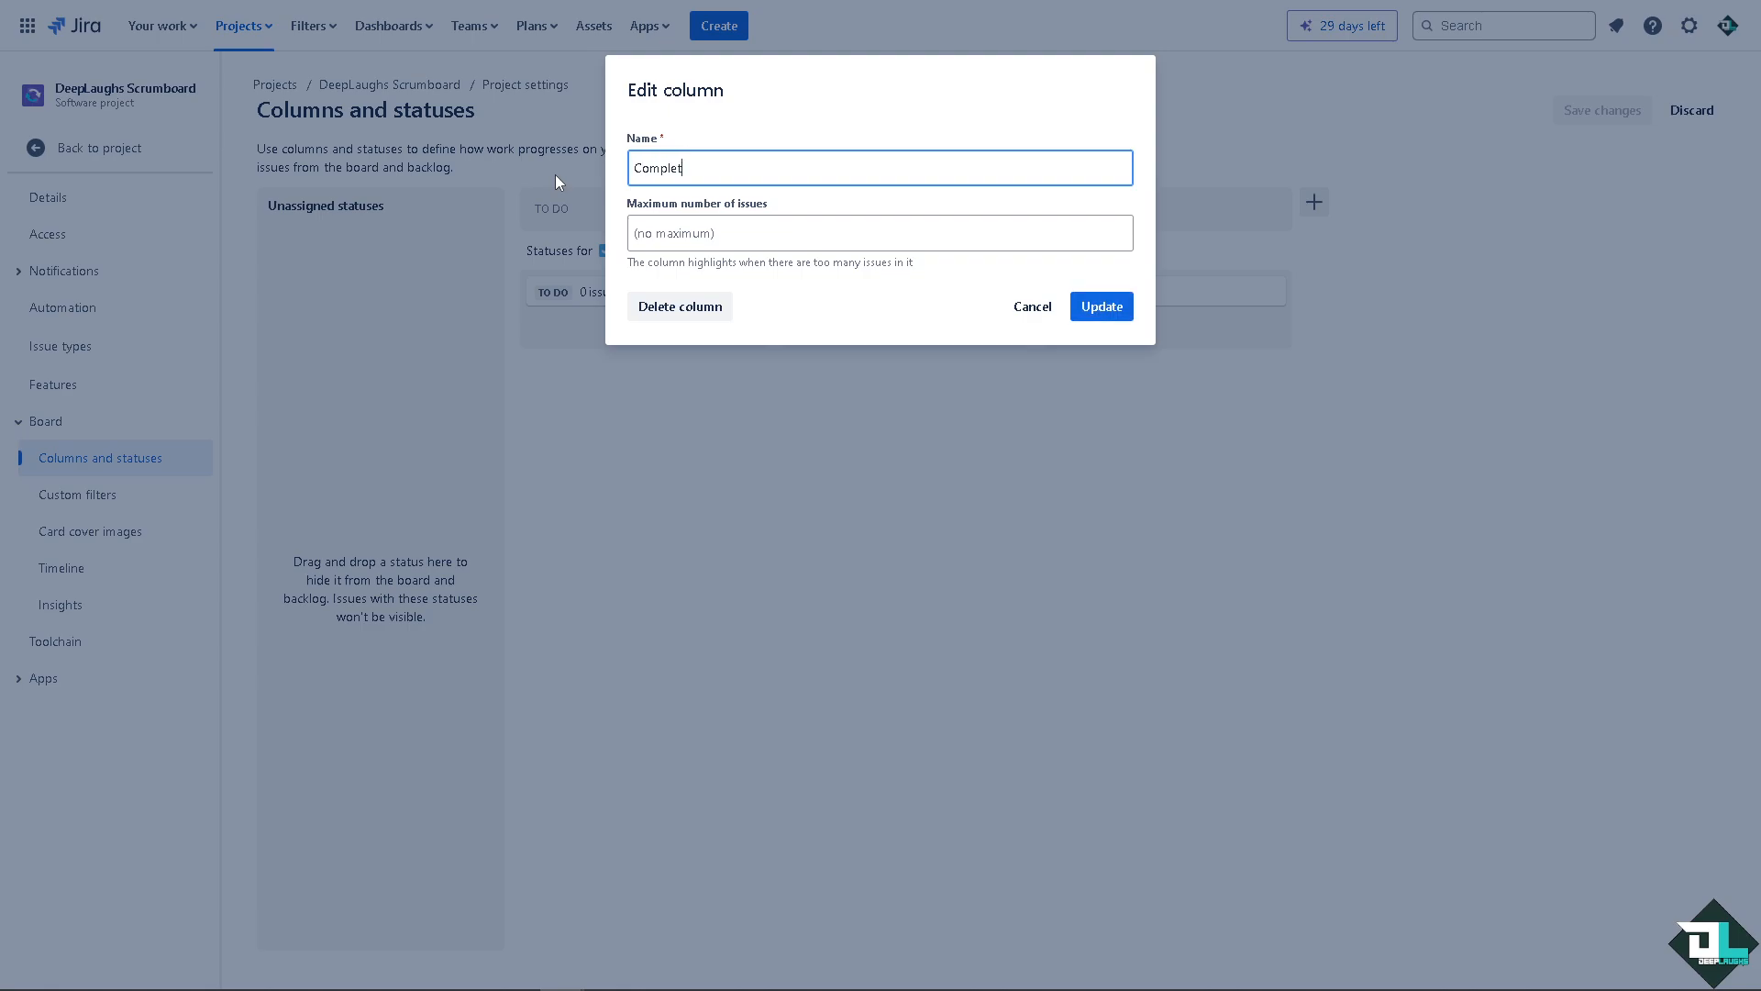
{"action": "type", "text": "How to Create Scrum Board in J"}
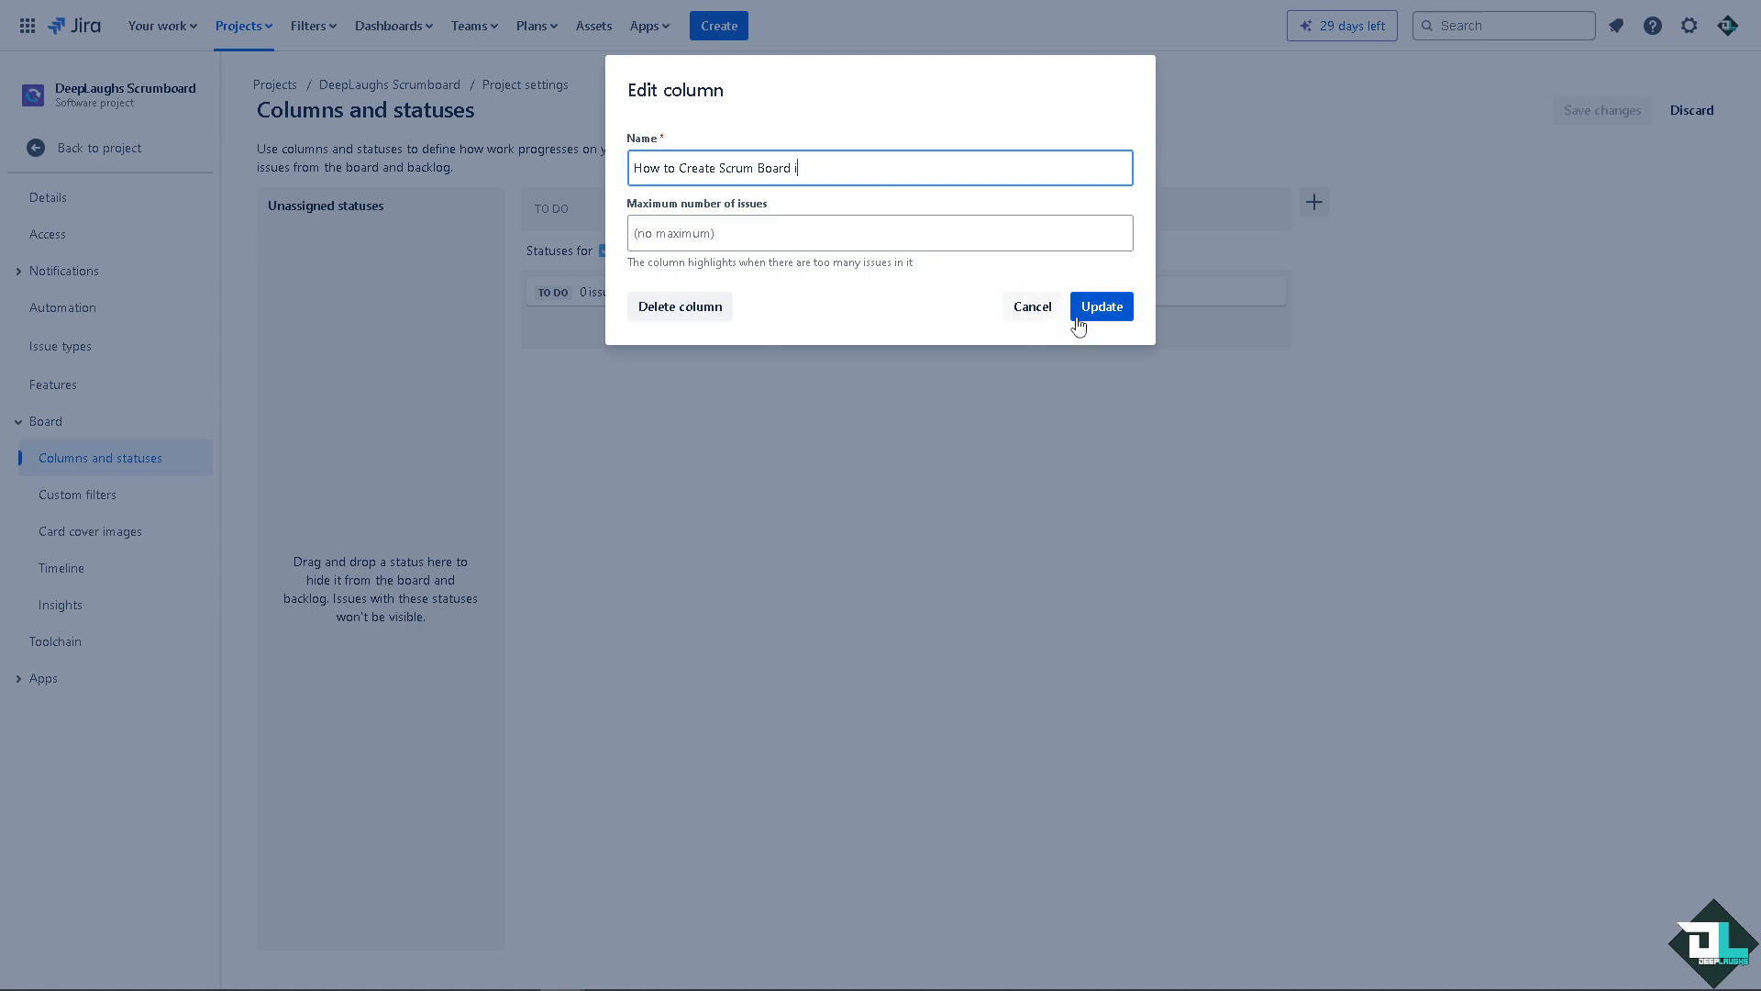
{"action": "left_click", "coordinate": [1101, 306]}
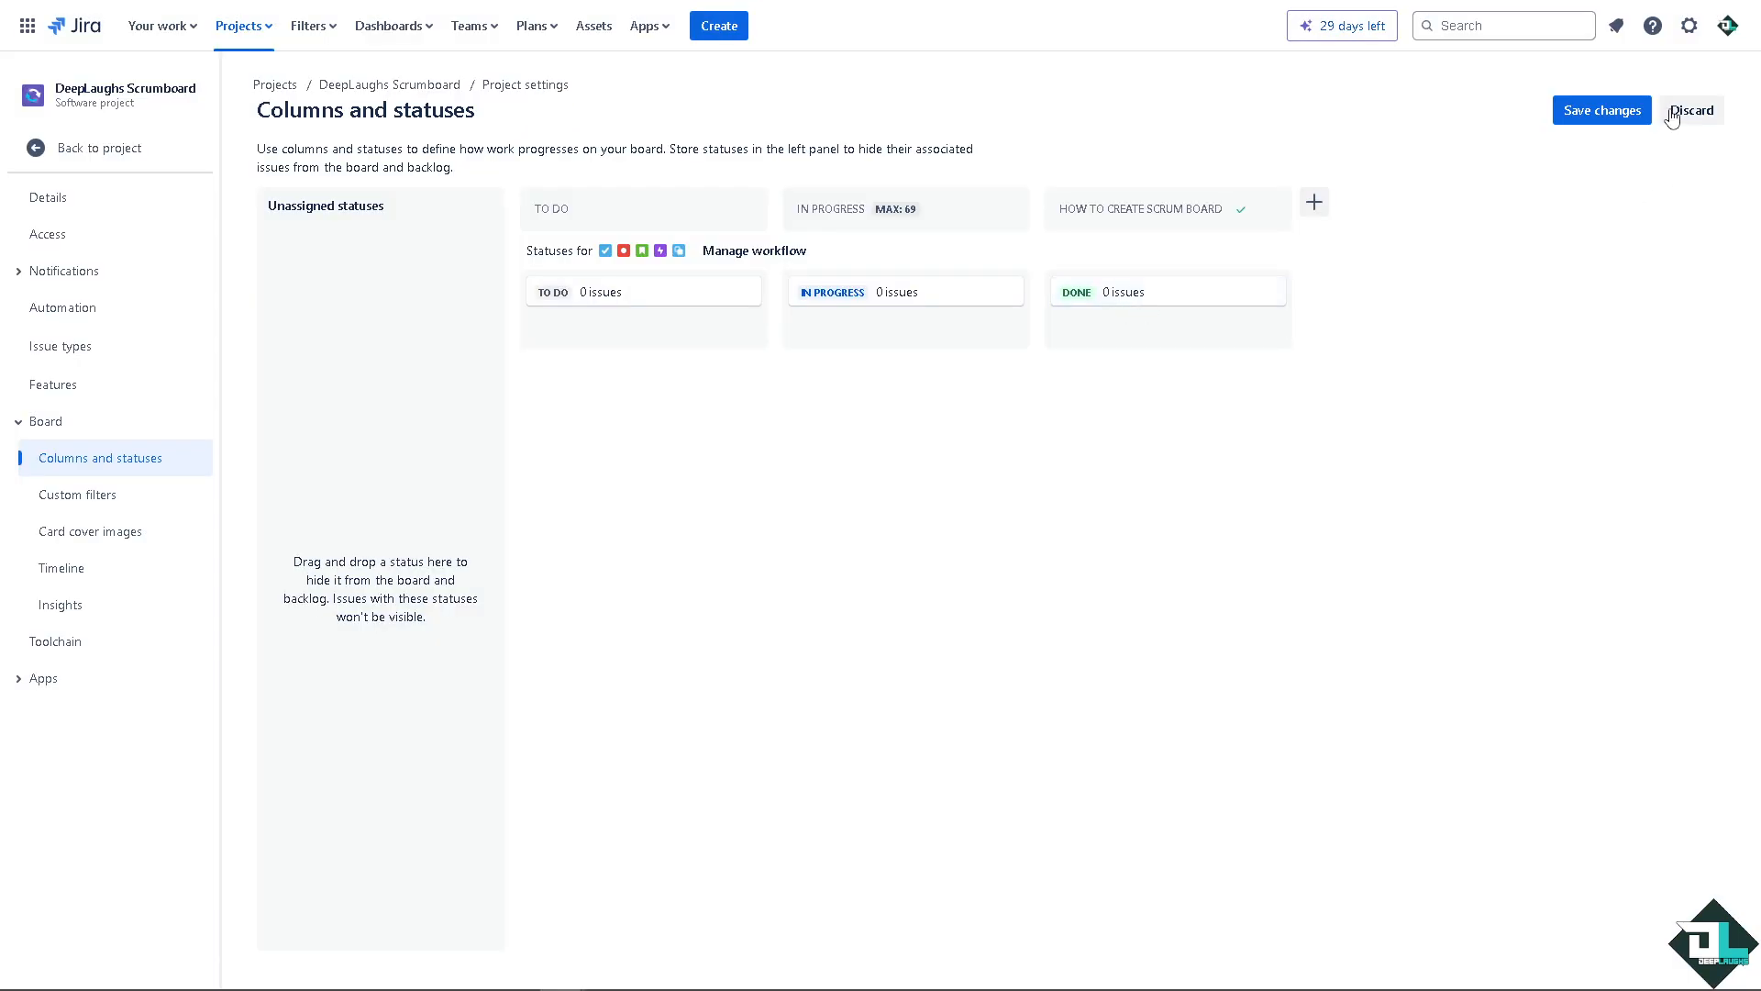
{"action": "left_click", "coordinate": [1600, 110]}
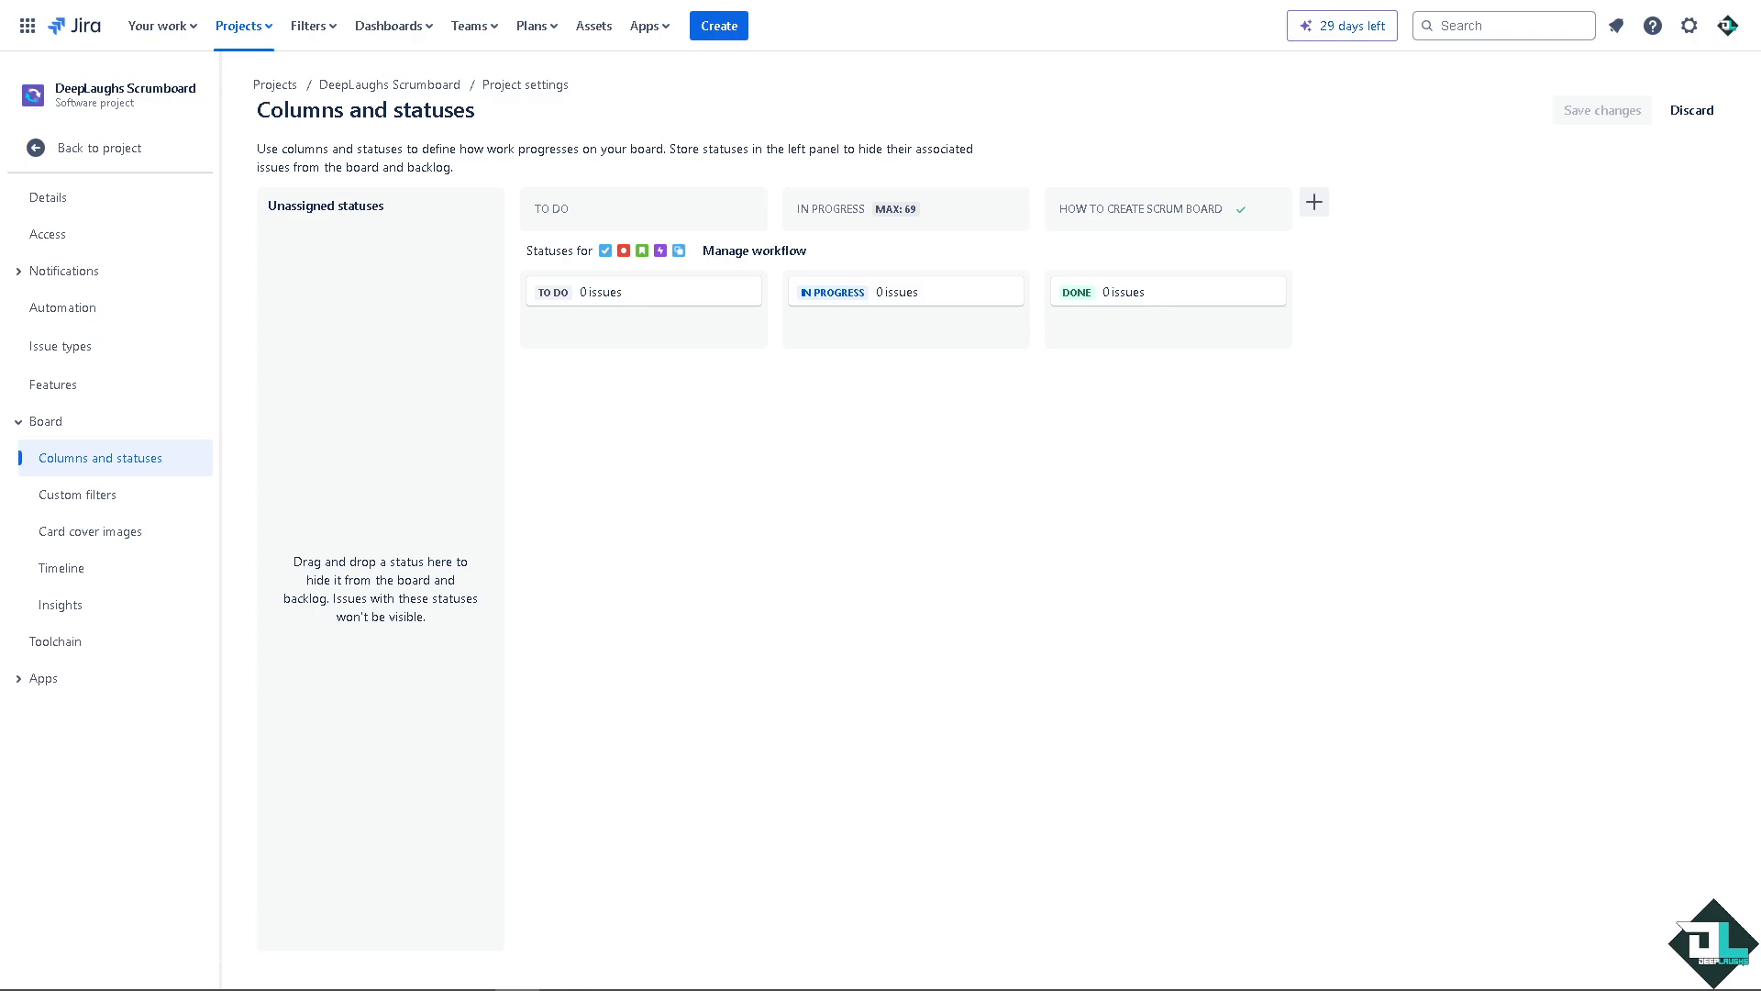
{"action": "mouse_move", "coordinate": [66, 345]}
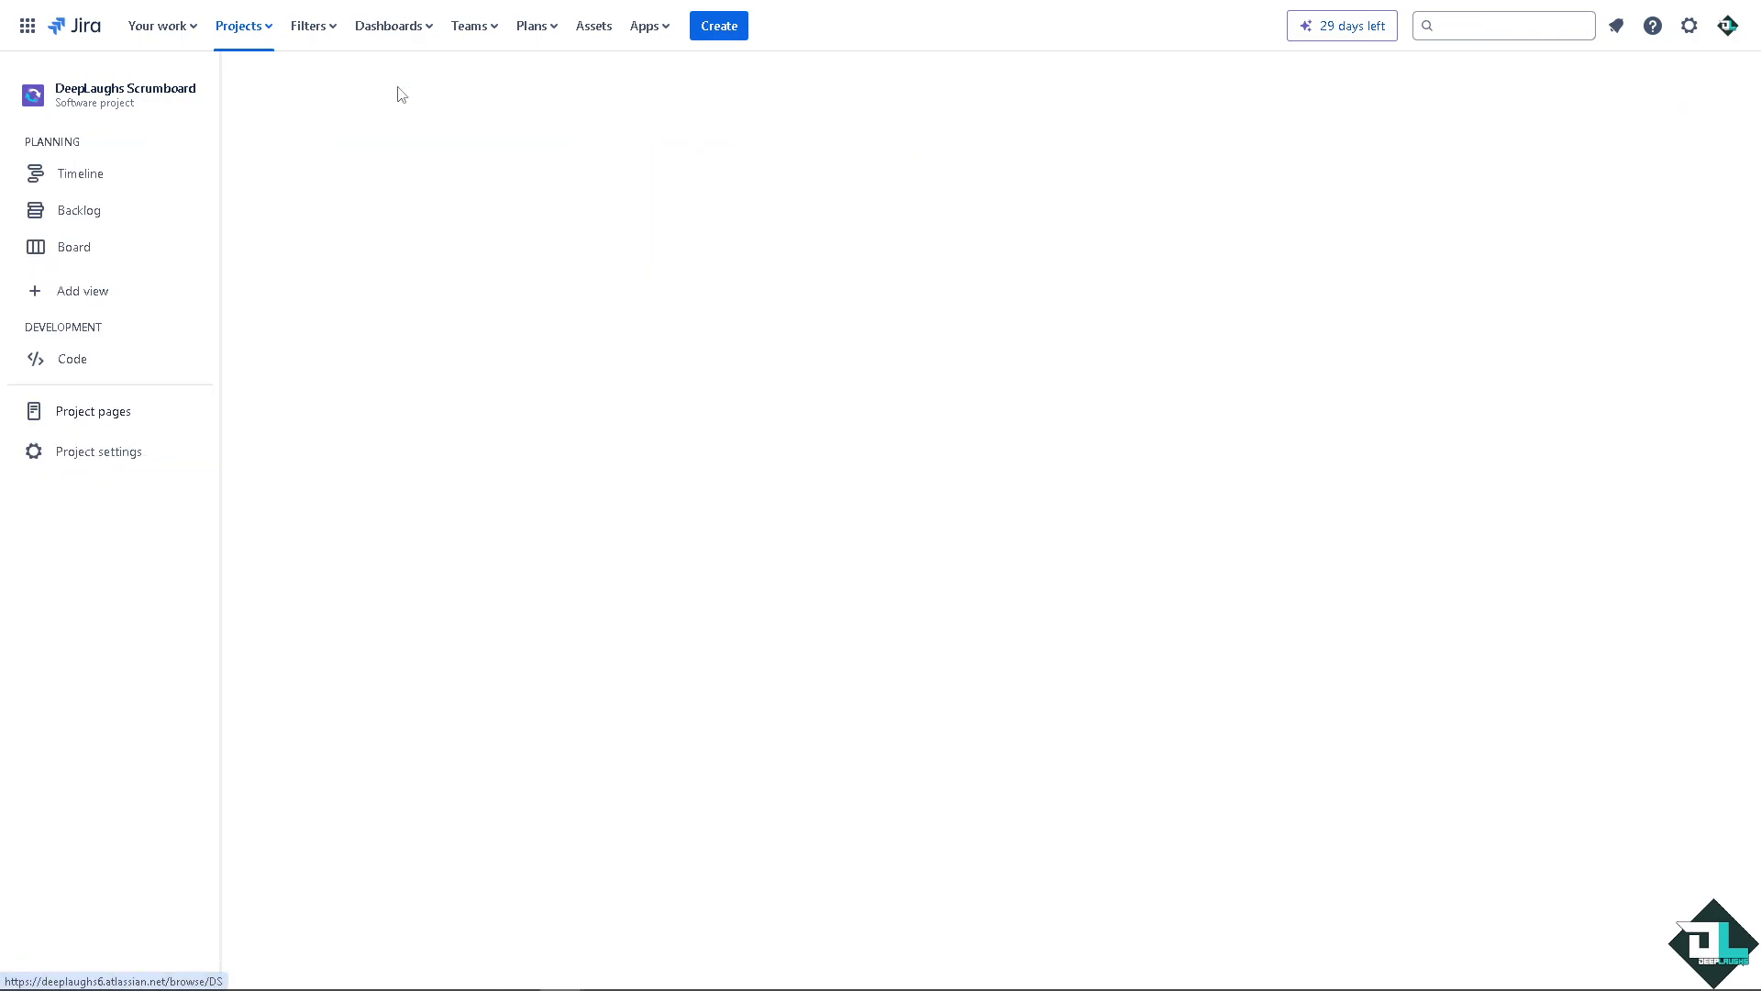
- Return to the DeepLaughs Scrumboard board showing the renamed column
{"action": "left_click", "coordinate": [74, 246]}
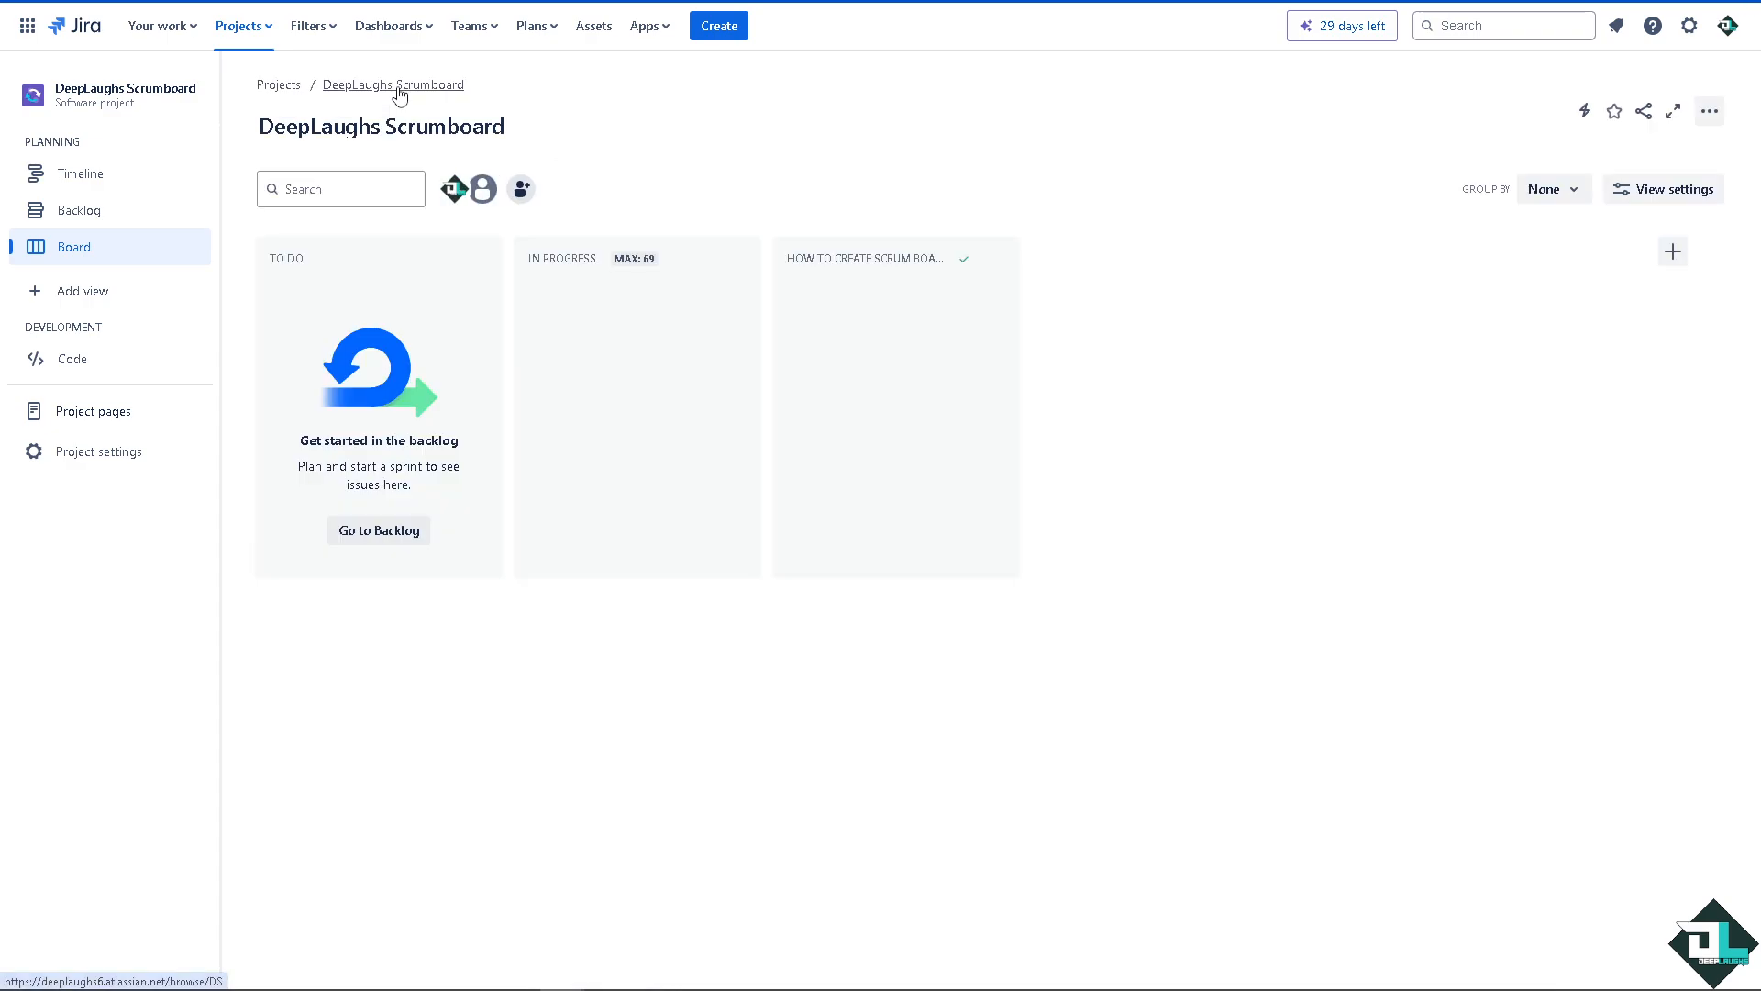